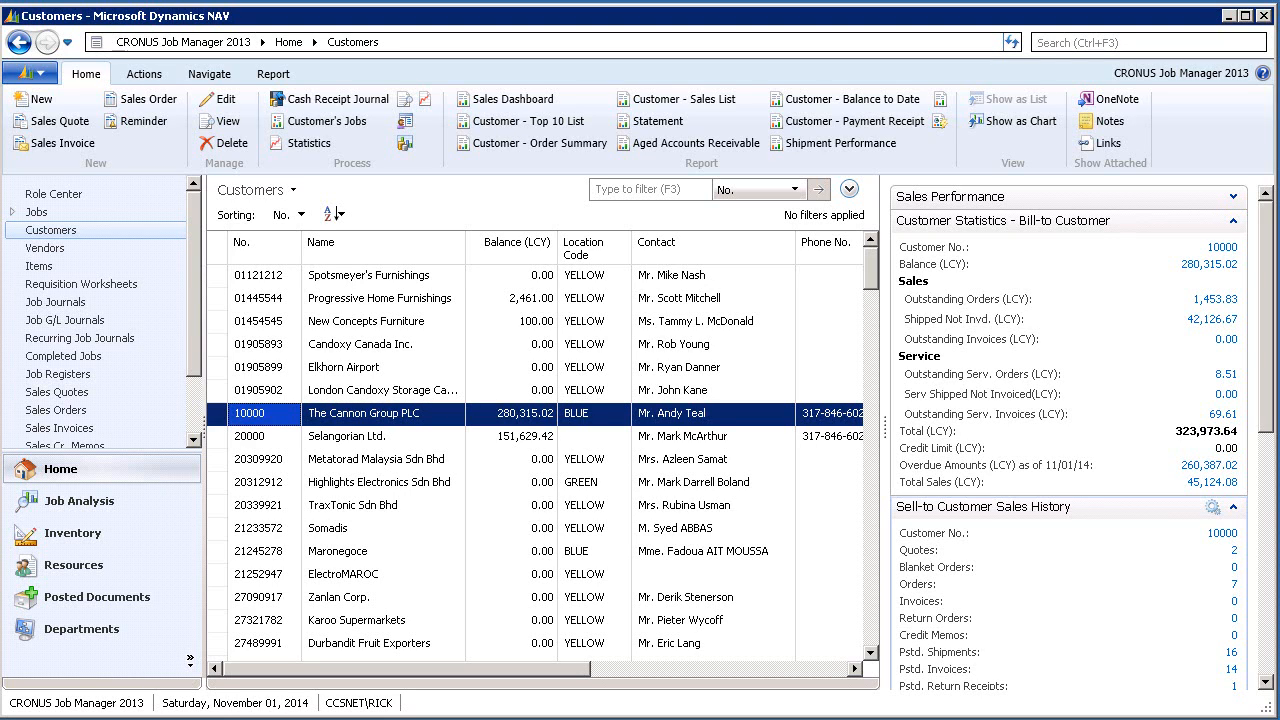
mouse_move(636, 302)
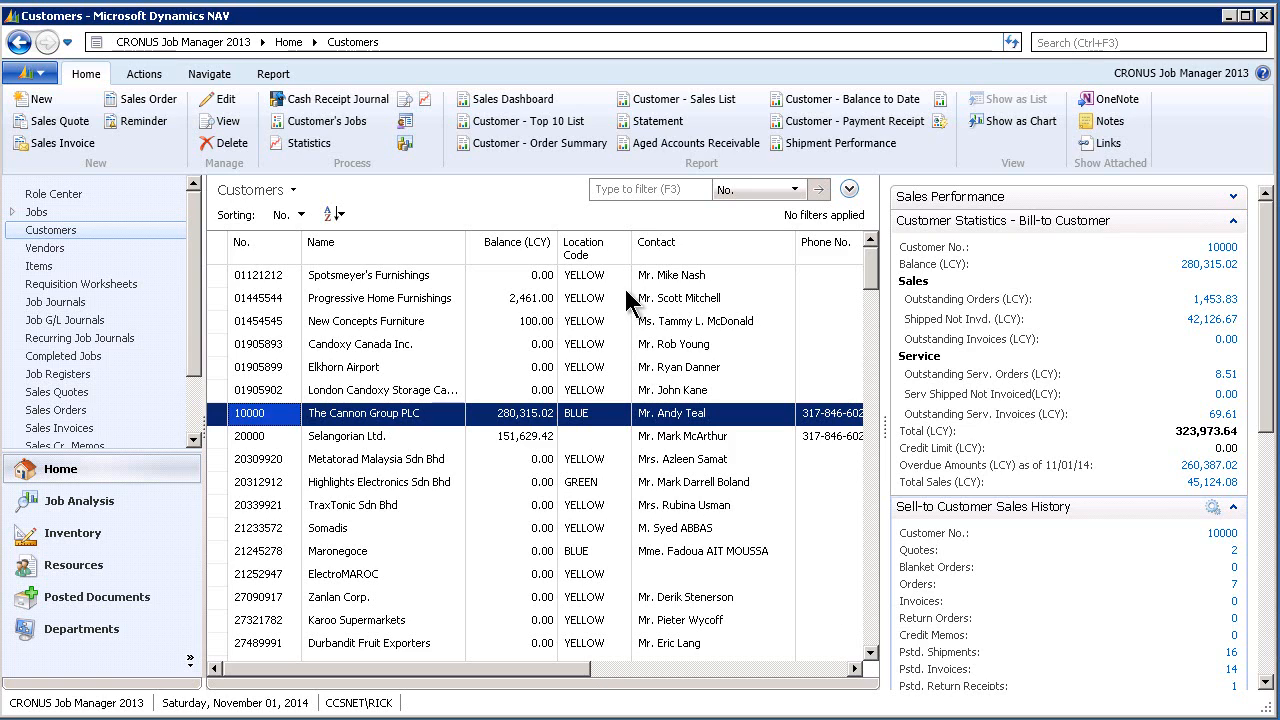
mouse_move(650, 376)
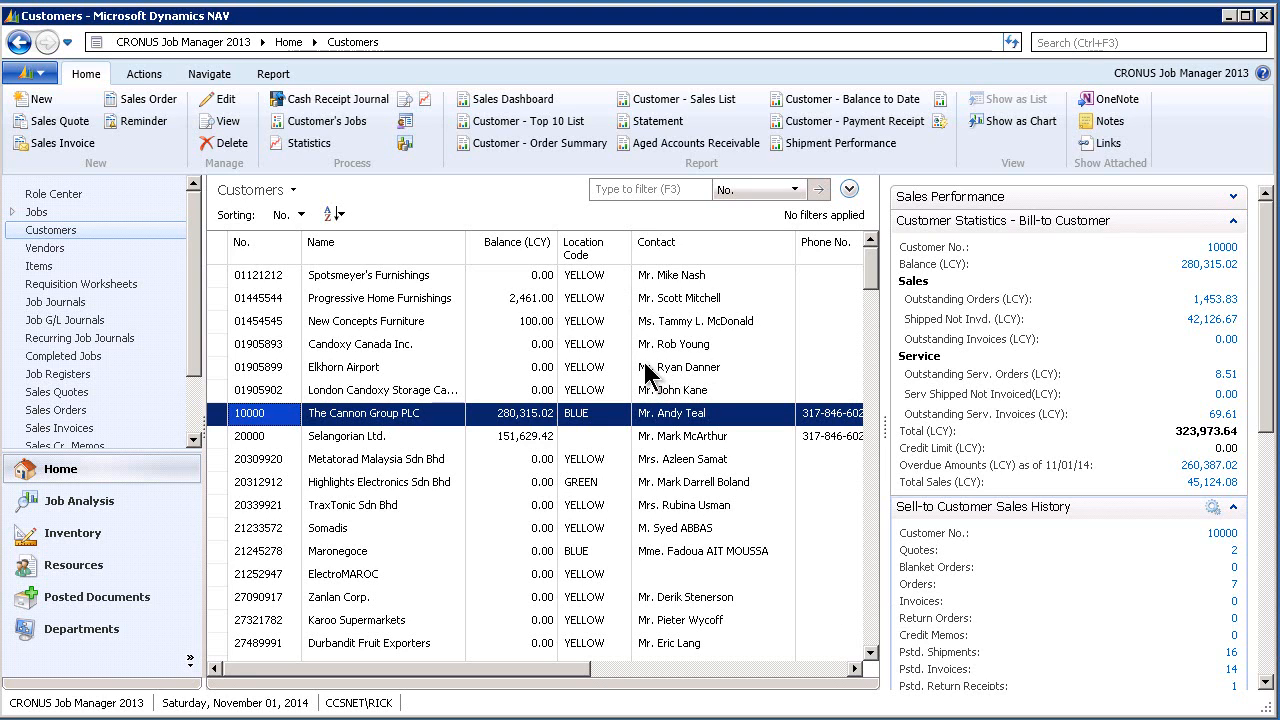
mouse_move(1024, 136)
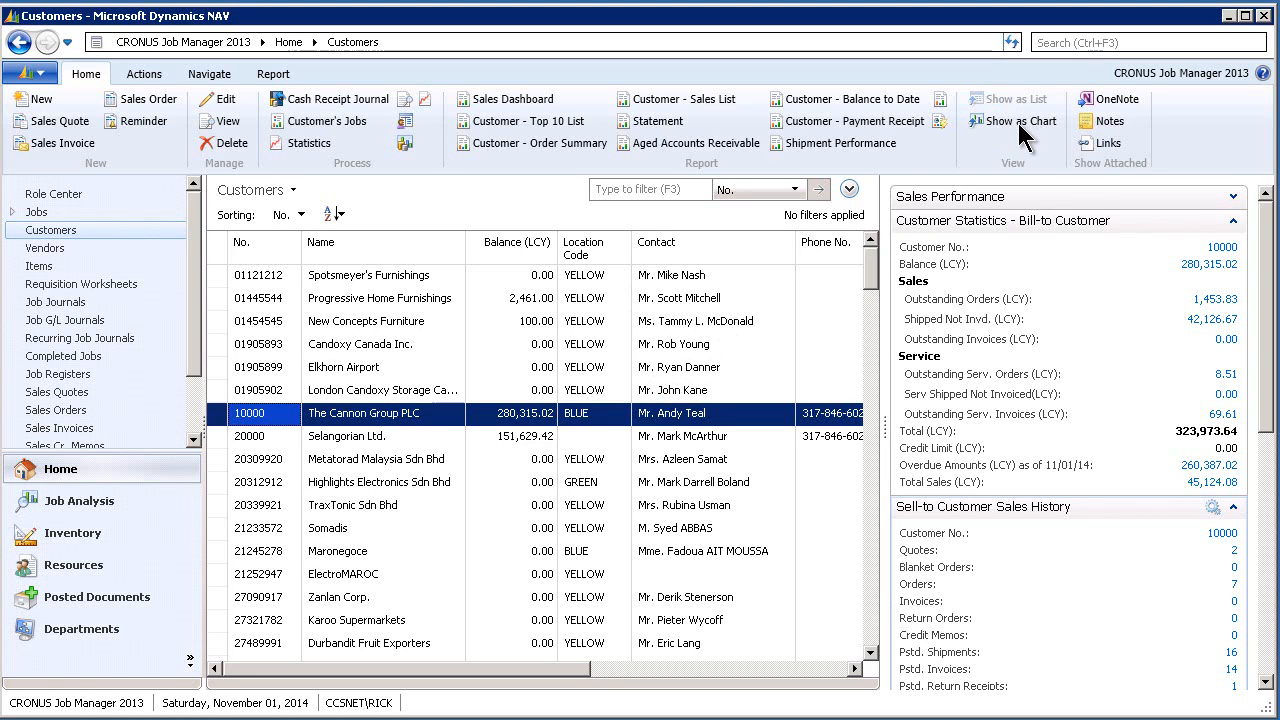
mouse_move(428, 444)
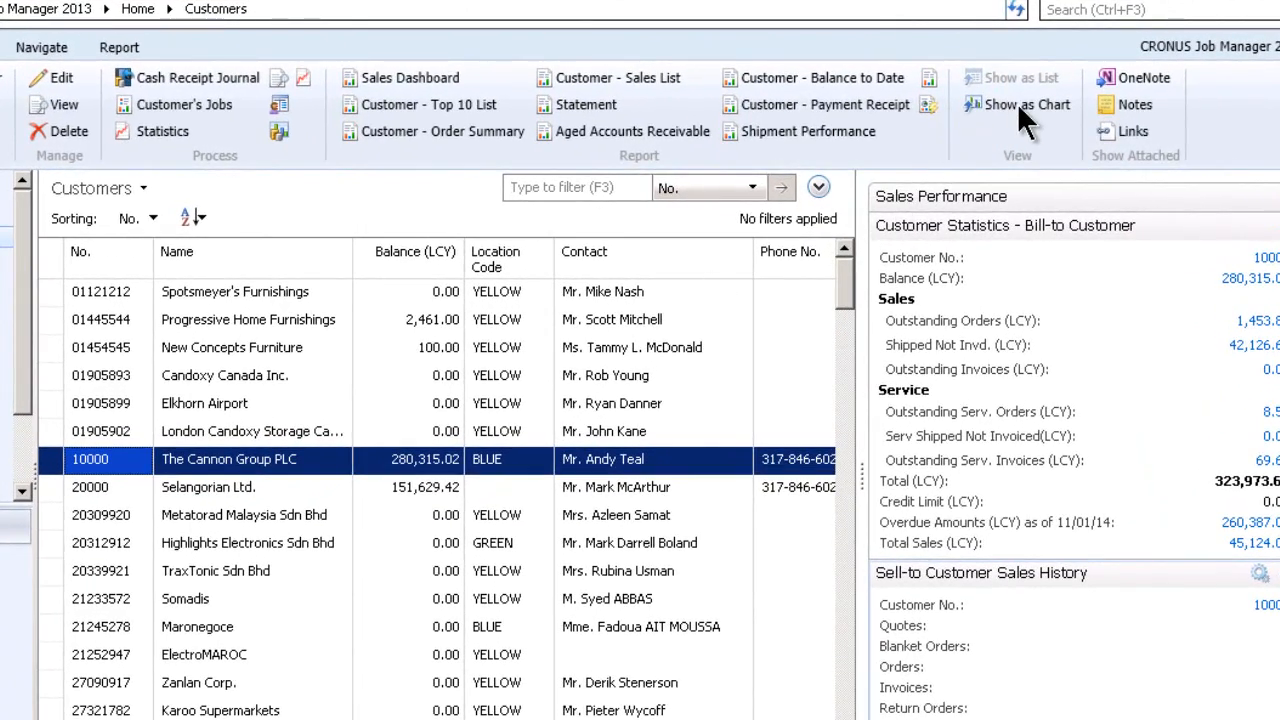
Flip the Customers list to chart view, back to the list, and to the empty chart again.
click(1026, 104)
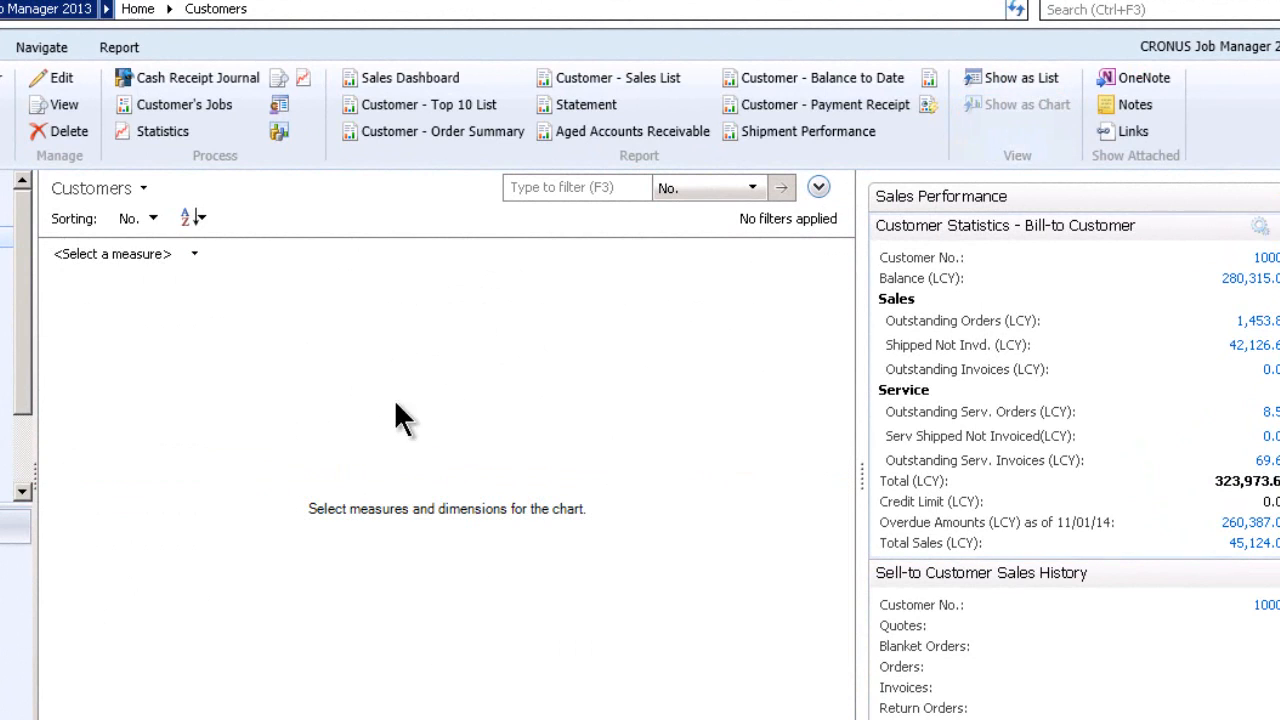
mouse_move(660, 504)
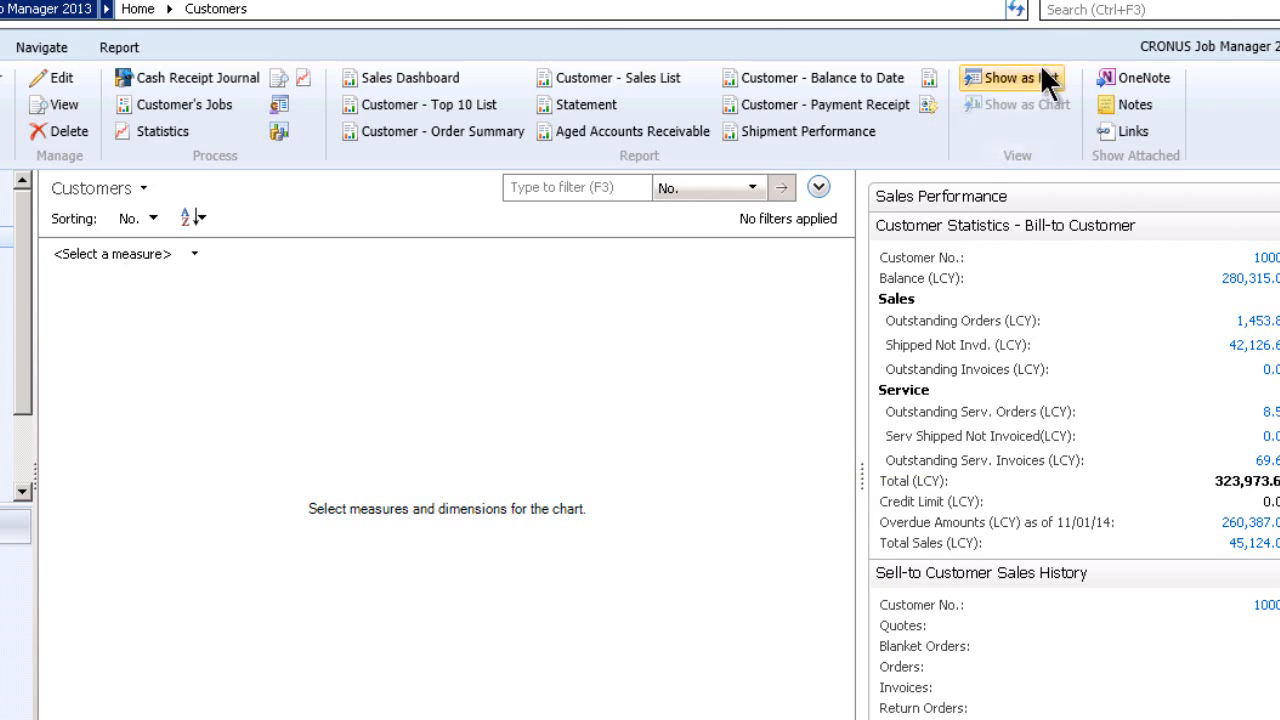
click(1012, 78)
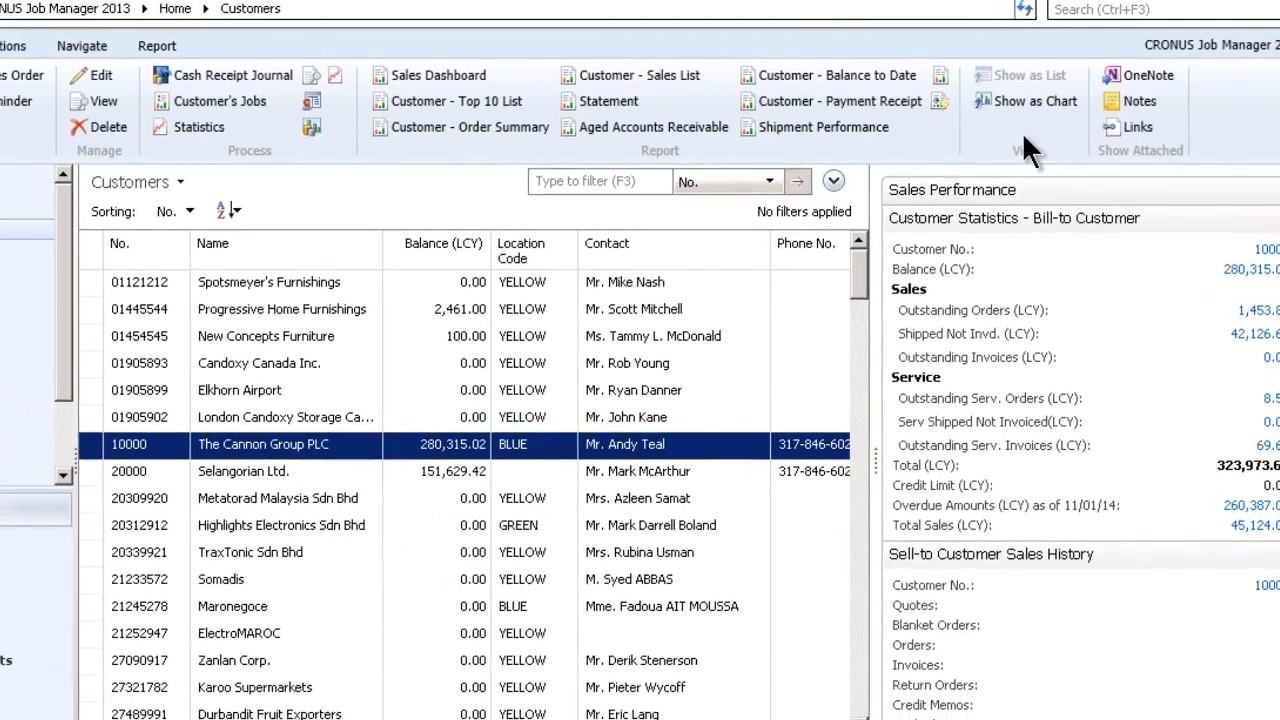
mouse_move(1036, 96)
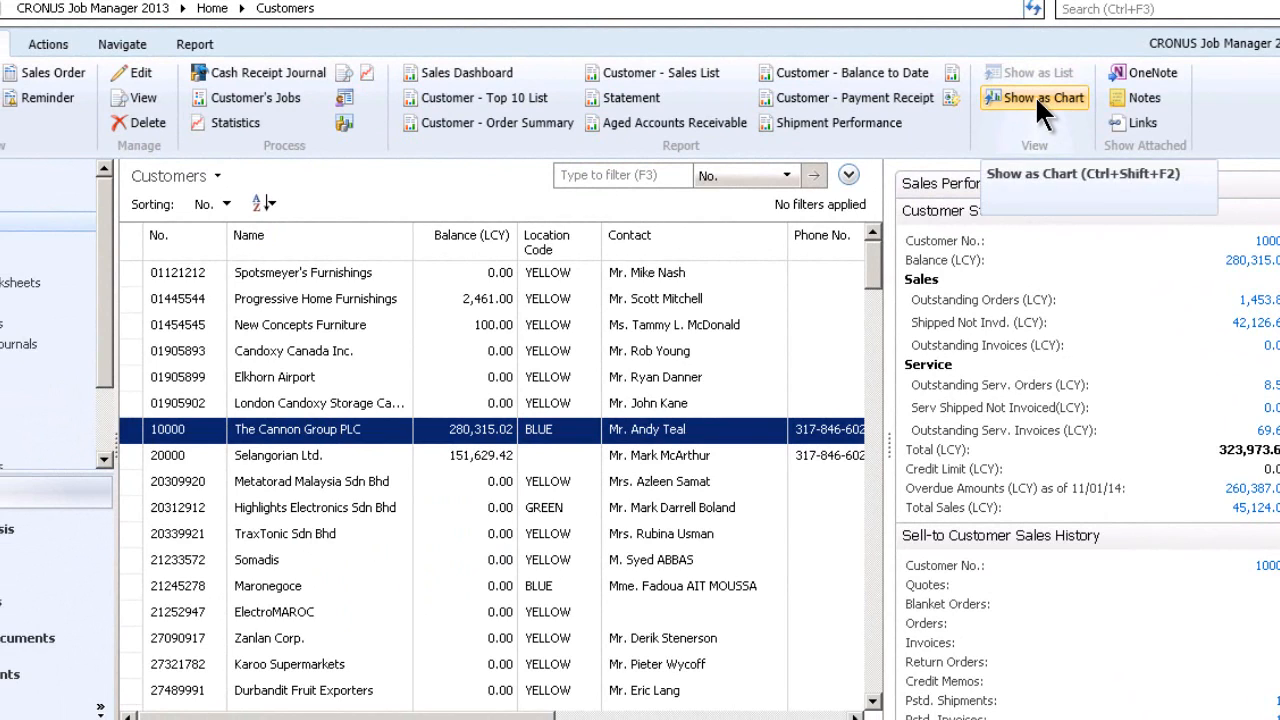
click(1040, 96)
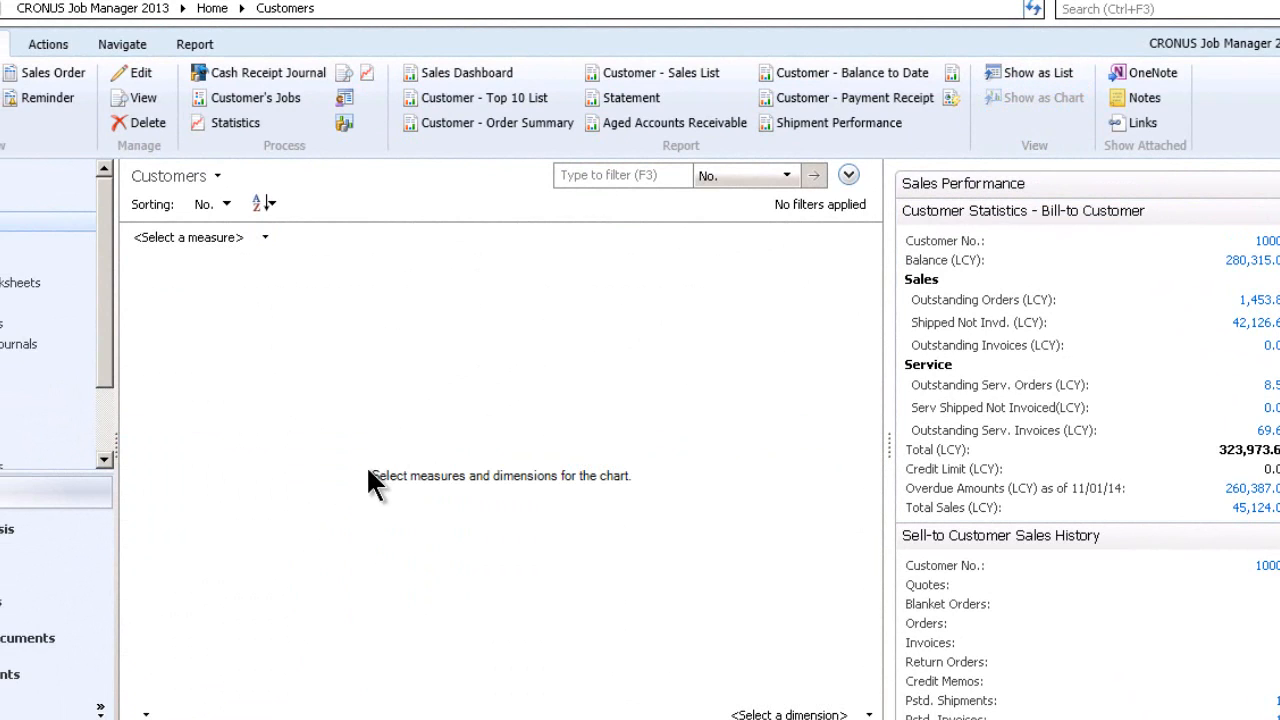
mouse_move(410, 530)
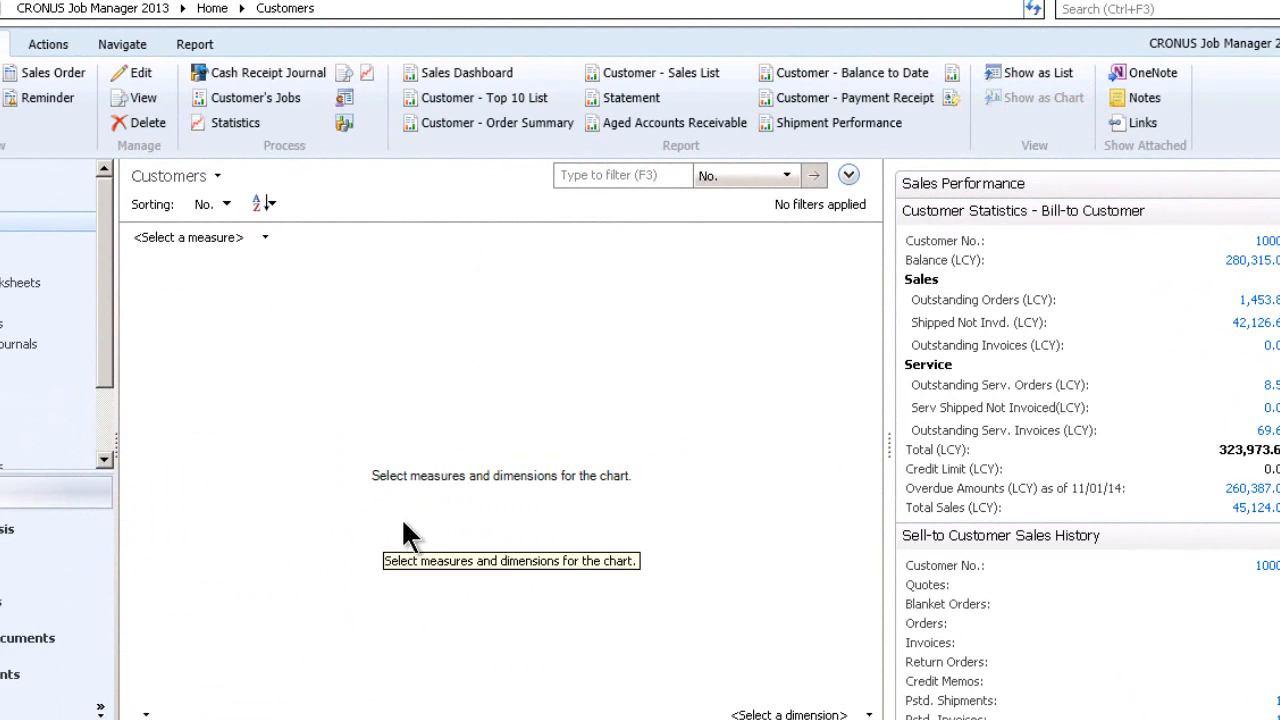
mouse_move(390, 500)
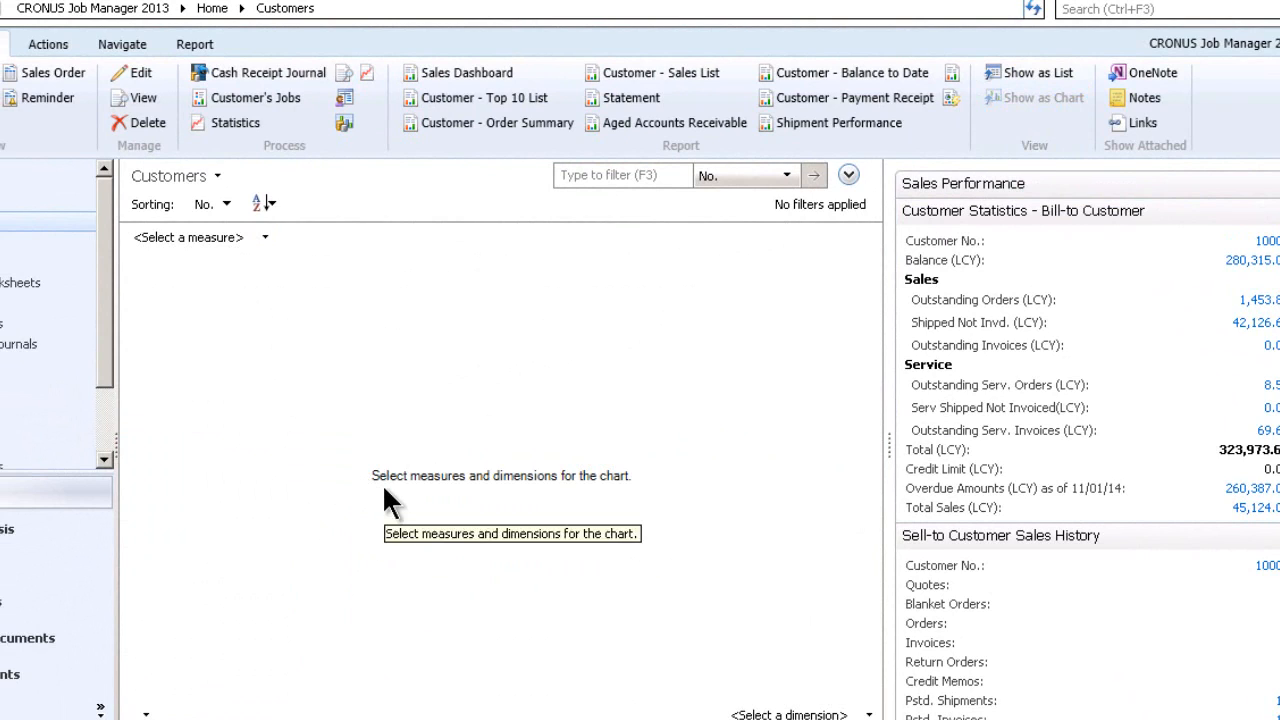
mouse_move(448, 500)
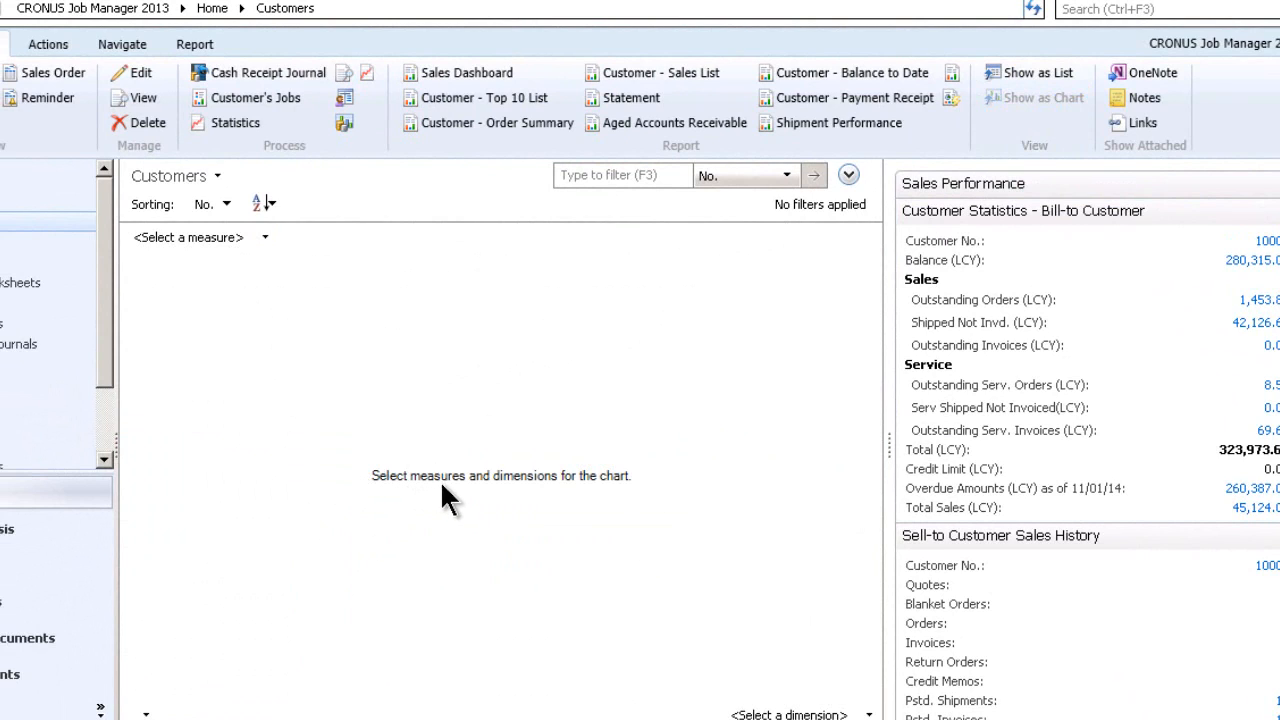
mouse_move(610, 504)
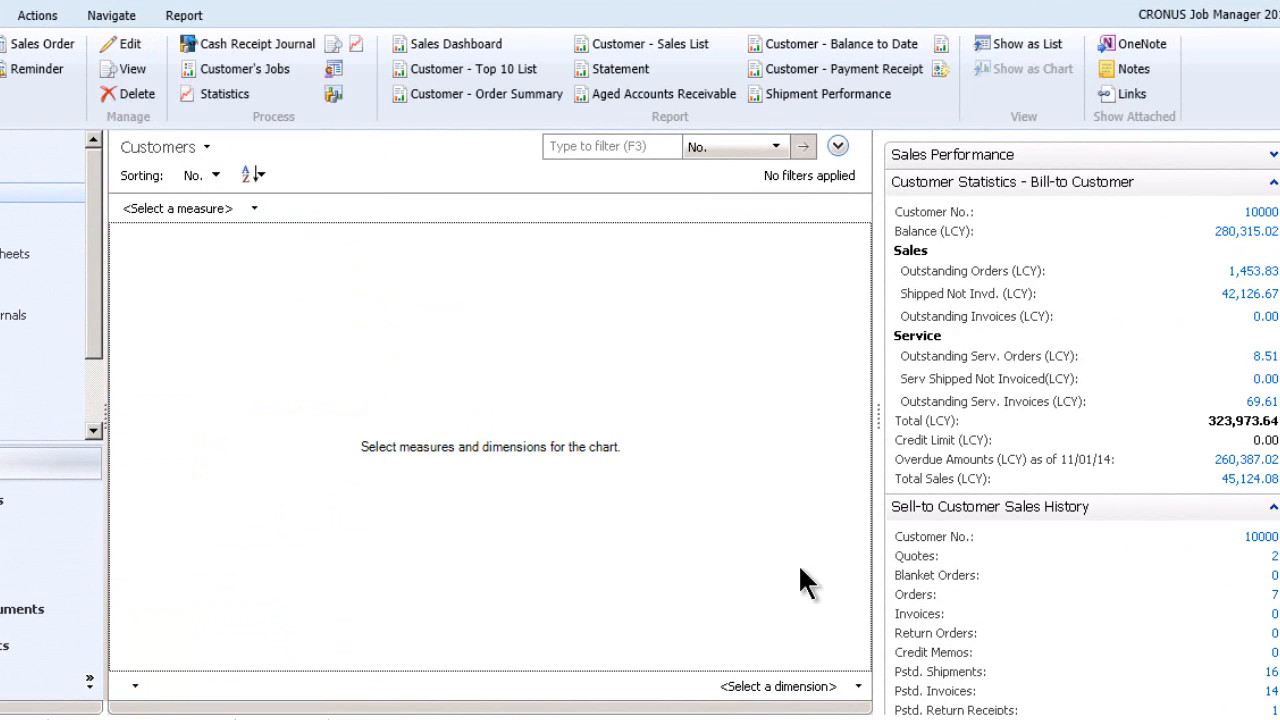
Plot the Customers chart with Dimension Count as measure grouped by City.
click(856, 686)
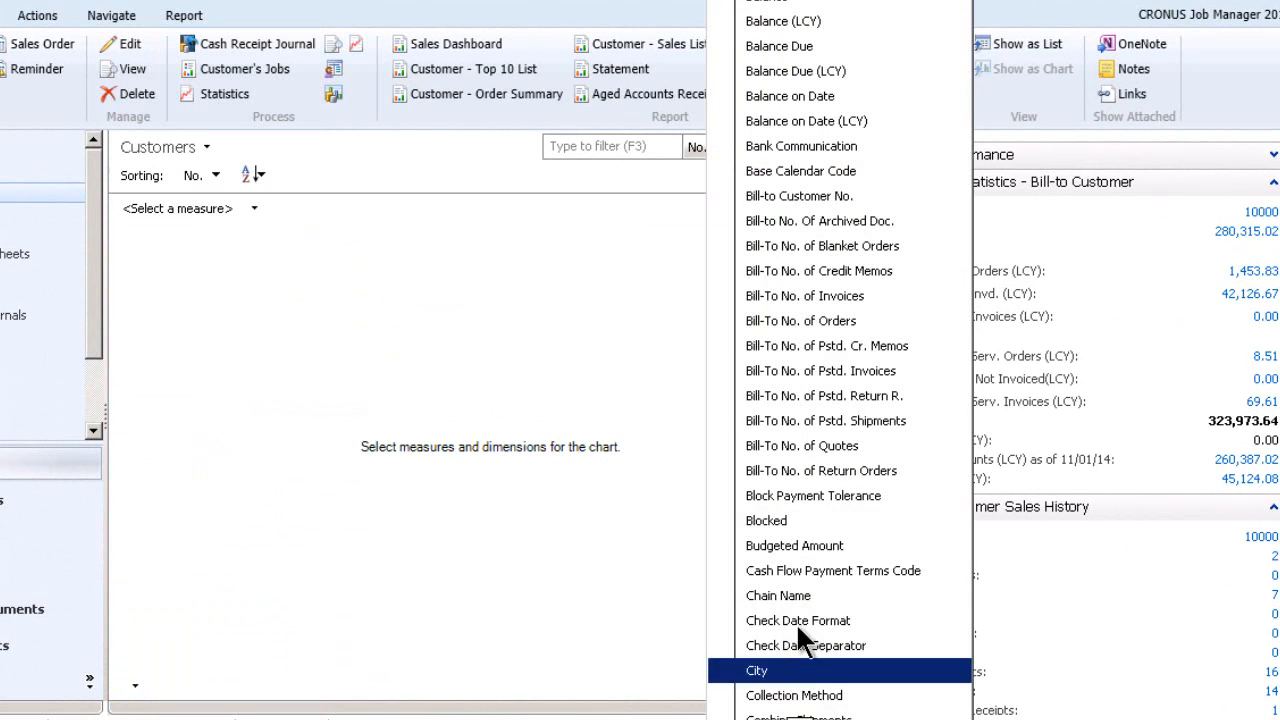
mouse_move(504, 614)
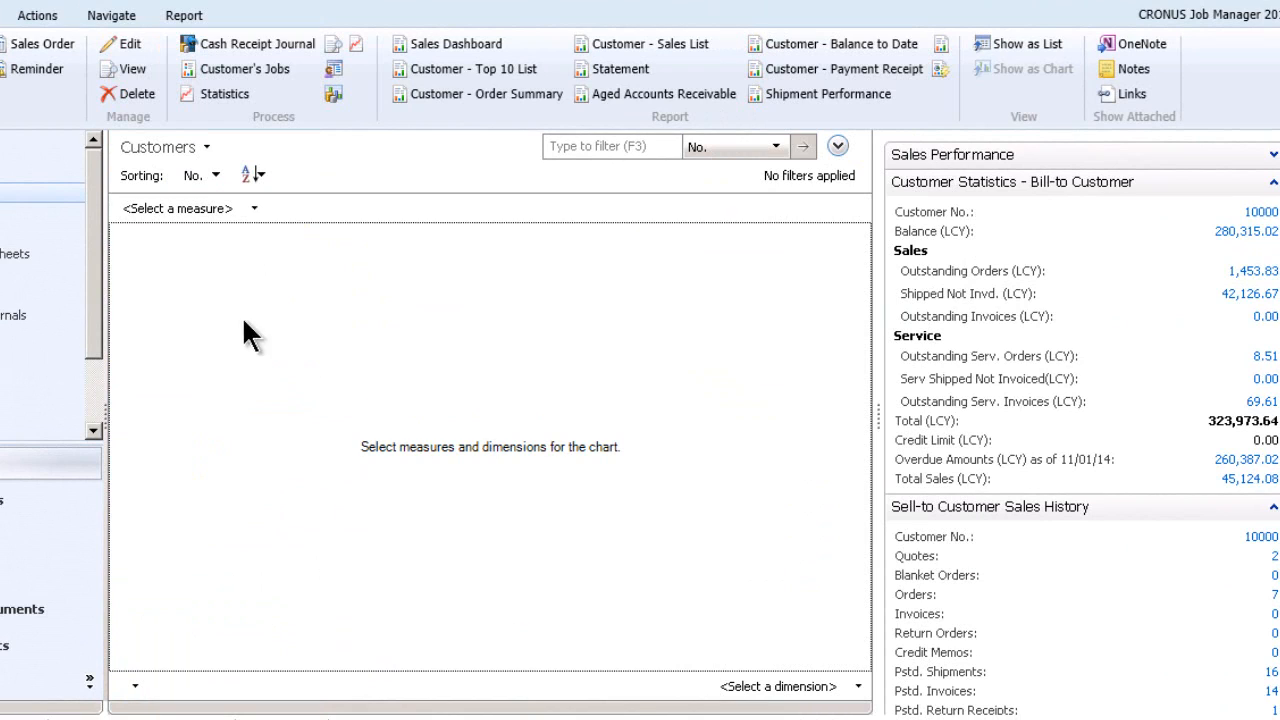
click(178, 208)
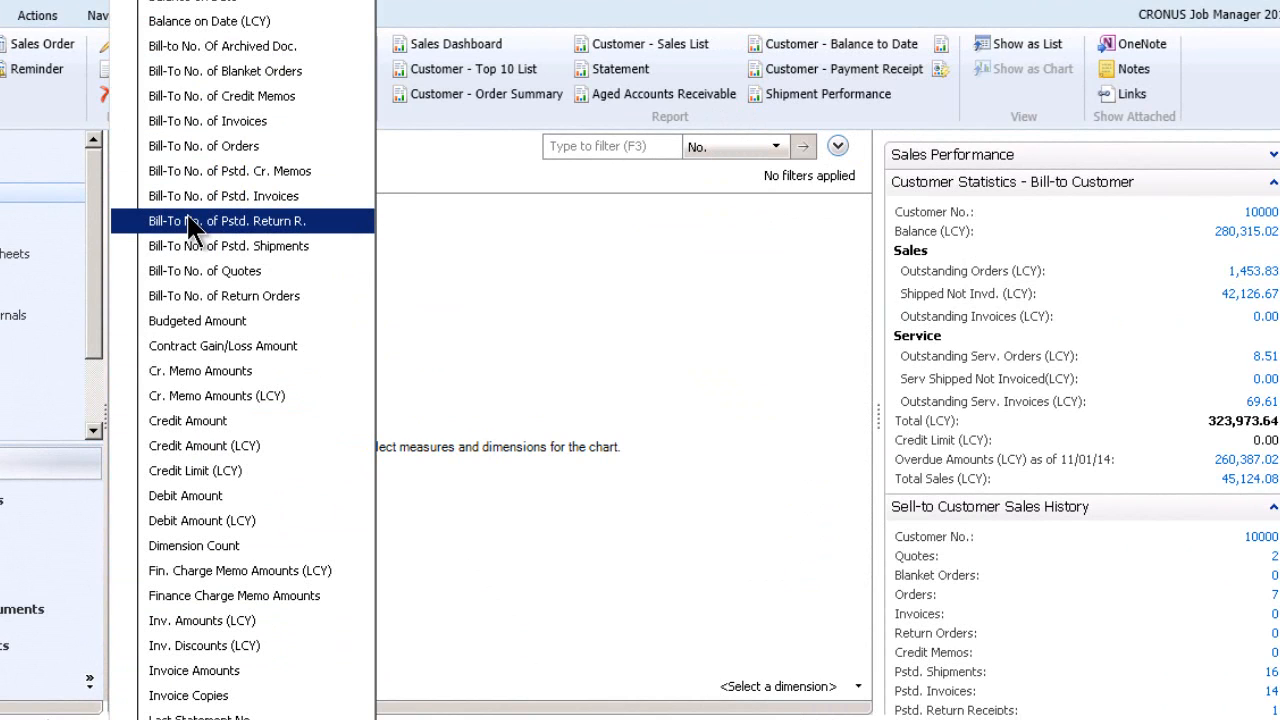
mouse_move(192, 544)
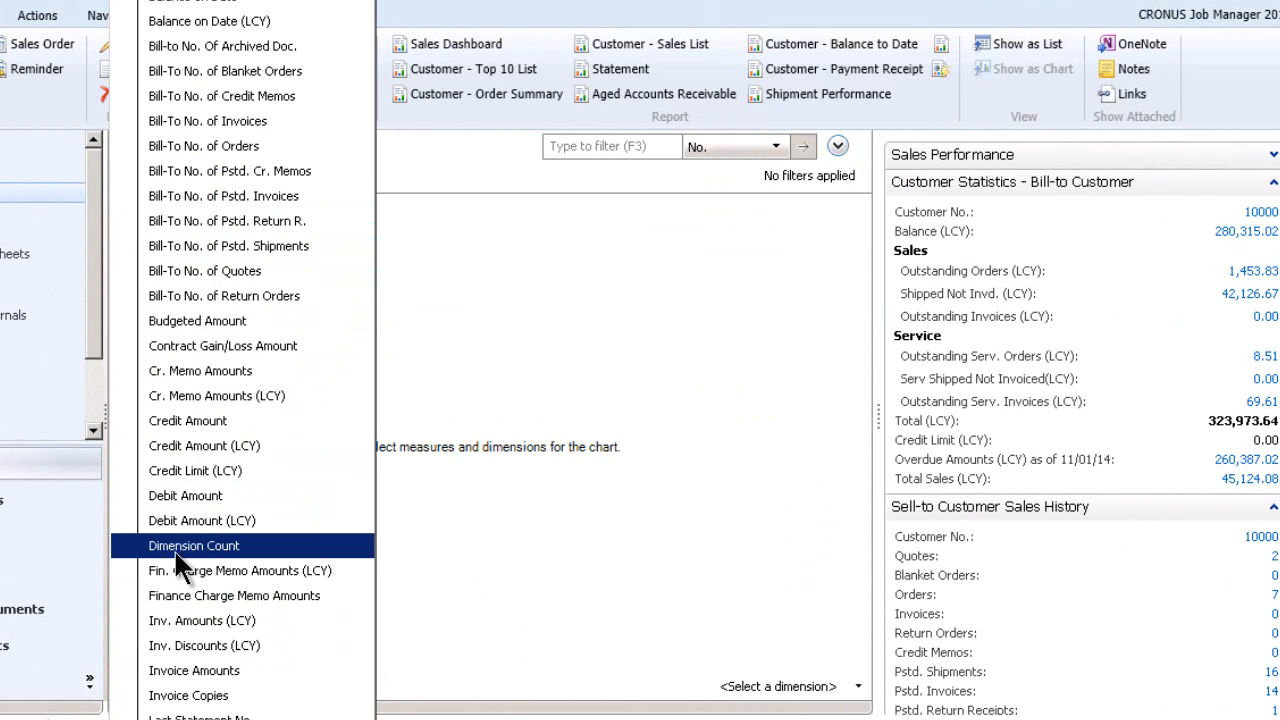
click(192, 544)
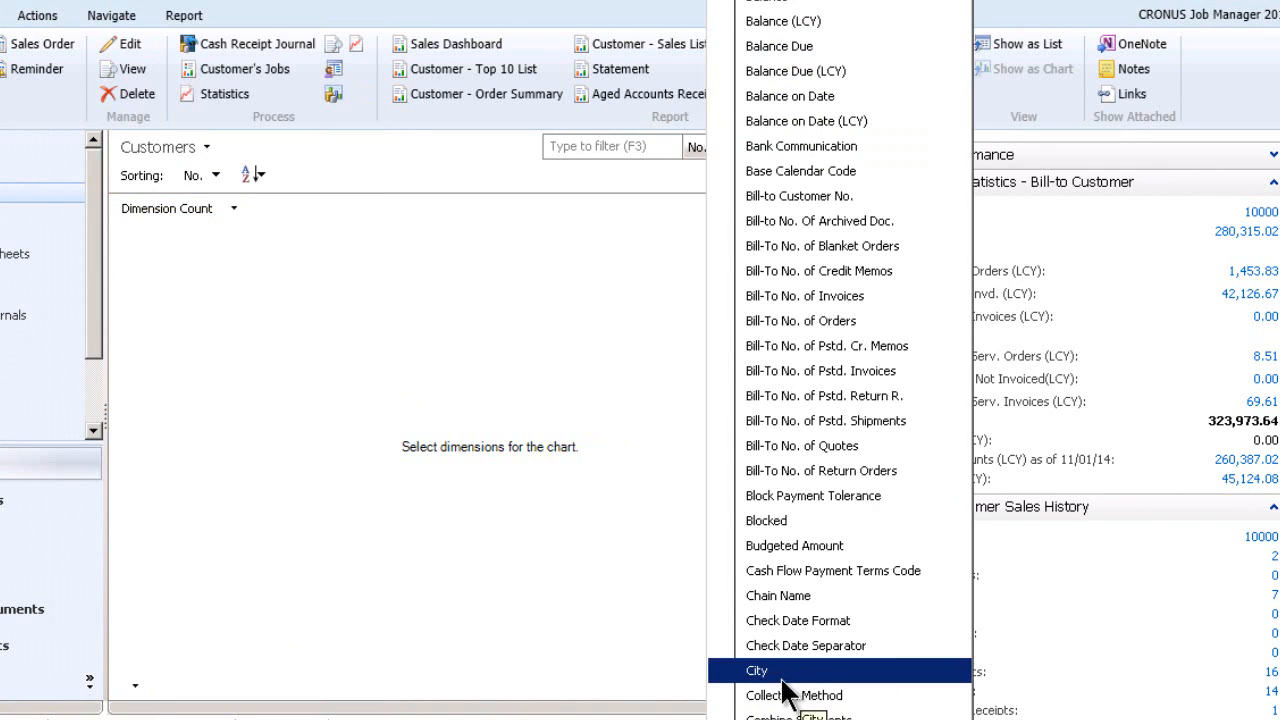
click(756, 670)
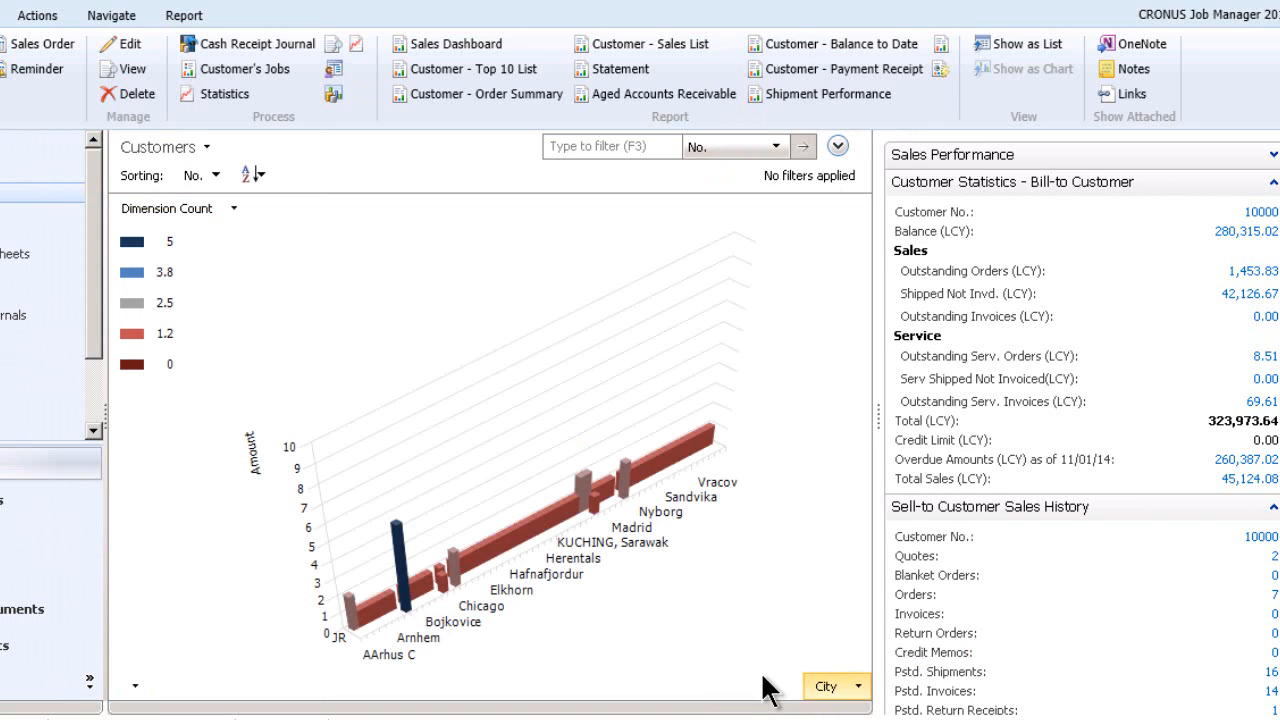
mouse_move(564, 488)
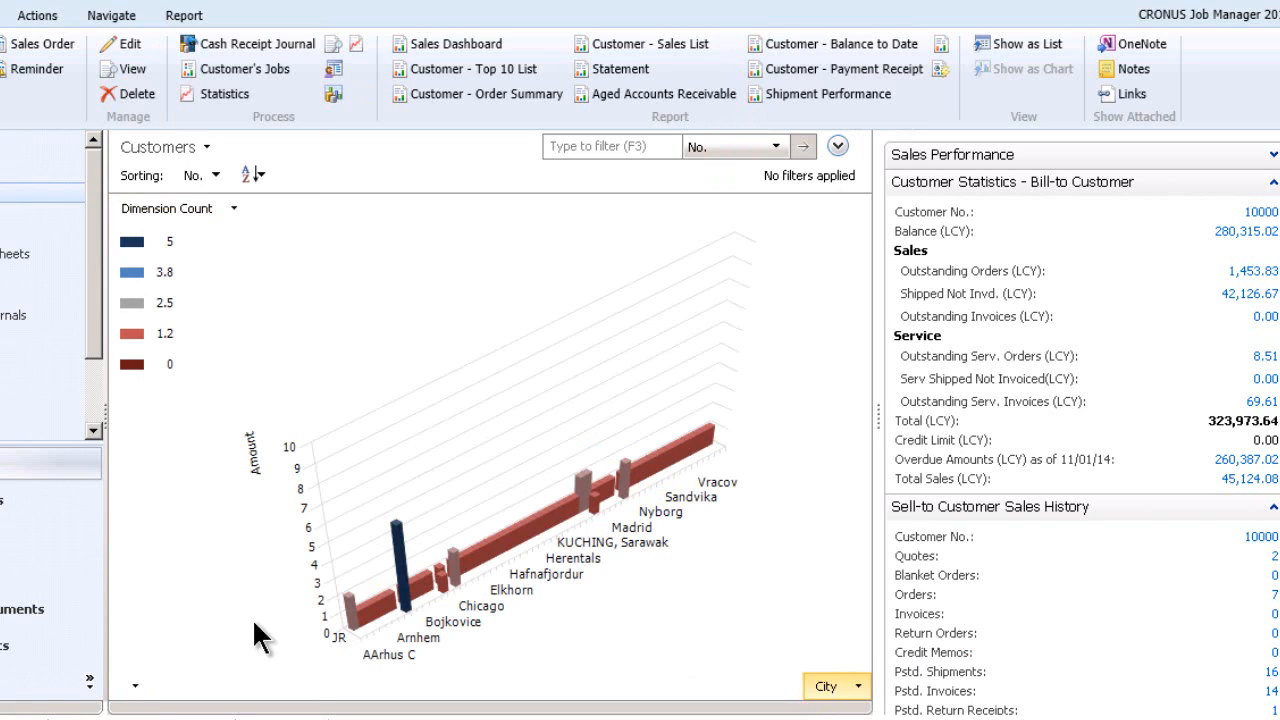
mouse_move(432, 618)
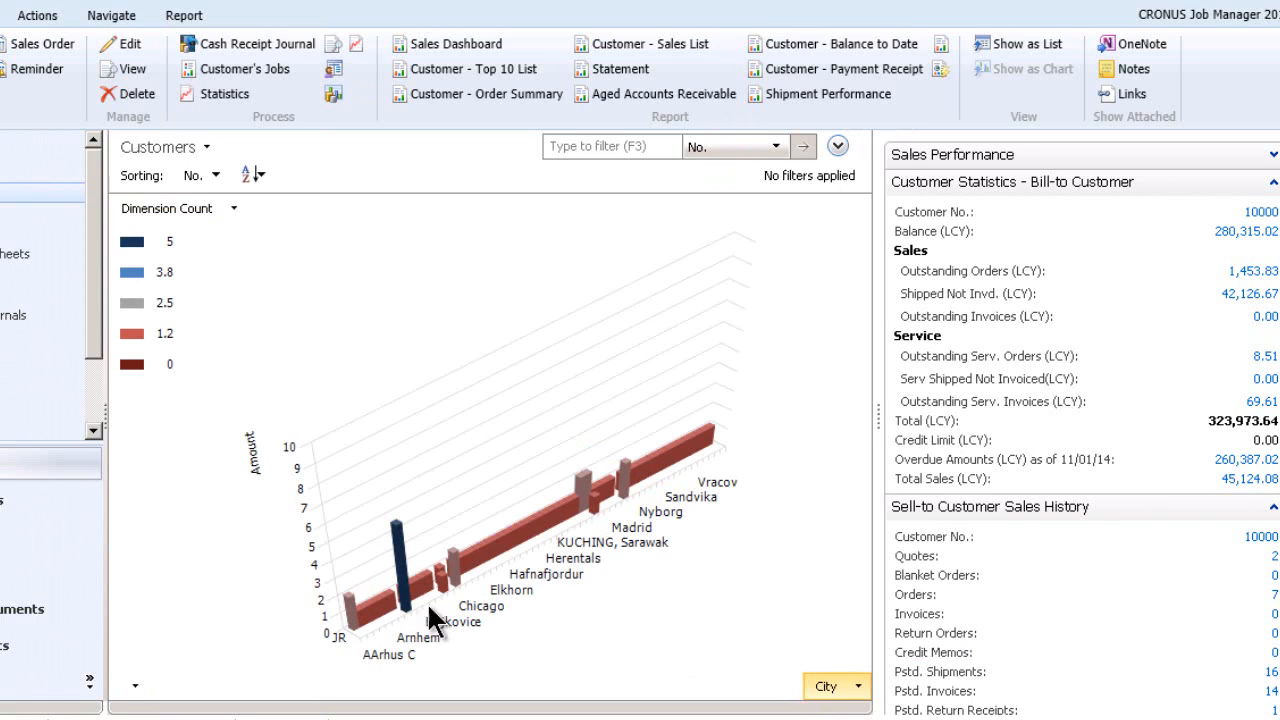
mouse_move(228, 344)
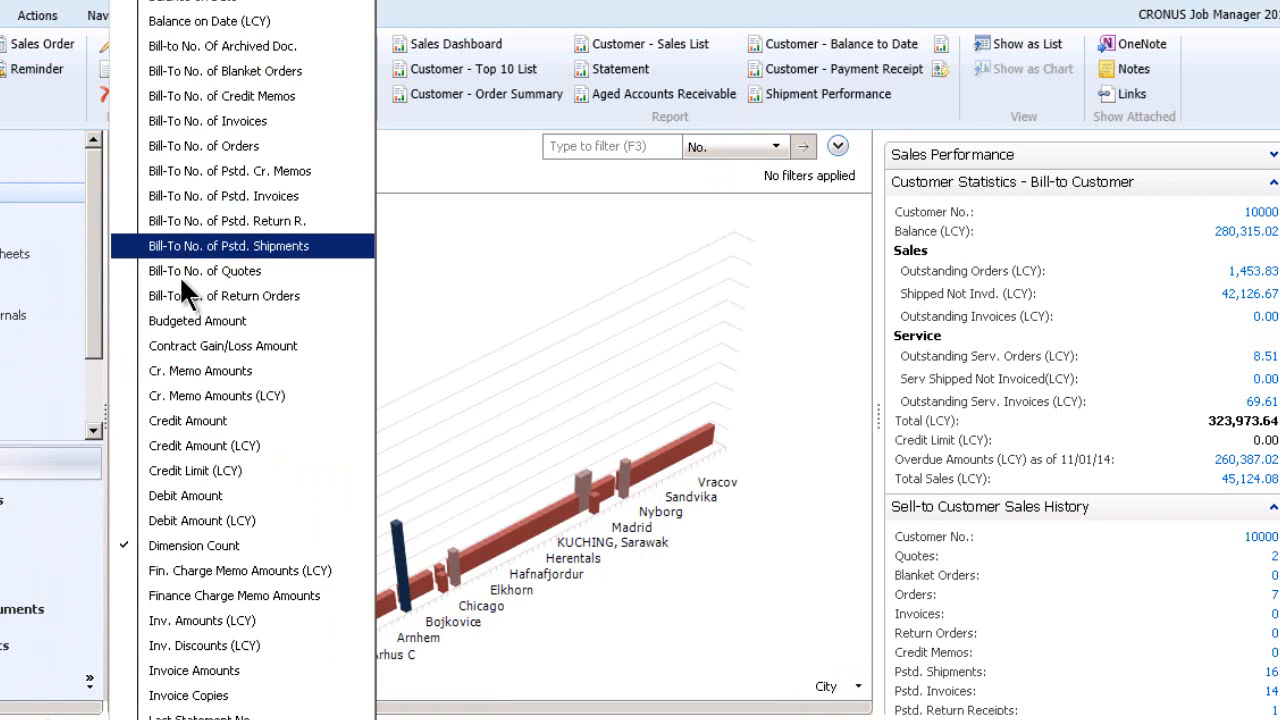
mouse_move(186, 420)
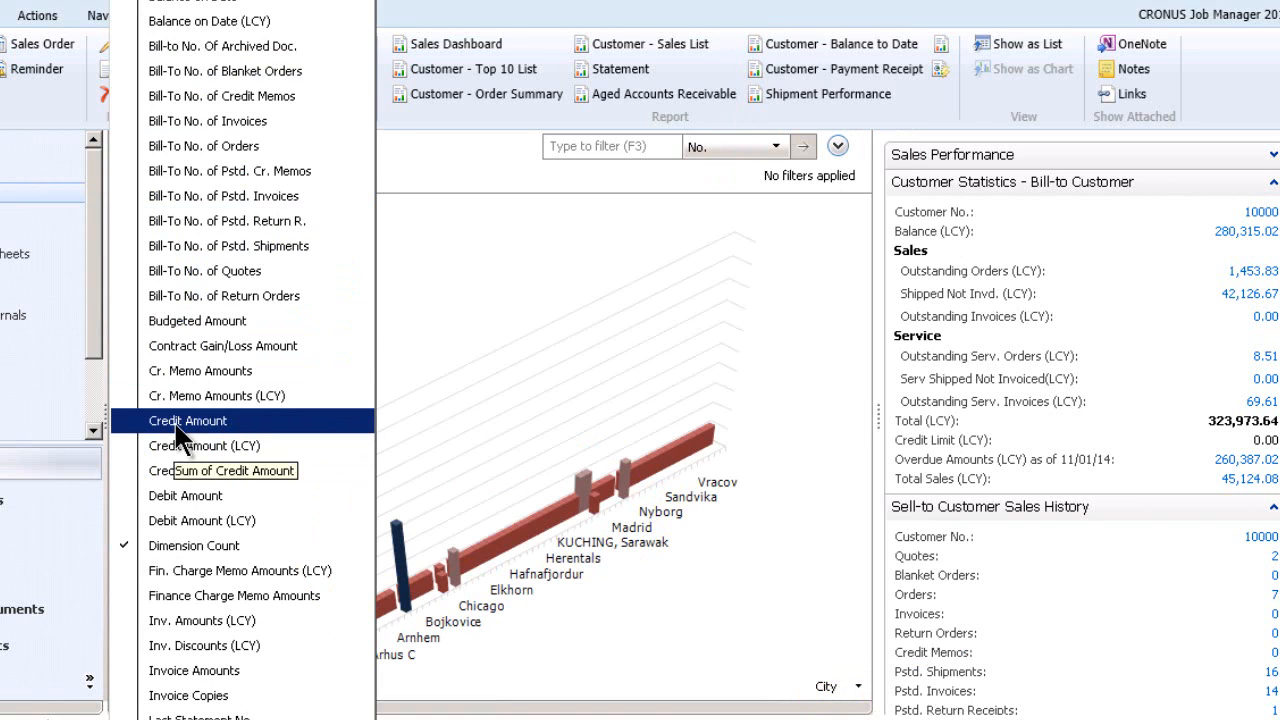
Add Credit Amount as a measure and drop Dimension Count so only Credit Amount plots by City.
click(188, 420)
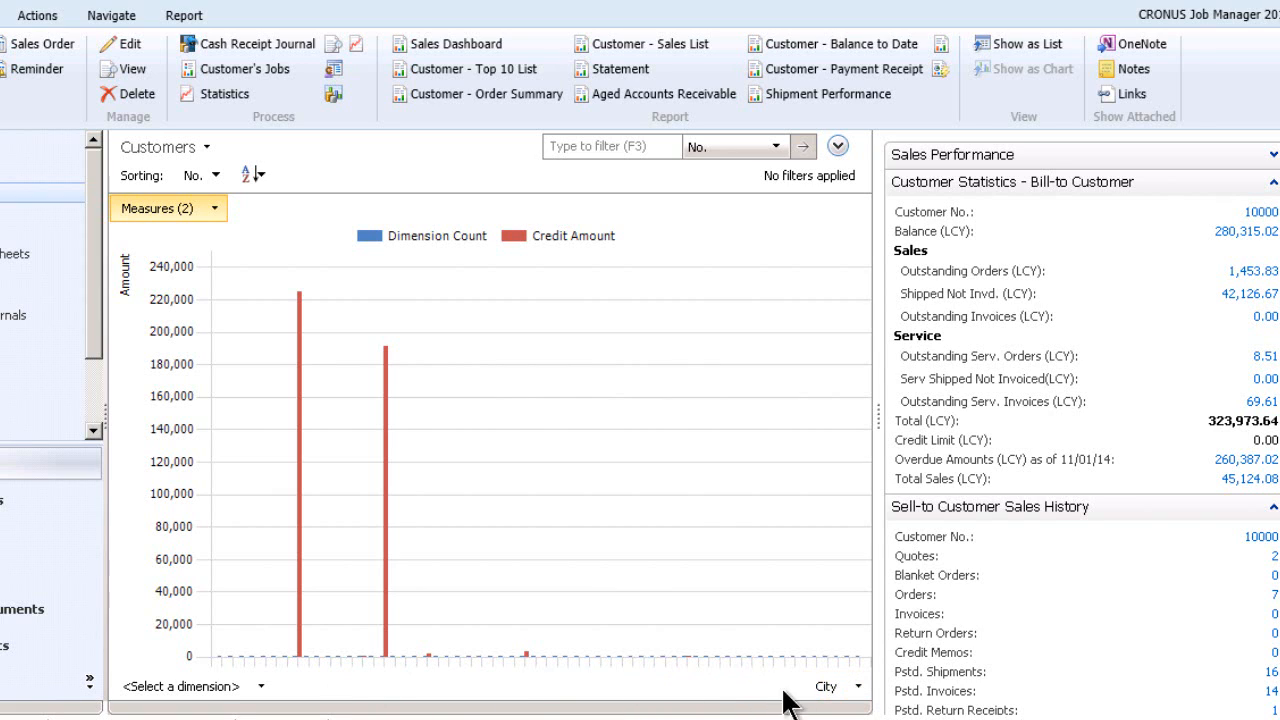
mouse_move(408, 258)
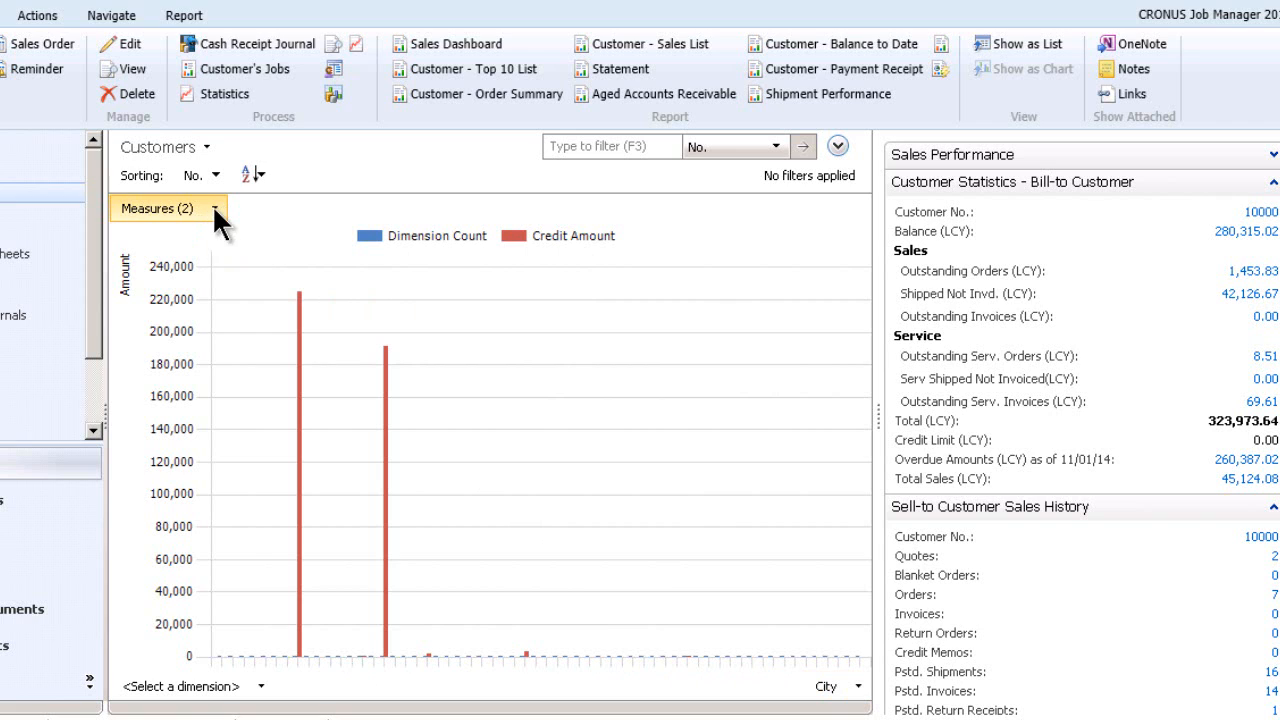
click(216, 208)
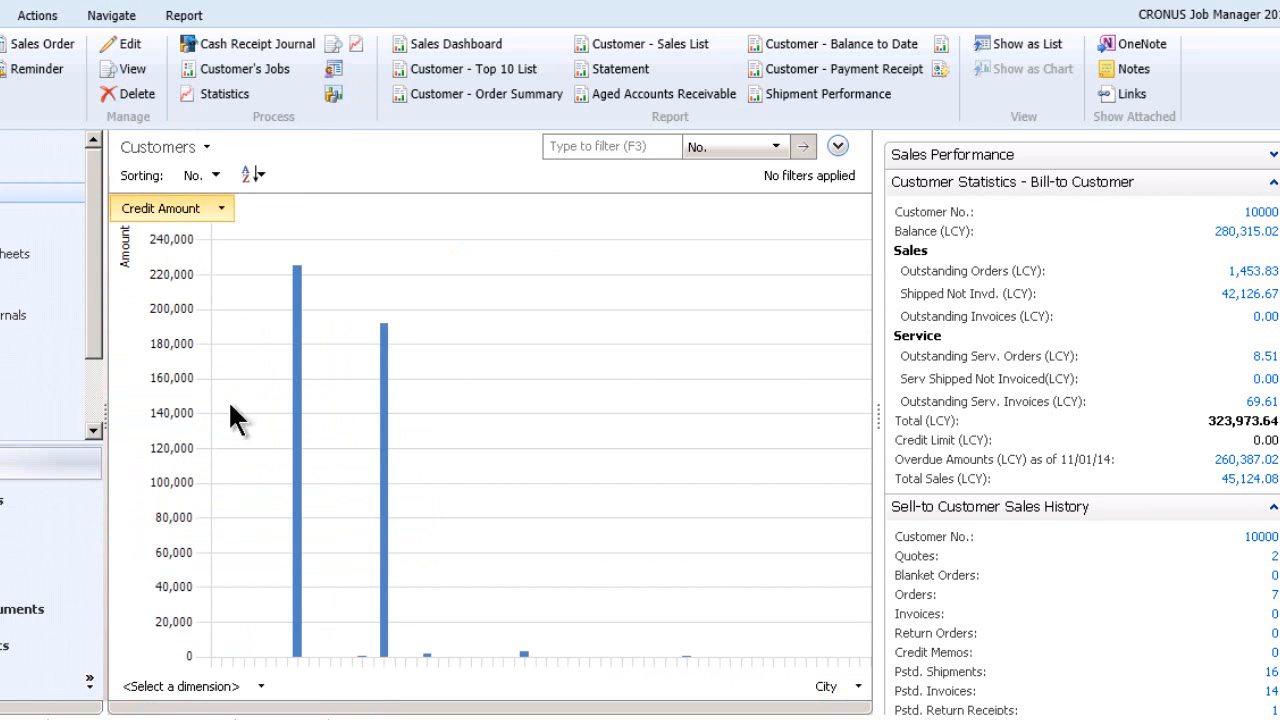
mouse_move(718, 660)
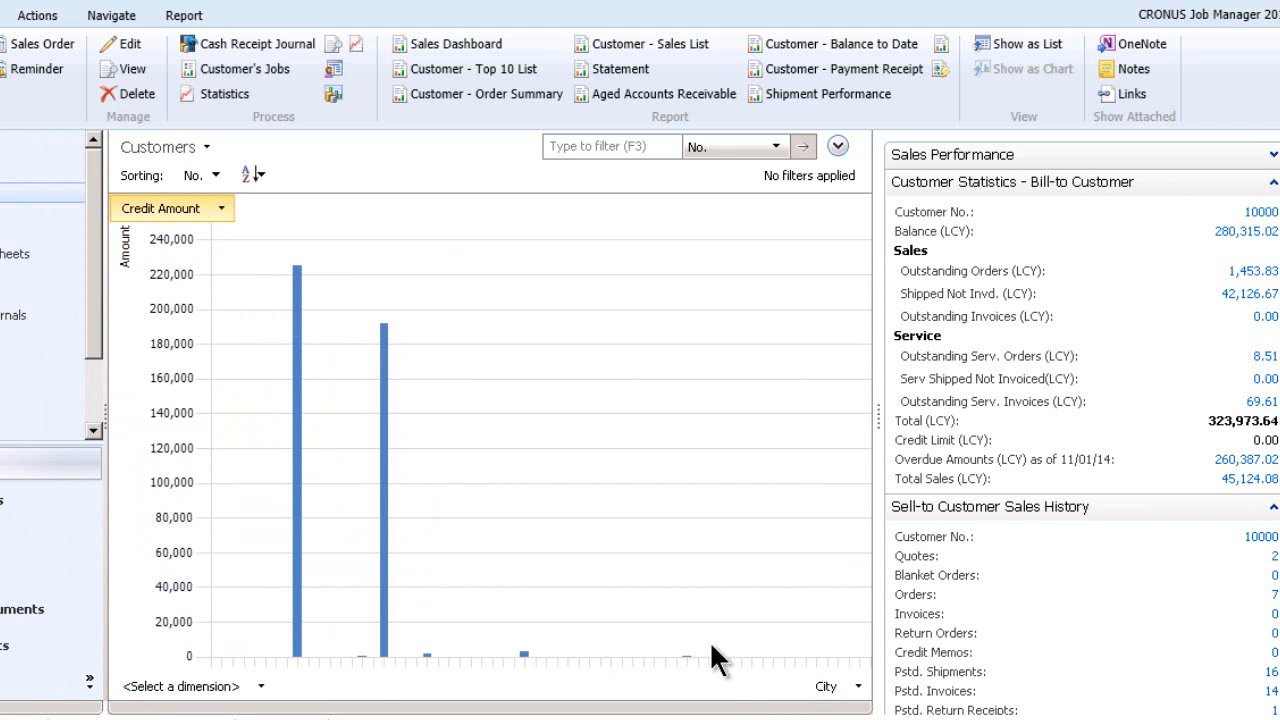
Regroup the Credit Amount chart by Gen. Bus. Posting Group instead of City.
click(224, 208)
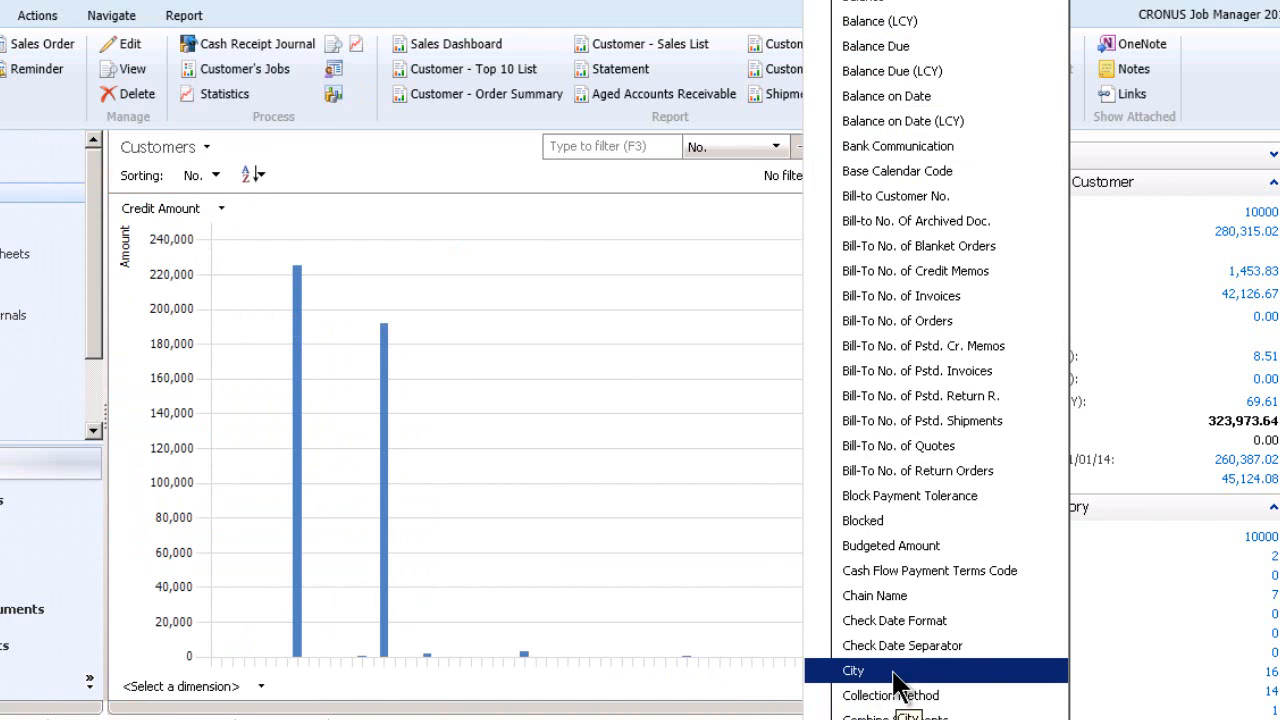
mouse_move(894, 620)
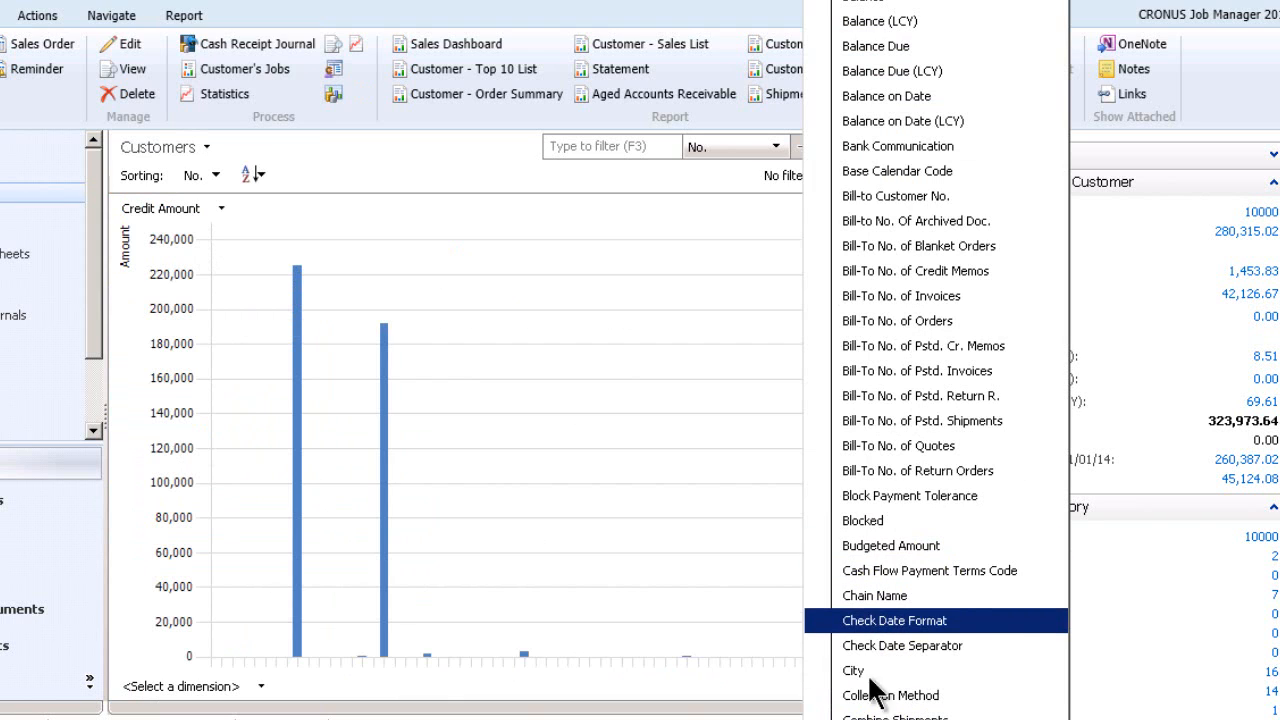
scroll(down, 3)
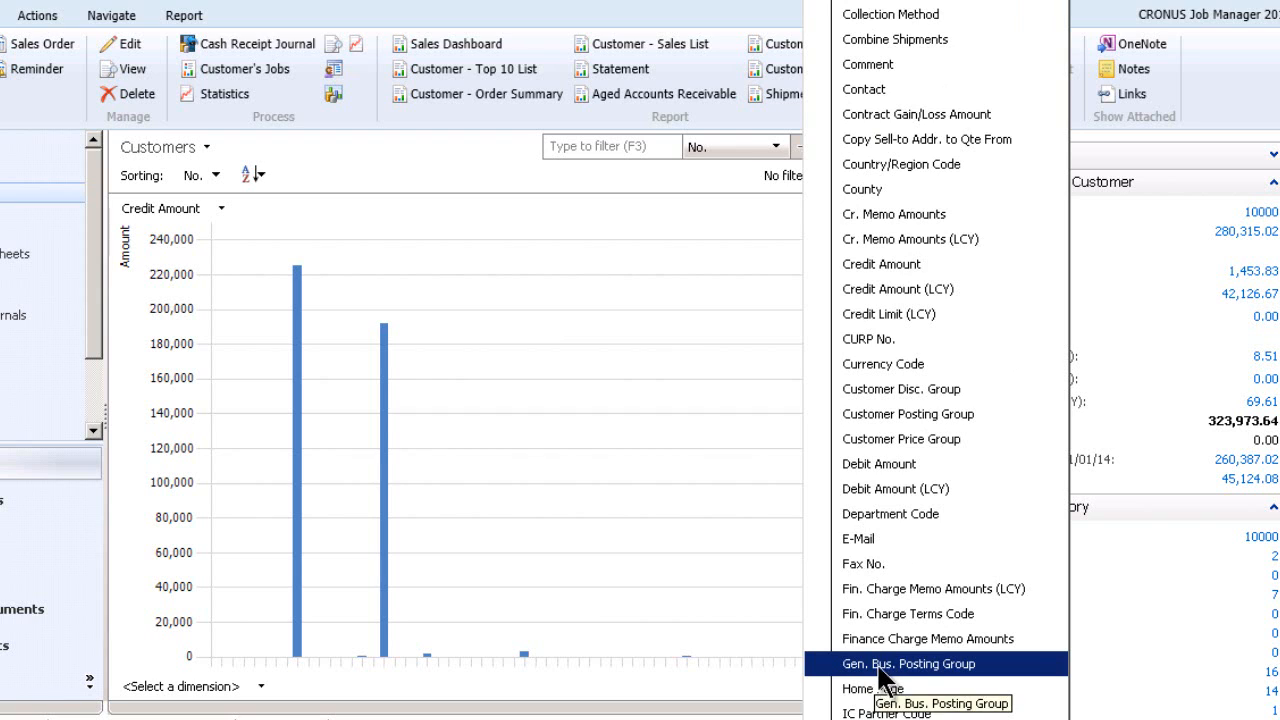
click(908, 664)
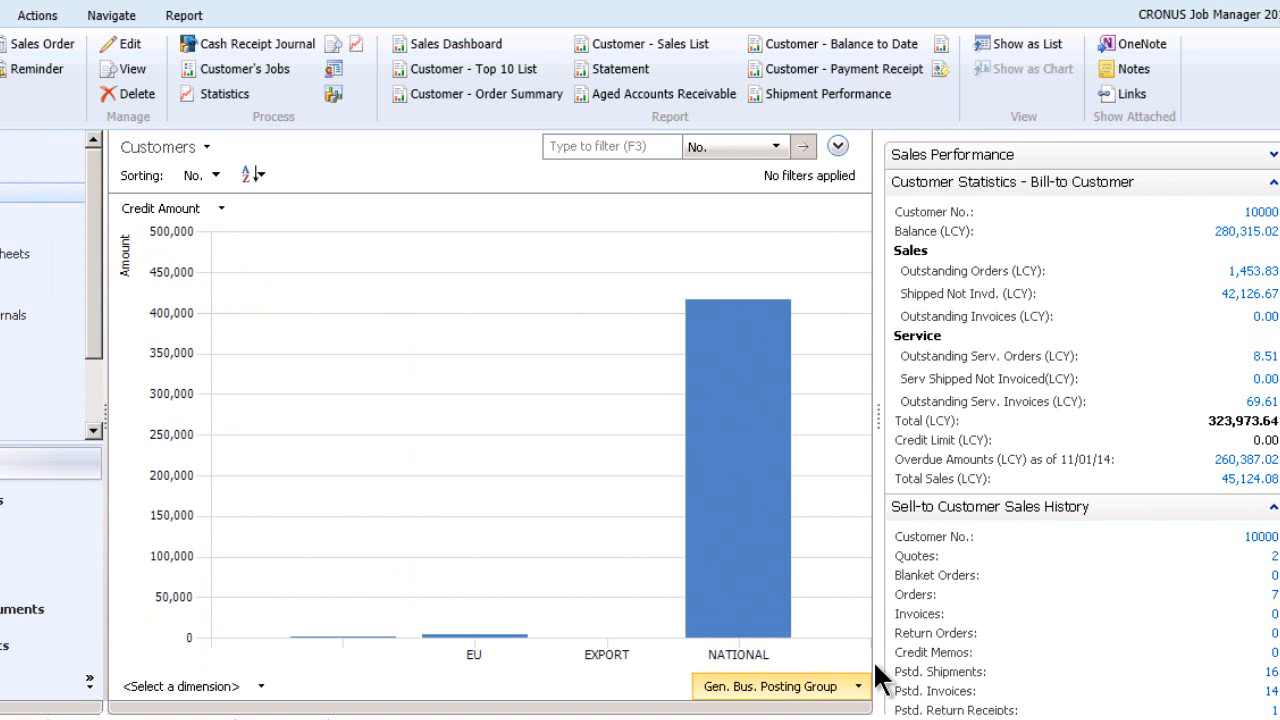
mouse_move(148, 244)
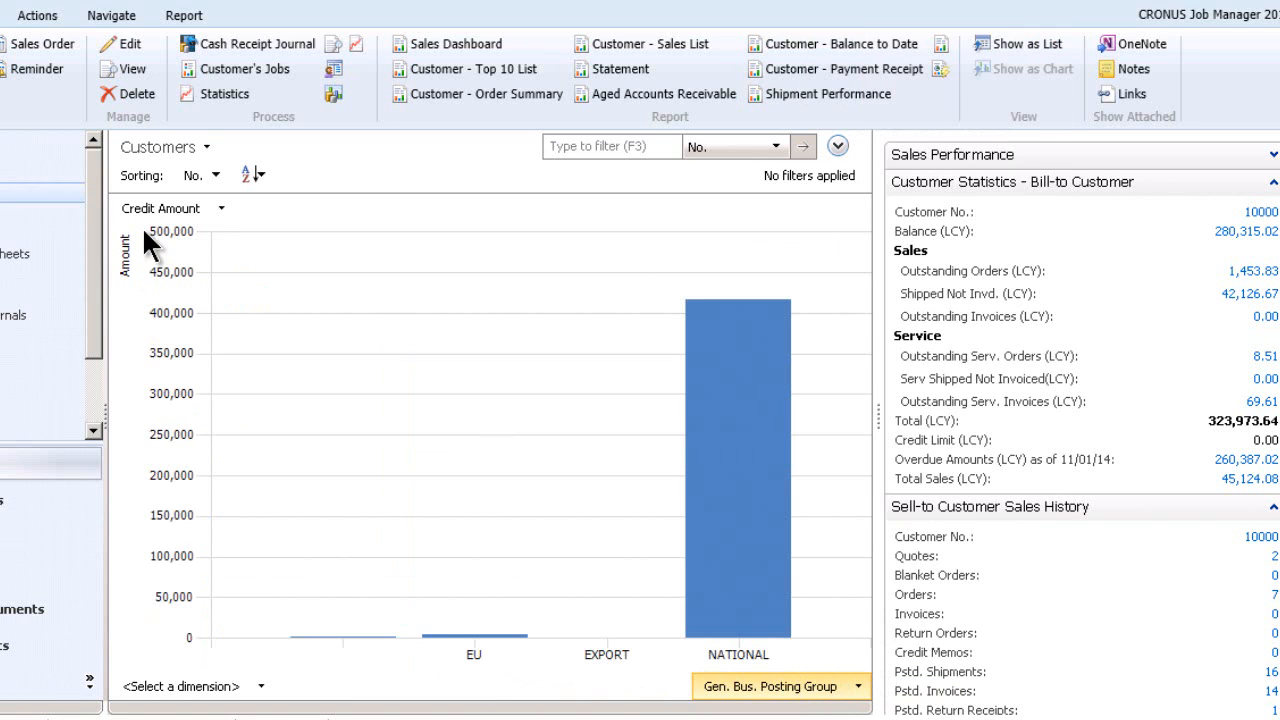
mouse_move(750, 668)
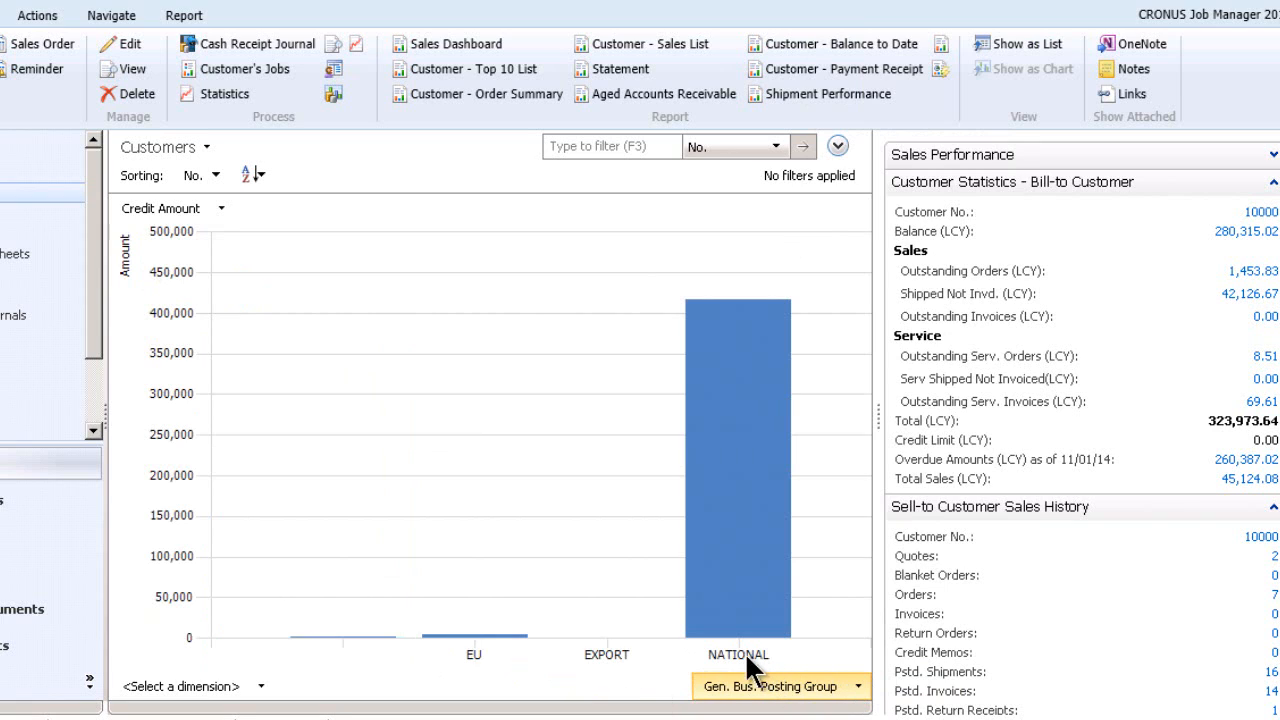
mouse_move(496, 576)
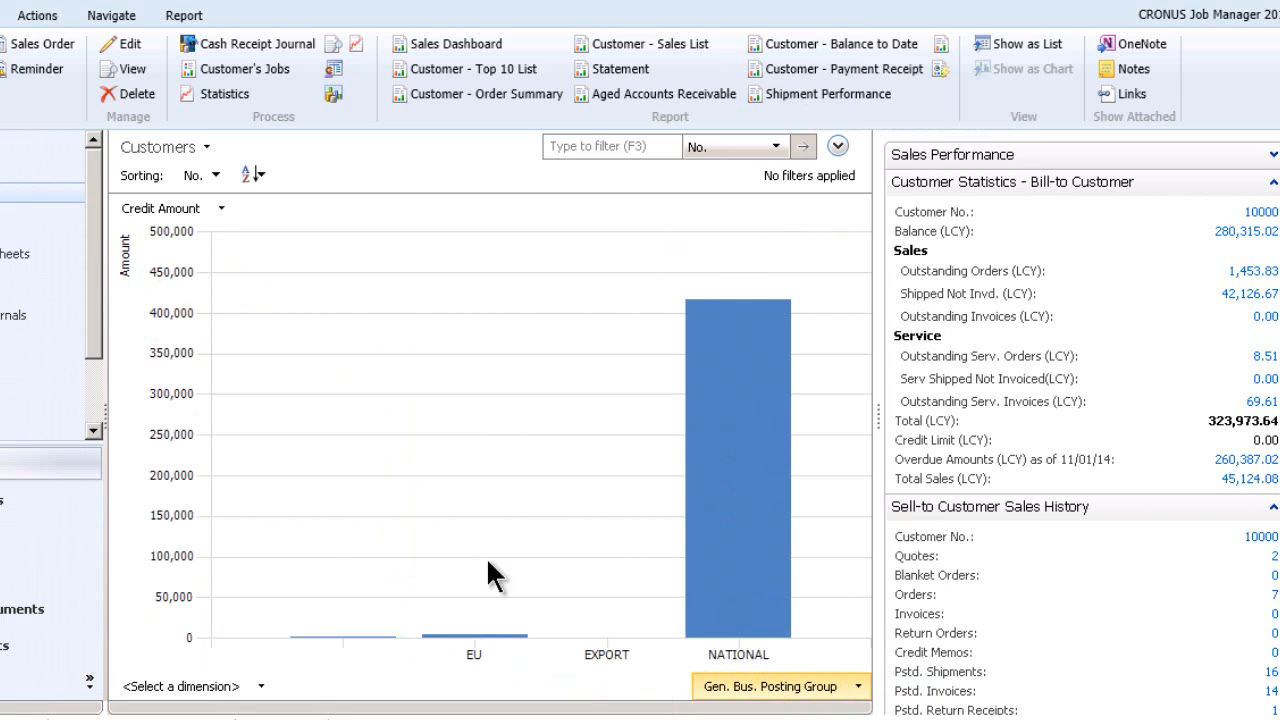
mouse_move(212, 610)
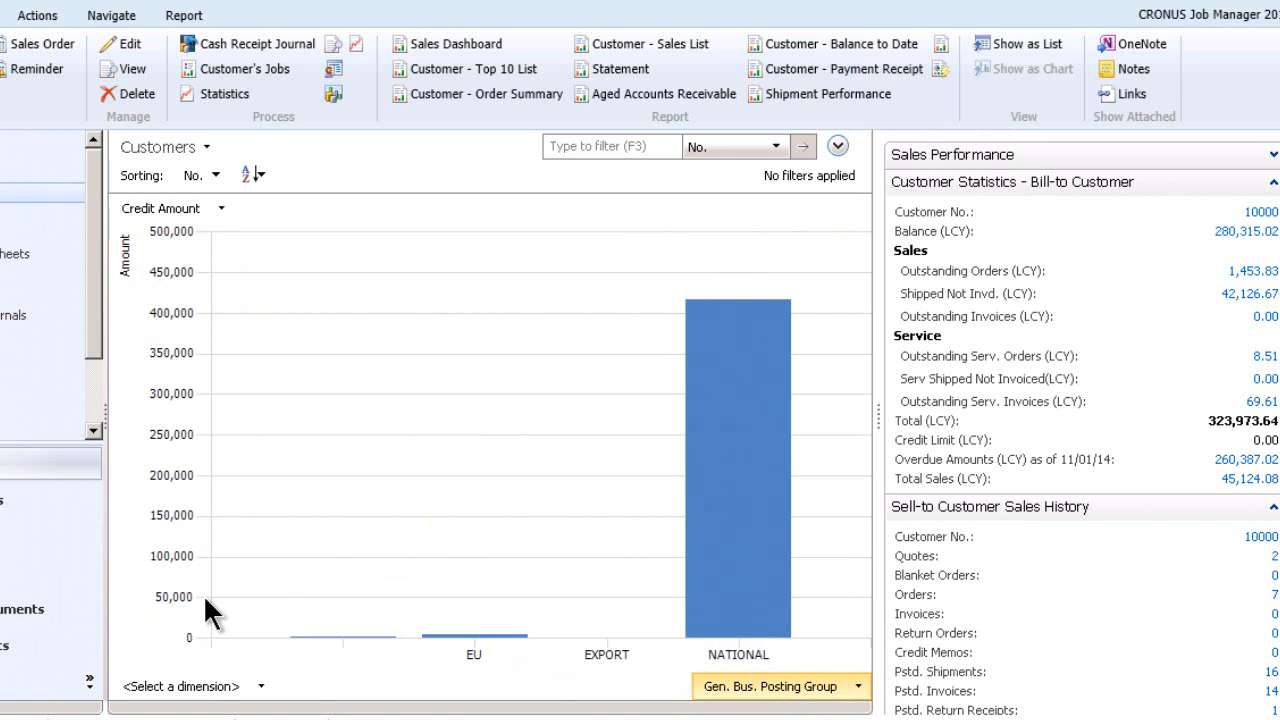
mouse_move(600, 670)
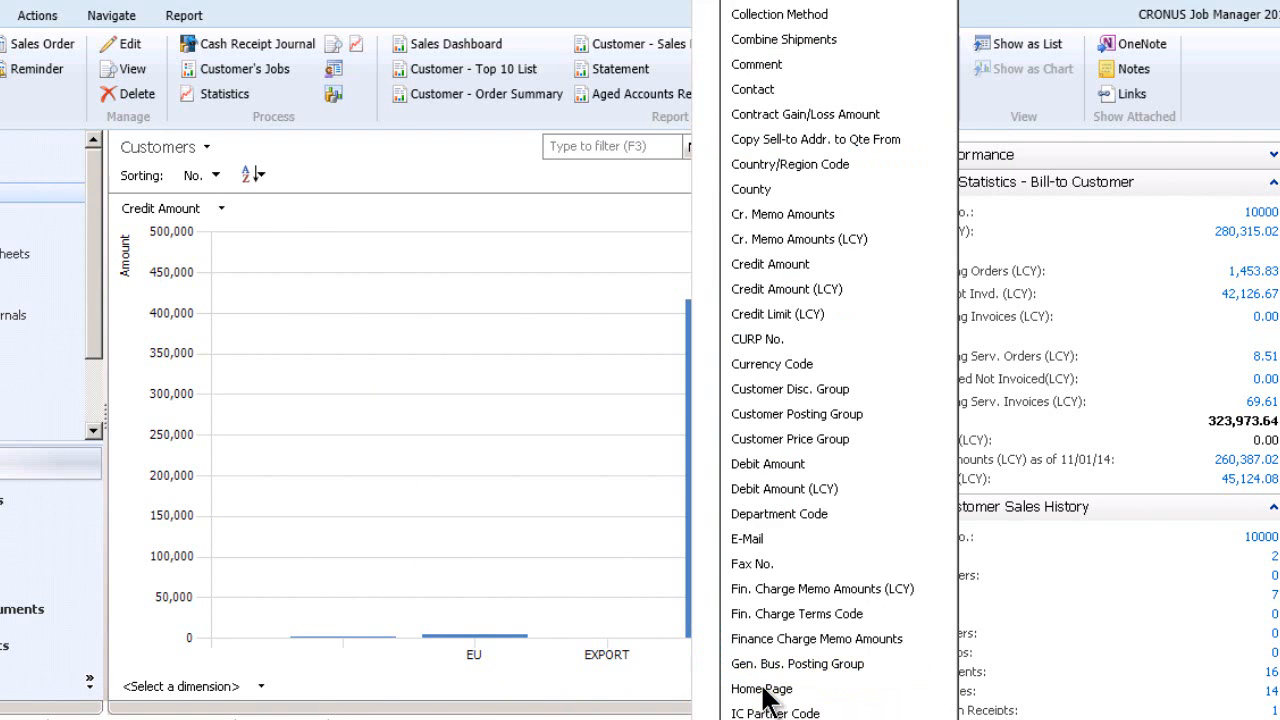
click(796, 664)
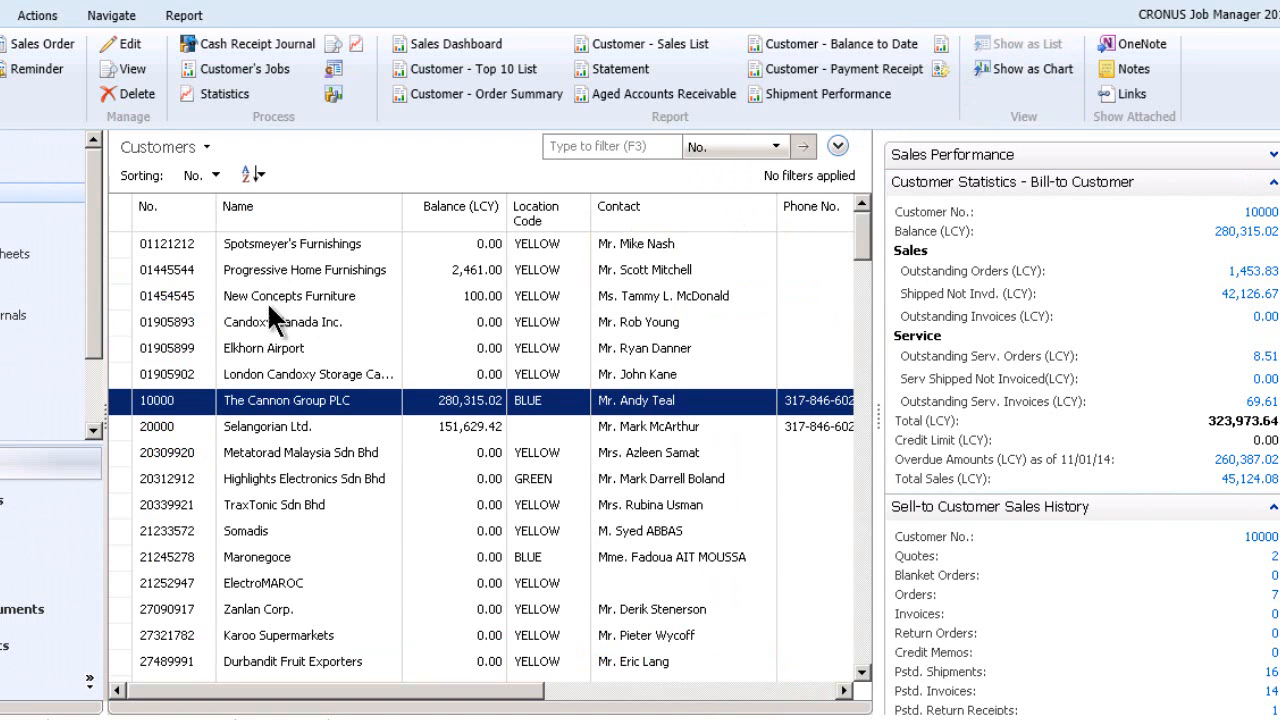
mouse_move(524, 412)
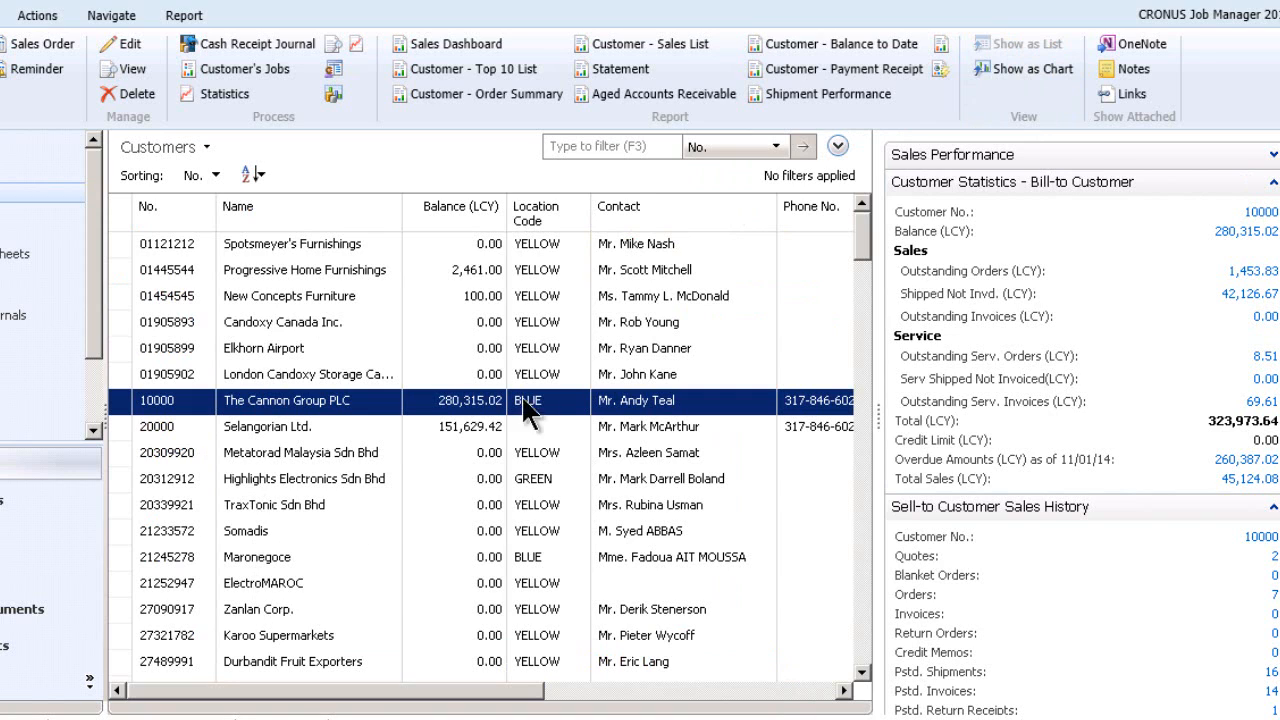
click(1022, 68)
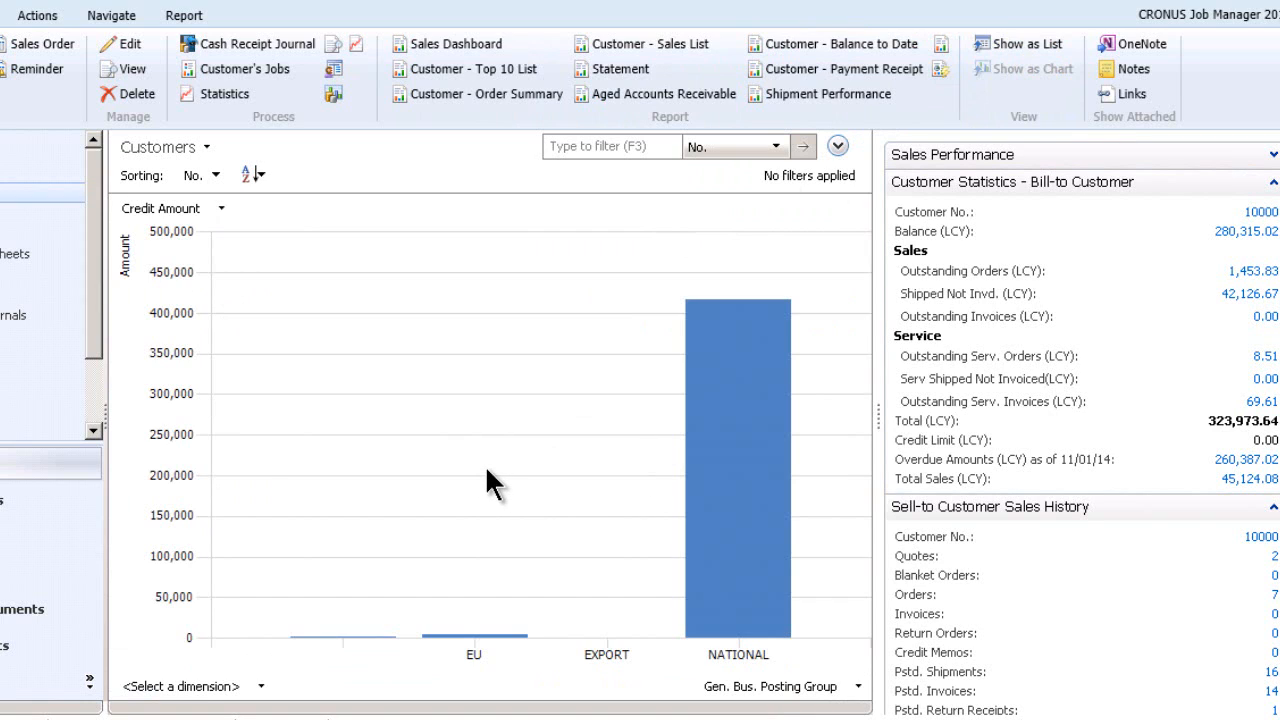
mouse_move(490, 420)
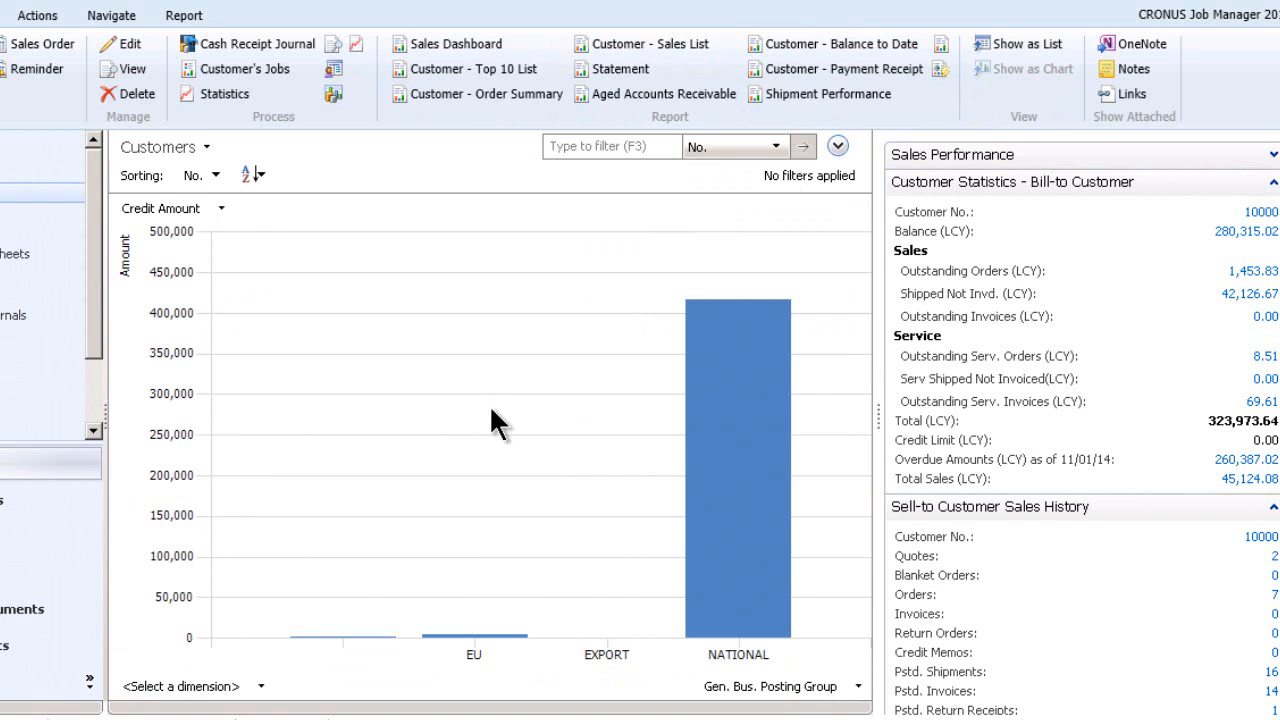
mouse_move(490, 414)
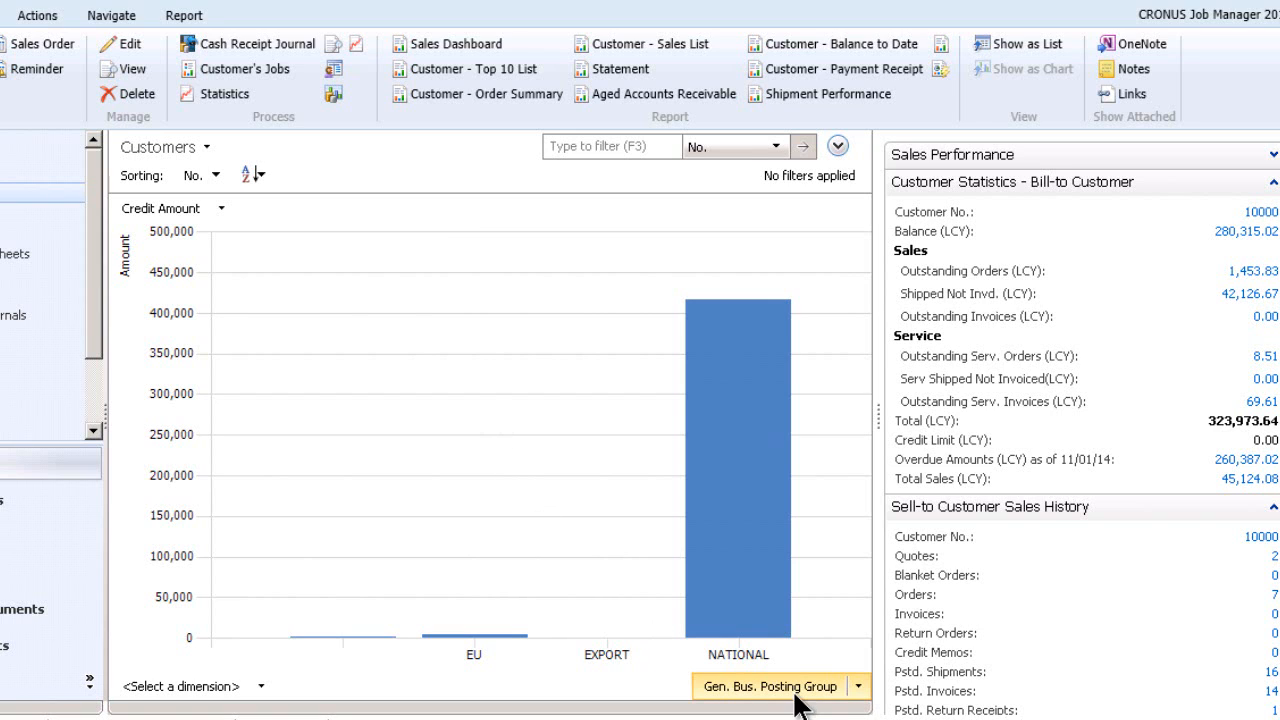
mouse_move(196, 250)
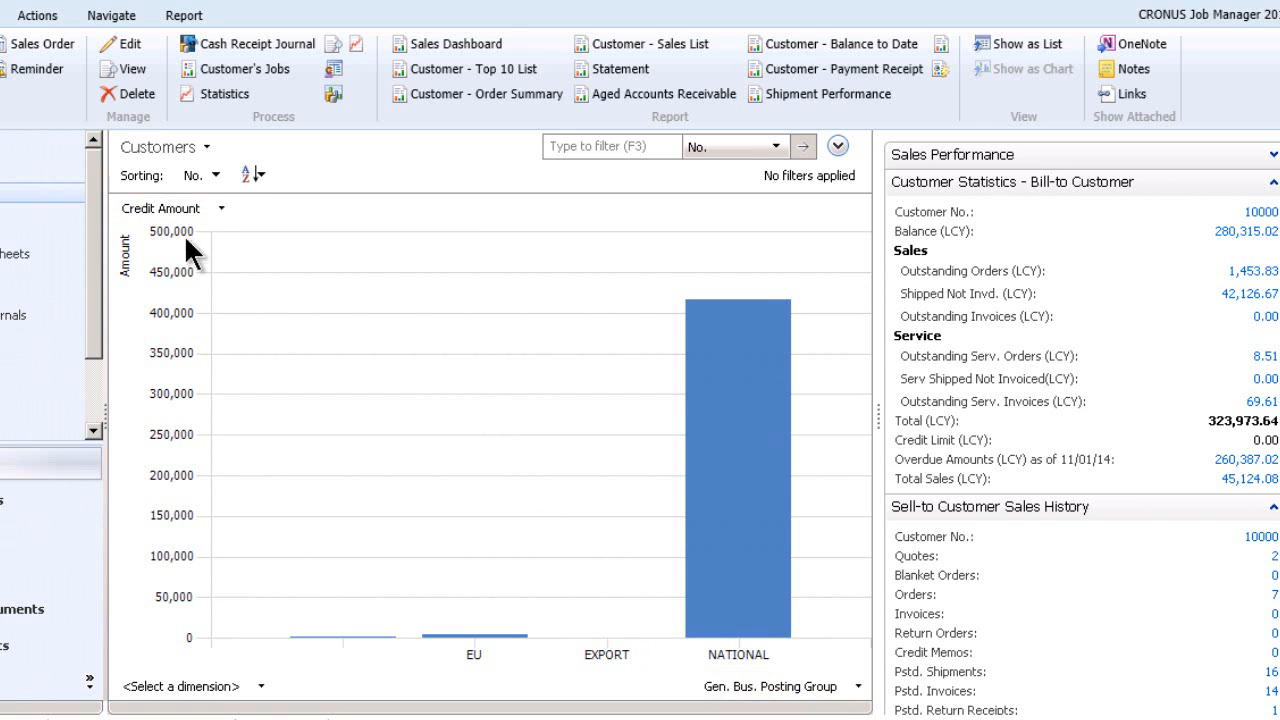
Replace the Credit Amount measure with Balance (LCY), still grouped by posting group.
click(220, 208)
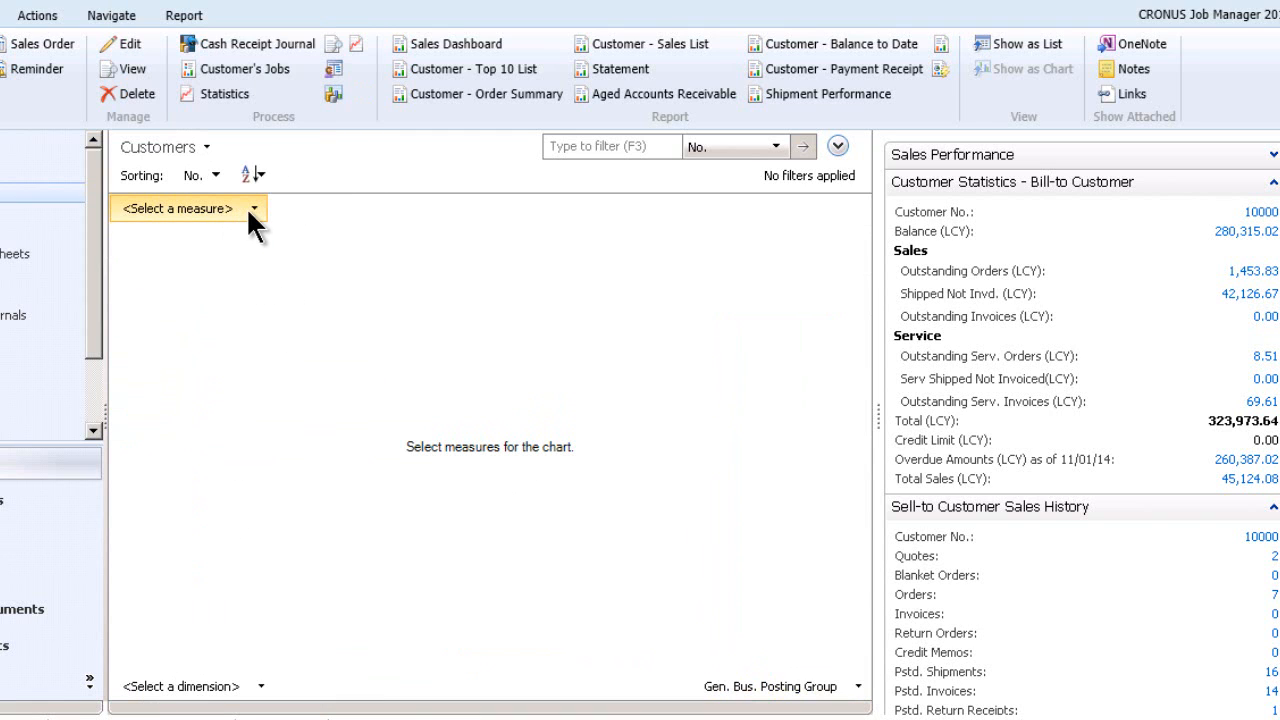
click(264, 208)
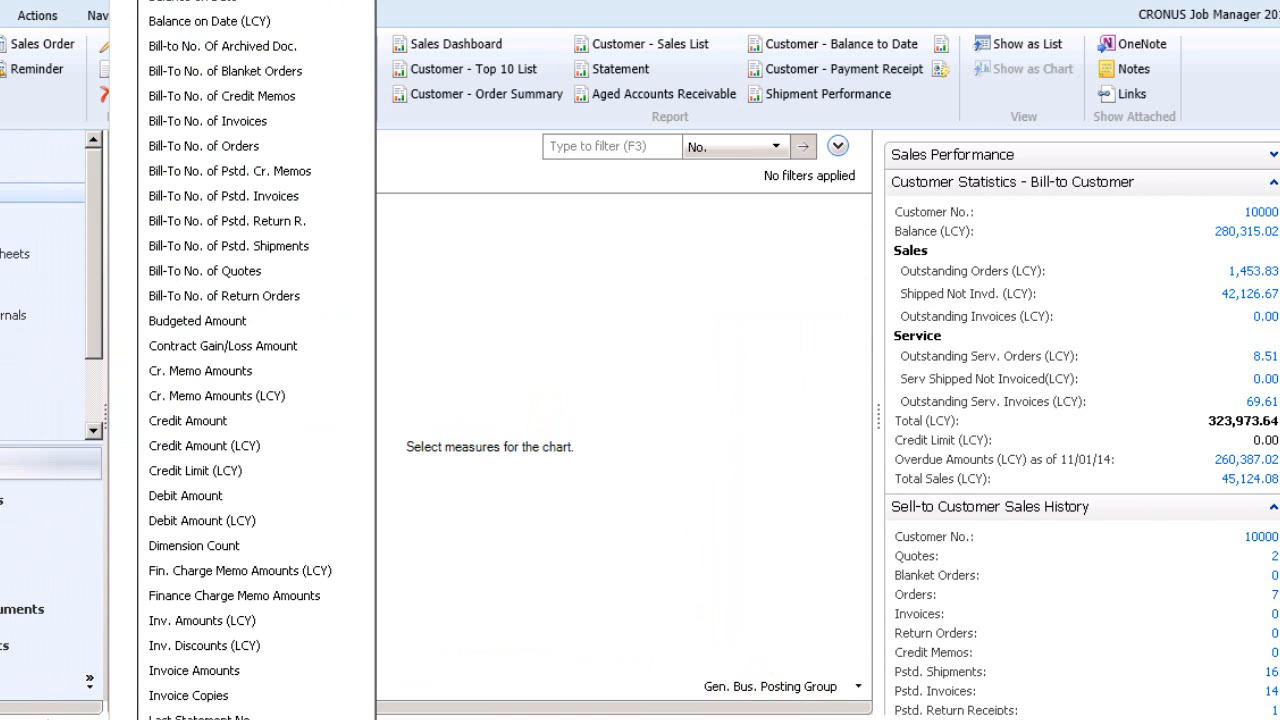
click(204, 20)
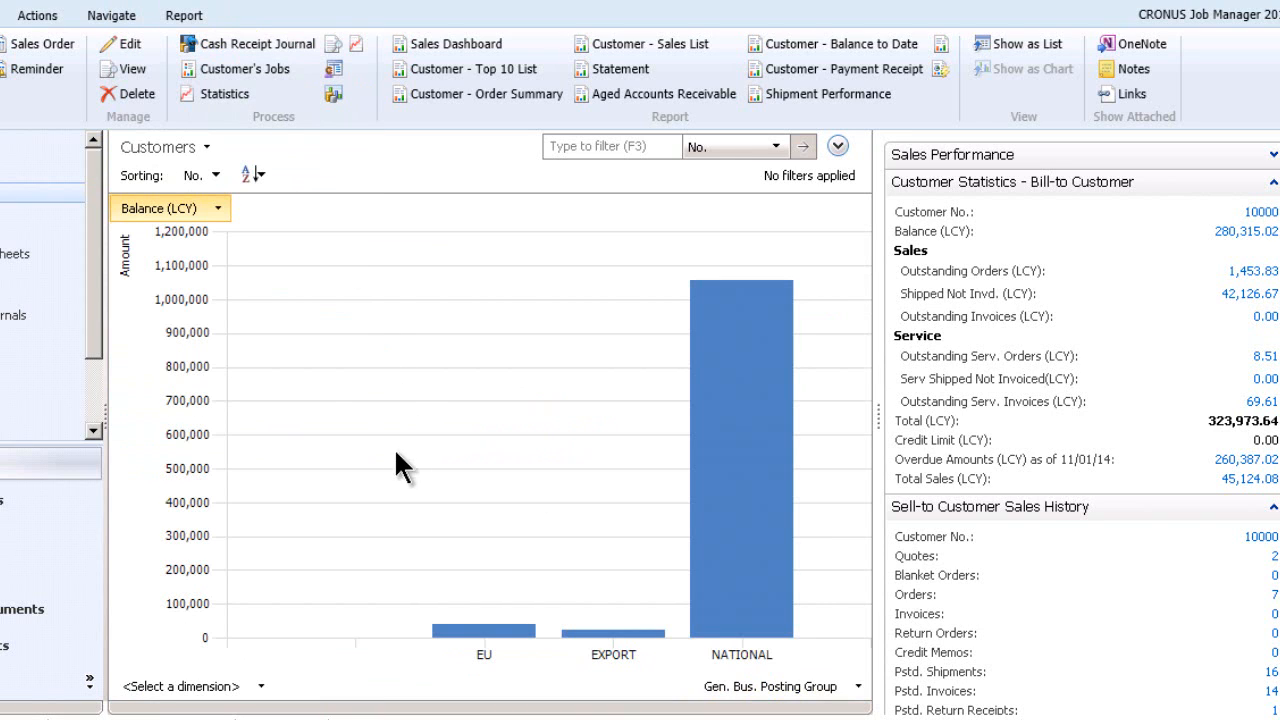
mouse_move(184, 308)
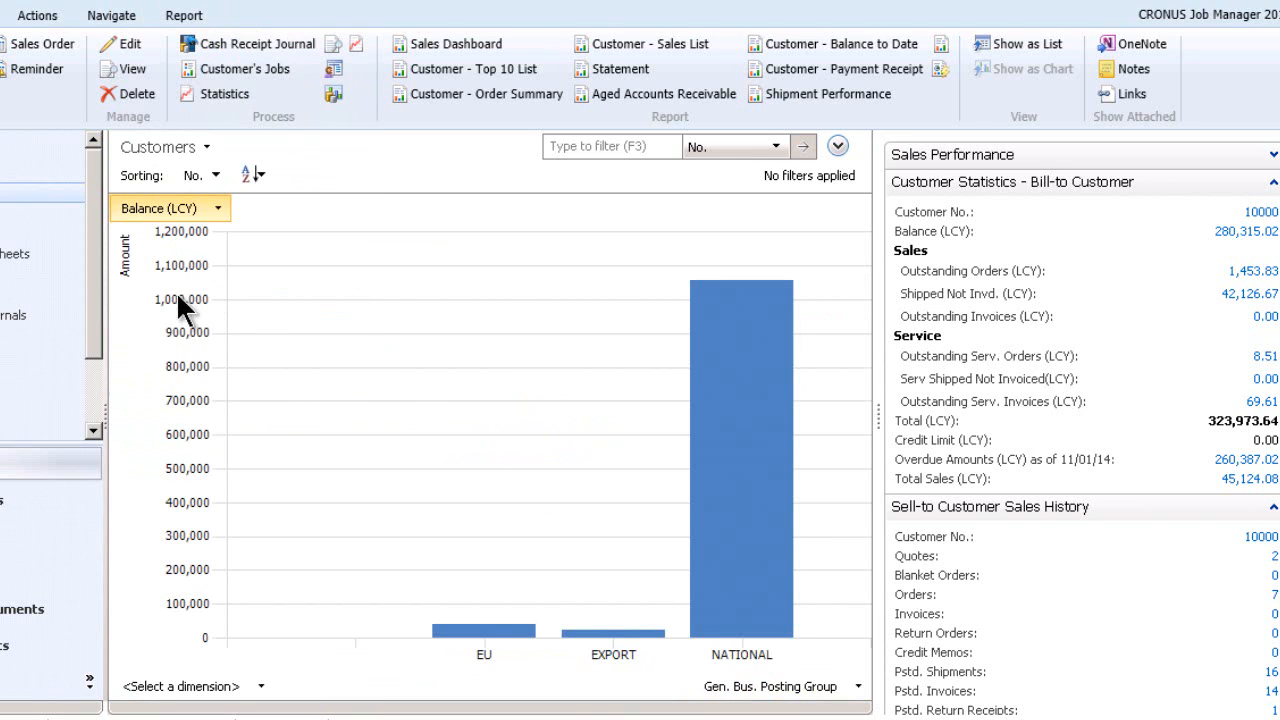
mouse_move(776, 686)
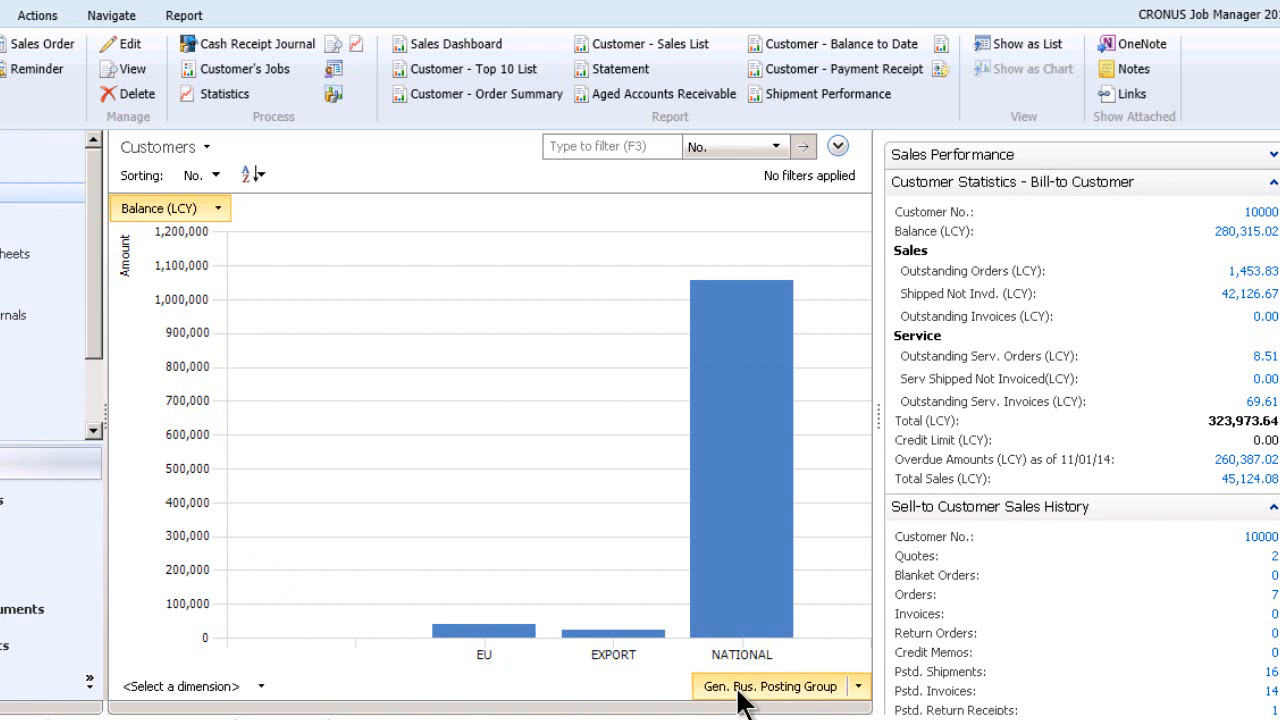
Group the Balance (LCY) chart by Department Code, showing the SALES bar.
click(856, 686)
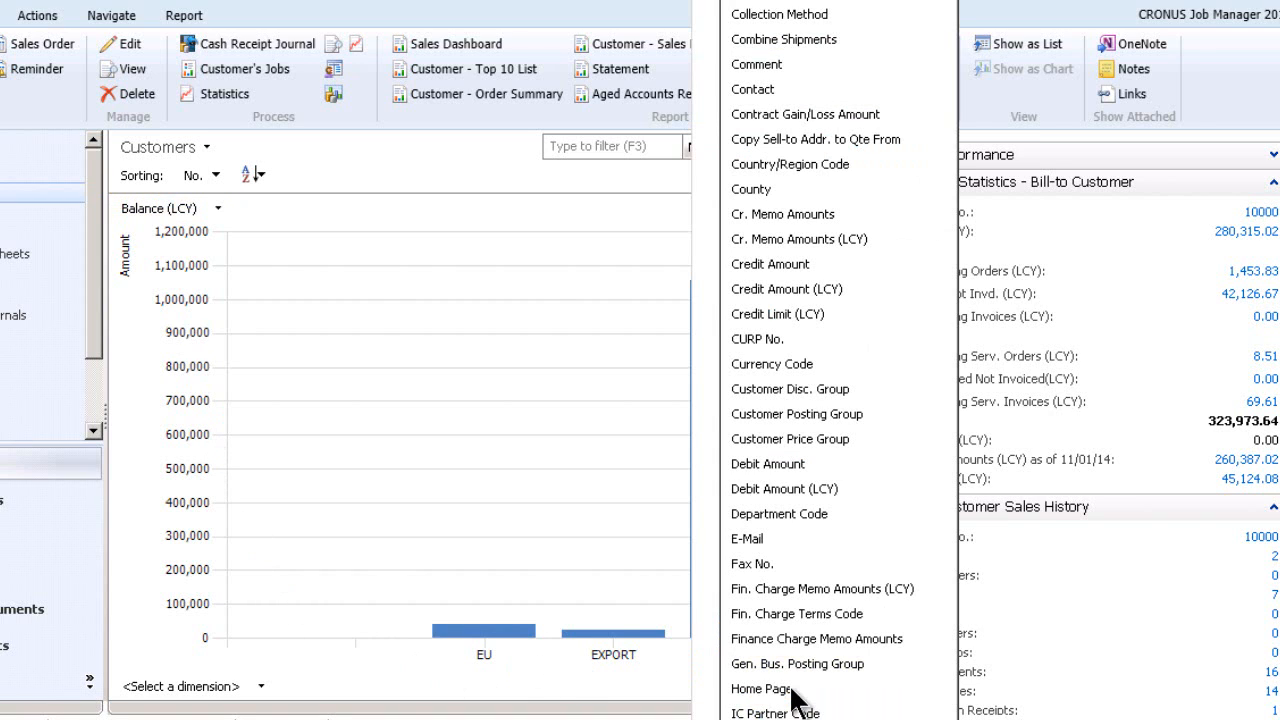
mouse_move(780, 512)
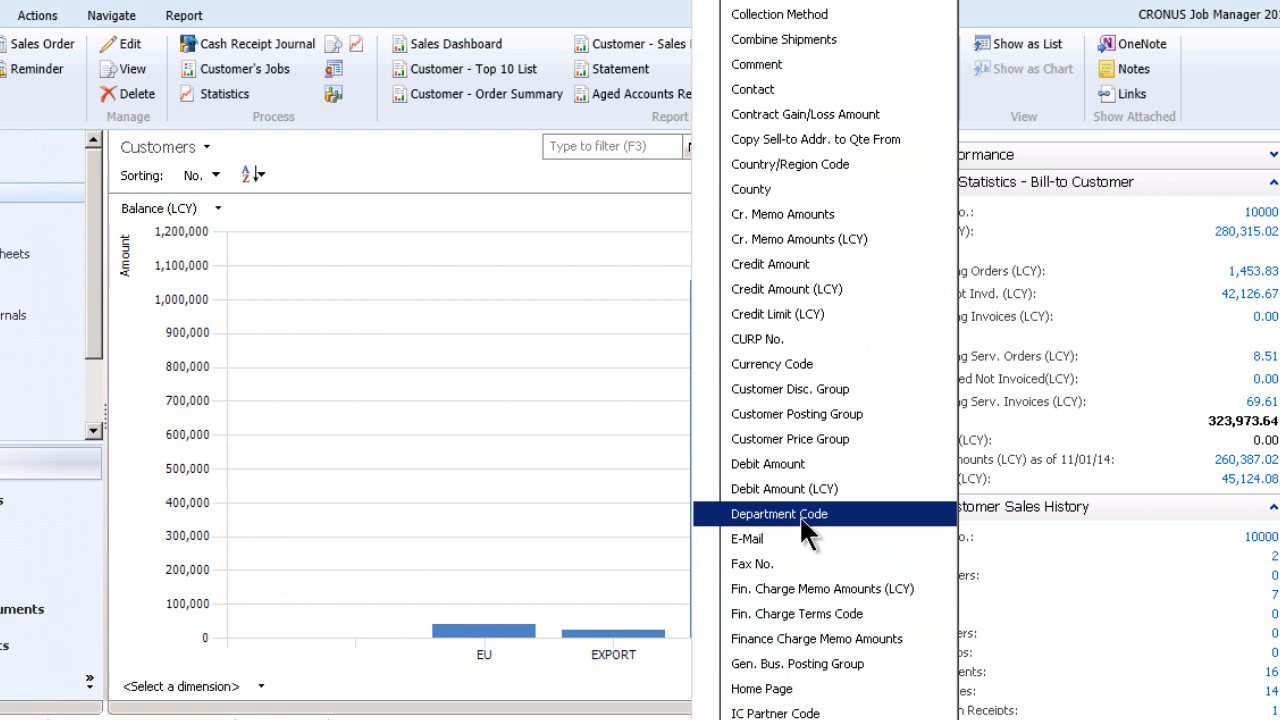
click(780, 512)
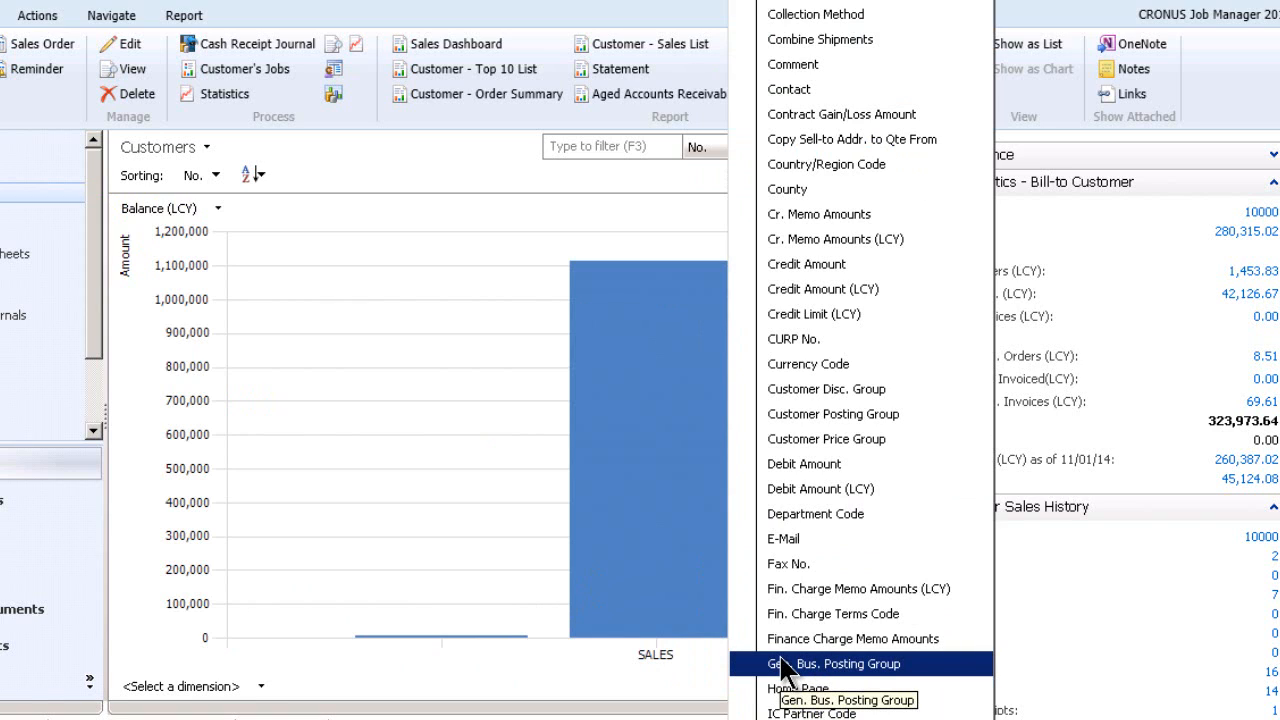
mouse_move(798, 688)
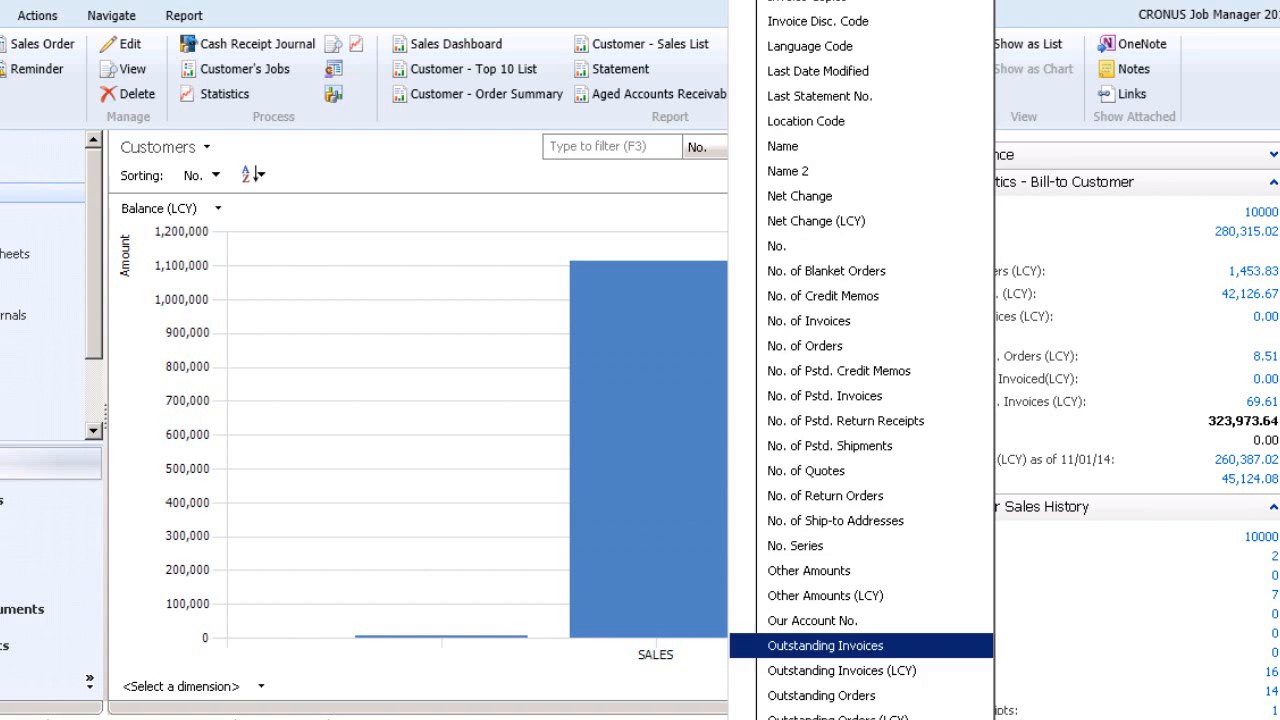
mouse_move(778, 246)
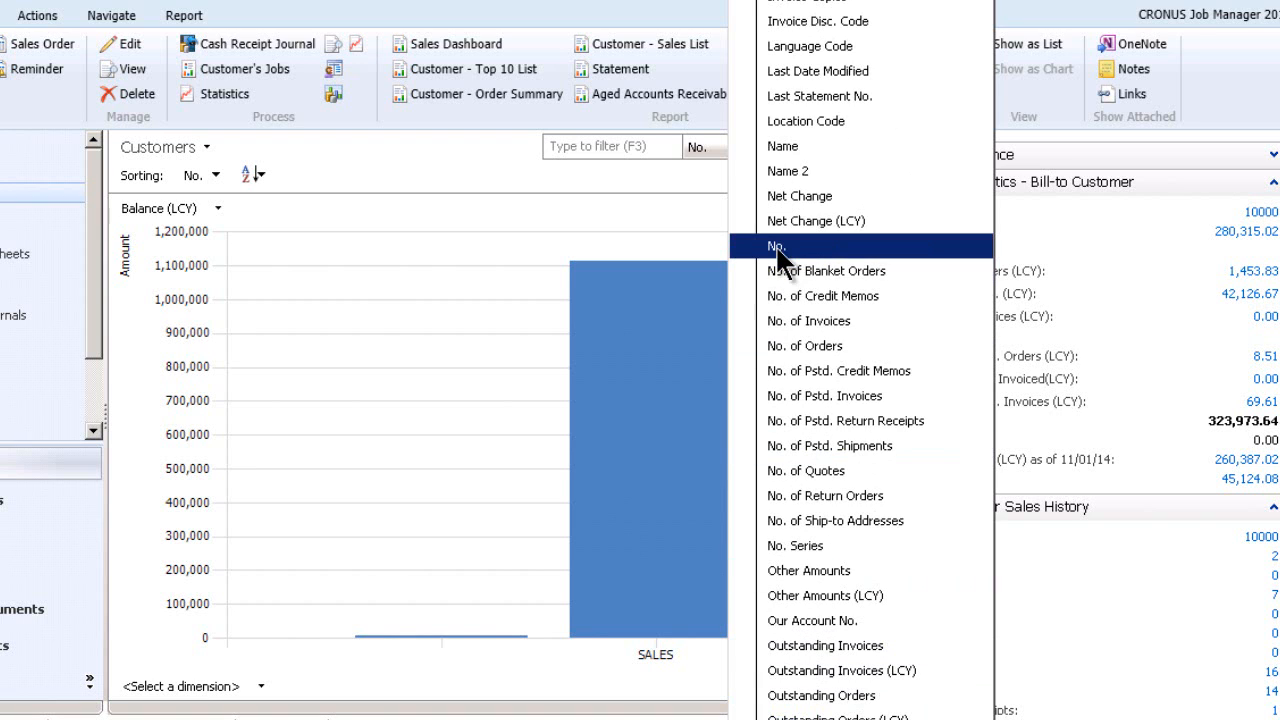
Group Balance (LCY) by customer No. so each customer gets its own bar.
click(776, 246)
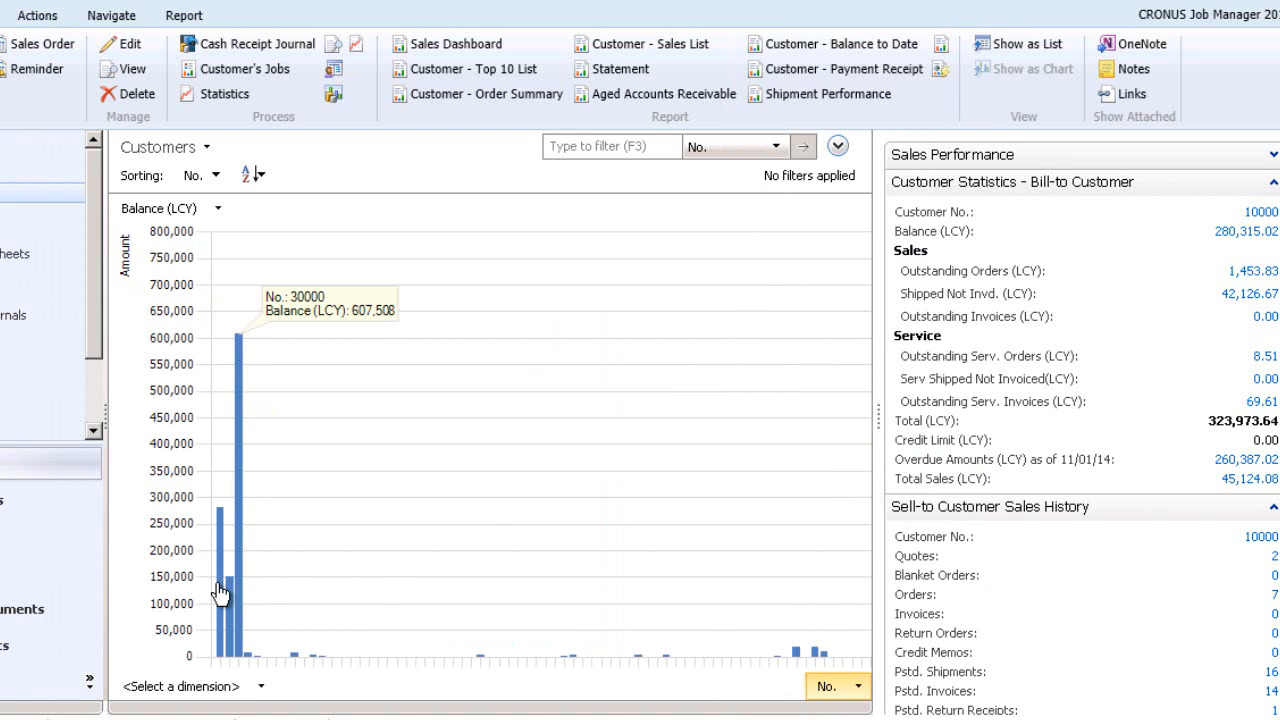
mouse_move(232, 604)
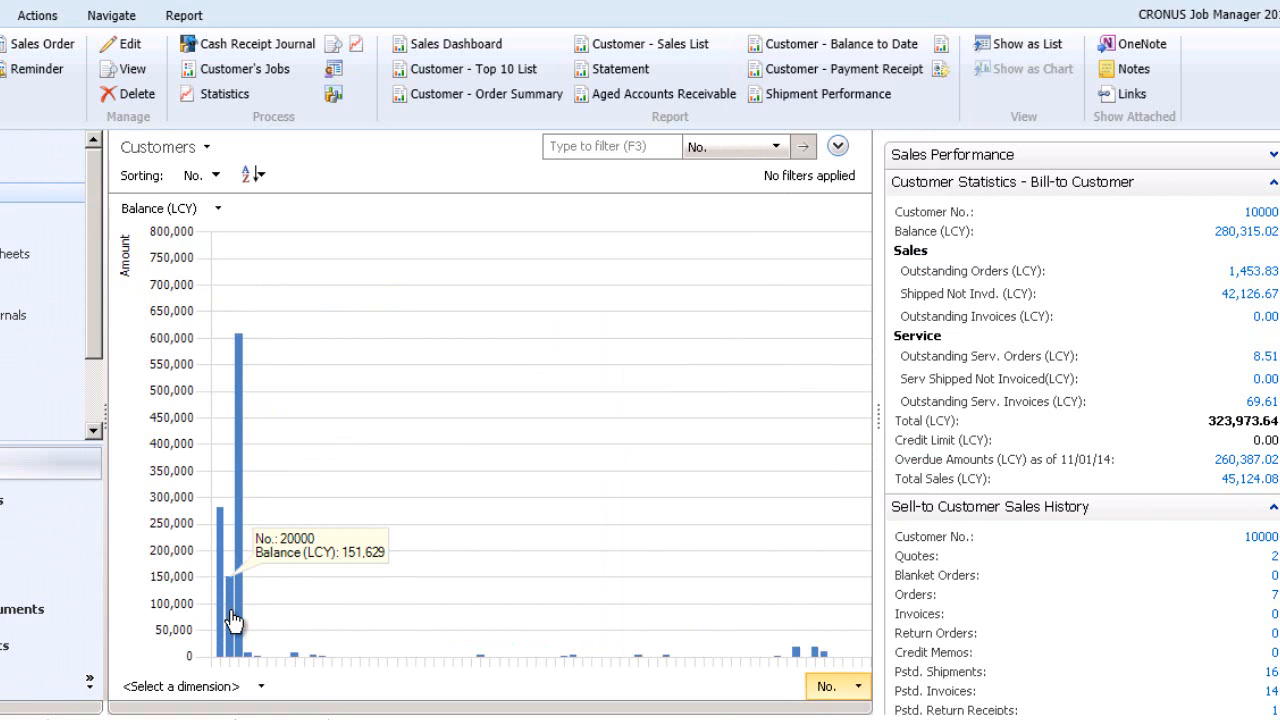
mouse_move(250, 644)
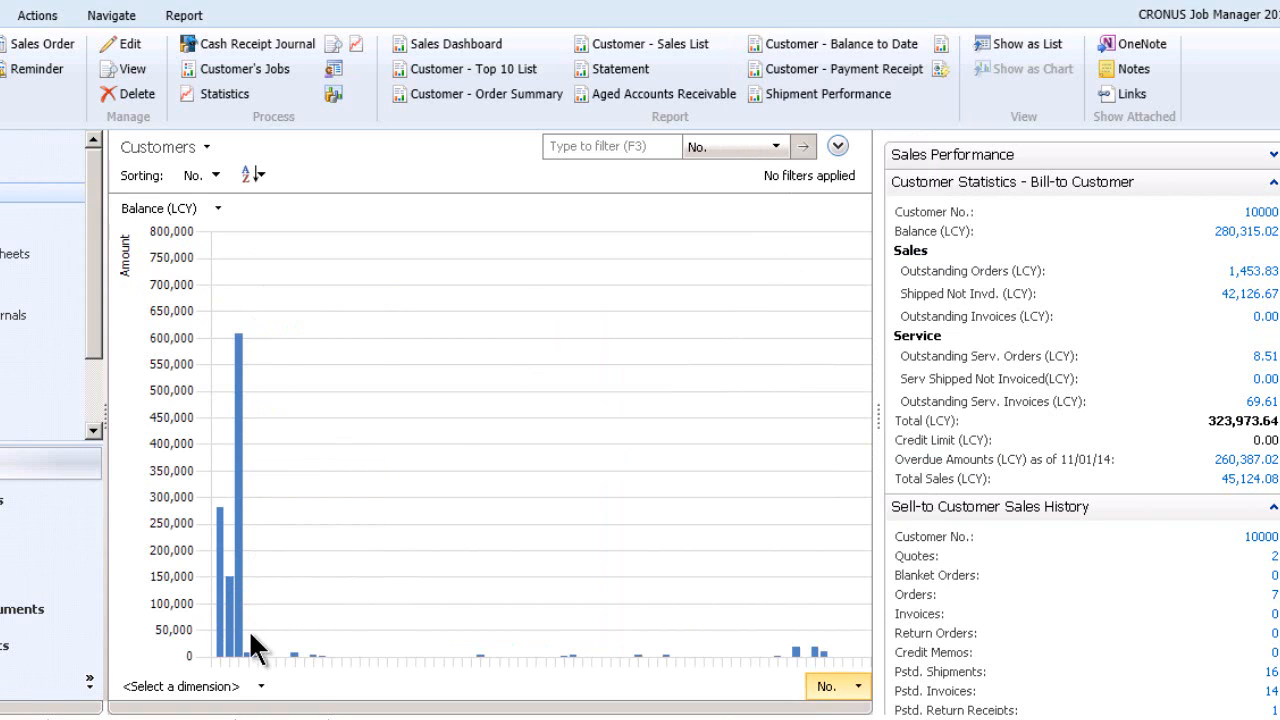
mouse_move(324, 656)
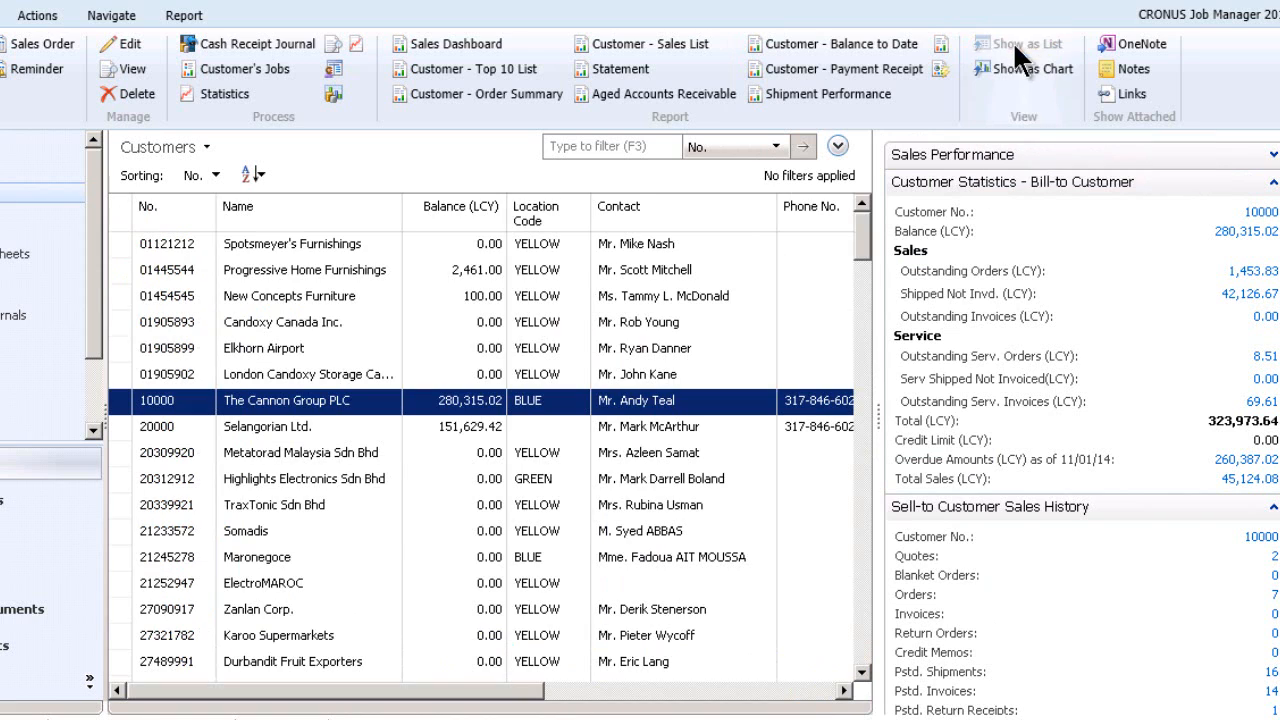
mouse_move(446, 292)
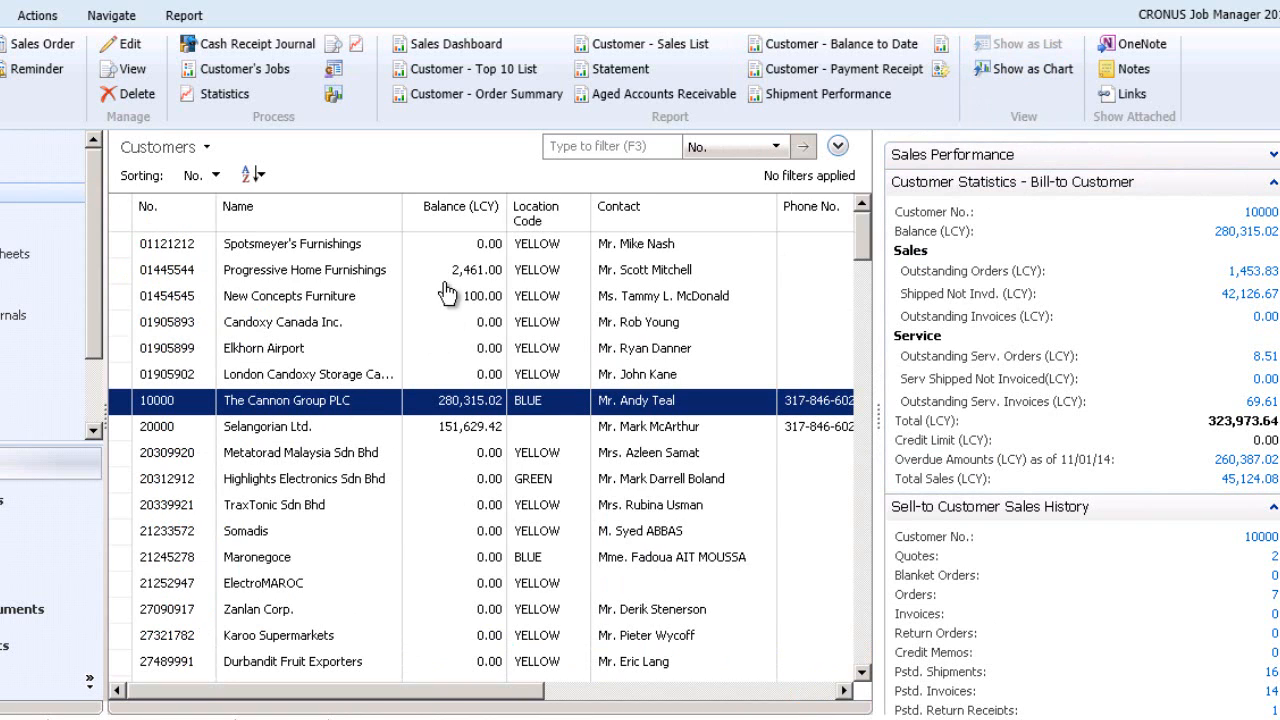
mouse_move(452, 360)
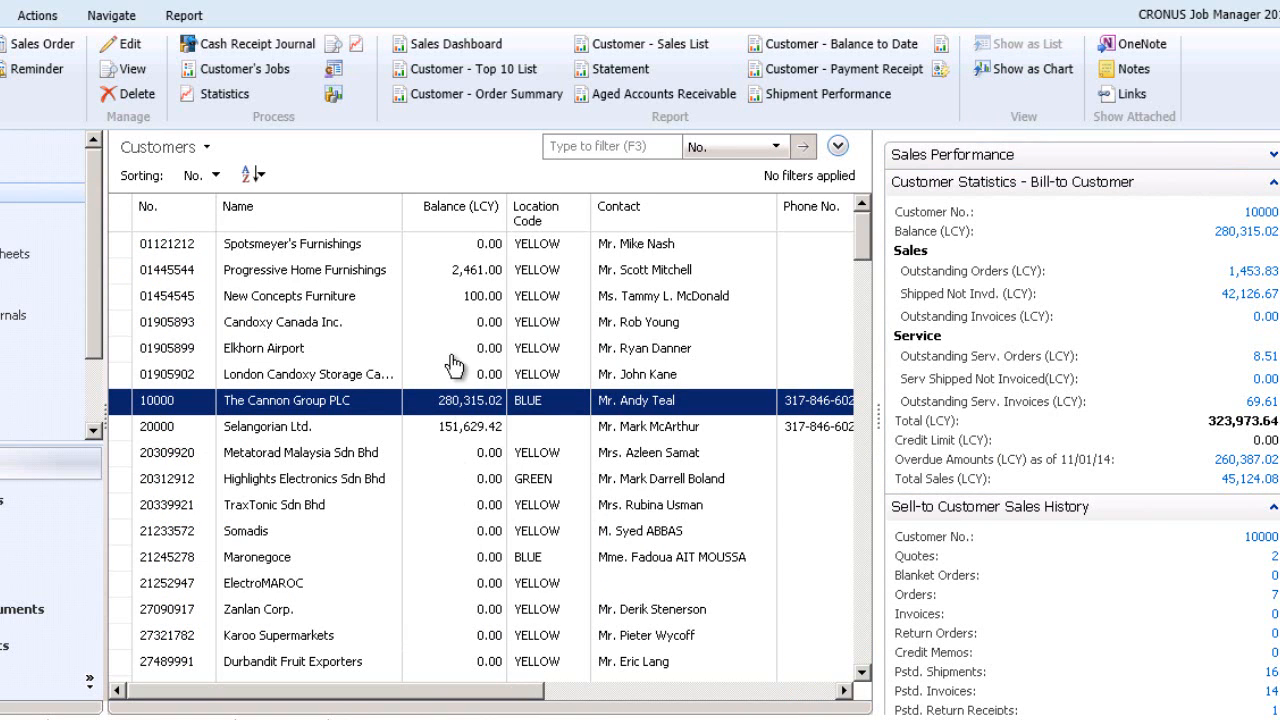
mouse_move(264, 318)
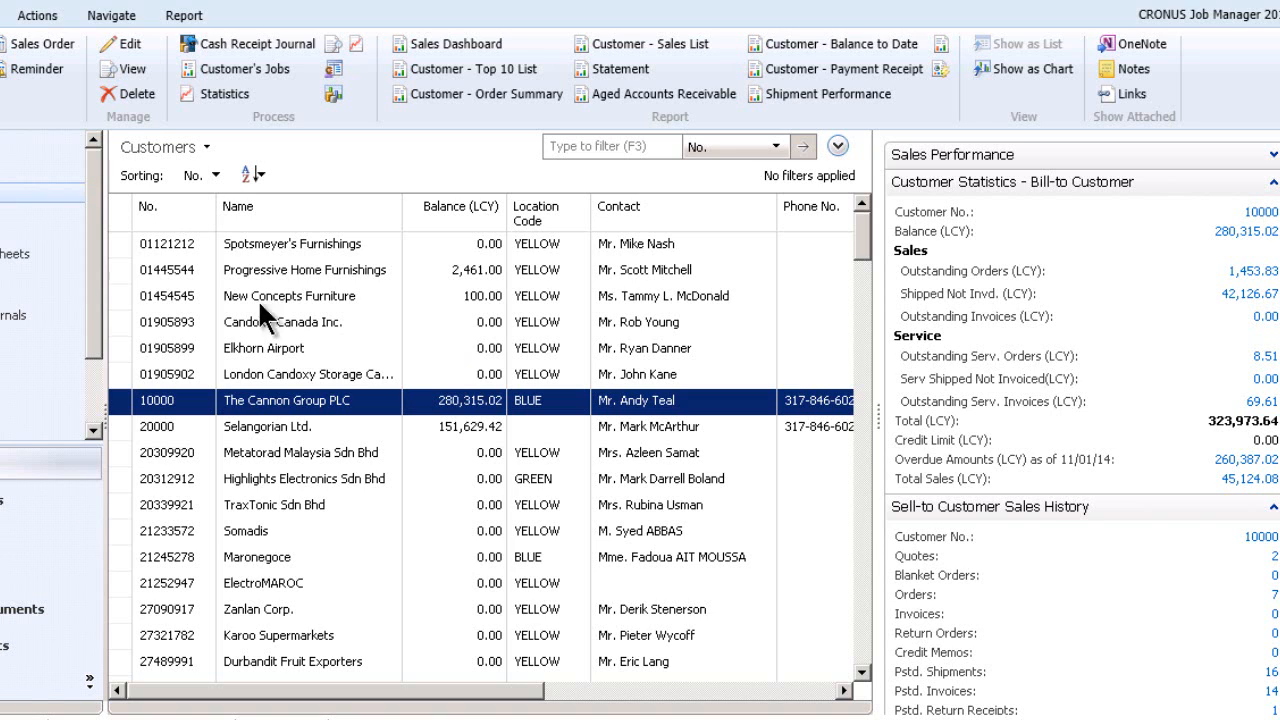
Filter the Customers list where Balance (LCY) is >0.
click(208, 146)
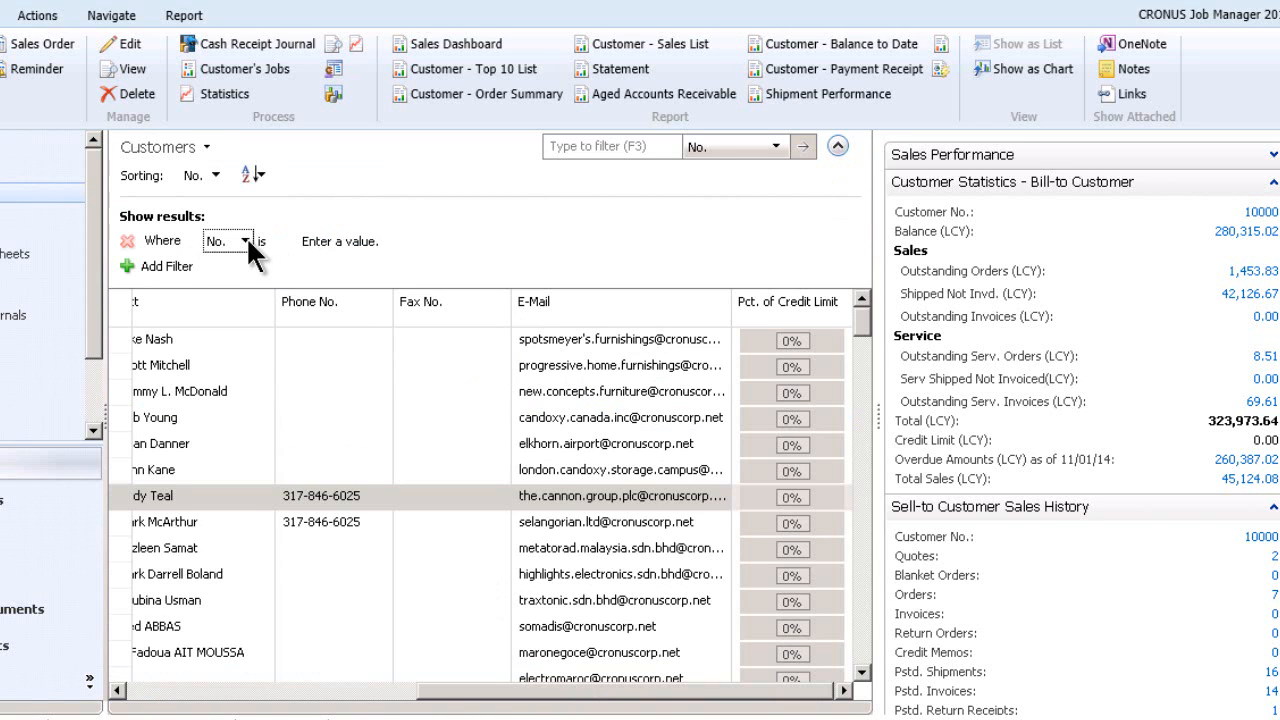
click(260, 240)
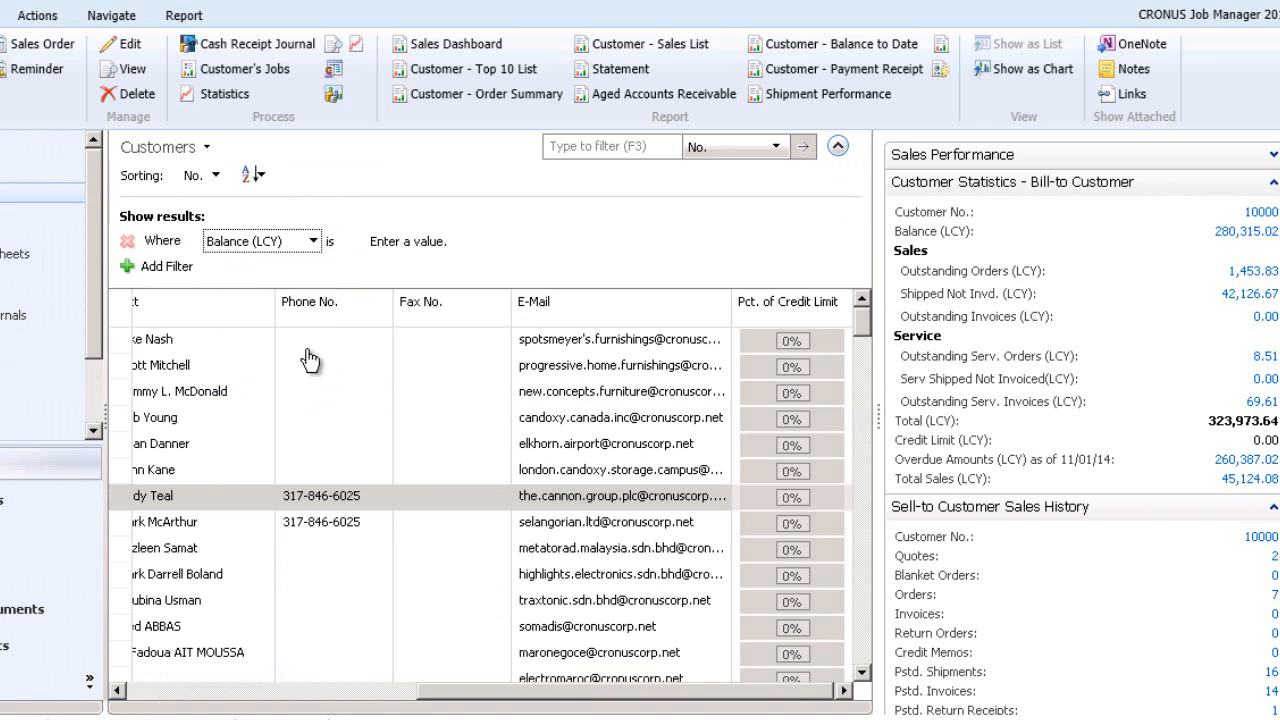
click(412, 240)
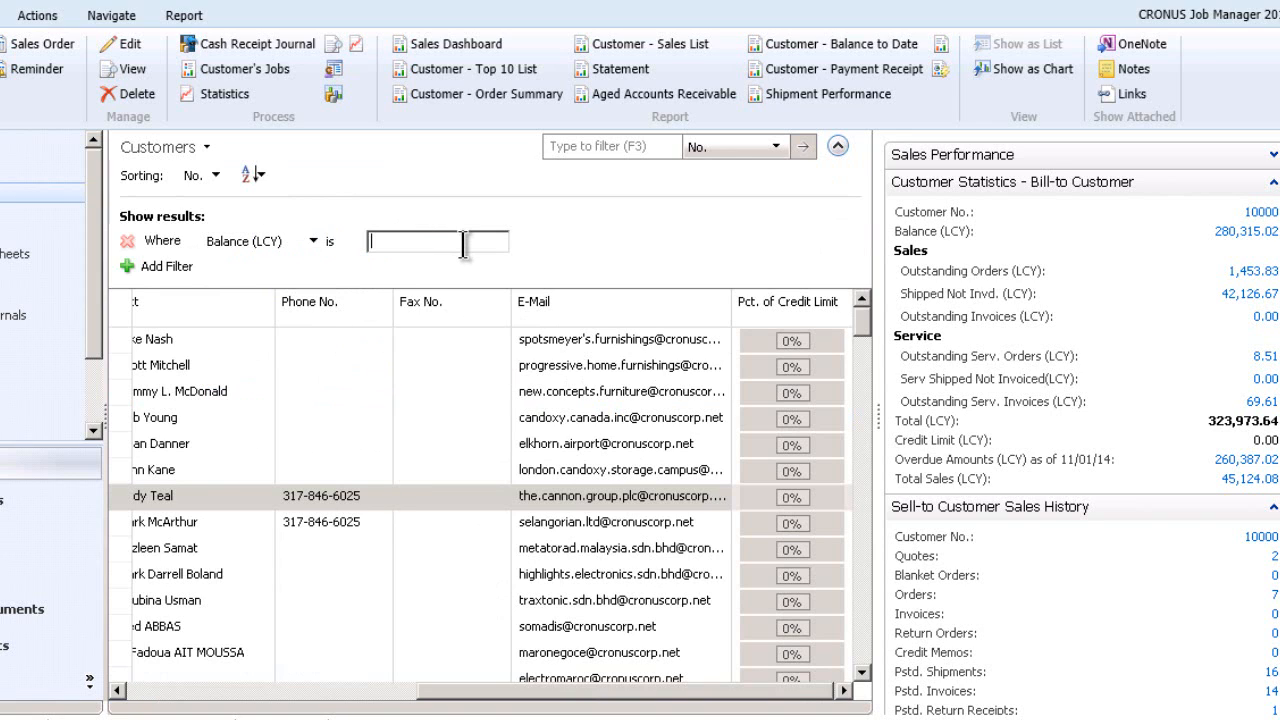
text(>0)
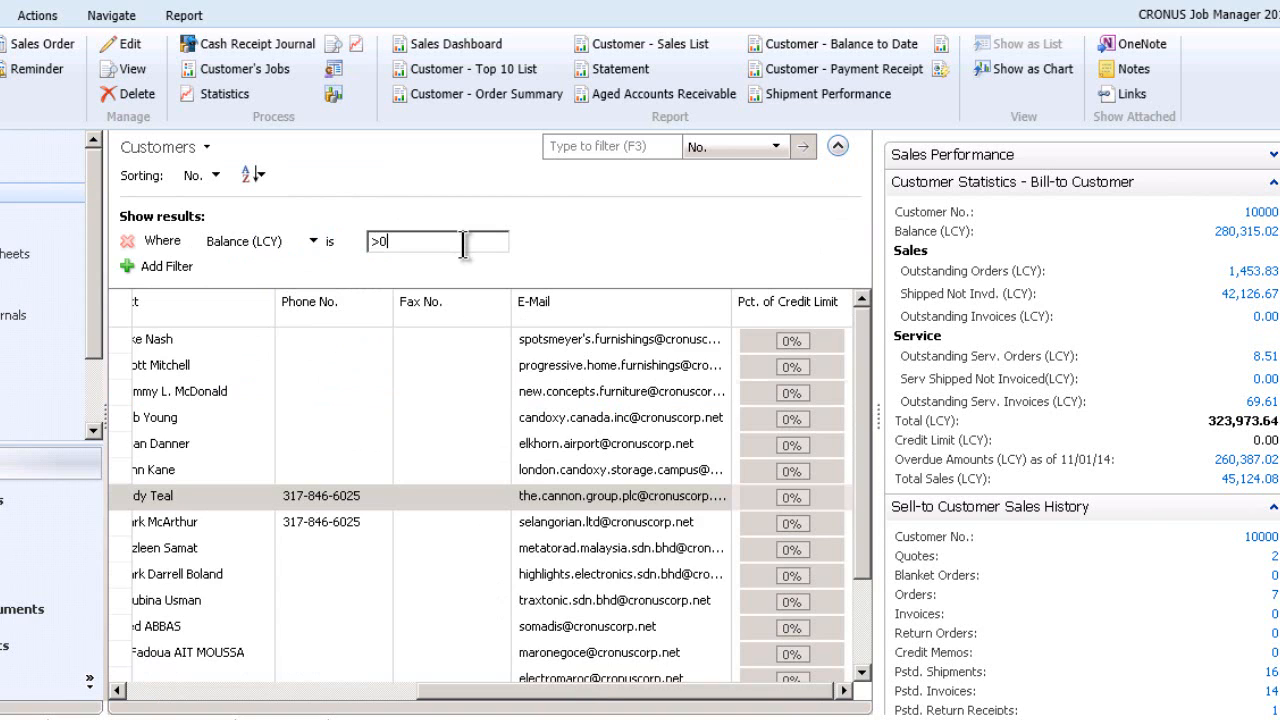
scroll(down, 3)
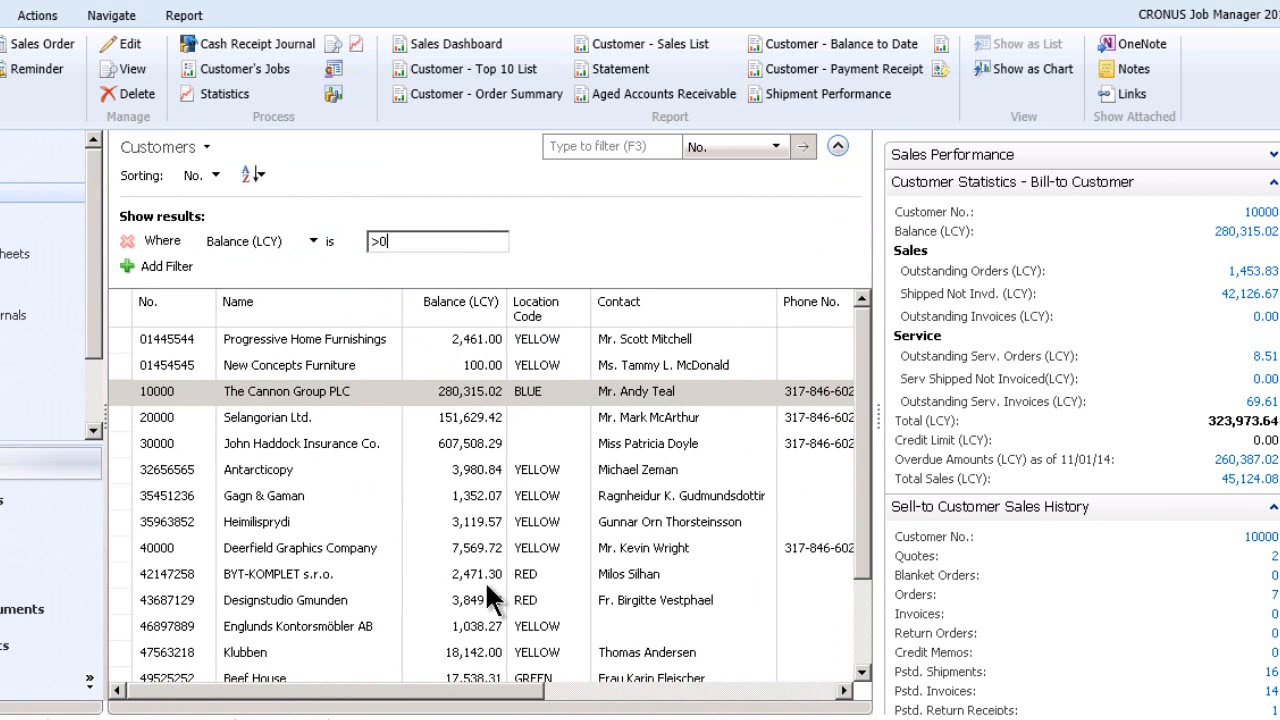
mouse_move(864, 364)
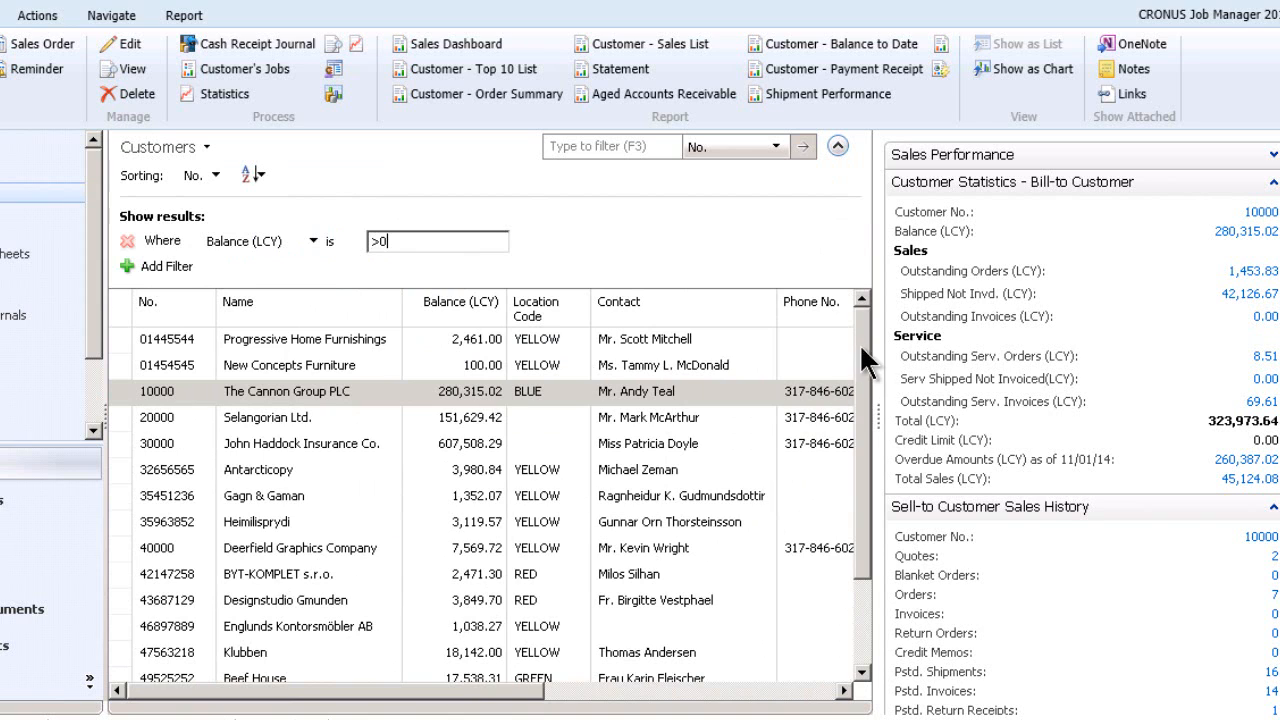
scroll(down, 3)
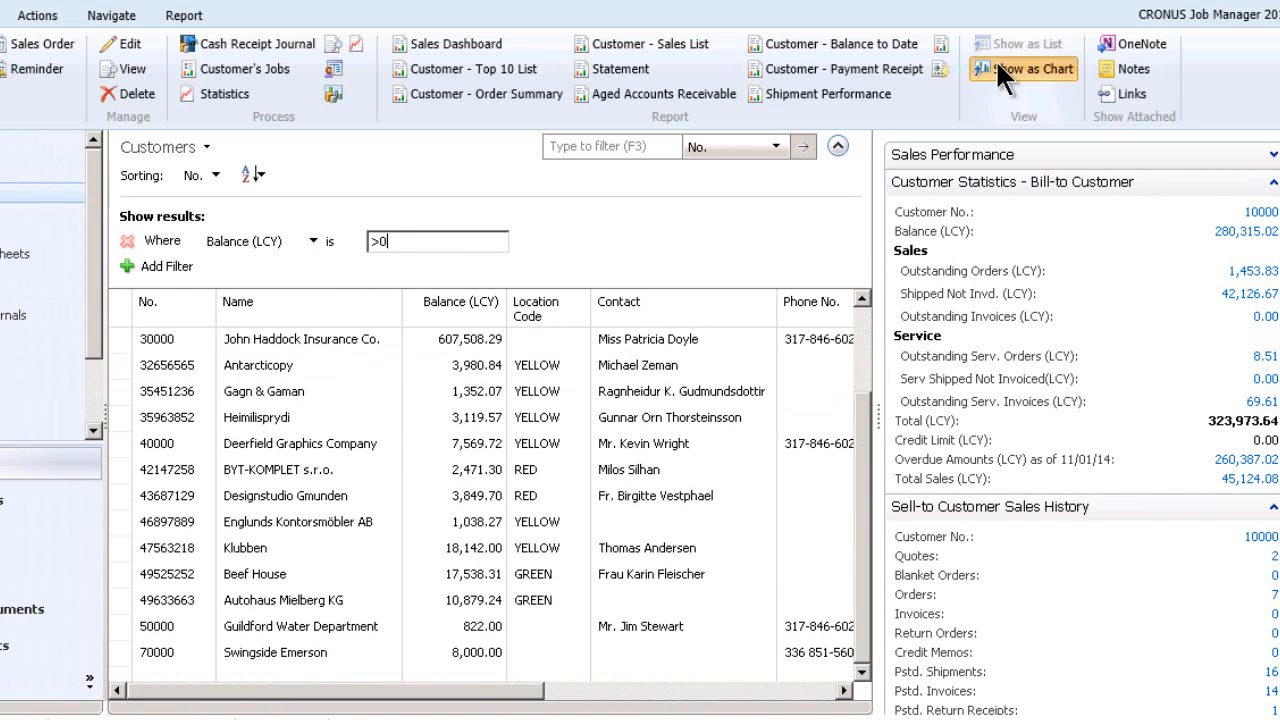
Show the positive-balance customers as a Balance (LCY) chart by customer No.
click(1022, 68)
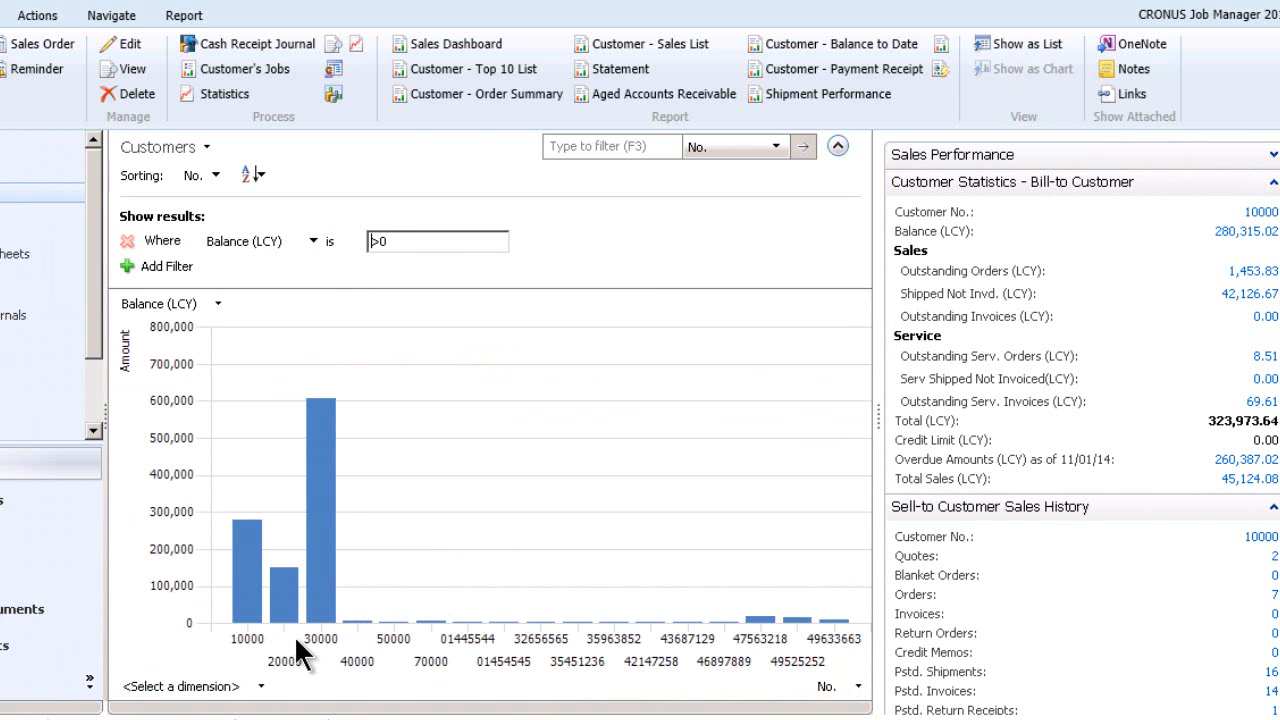
mouse_move(396, 650)
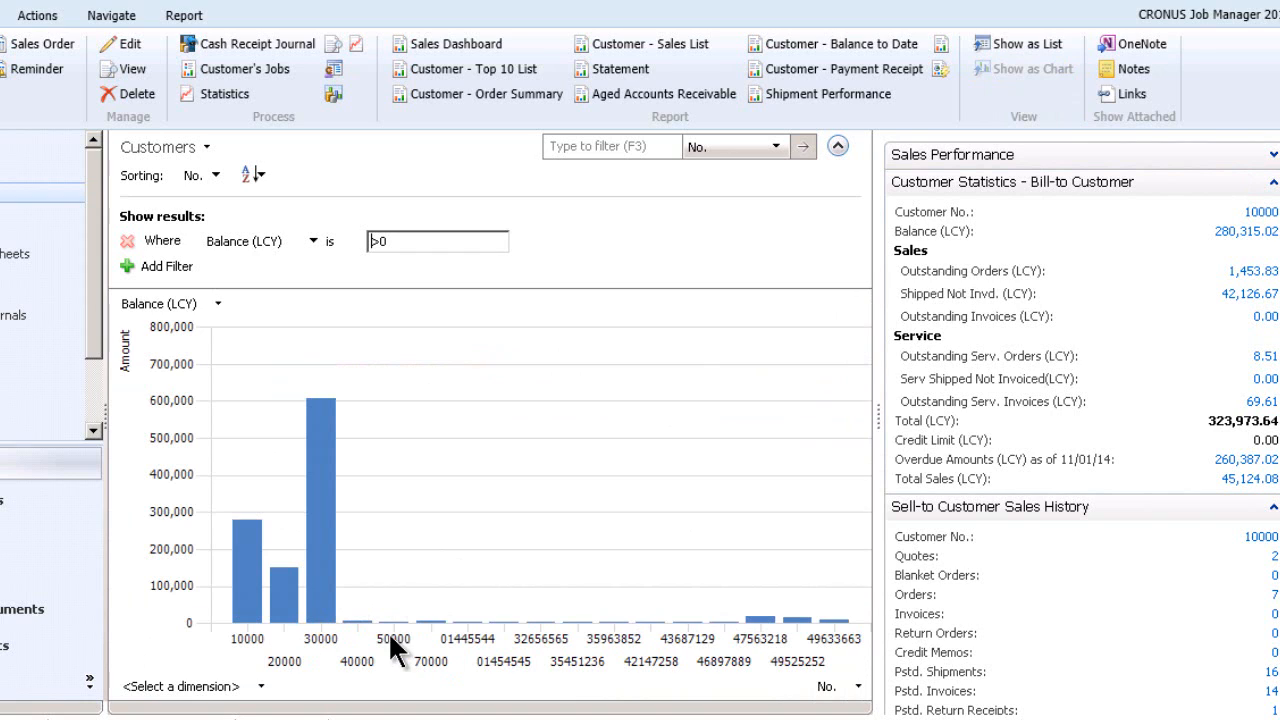
mouse_move(384, 596)
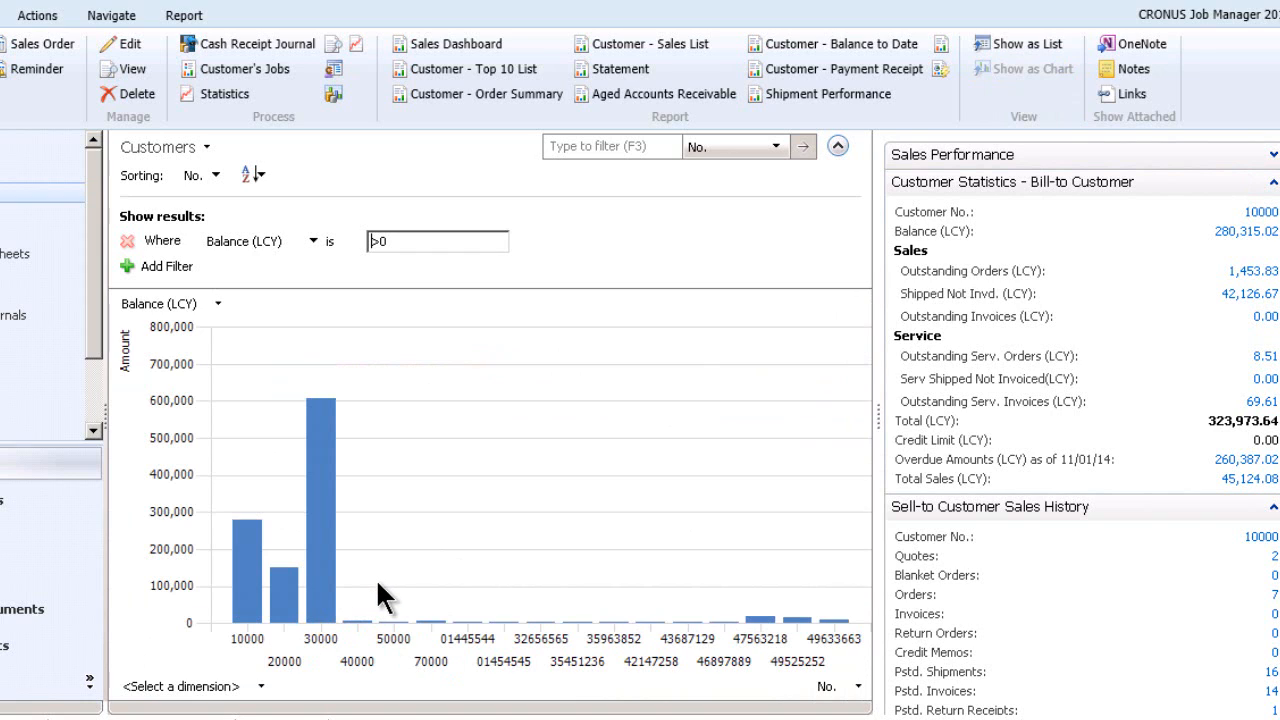
mouse_move(390, 584)
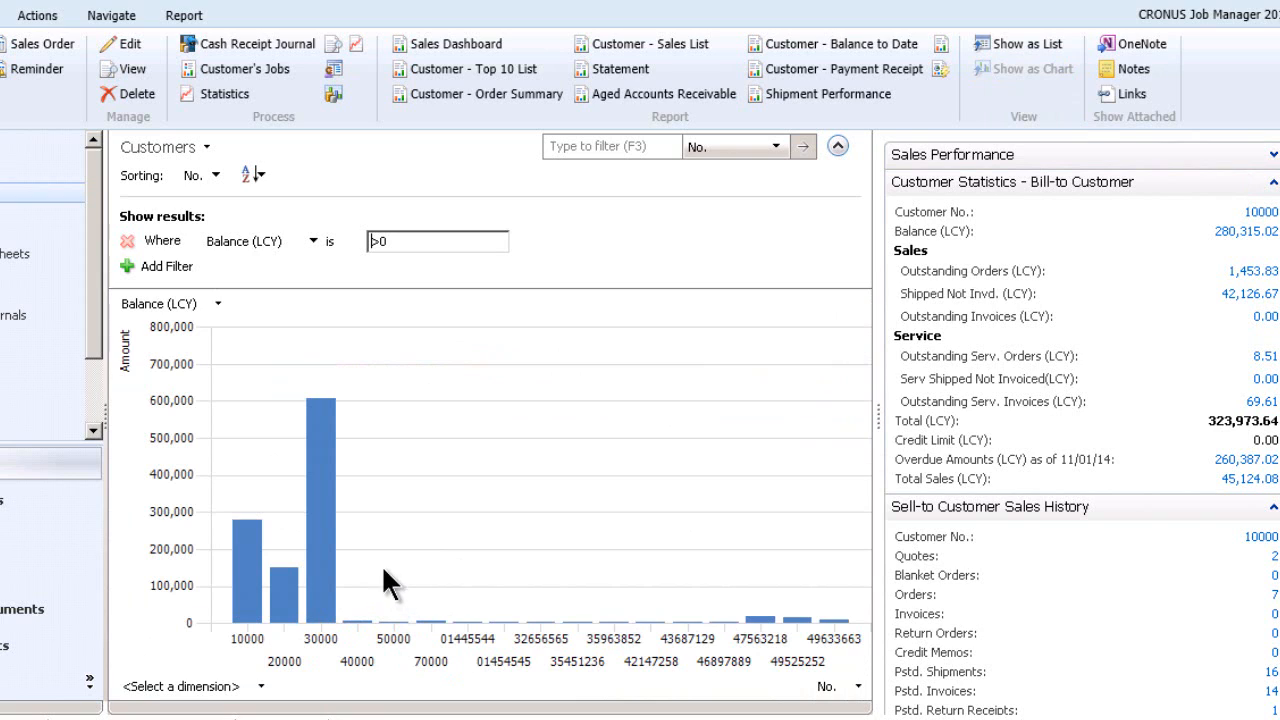
mouse_move(284, 590)
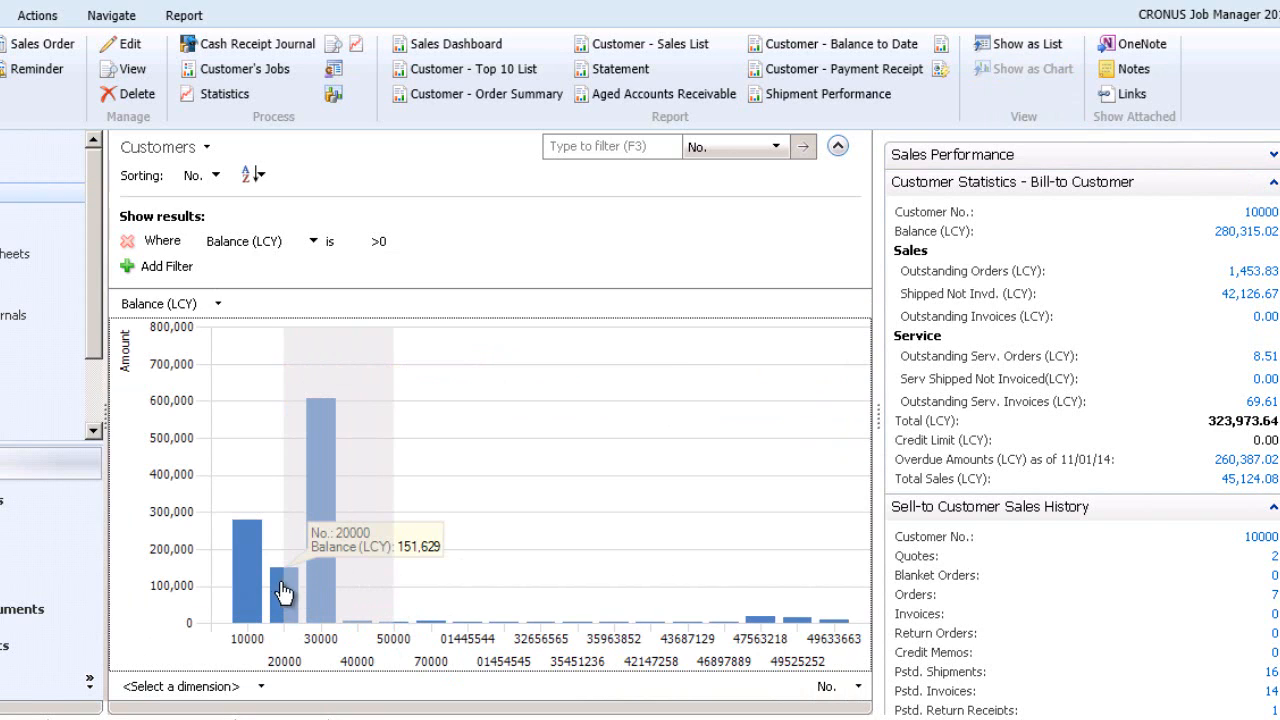
mouse_move(222, 598)
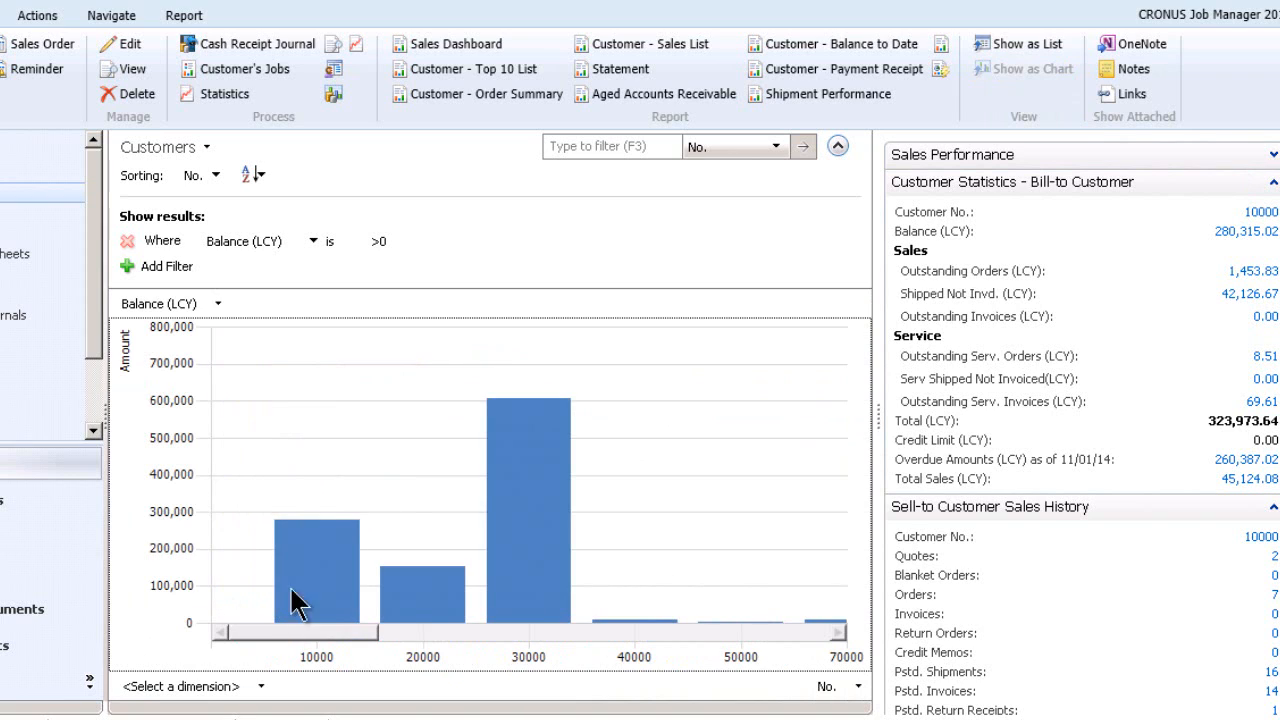
mouse_move(316, 596)
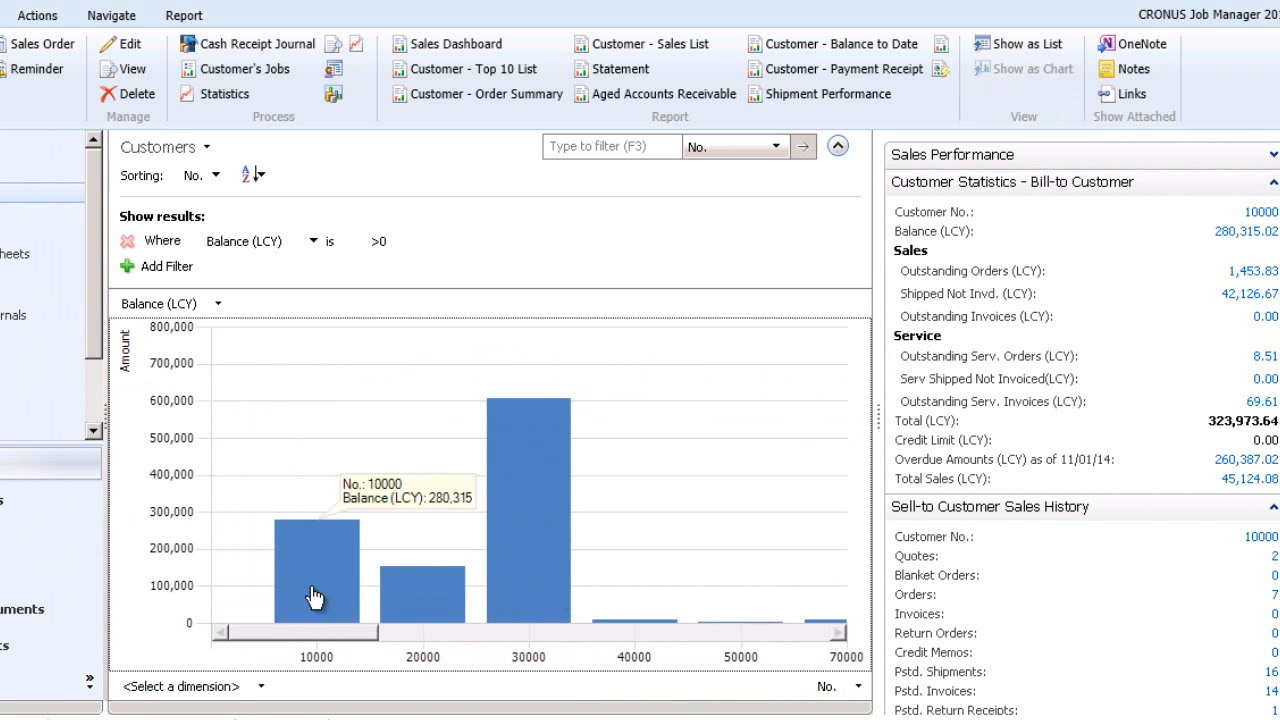
mouse_move(644, 578)
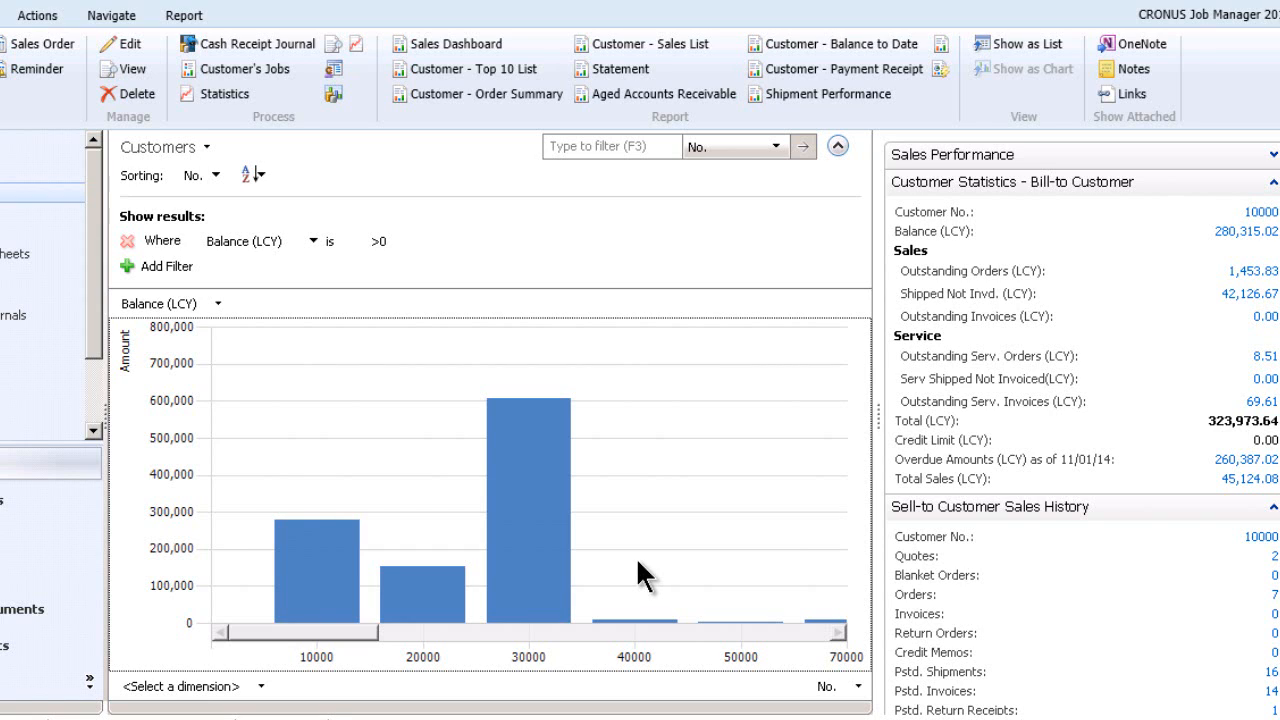
mouse_move(678, 560)
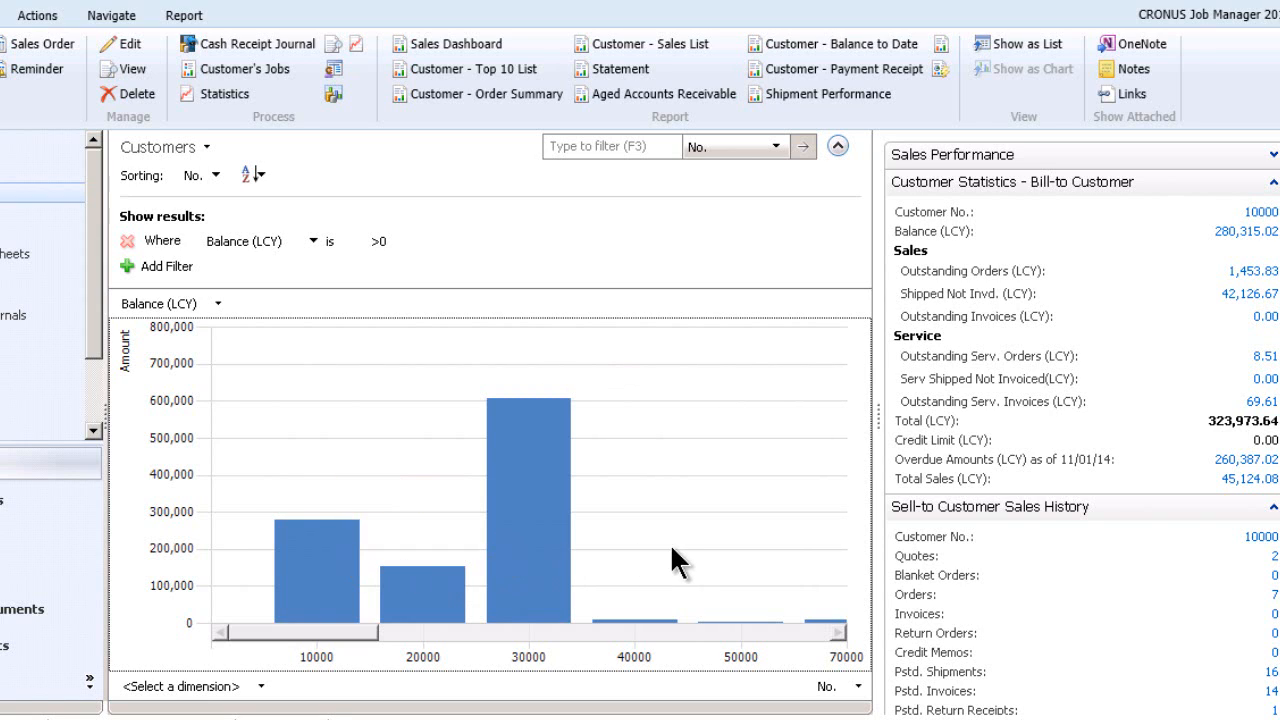
mouse_move(390, 578)
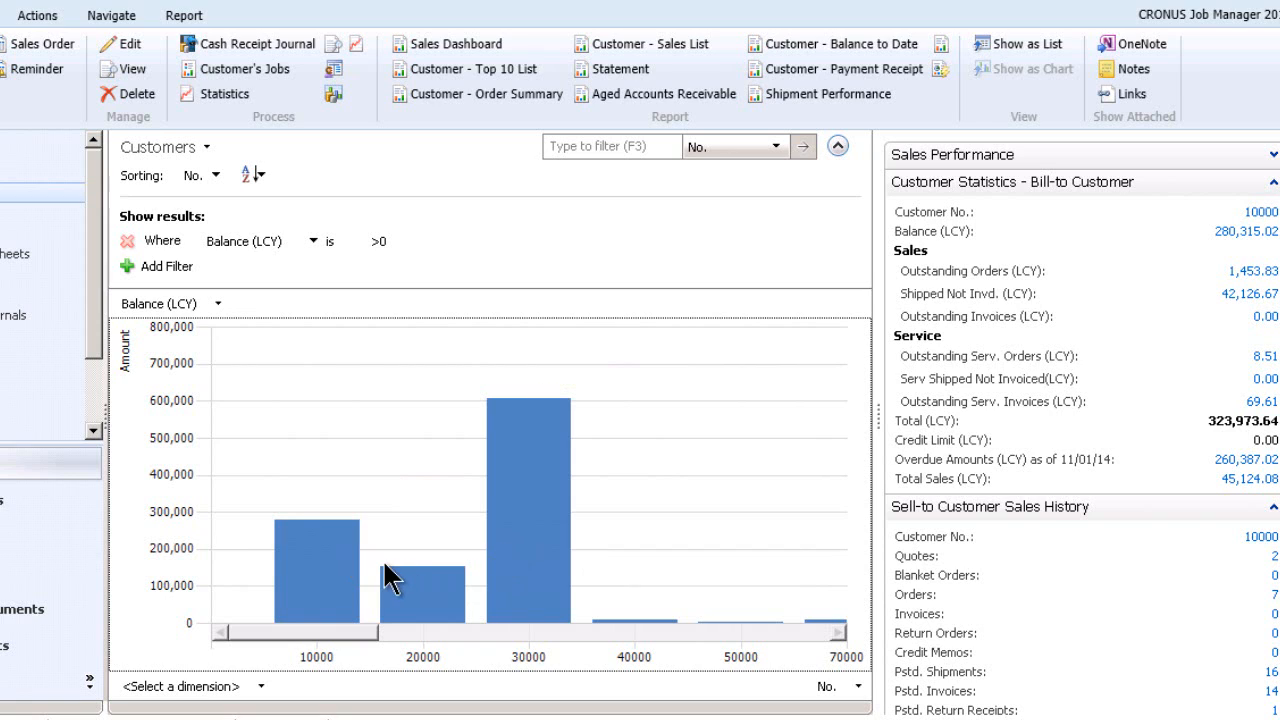
mouse_move(380, 552)
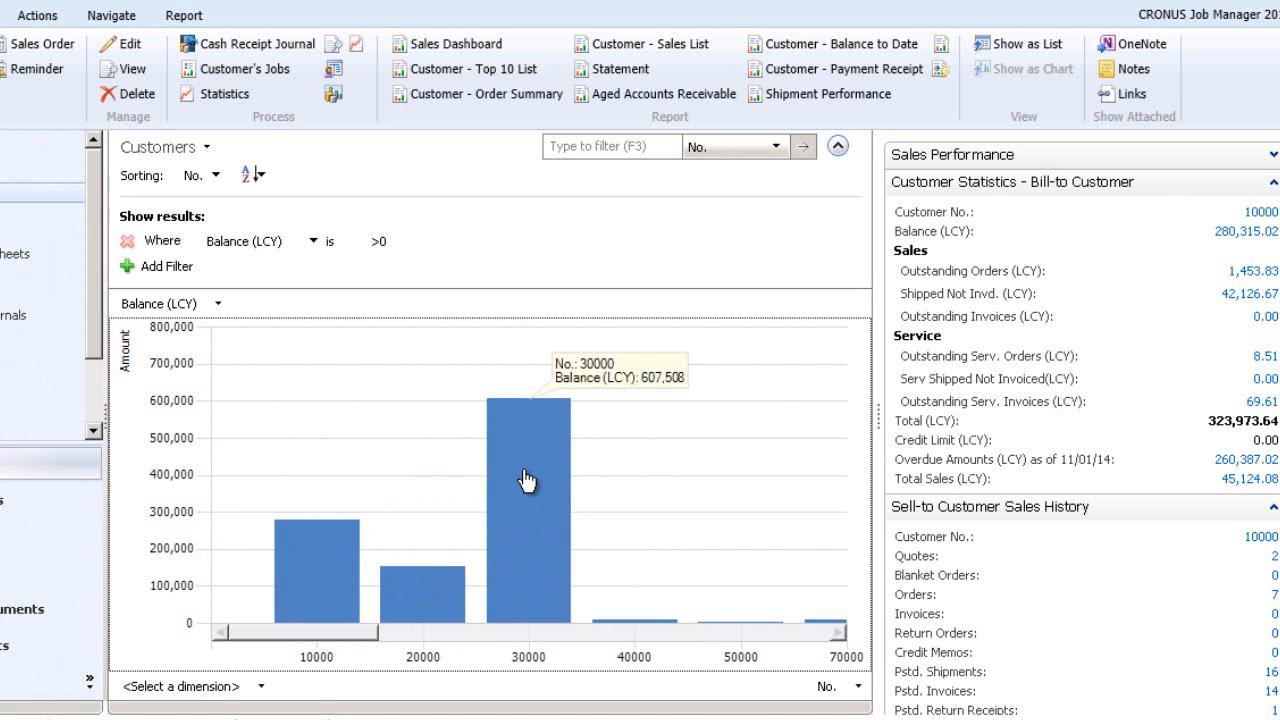
mouse_move(538, 470)
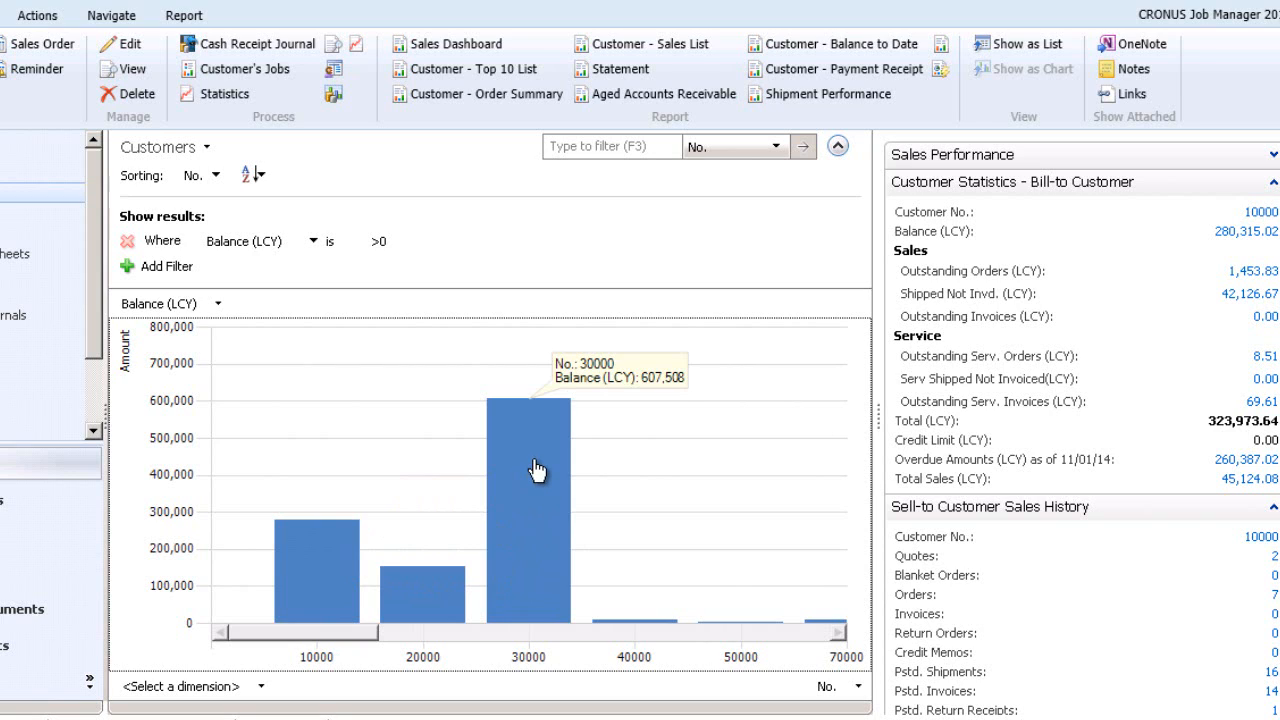
mouse_move(536, 684)
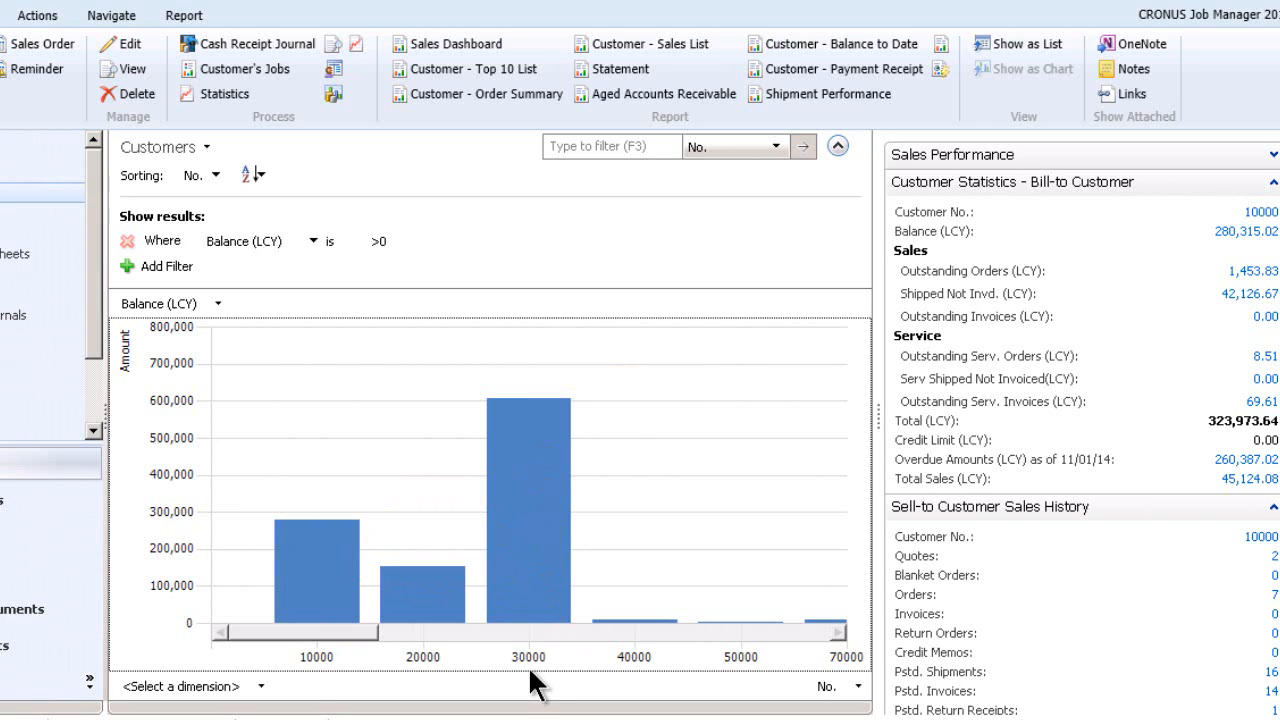
mouse_move(528, 496)
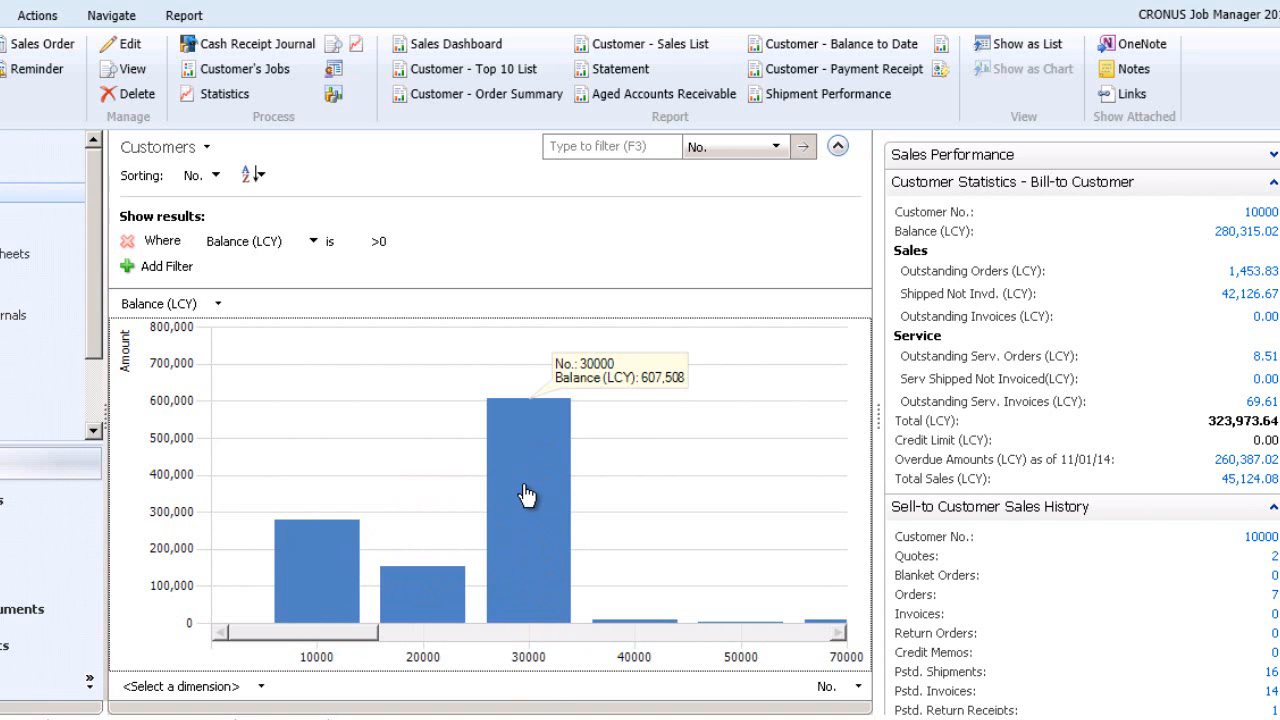
mouse_move(528, 438)
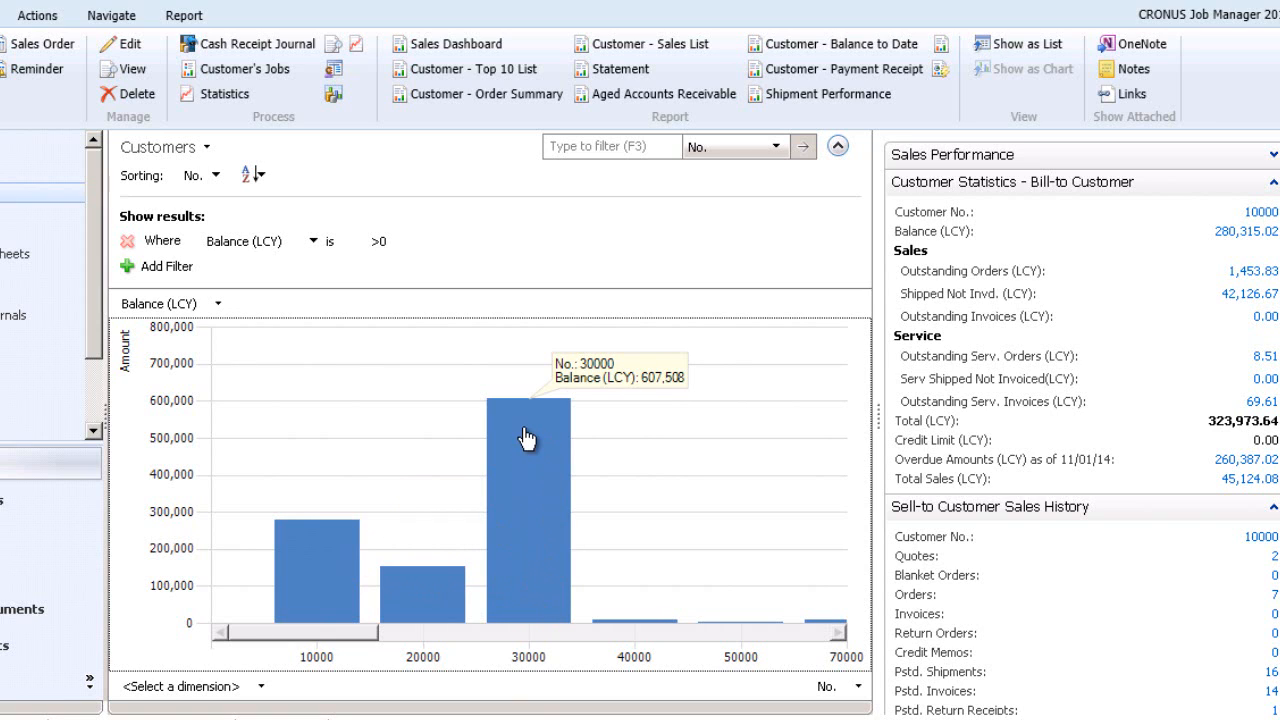
click(1020, 44)
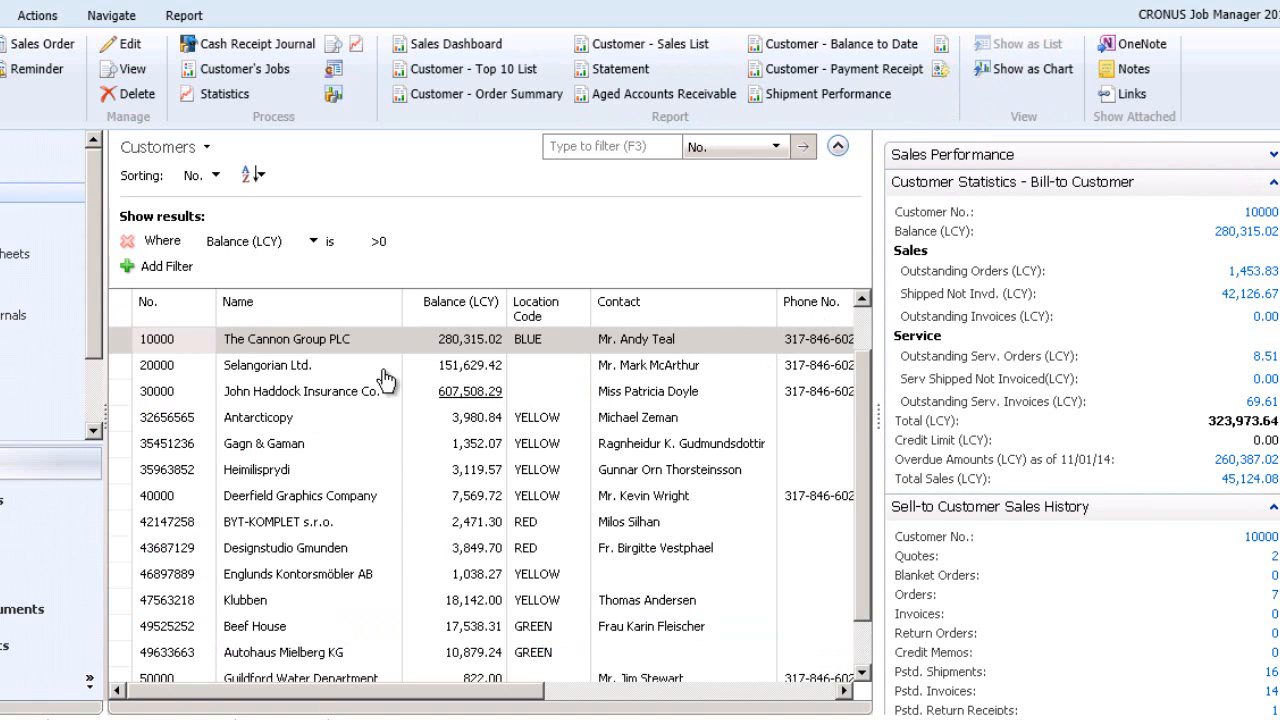
mouse_move(448, 356)
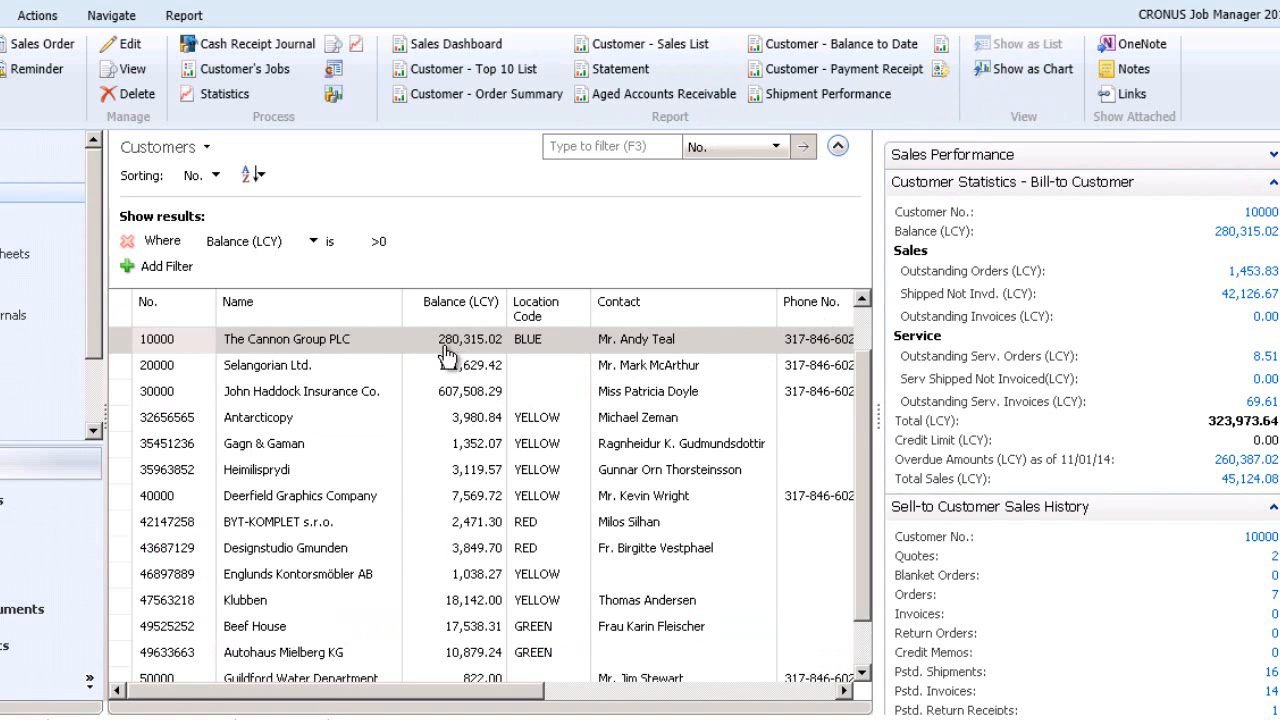
click(1024, 68)
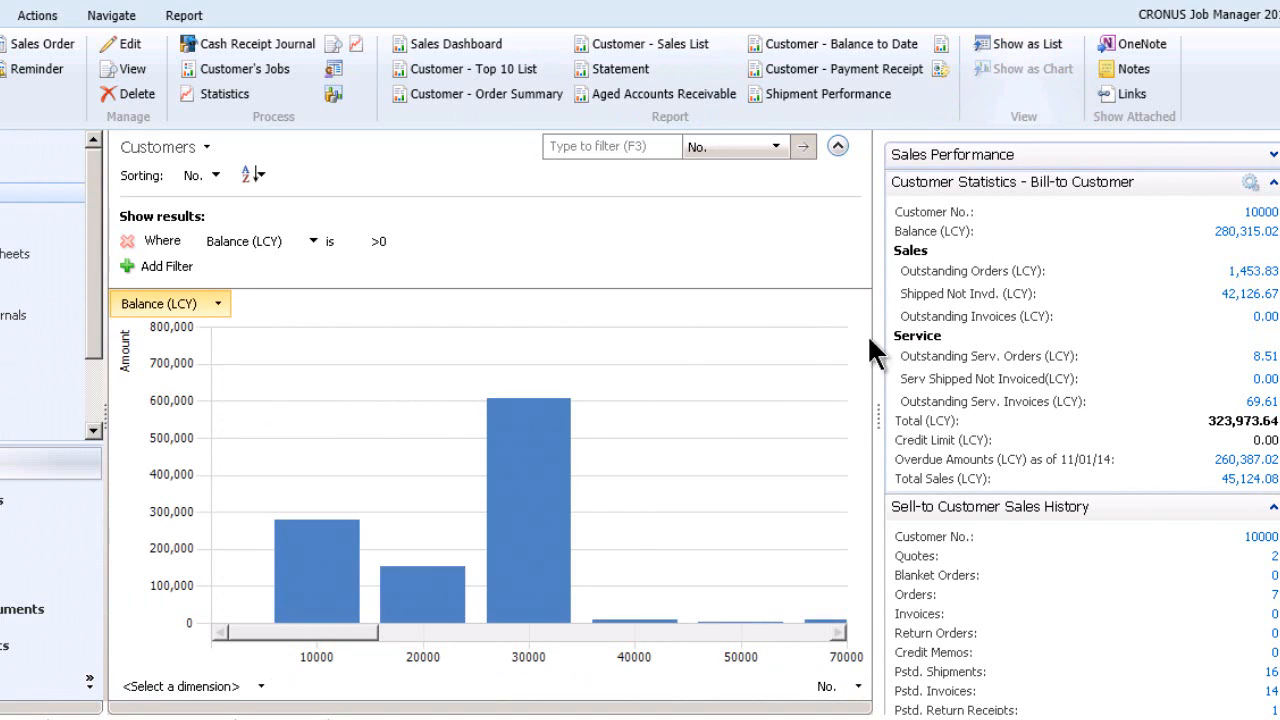
mouse_move(308, 576)
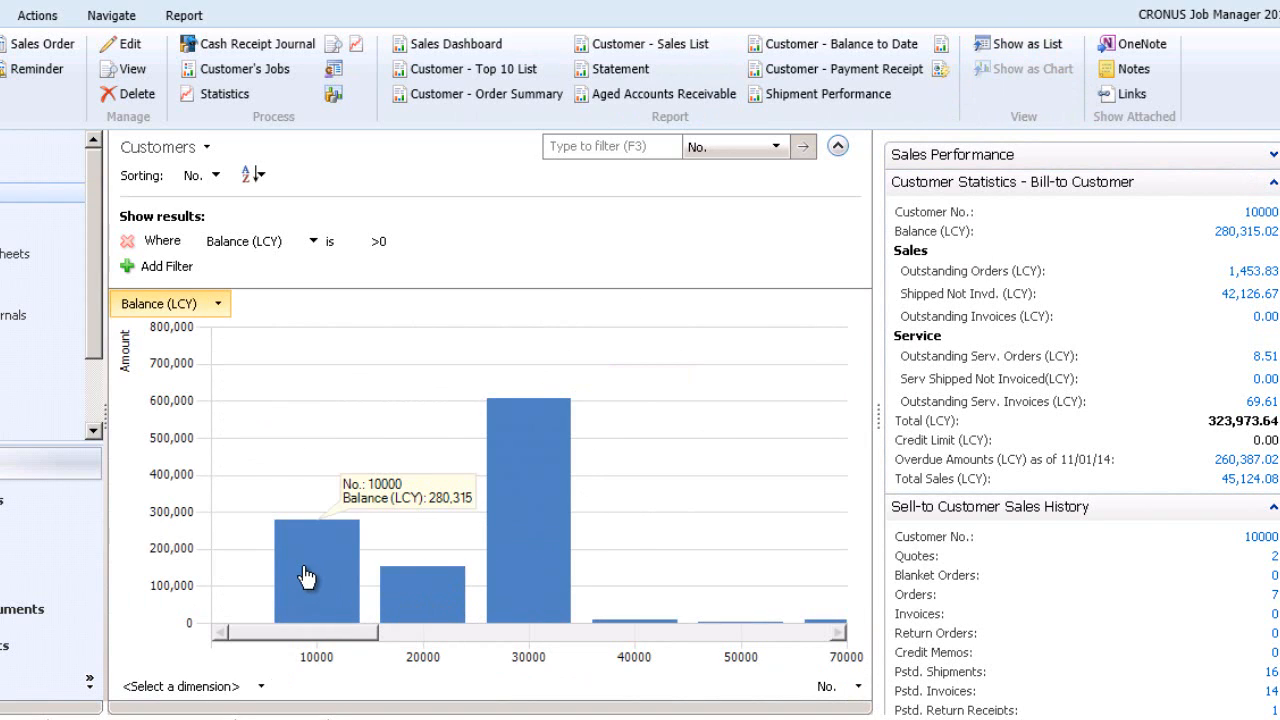
mouse_move(310, 548)
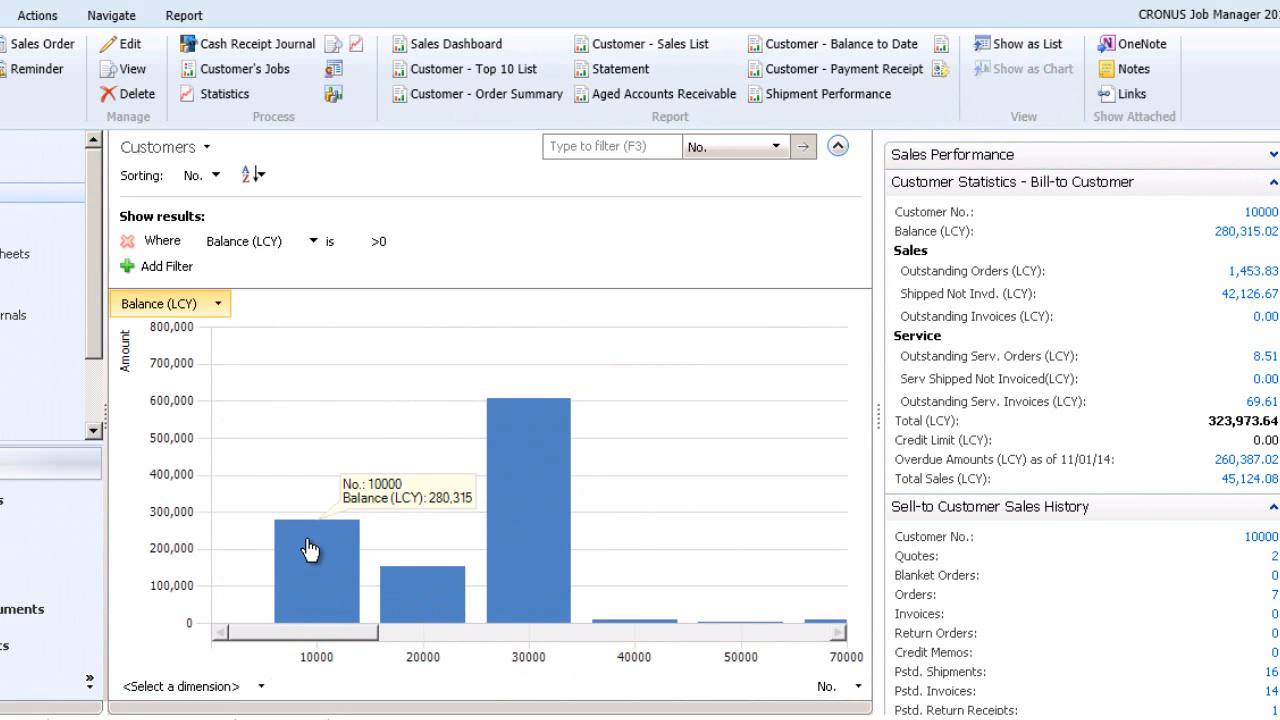
mouse_move(314, 548)
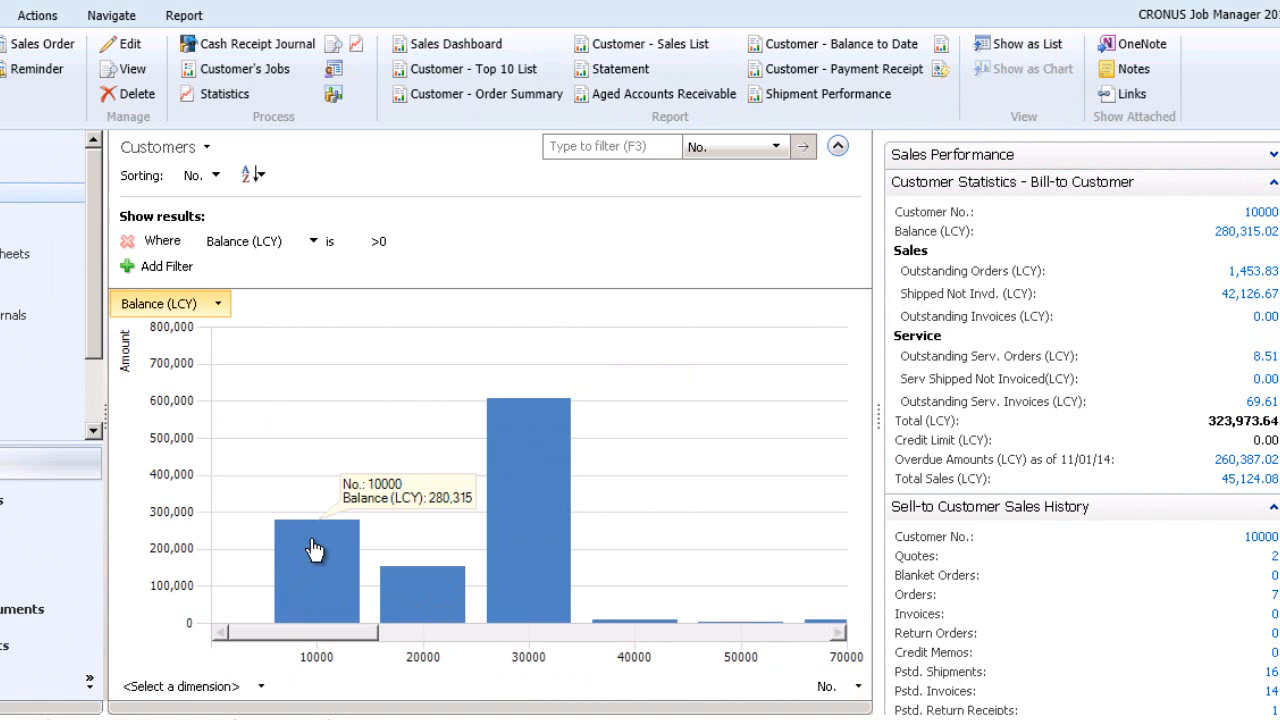
mouse_move(720, 490)
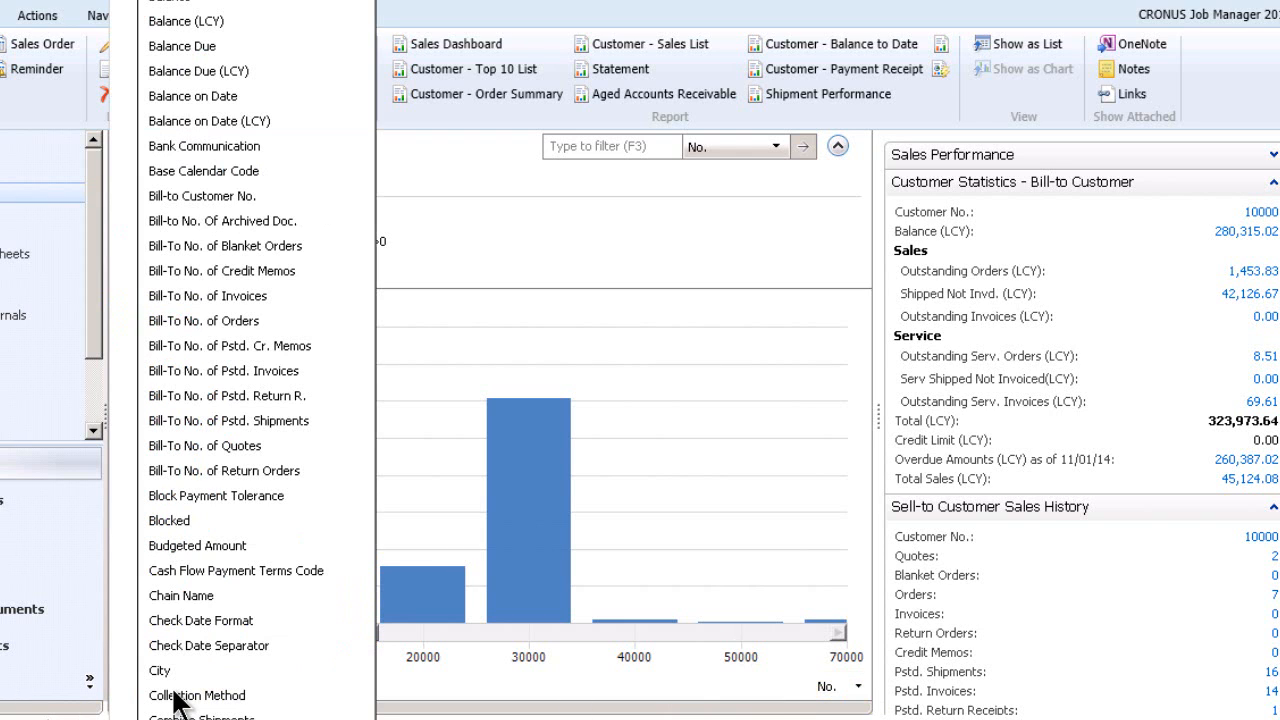
mouse_move(202, 196)
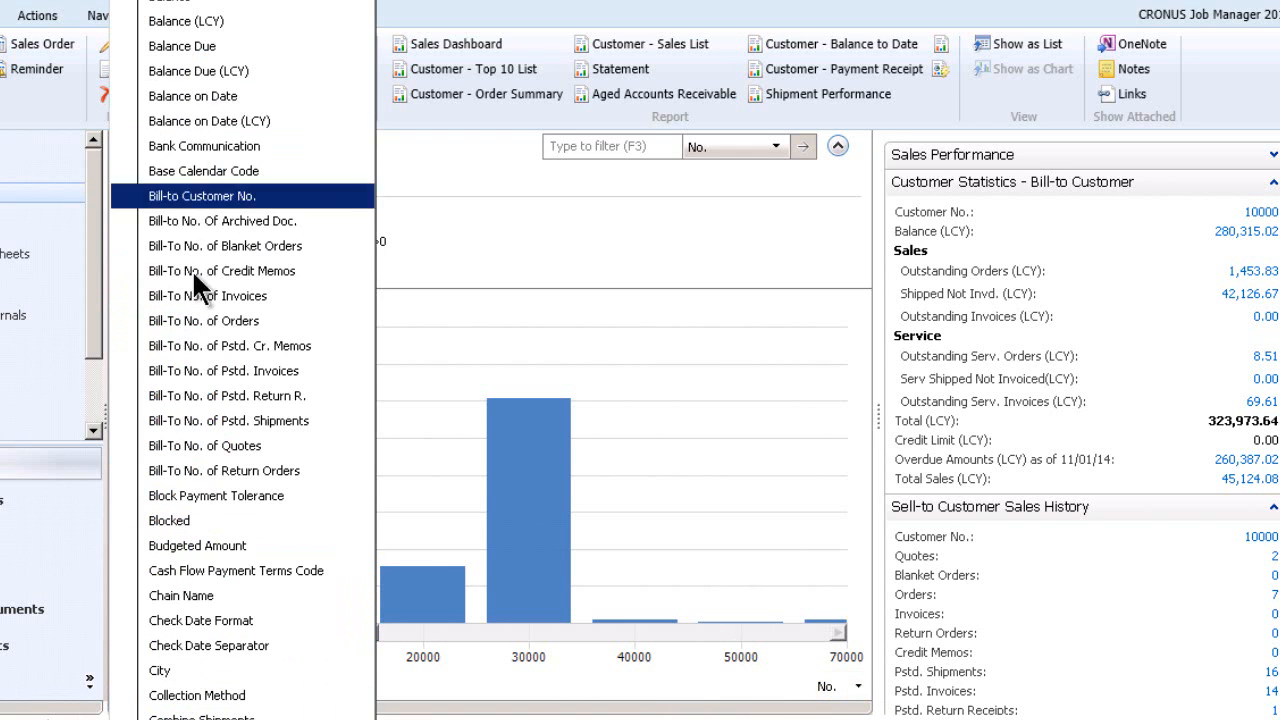
mouse_move(210, 670)
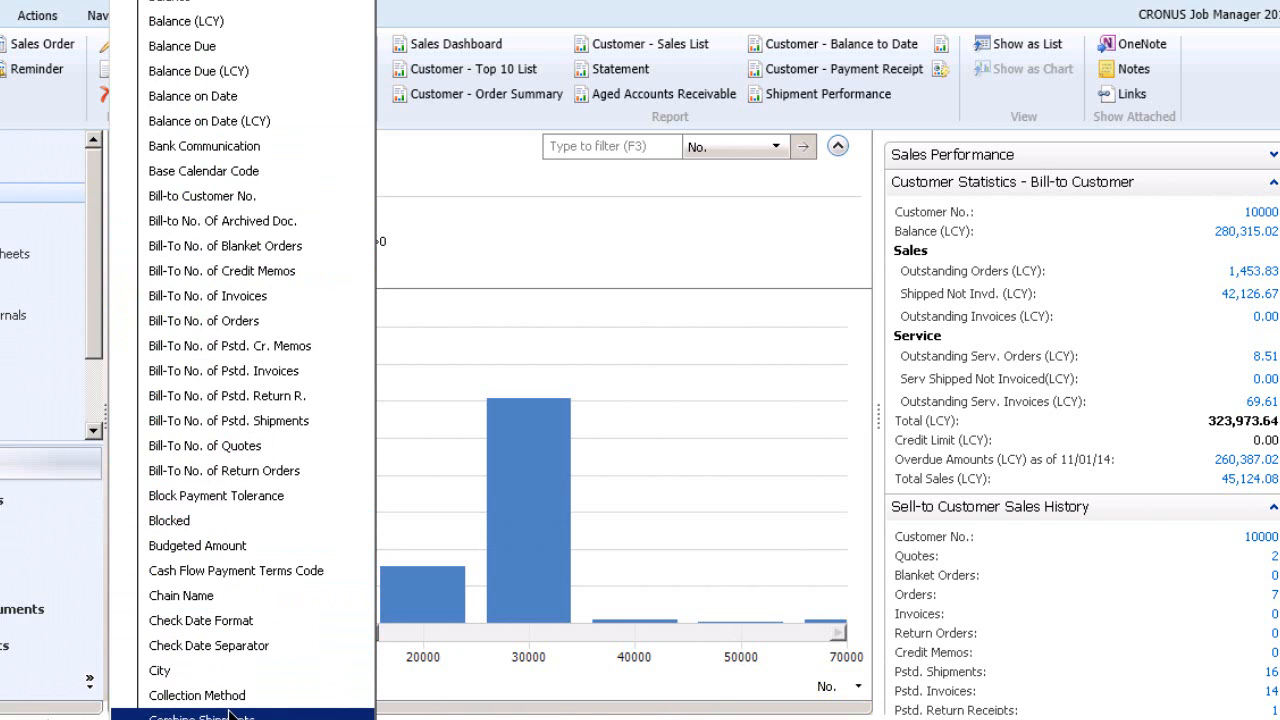
scroll(down, 3)
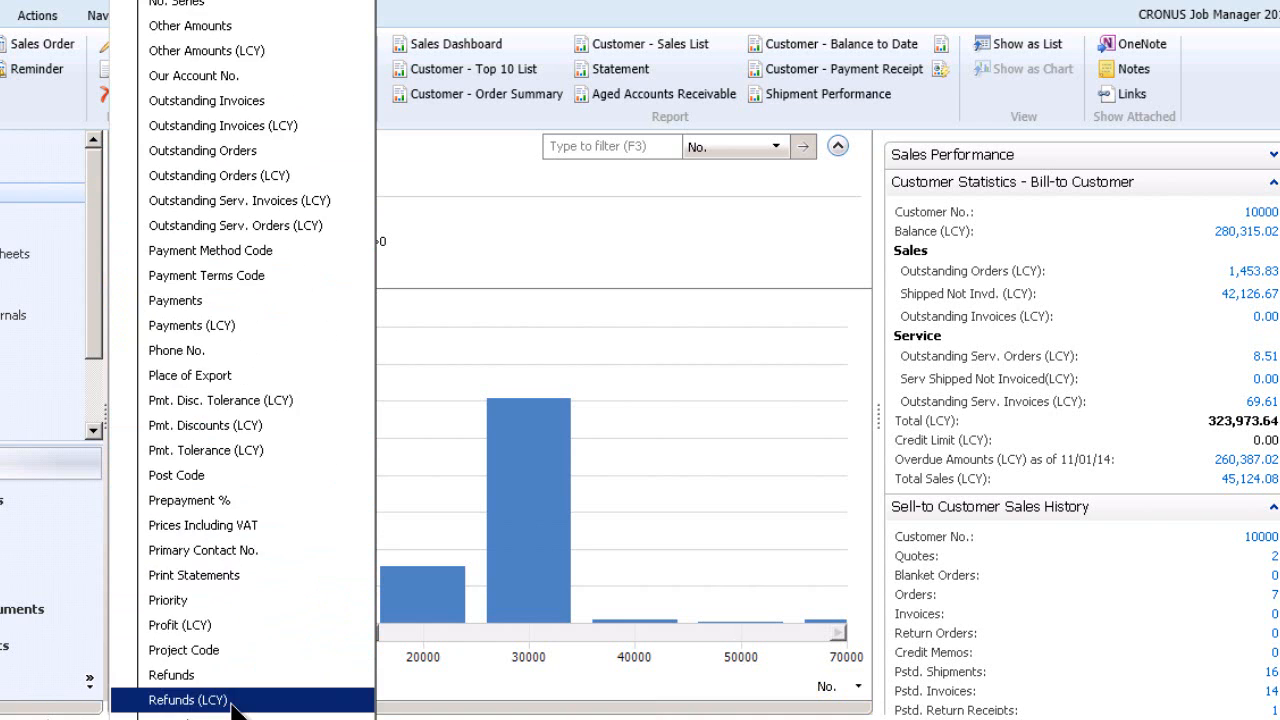
scroll(down, 3)
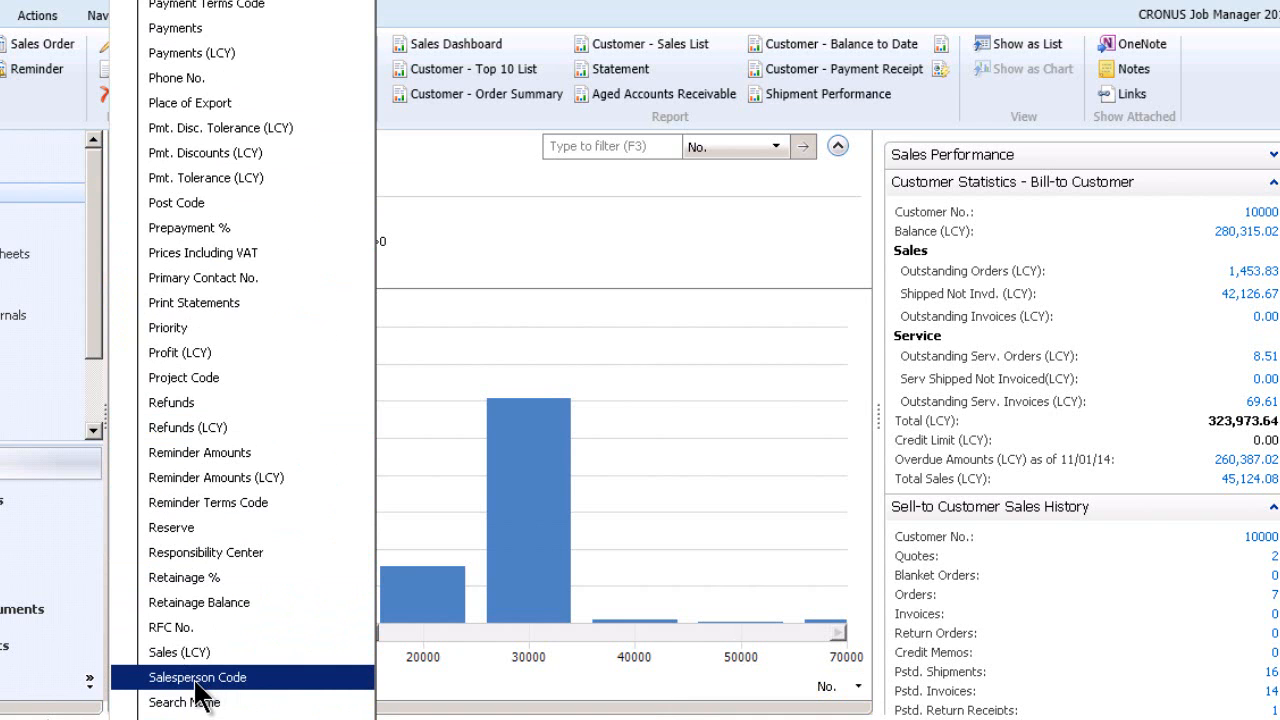
click(196, 676)
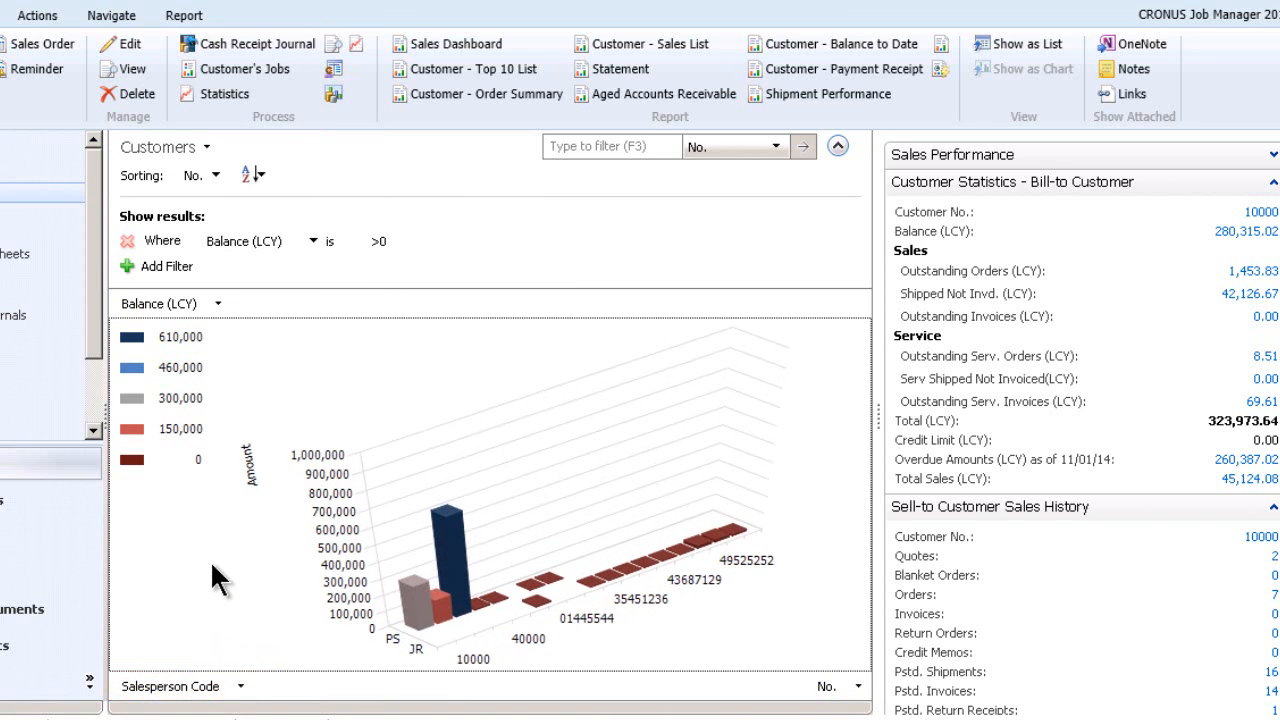
mouse_move(416, 644)
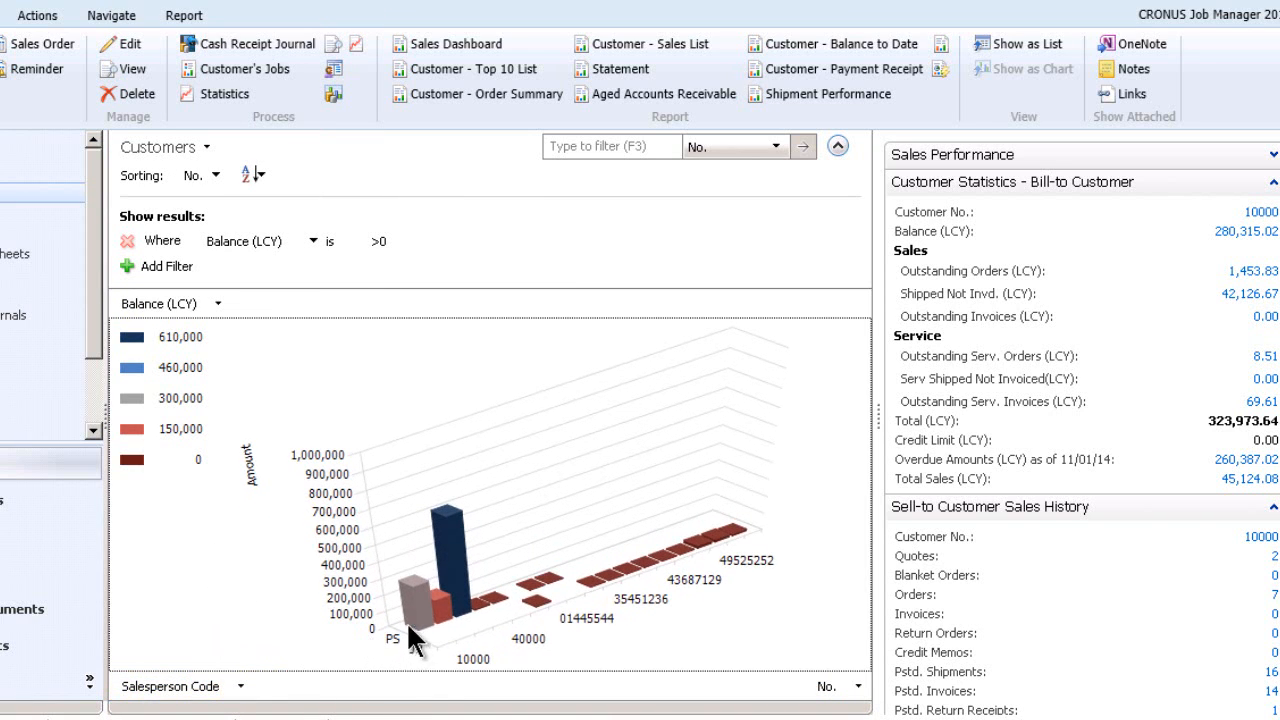
mouse_move(404, 650)
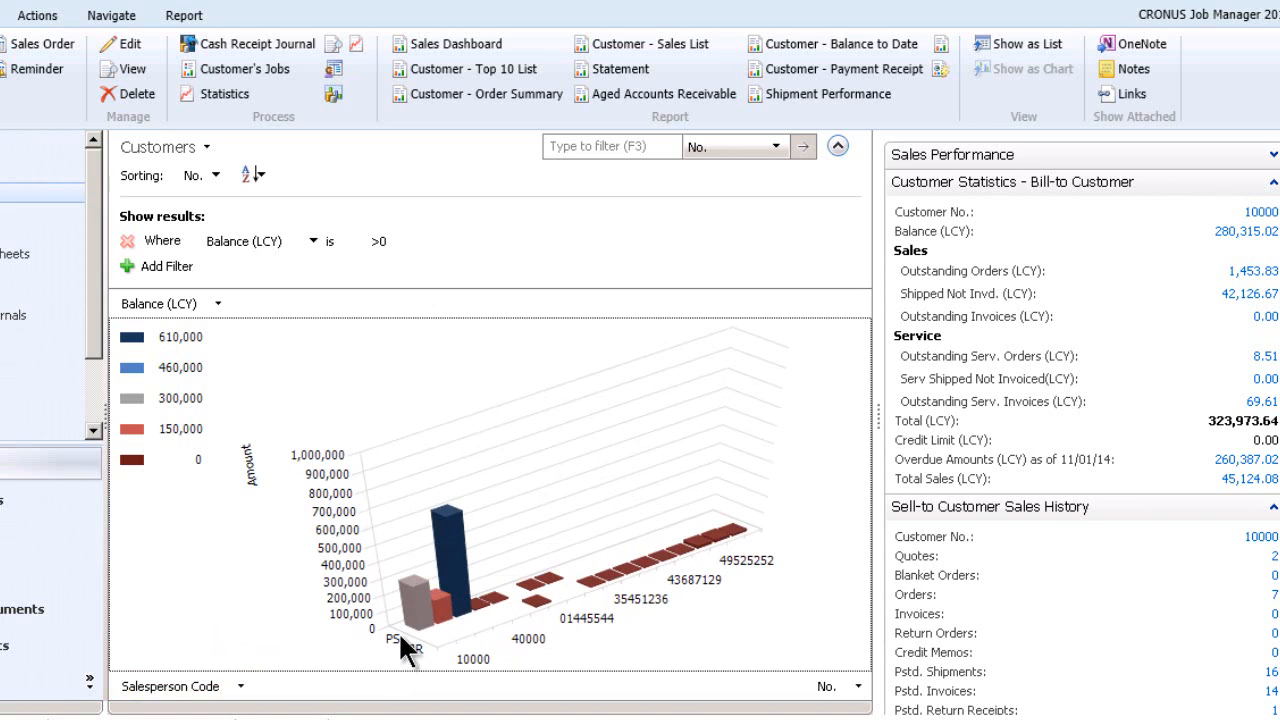
mouse_move(420, 612)
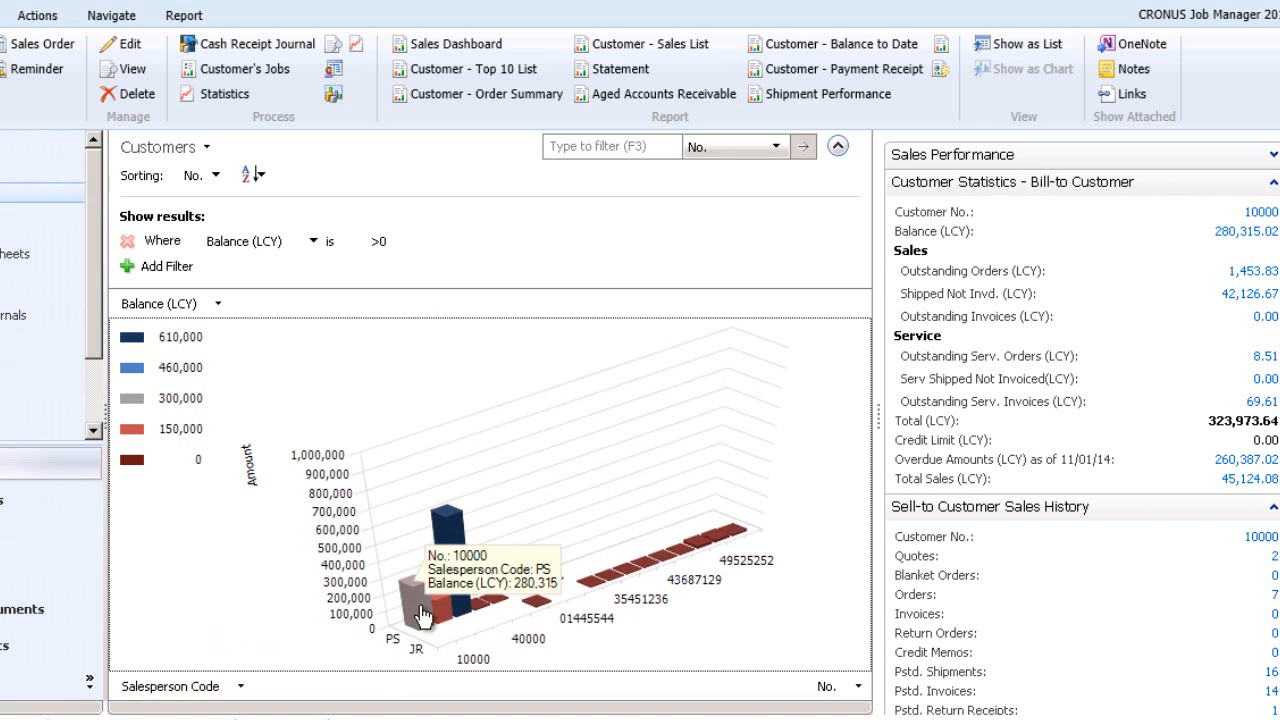
mouse_move(480, 584)
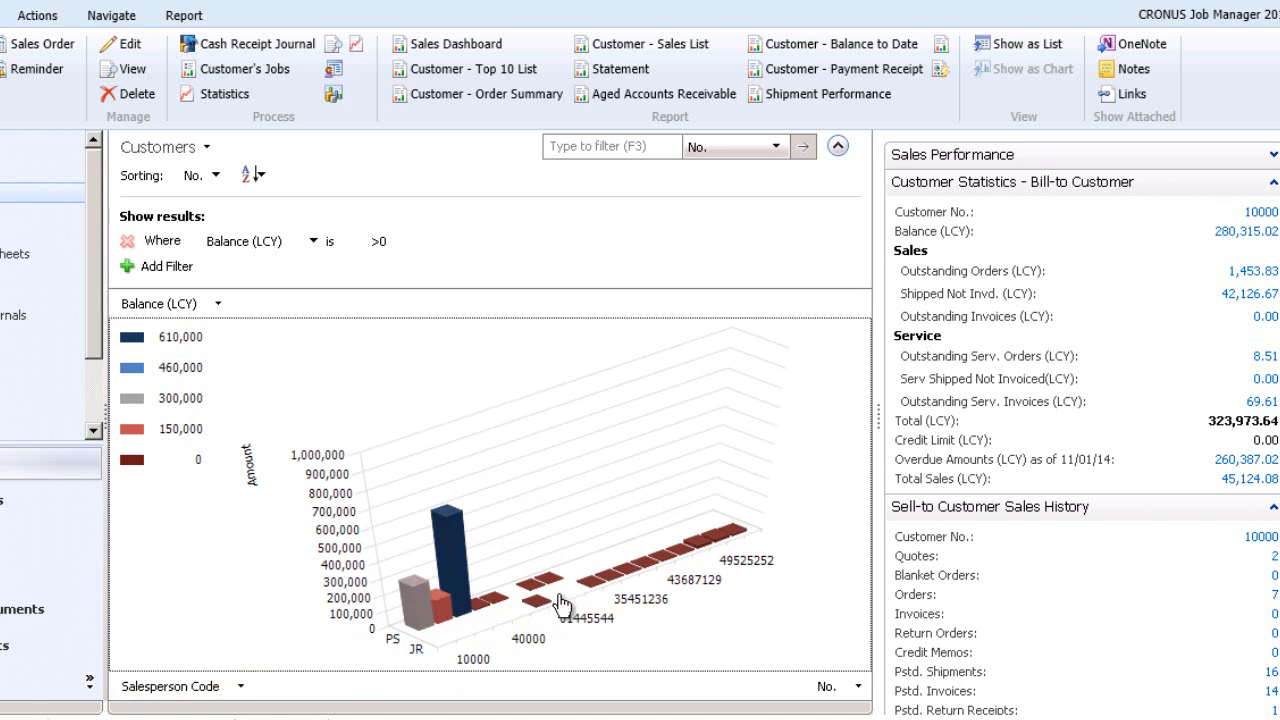
mouse_move(544, 612)
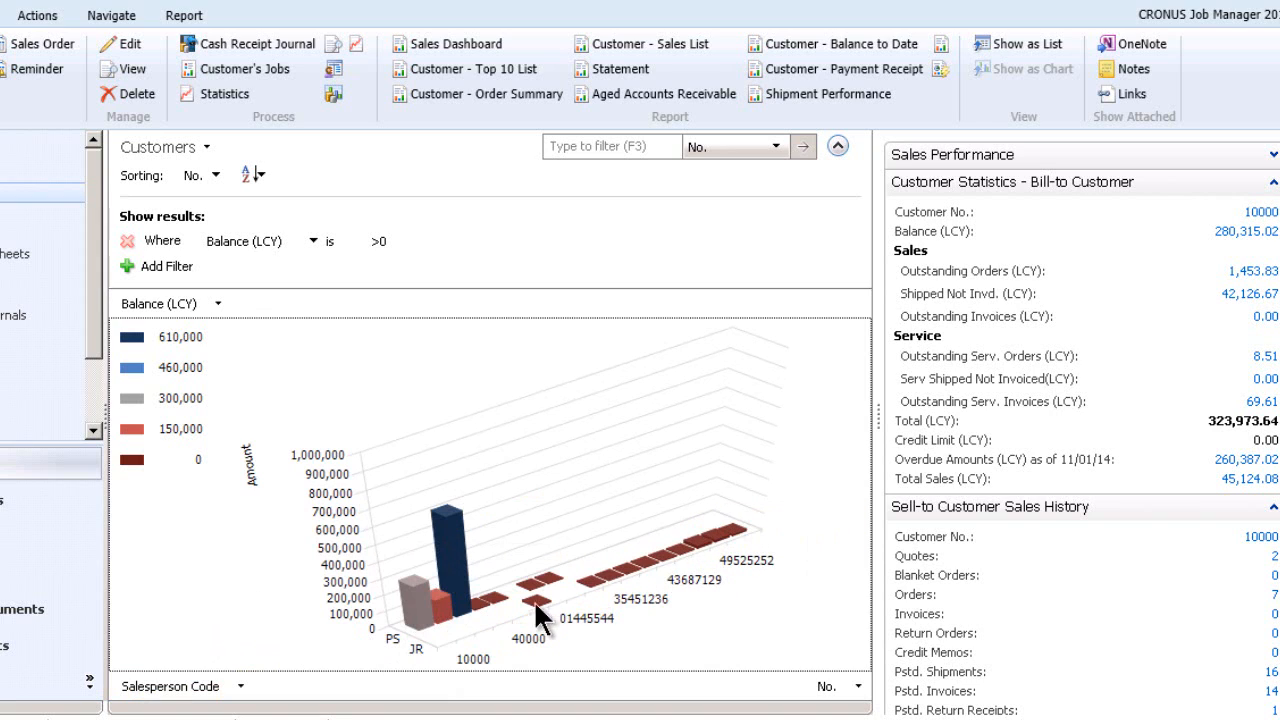
mouse_move(390, 660)
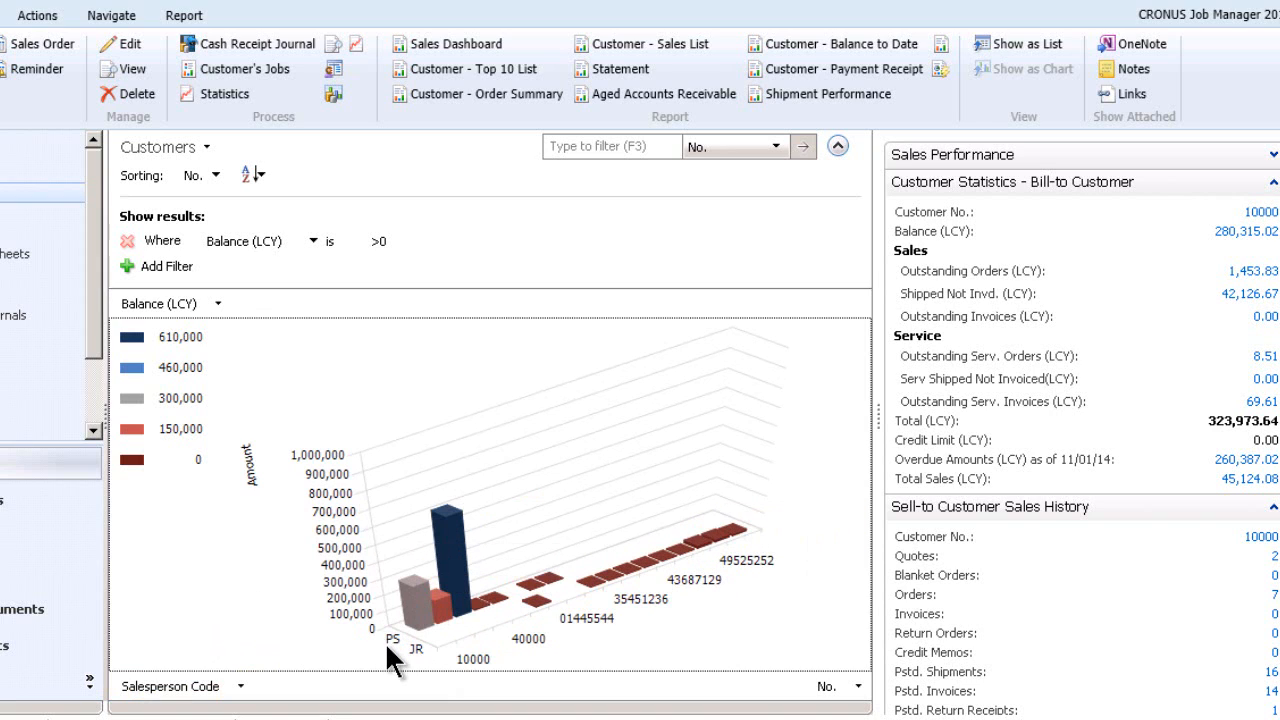
mouse_move(256, 612)
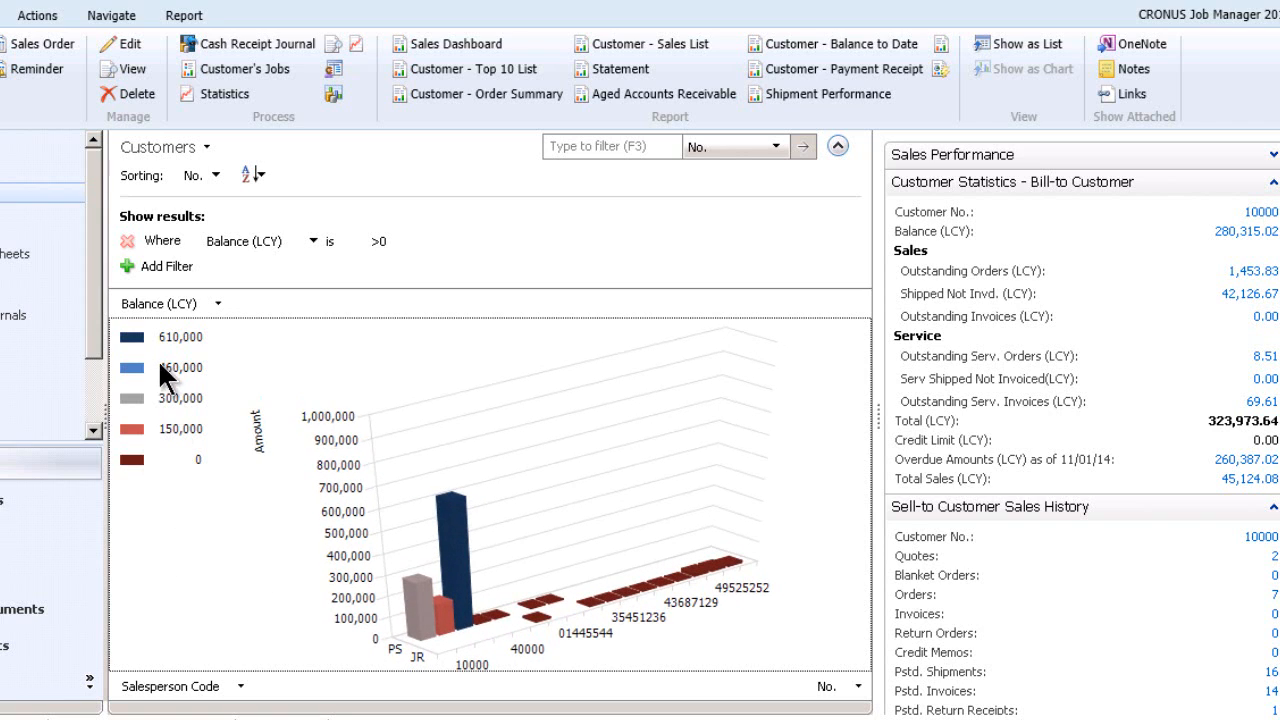
mouse_move(172, 404)
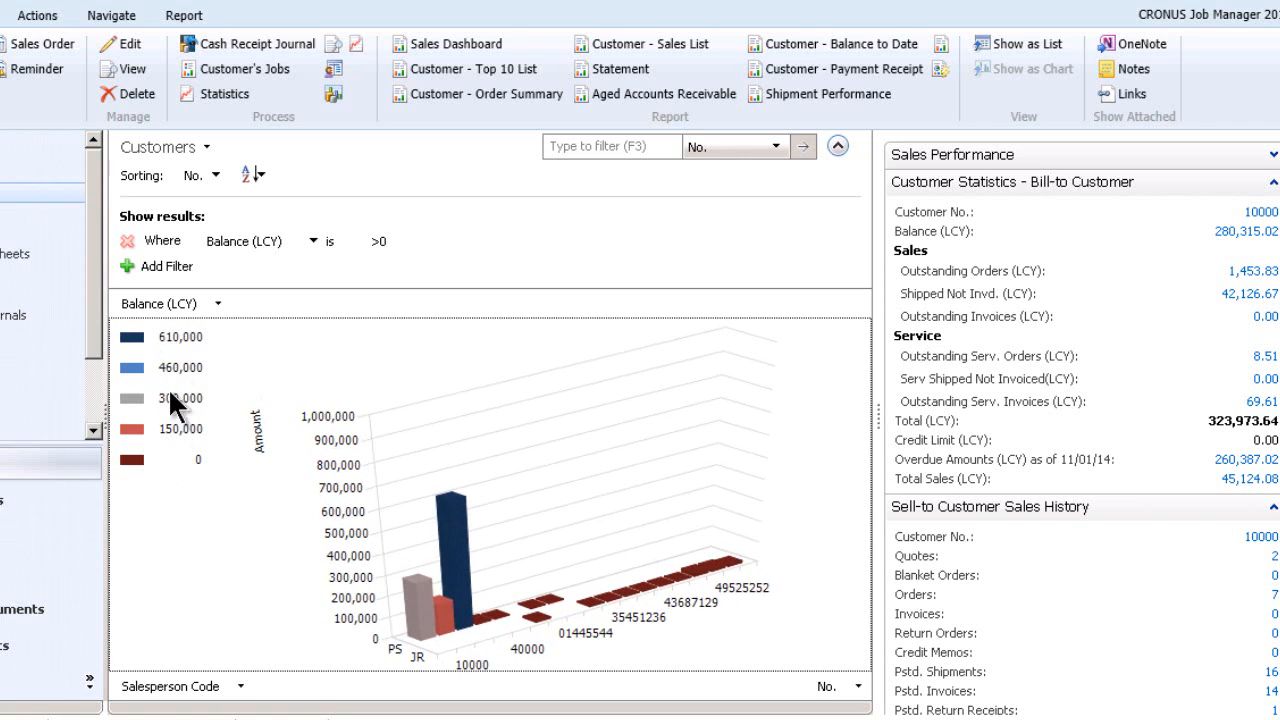
mouse_move(170, 500)
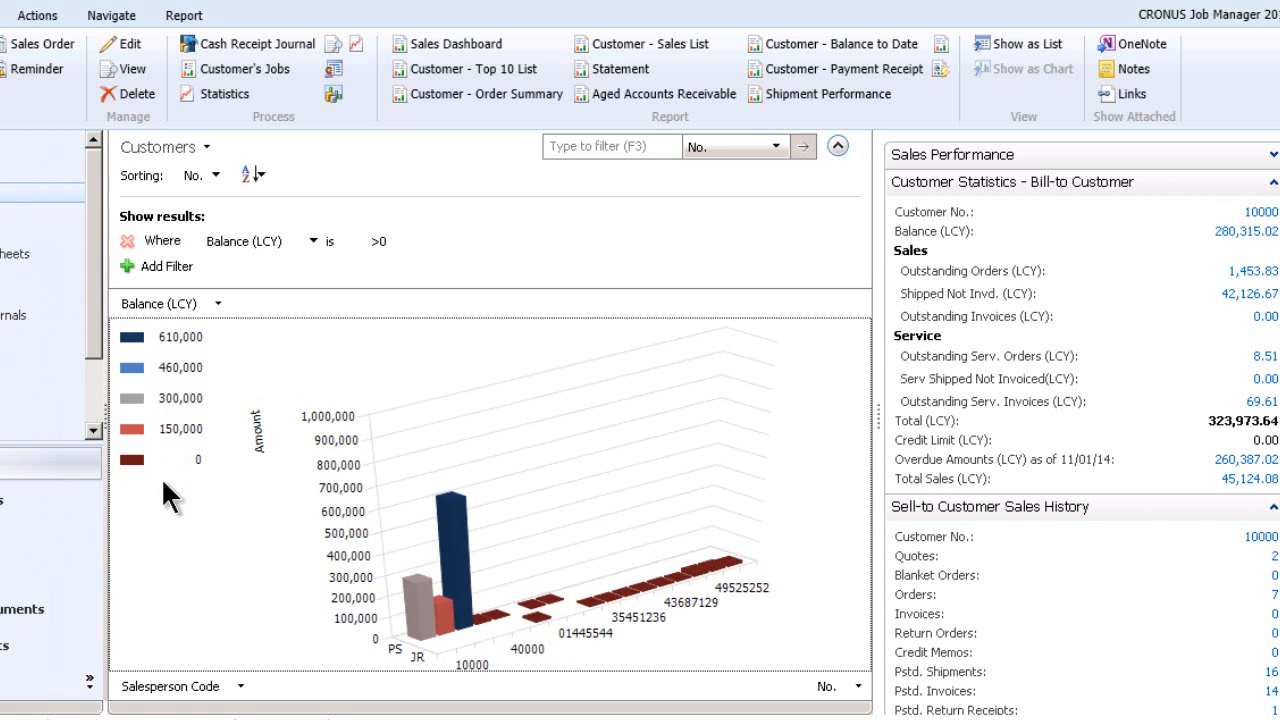
mouse_move(170, 556)
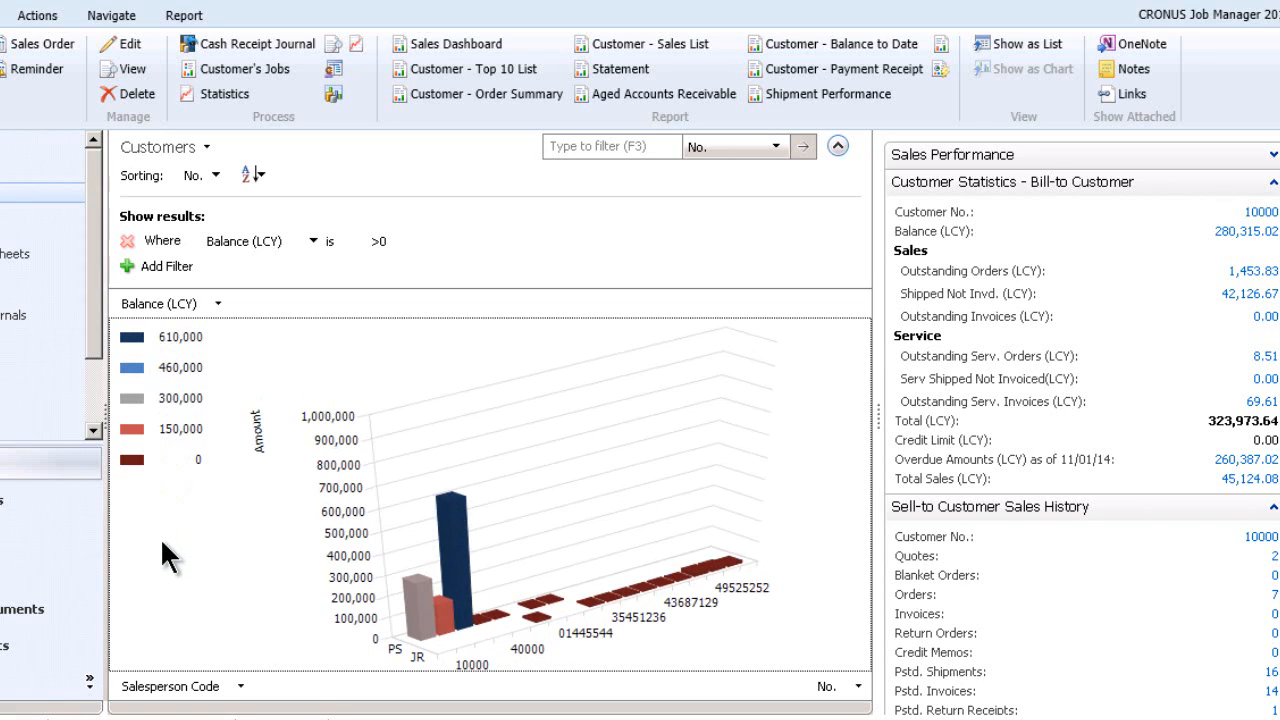
mouse_move(796, 248)
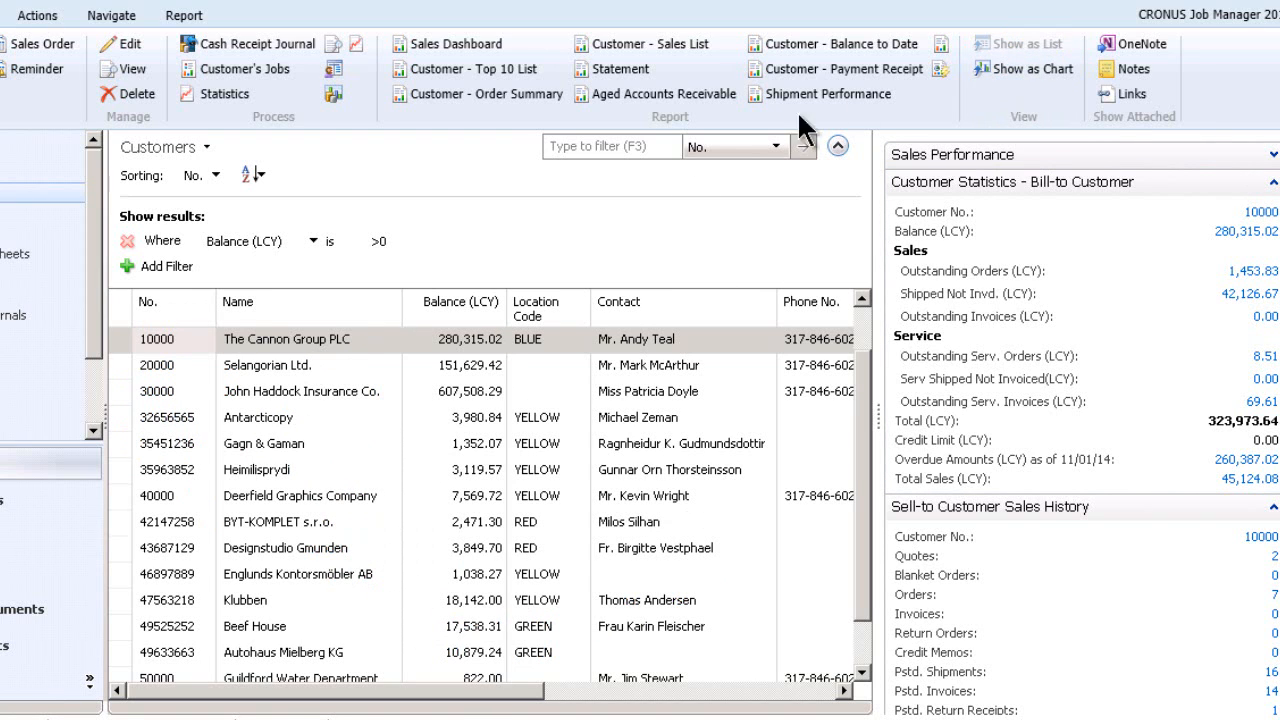
Switch the filtered Customers list back to the 3D Balance (LCY) chart by Salesperson Code.
click(1024, 68)
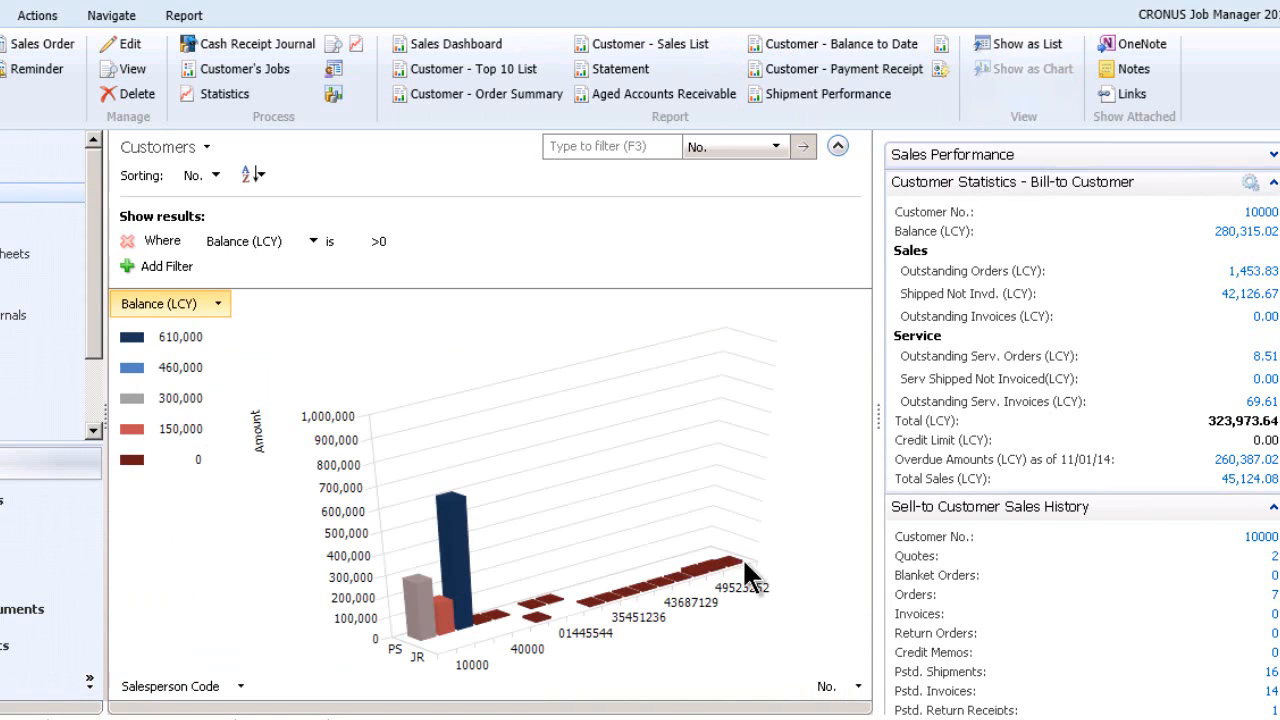
mouse_move(748, 568)
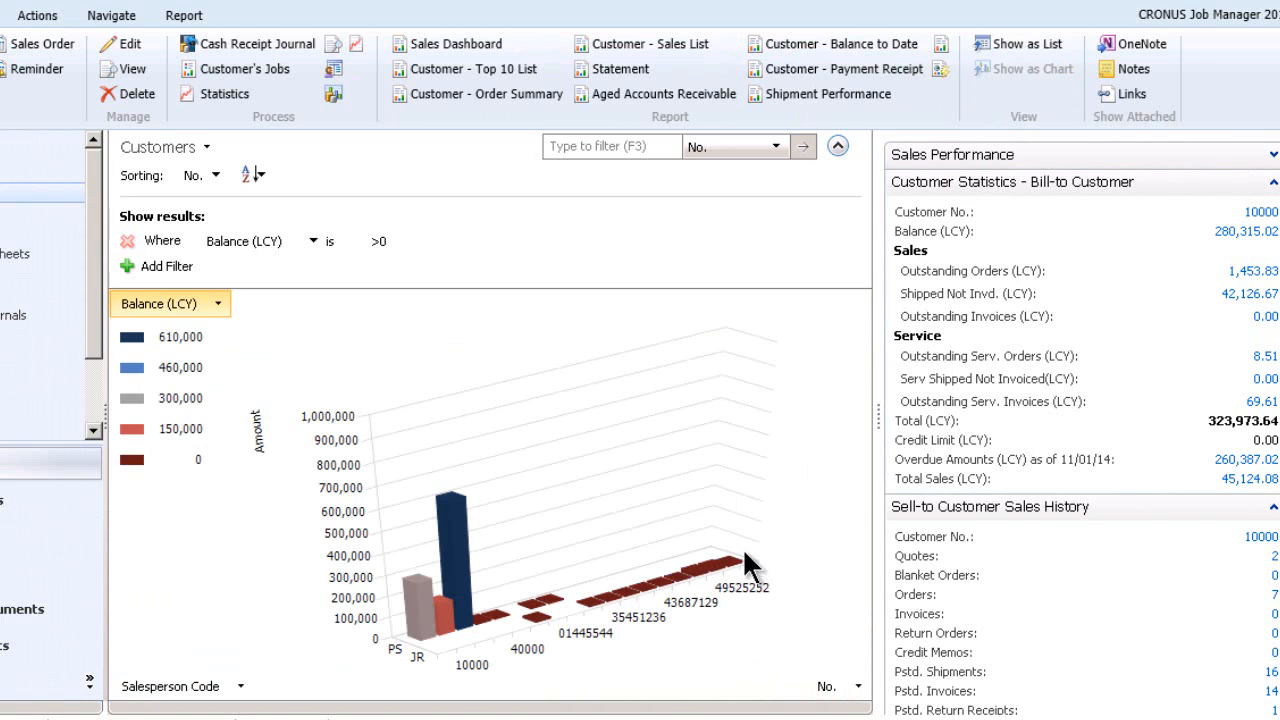
mouse_move(696, 636)
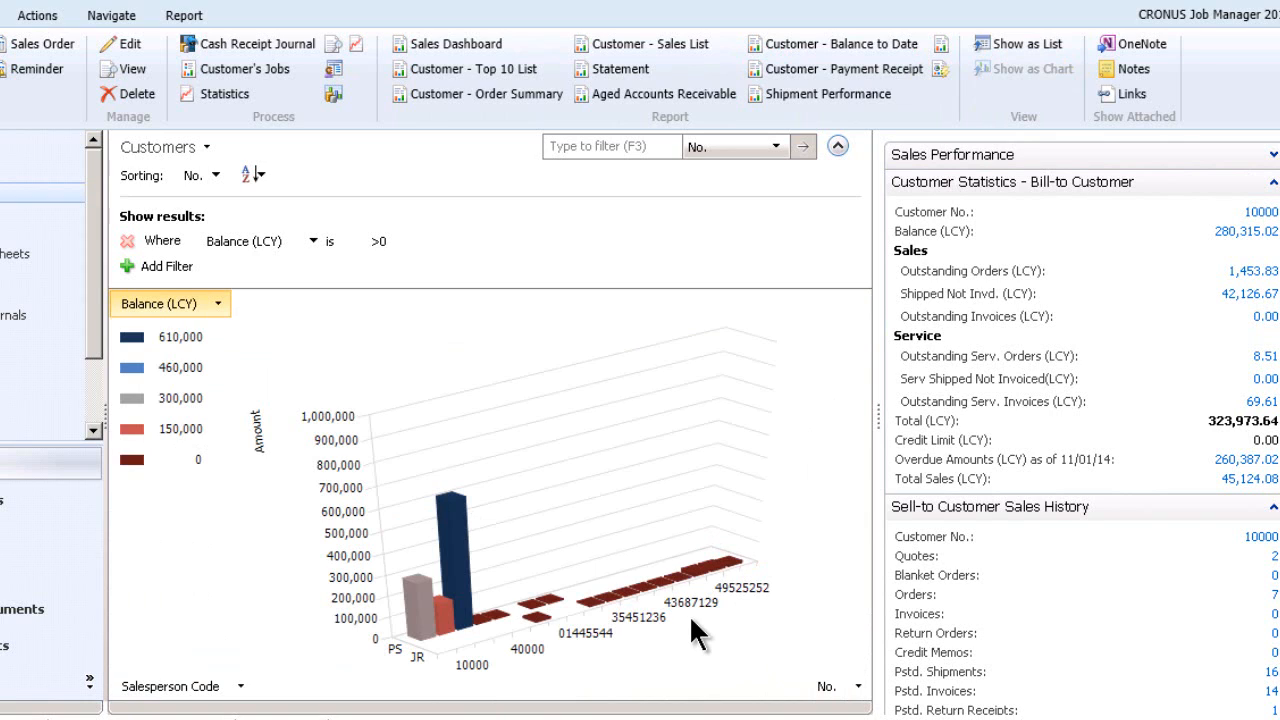
mouse_move(656, 540)
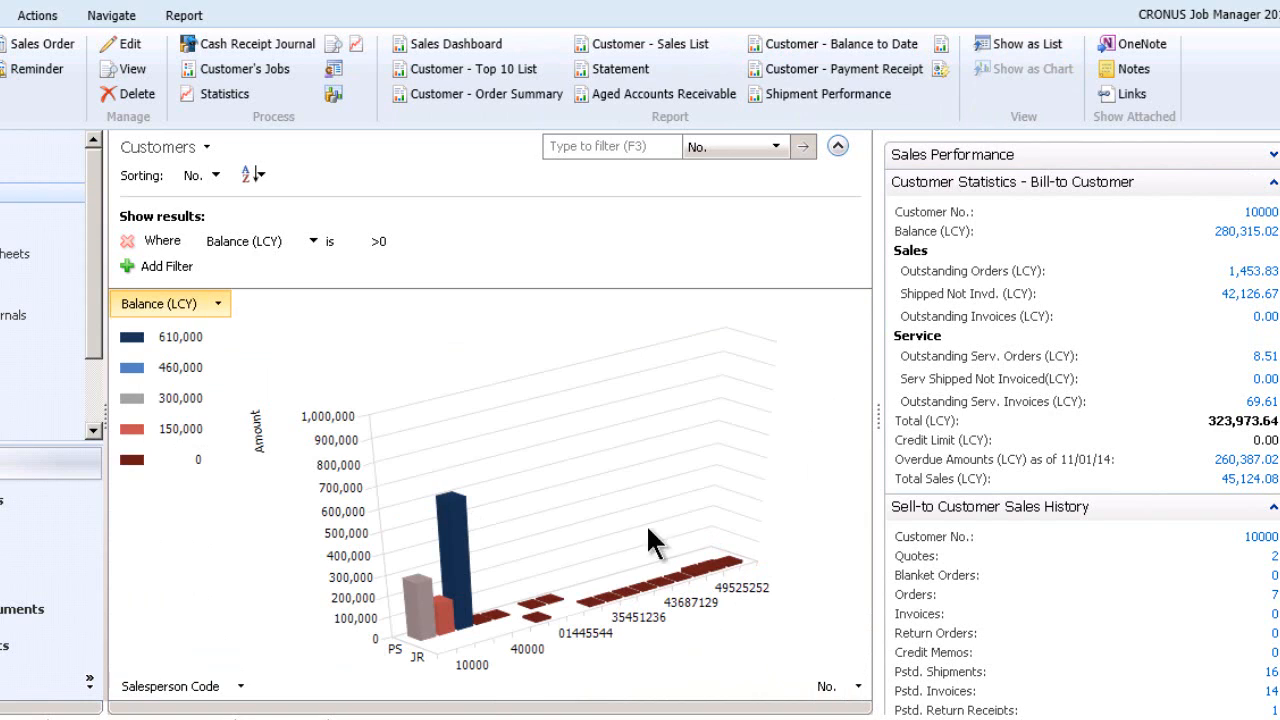
mouse_move(360, 360)
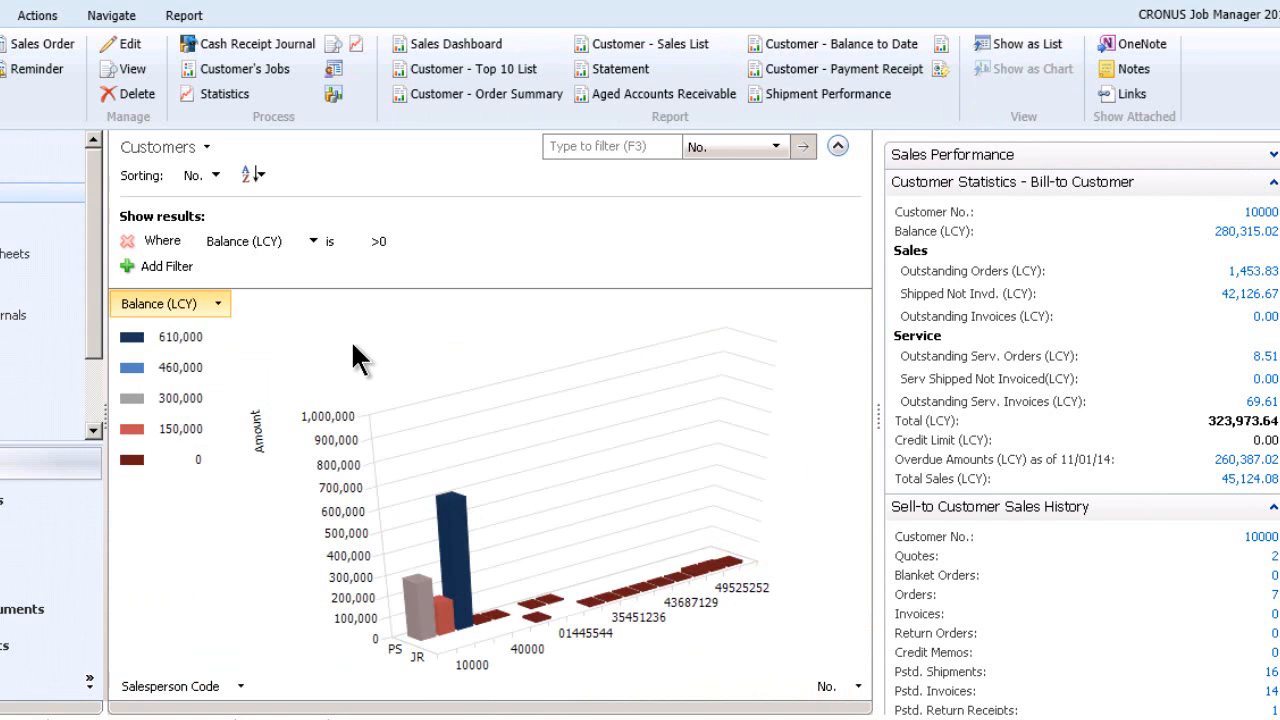
mouse_move(384, 362)
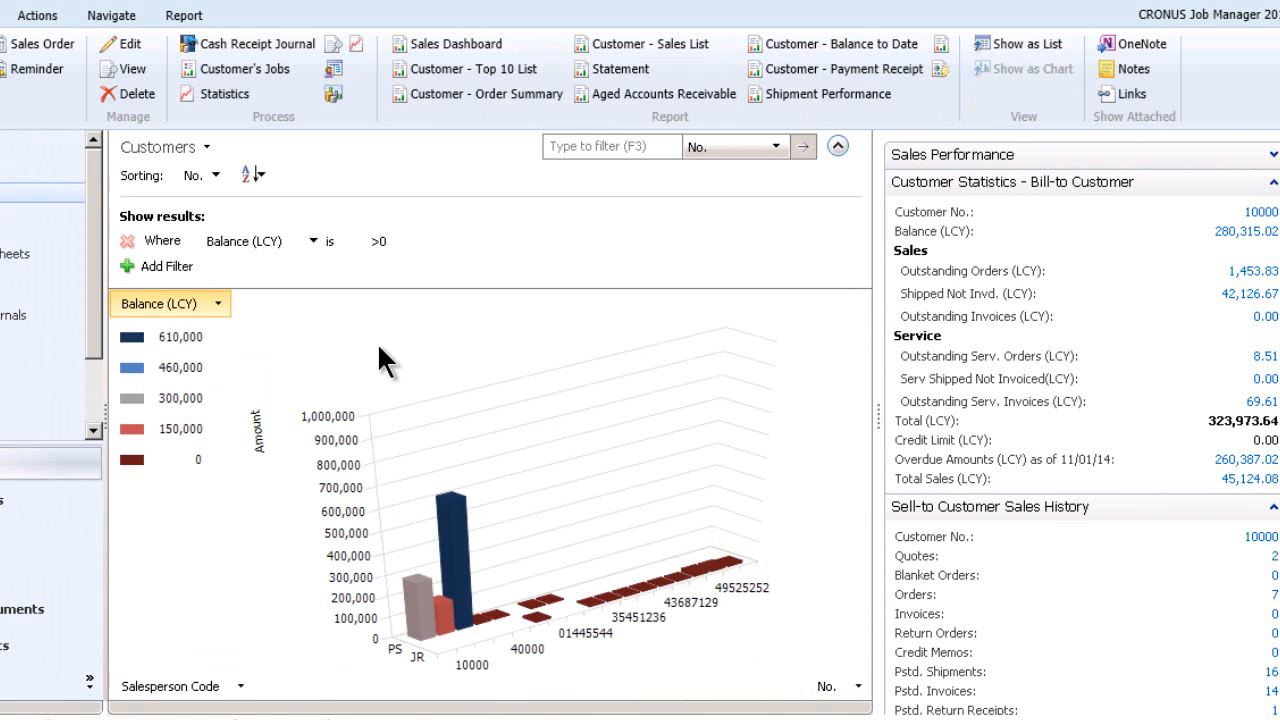
right_click(384, 360)
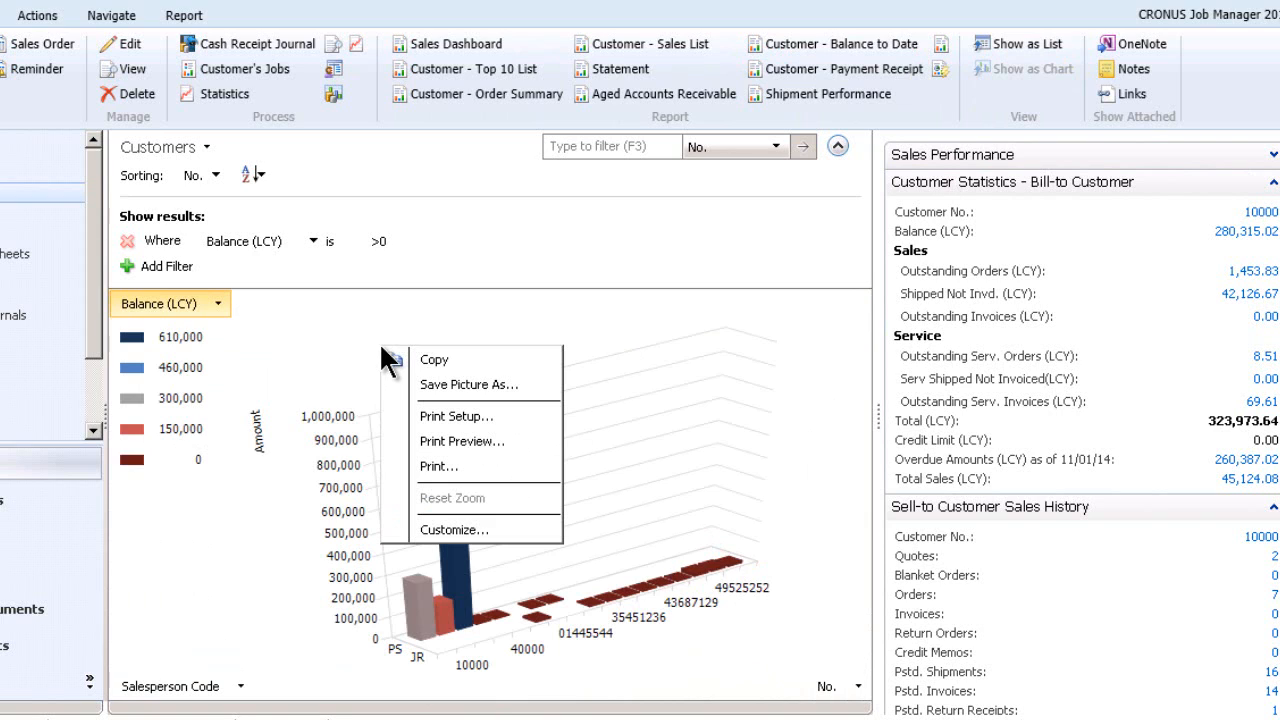
mouse_move(350, 330)
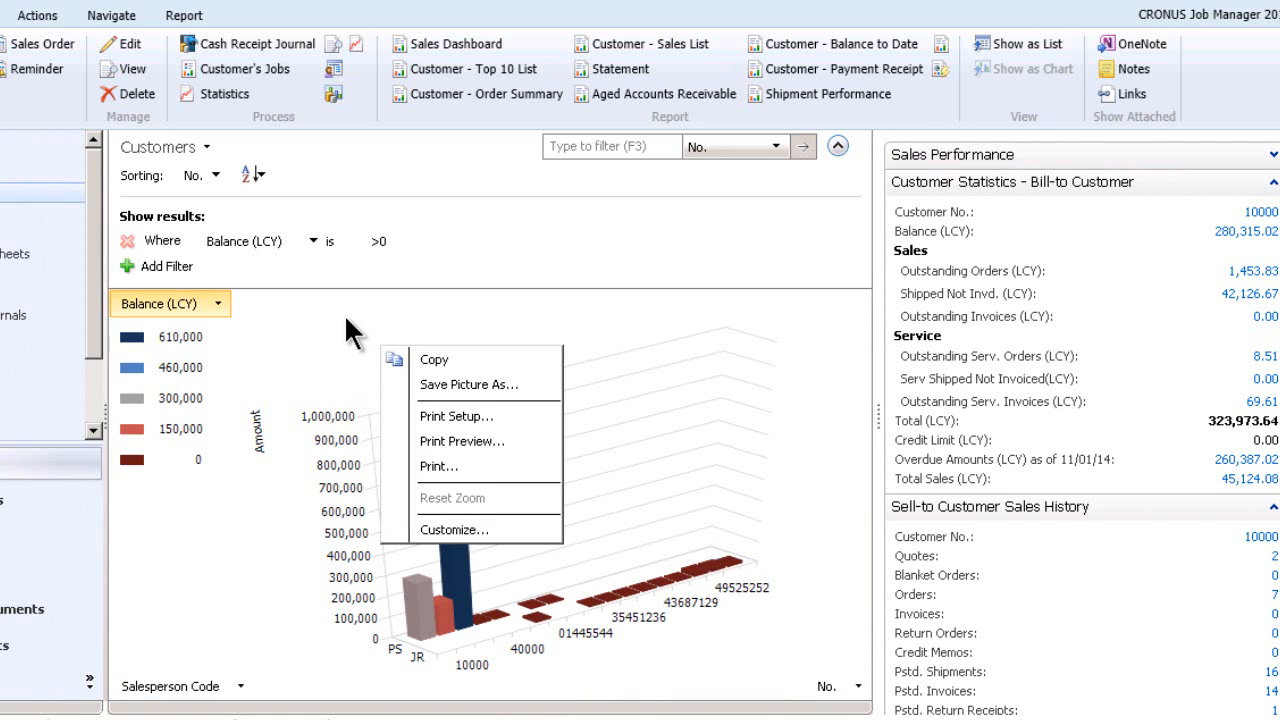
mouse_move(320, 320)
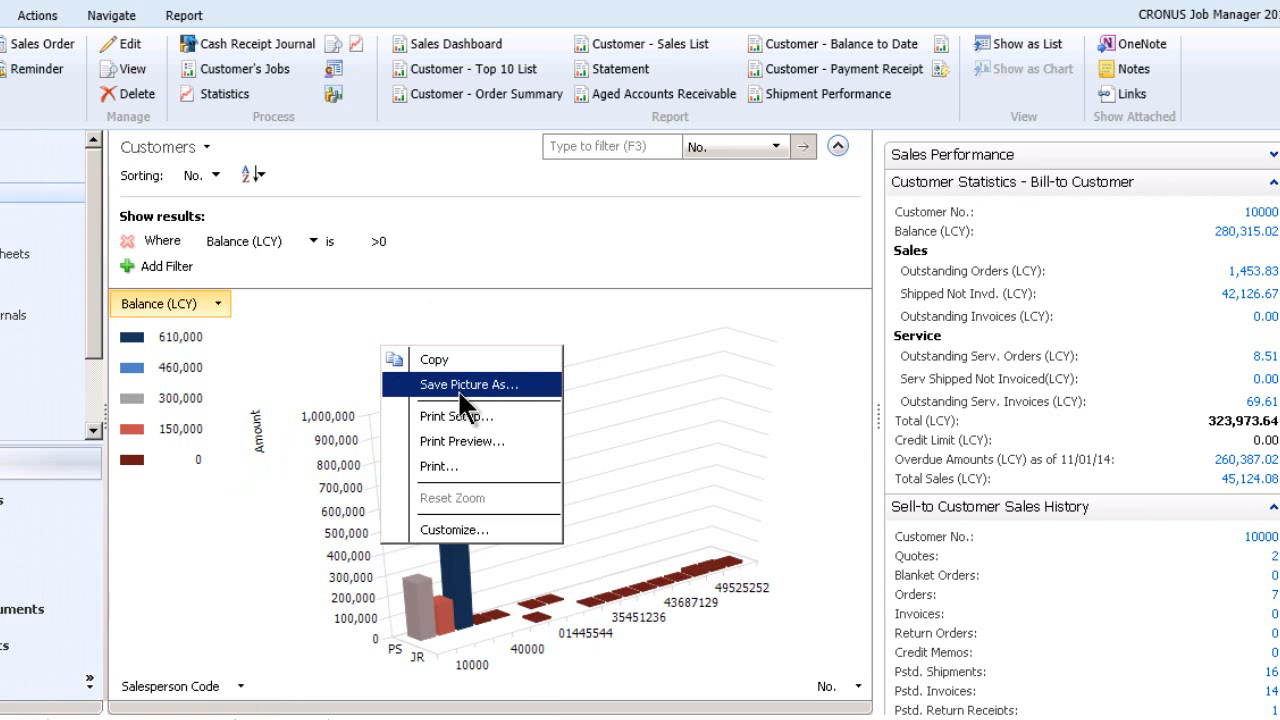
mouse_move(476, 416)
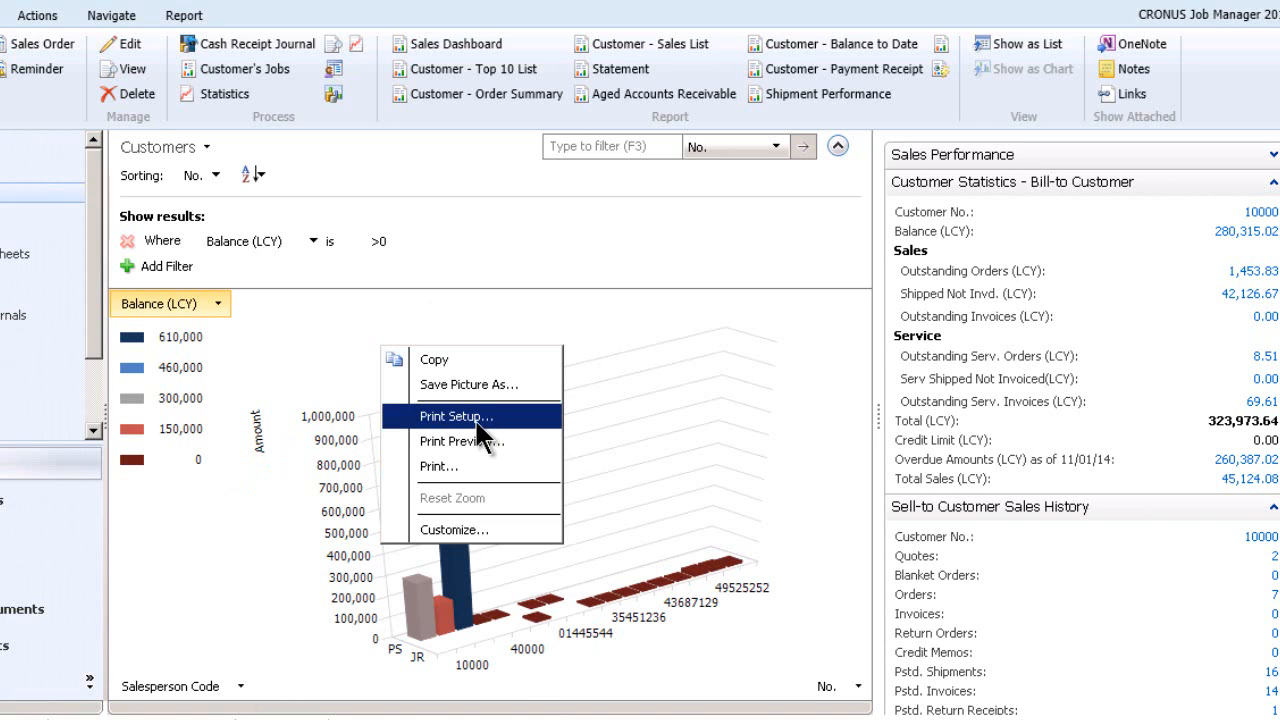
mouse_move(472, 442)
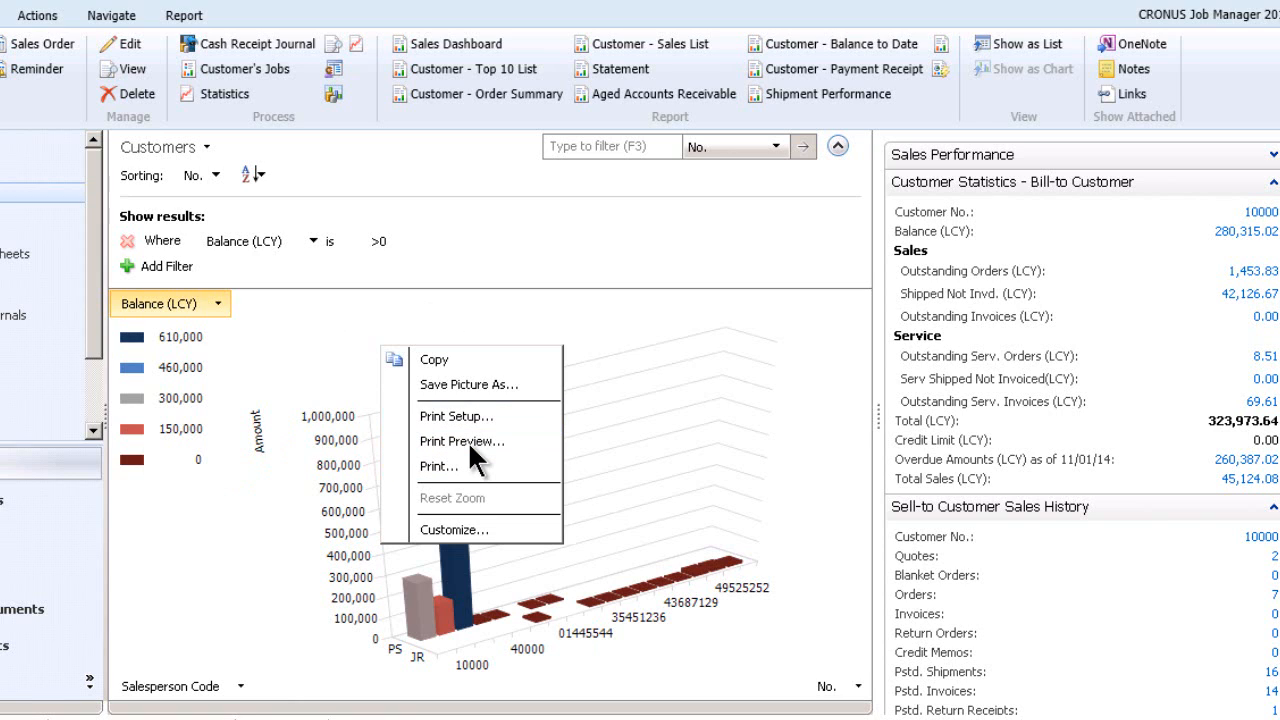
click(462, 442)
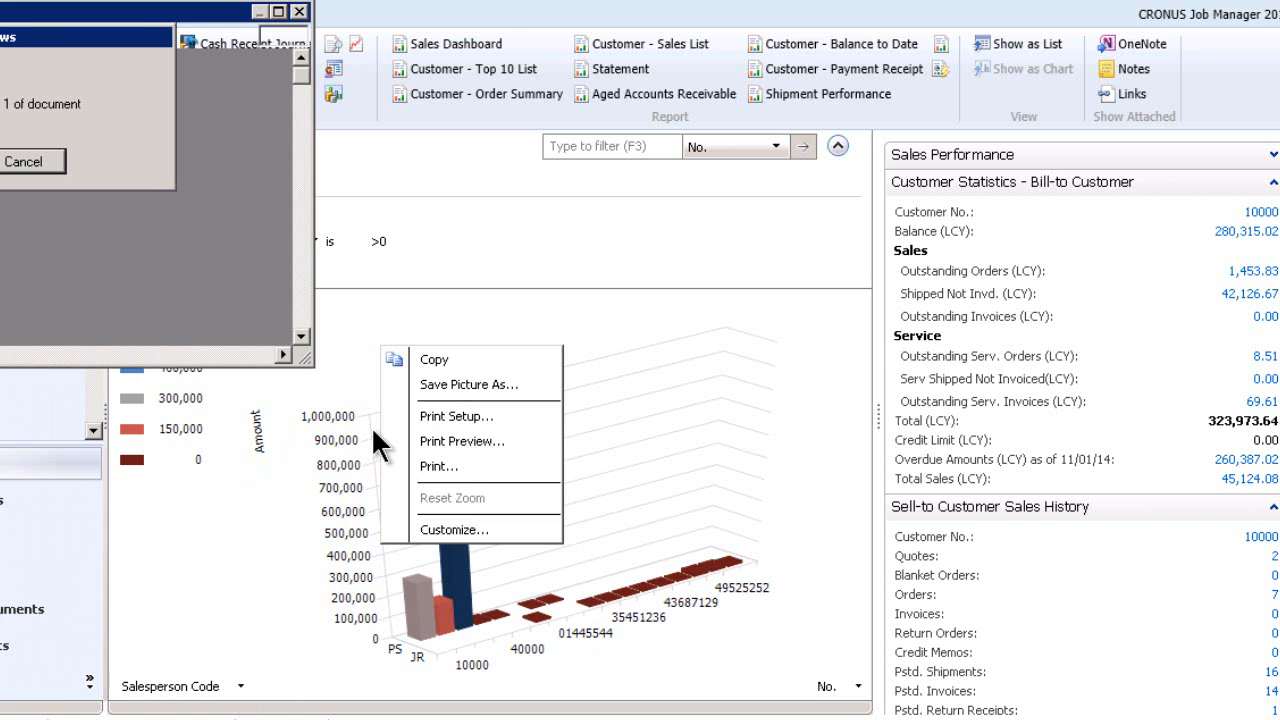
click(462, 442)
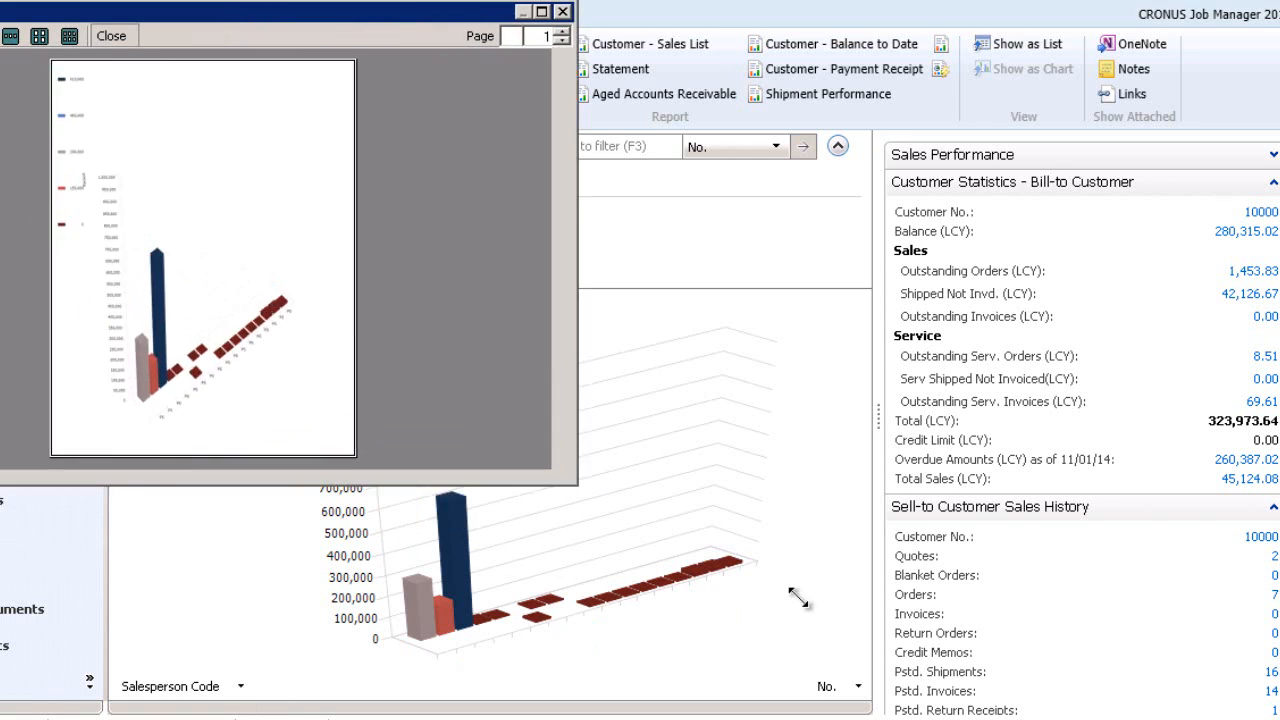
click(540, 12)
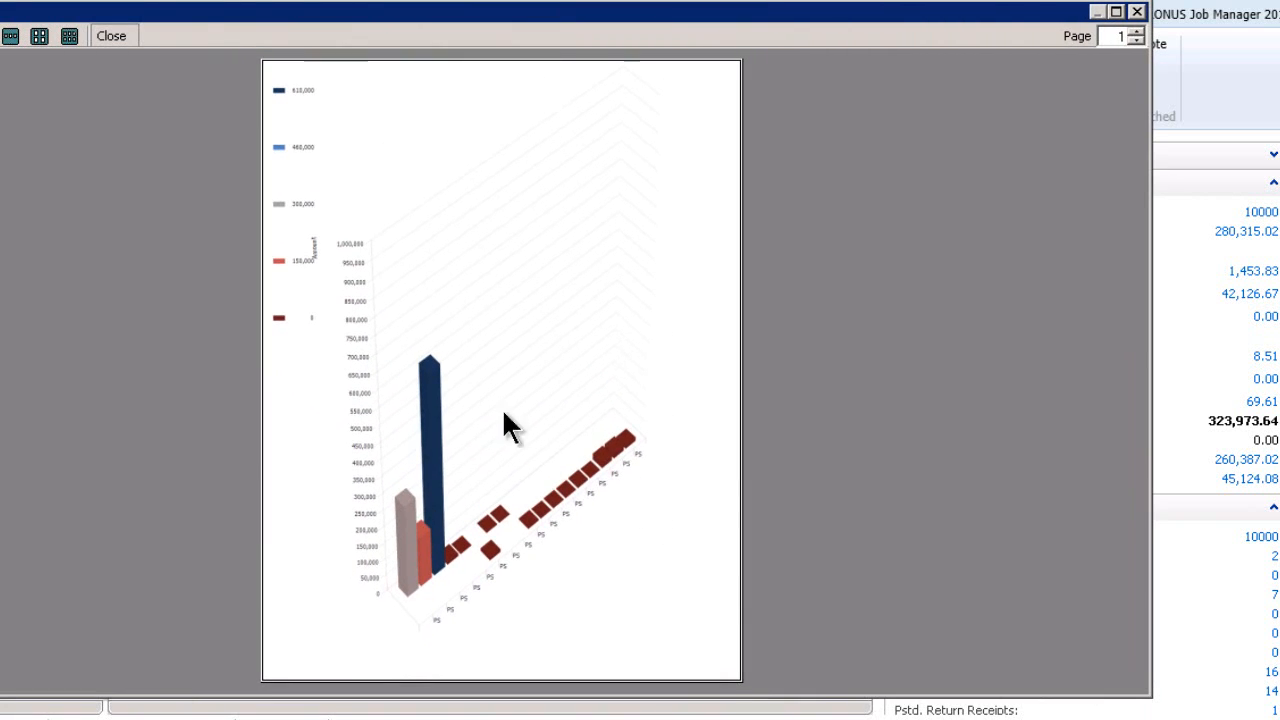
mouse_move(1204, 60)
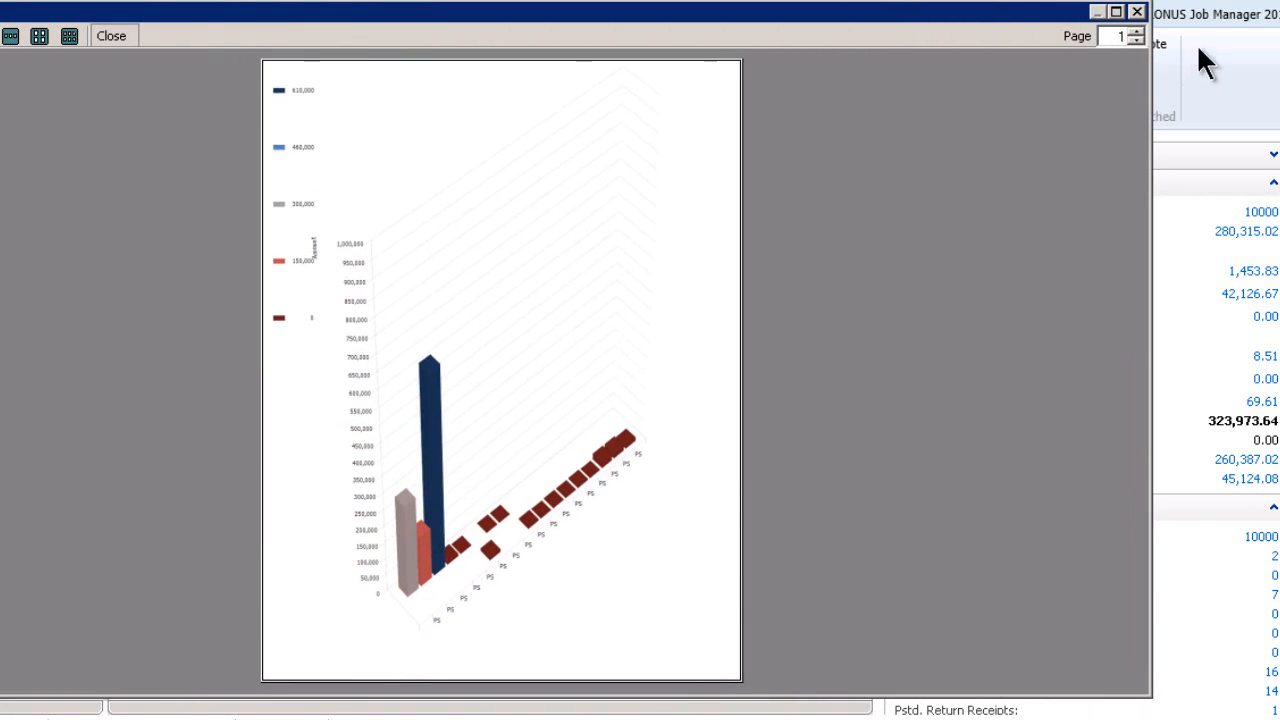
click(112, 36)
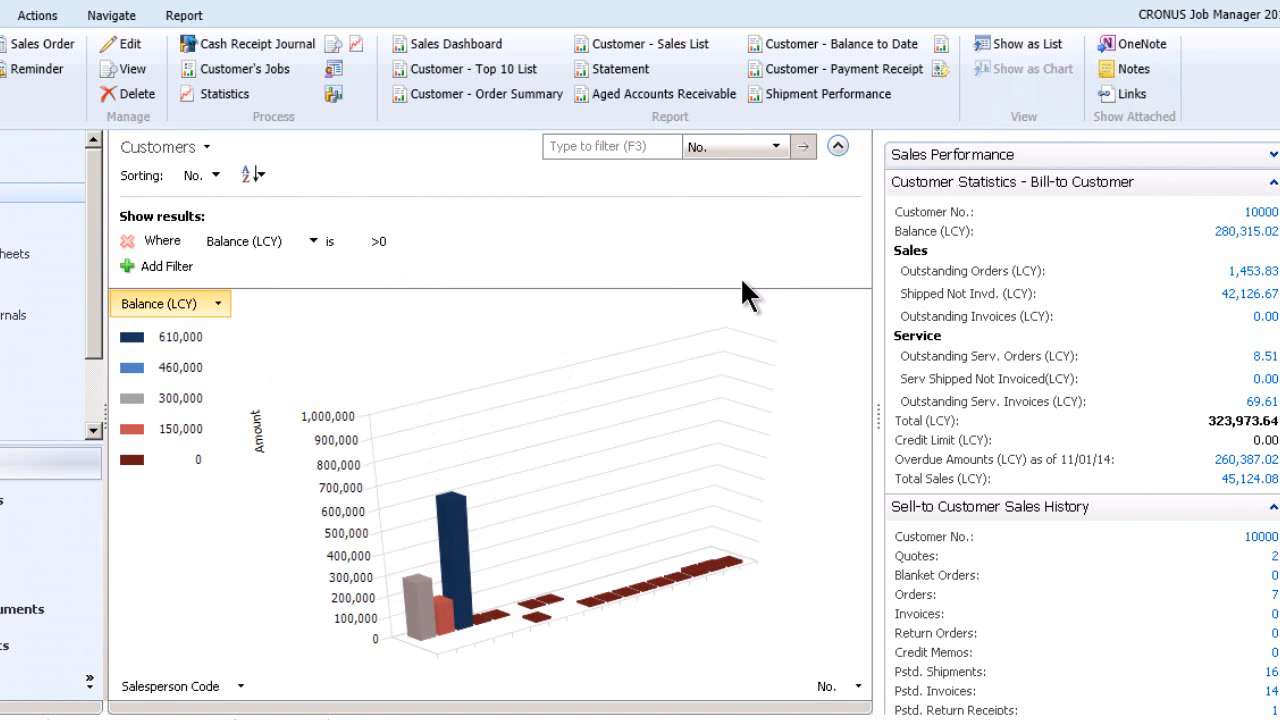
mouse_move(410, 364)
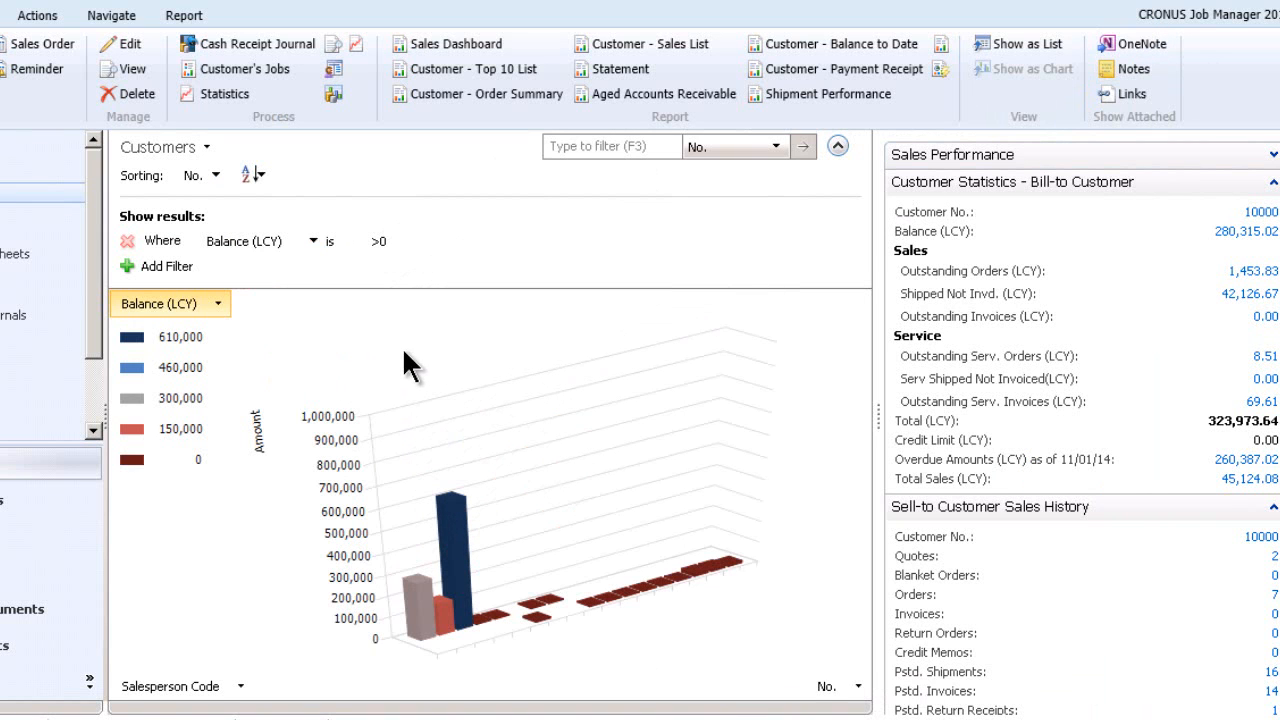
Bring up the shortcut options on the 3D Balance (LCY) customer chart.
right_click(416, 362)
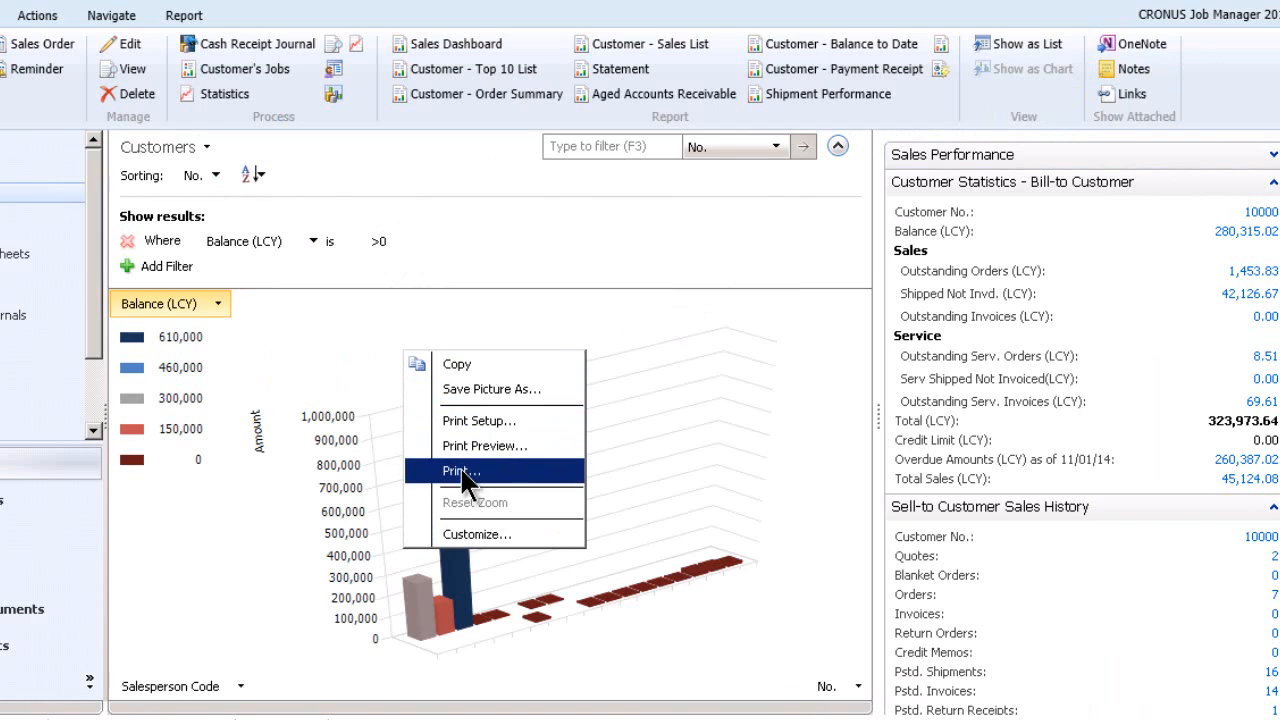
mouse_move(456, 446)
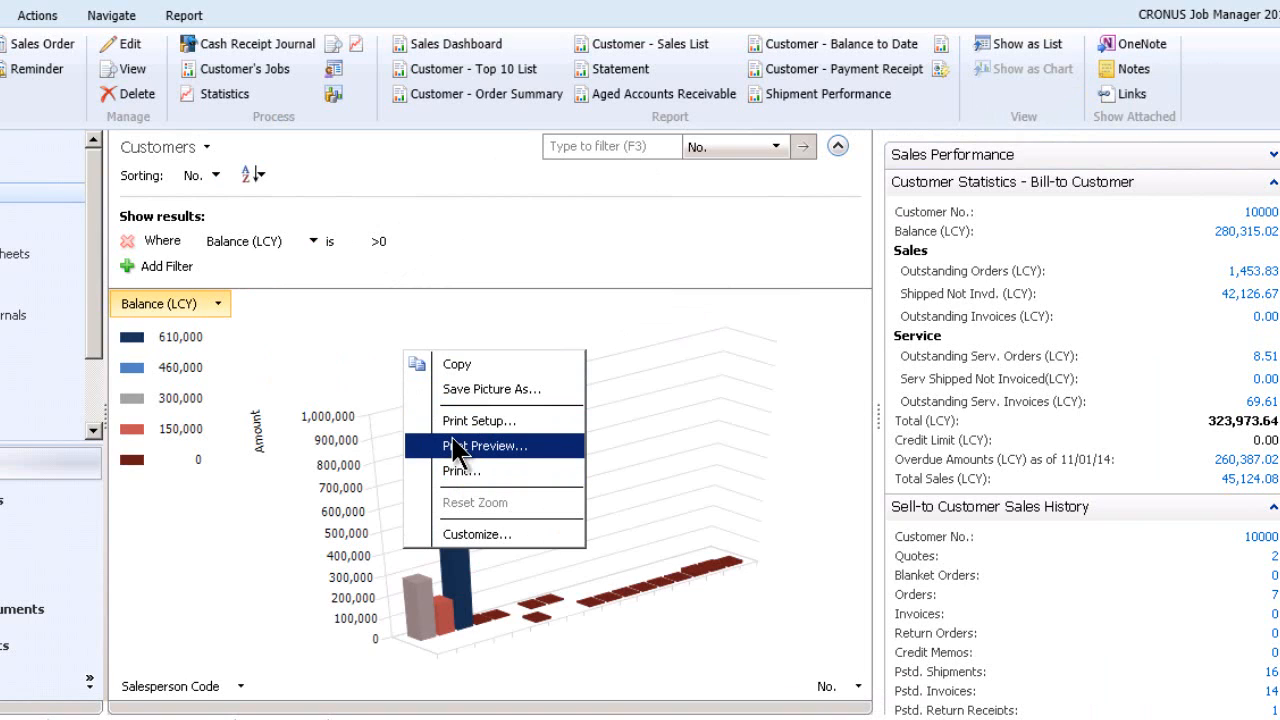
mouse_move(510, 536)
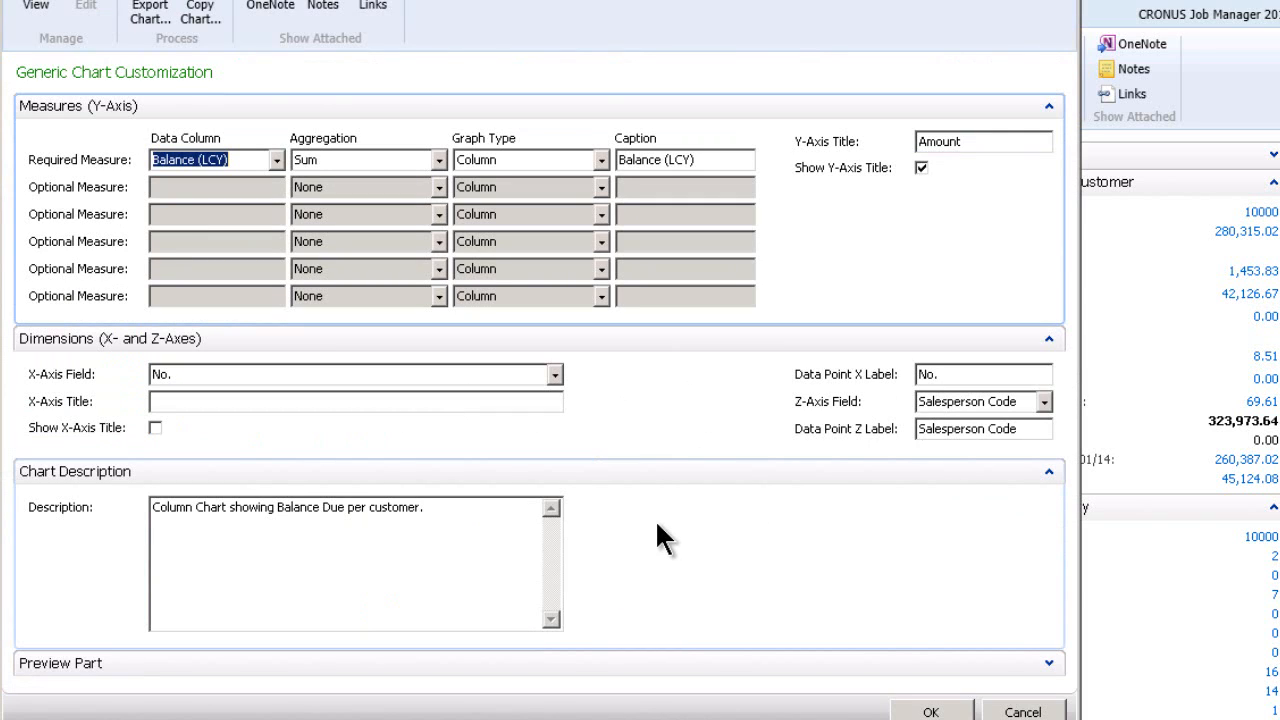
mouse_move(670, 544)
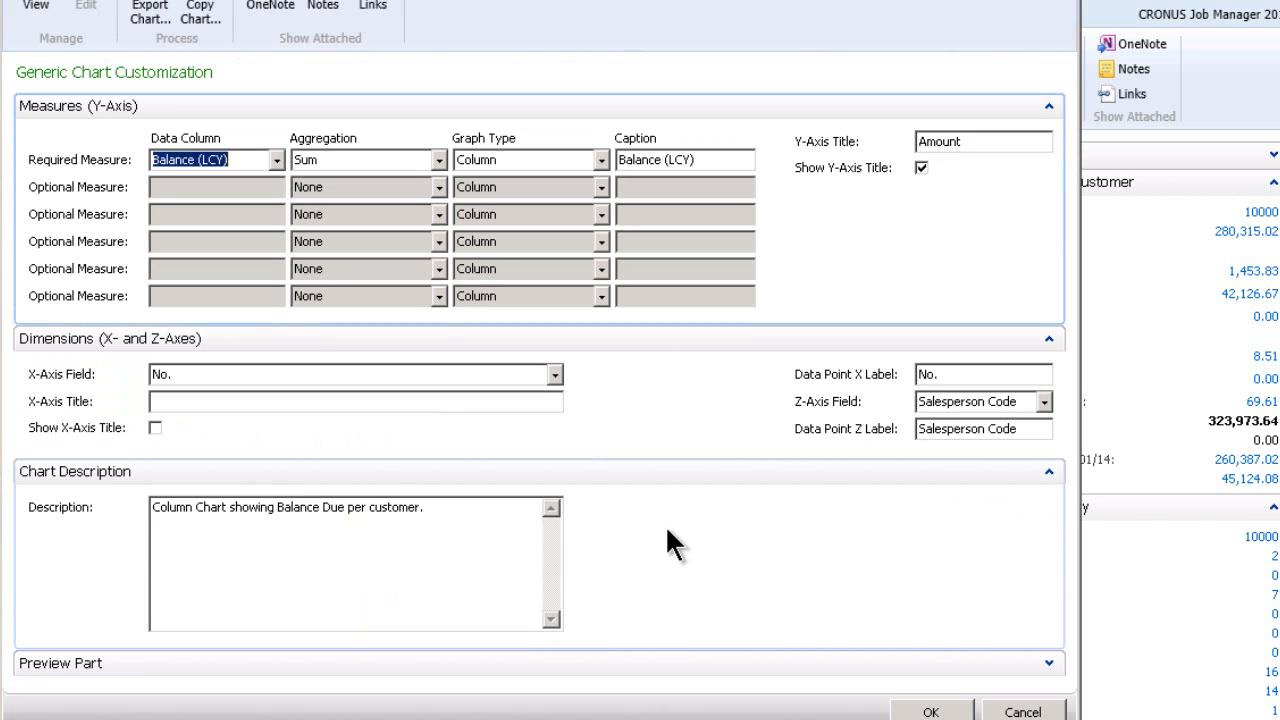
mouse_move(180, 250)
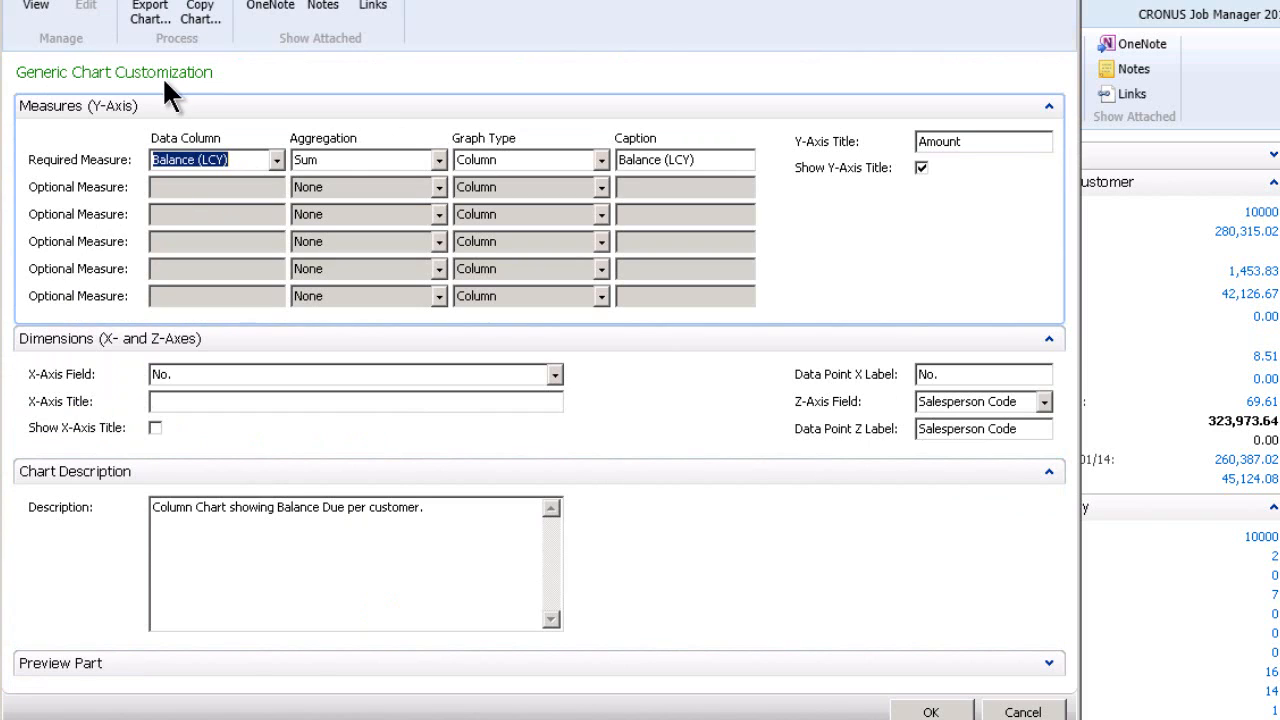
mouse_move(670, 428)
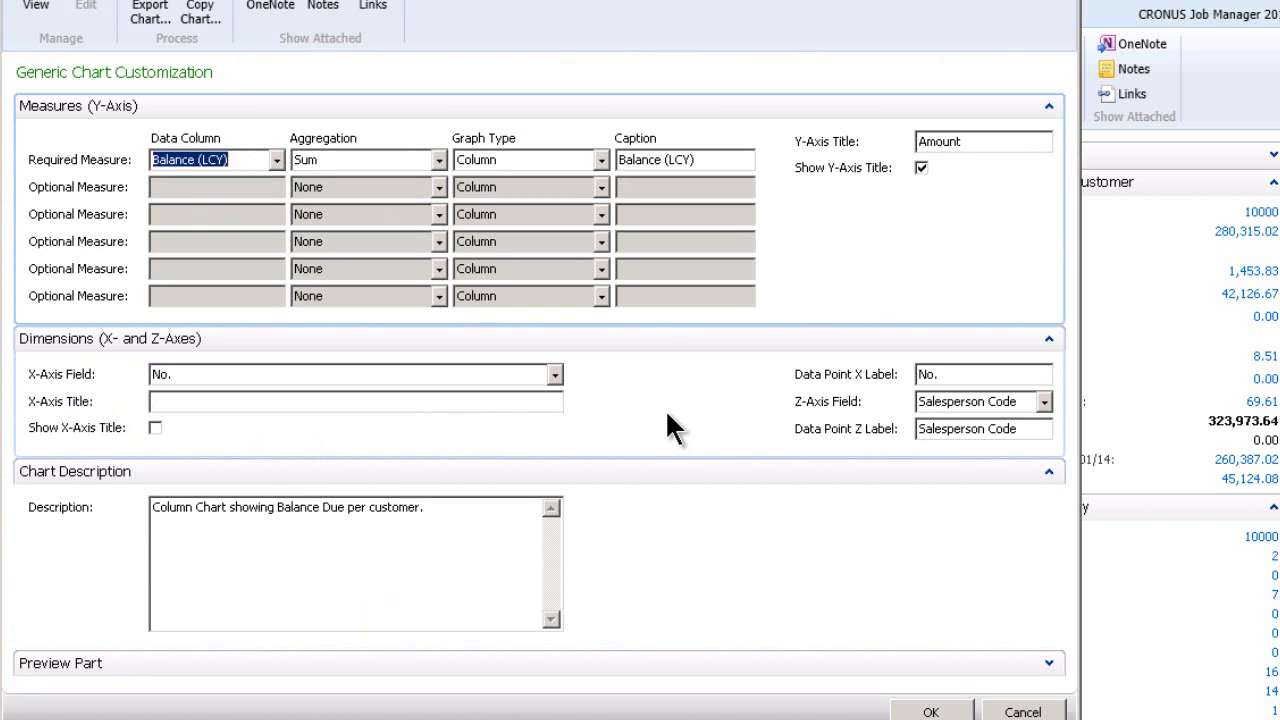
mouse_move(460, 220)
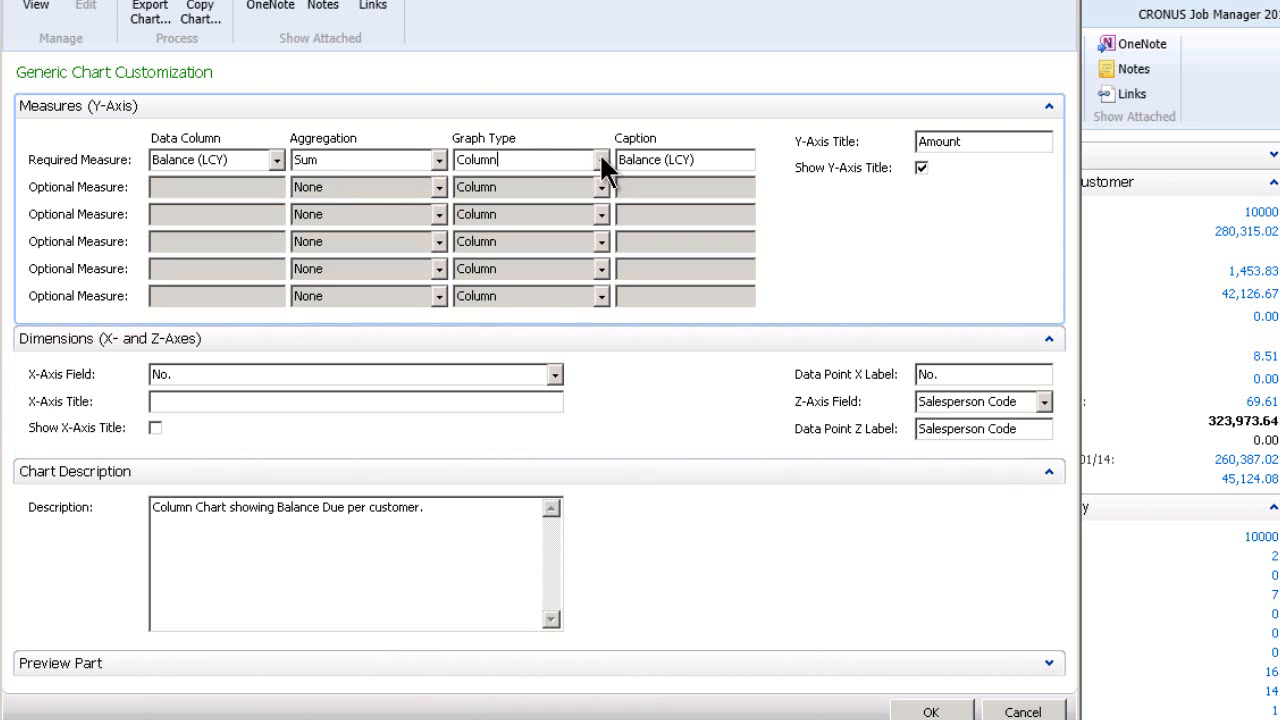
Change the Balance (LCY) measure's graph type from column to Pie and apply it.
click(602, 160)
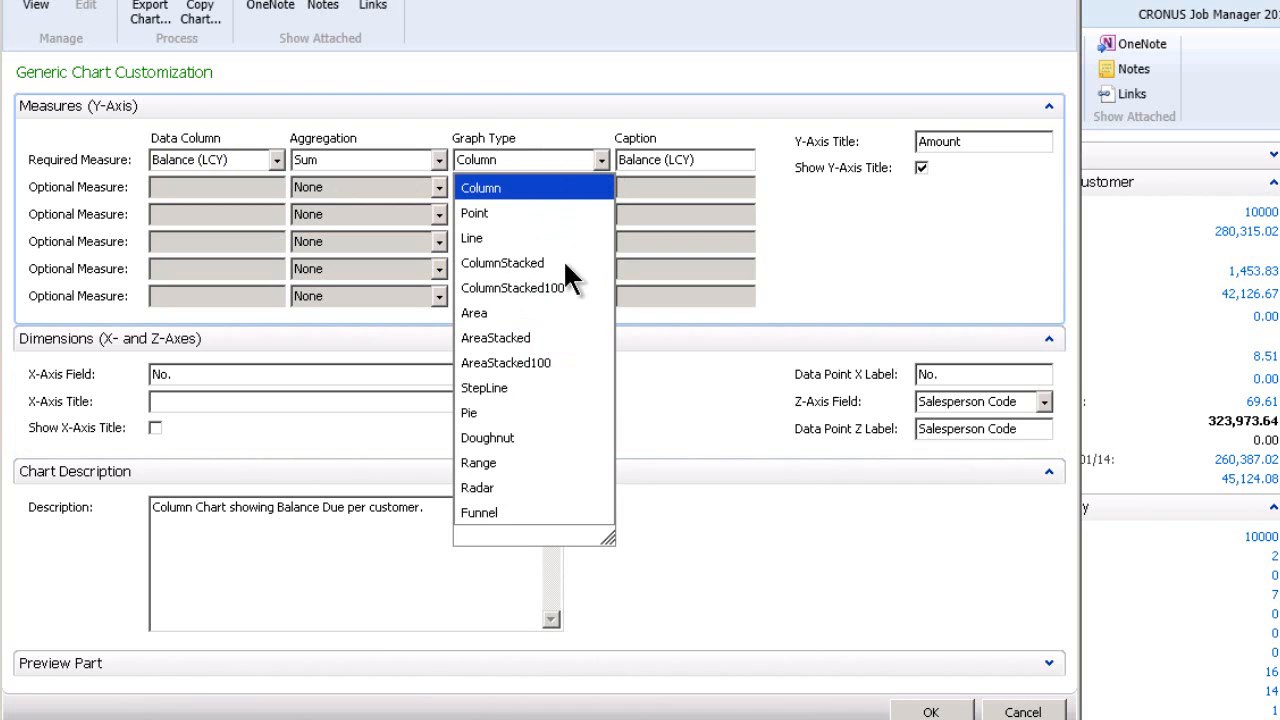
click(468, 412)
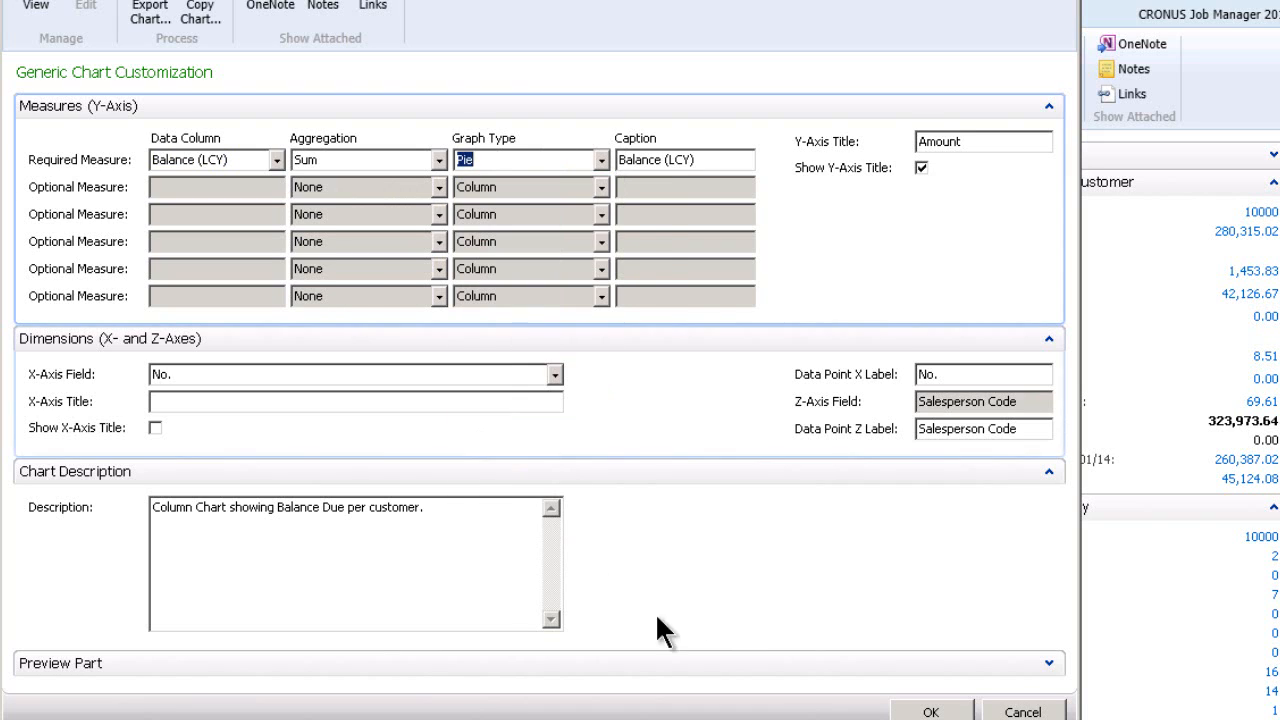
click(932, 712)
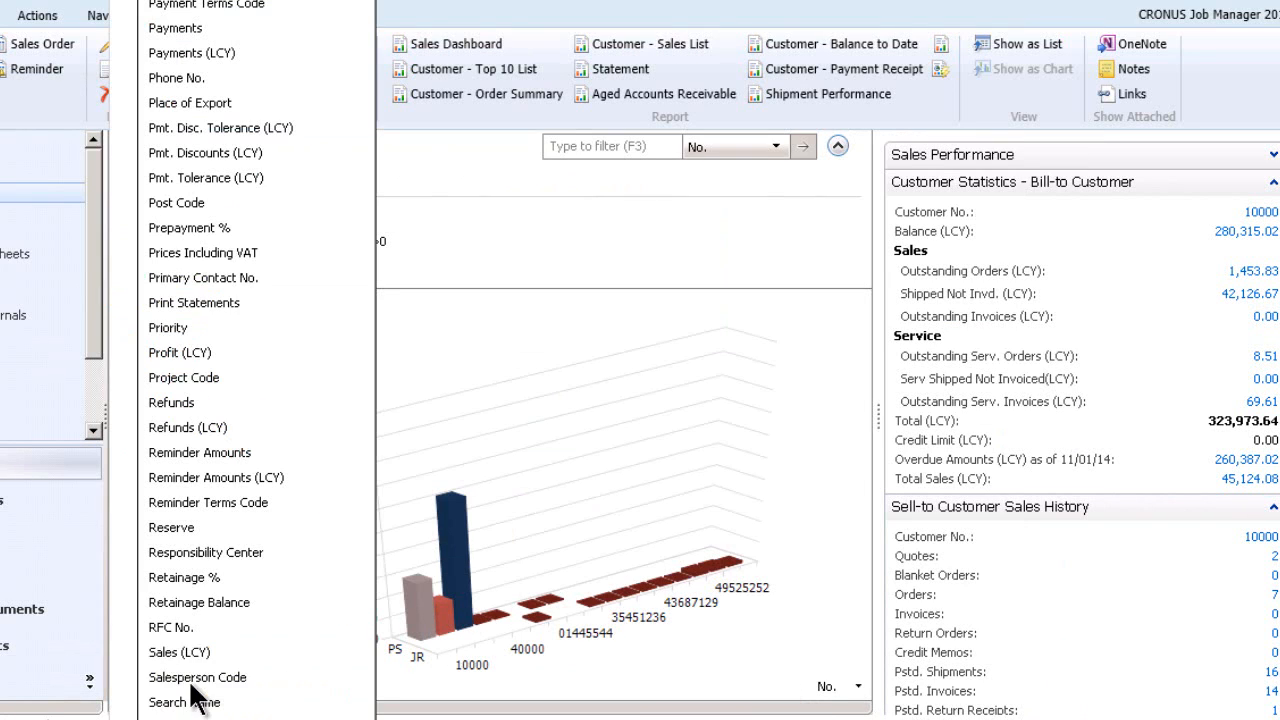
mouse_move(196, 676)
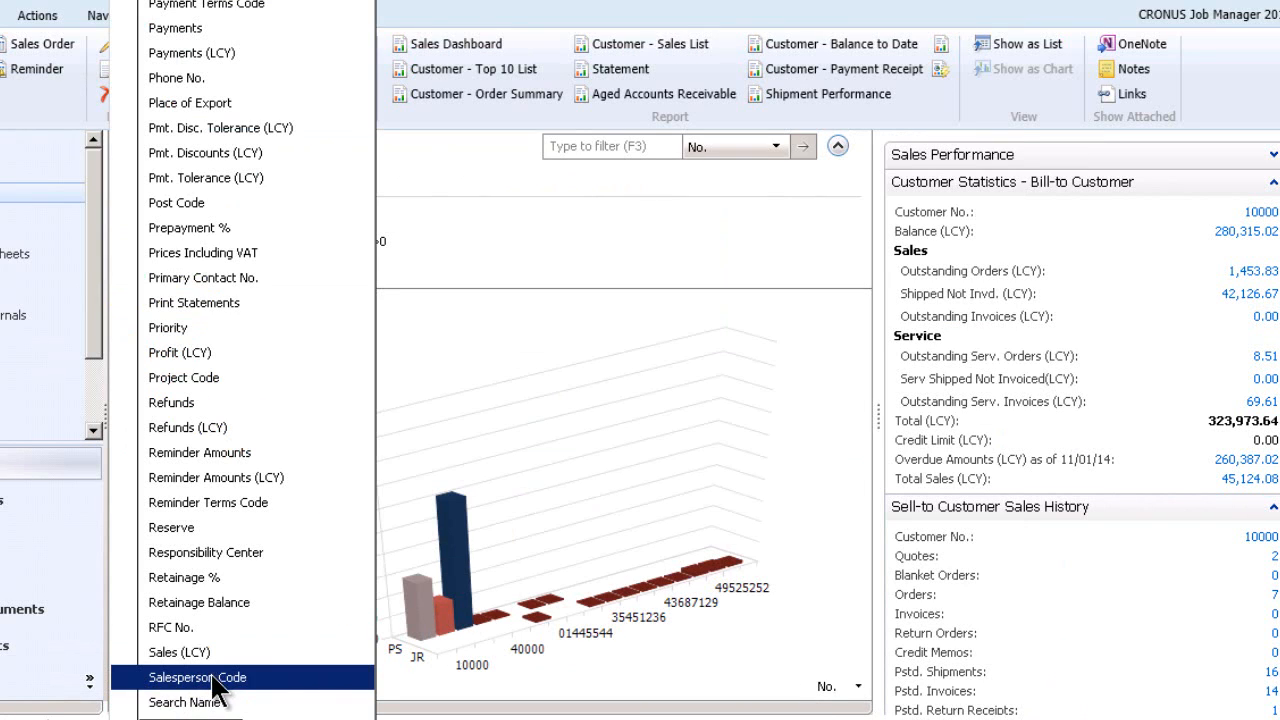
Scroll the dimension list back to <Select a dimension>, leaving the pie with no second dimension.
scroll(up, 3)
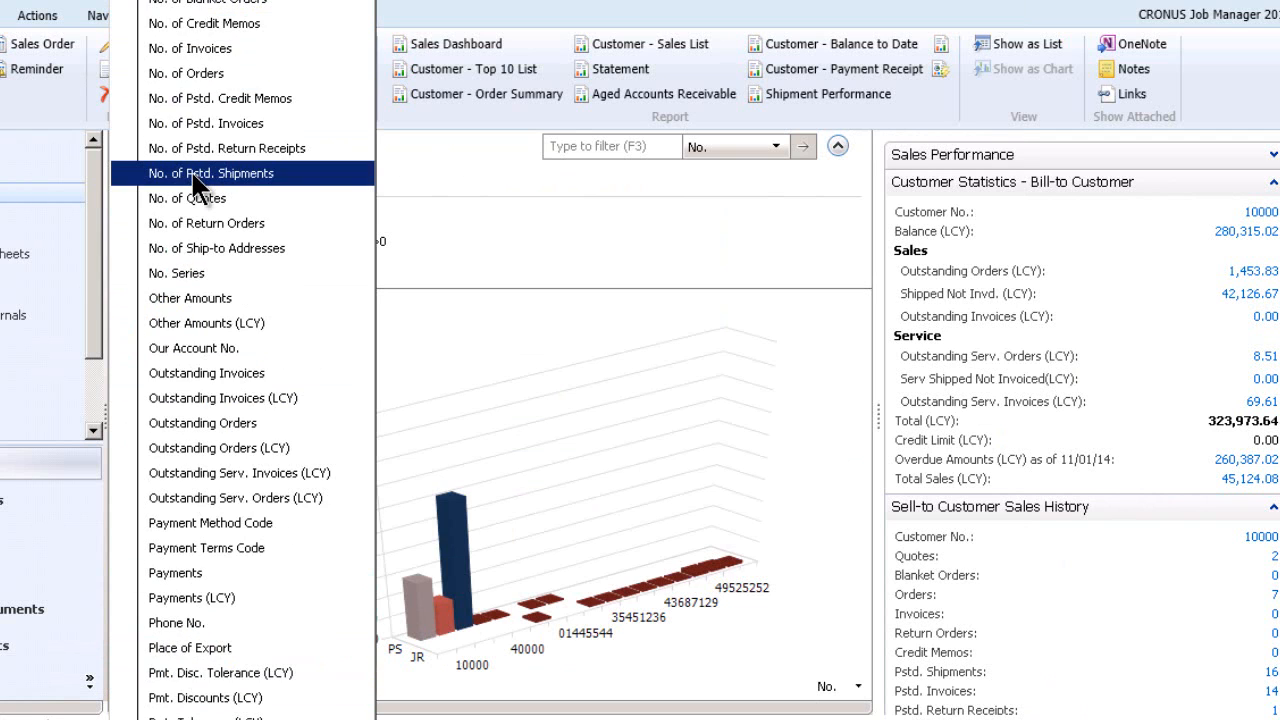
scroll(up, 3)
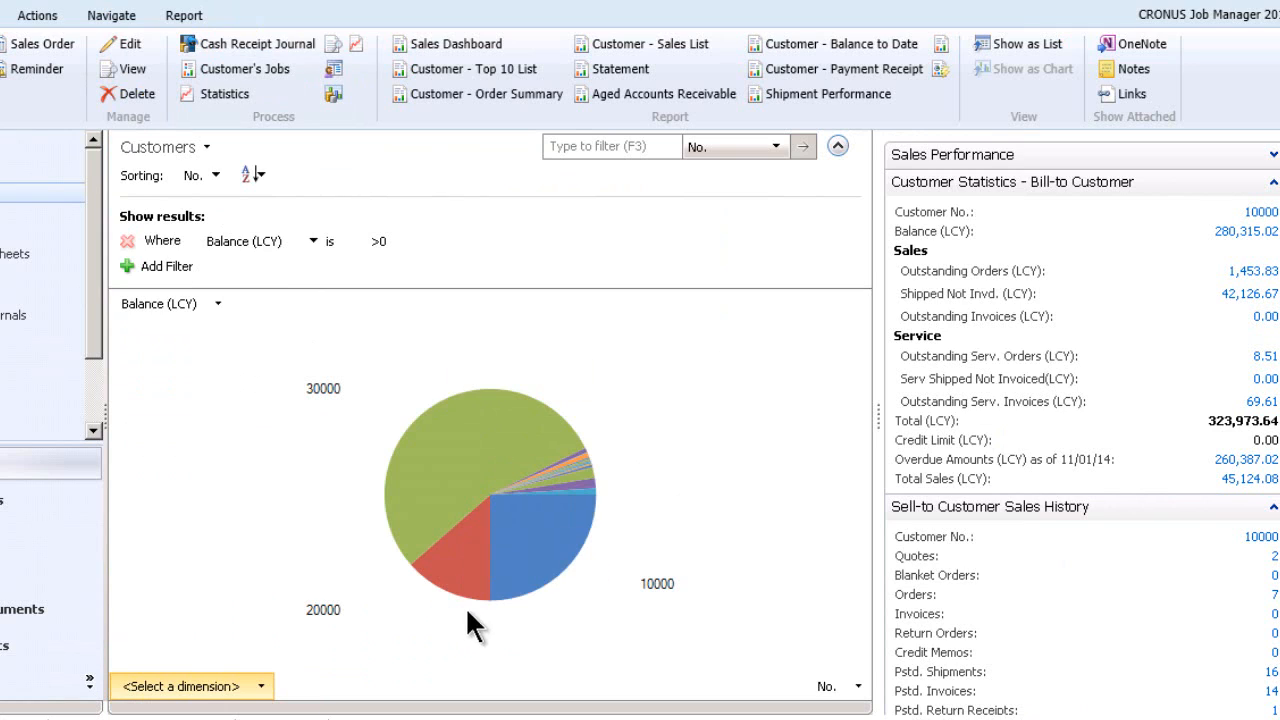
mouse_move(392, 500)
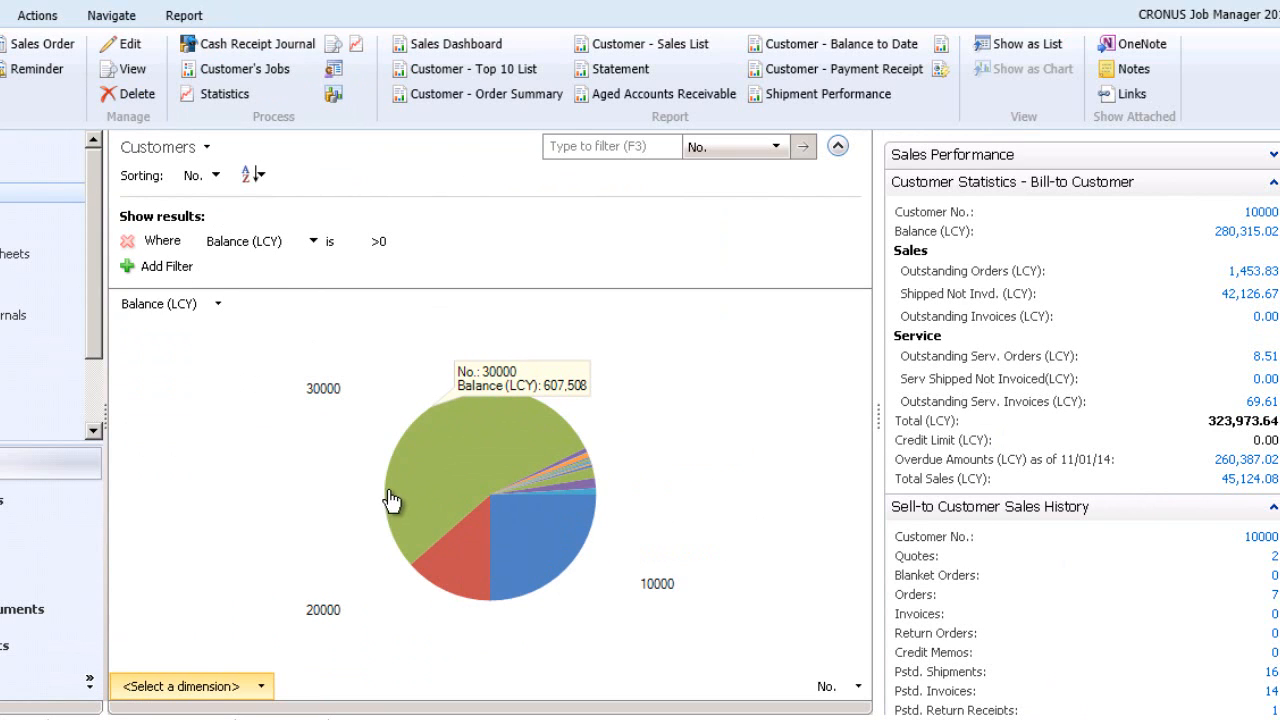
mouse_move(406, 508)
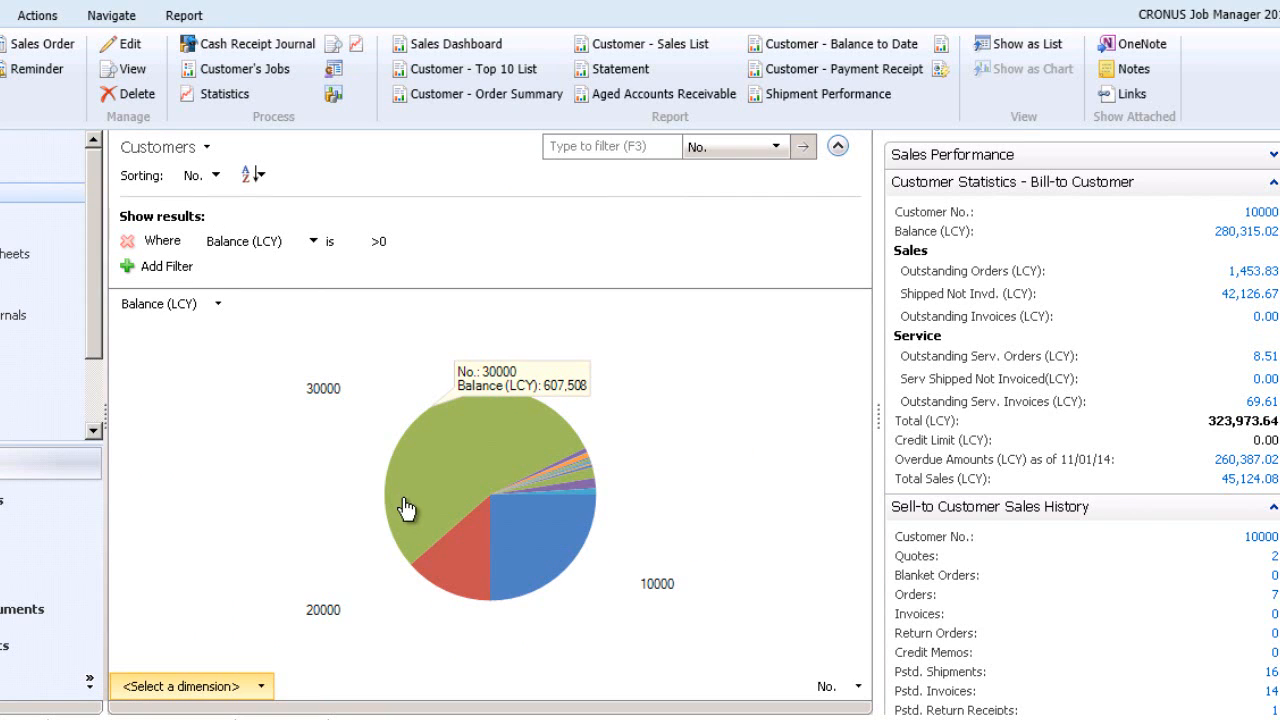
mouse_move(510, 592)
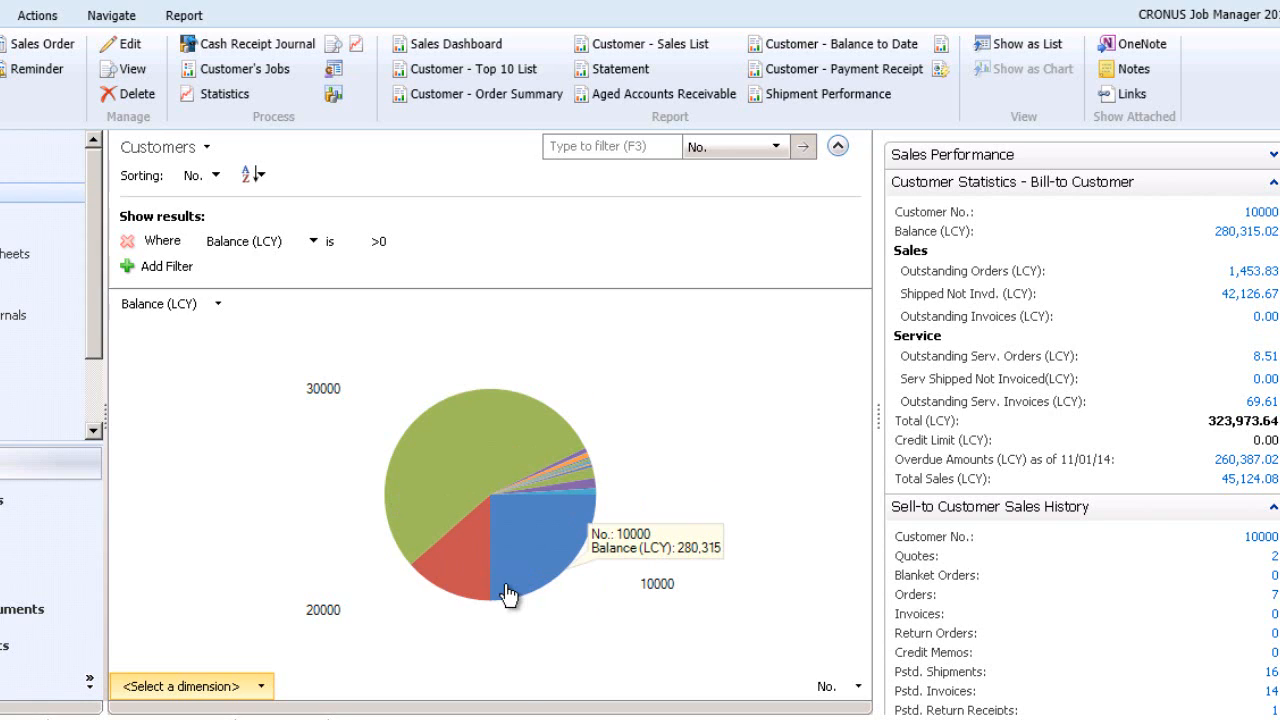
mouse_move(568, 638)
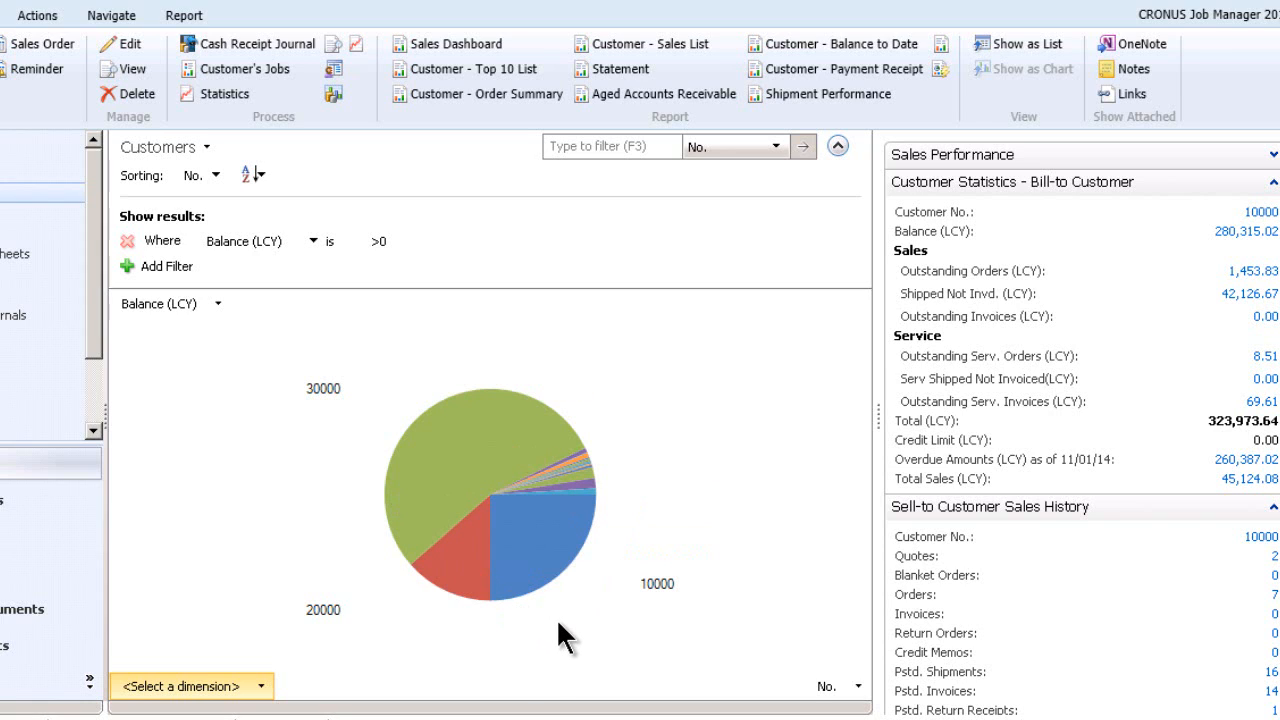
mouse_move(620, 480)
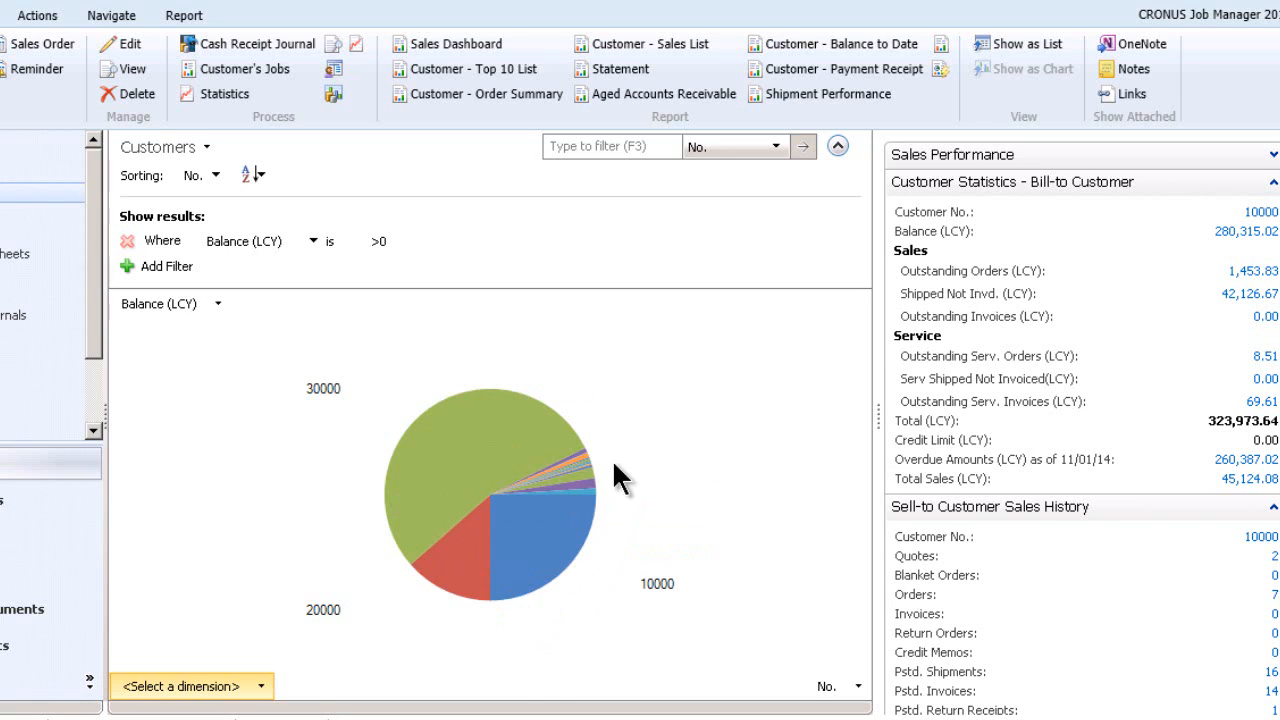
Reopen Generic Chart Customization from the pie chart's shortcut options.
right_click(616, 476)
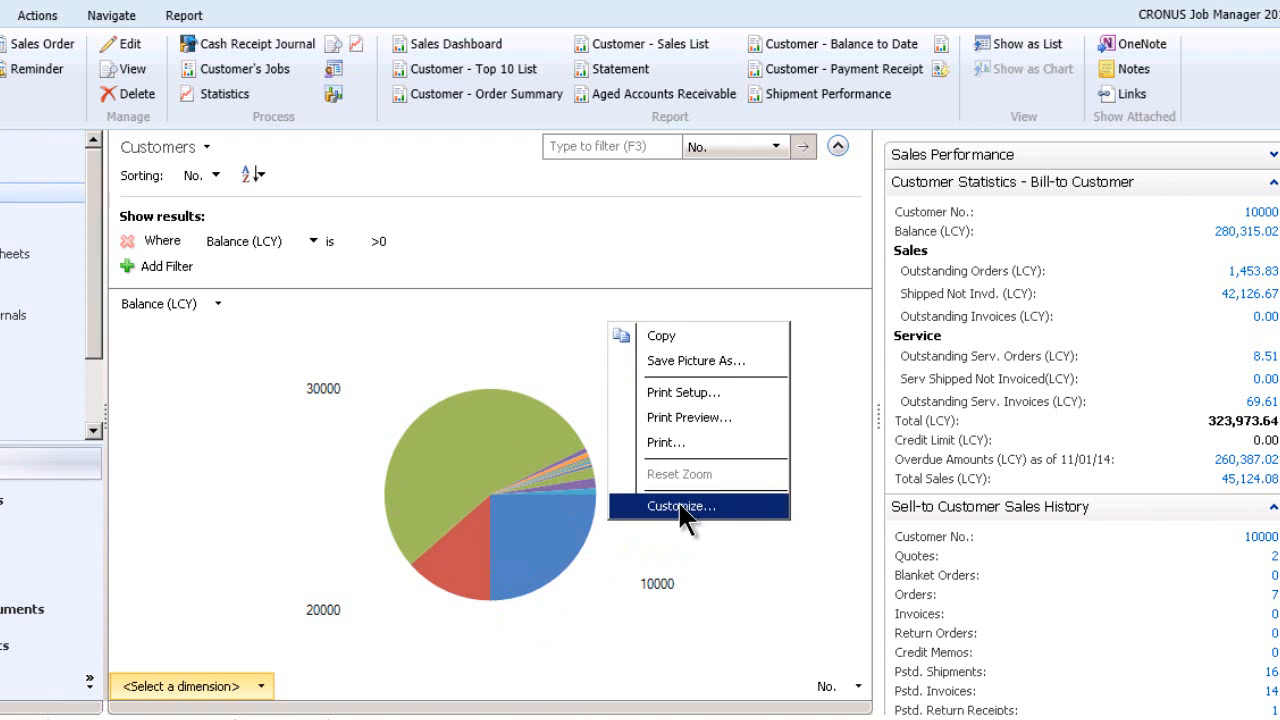
click(682, 504)
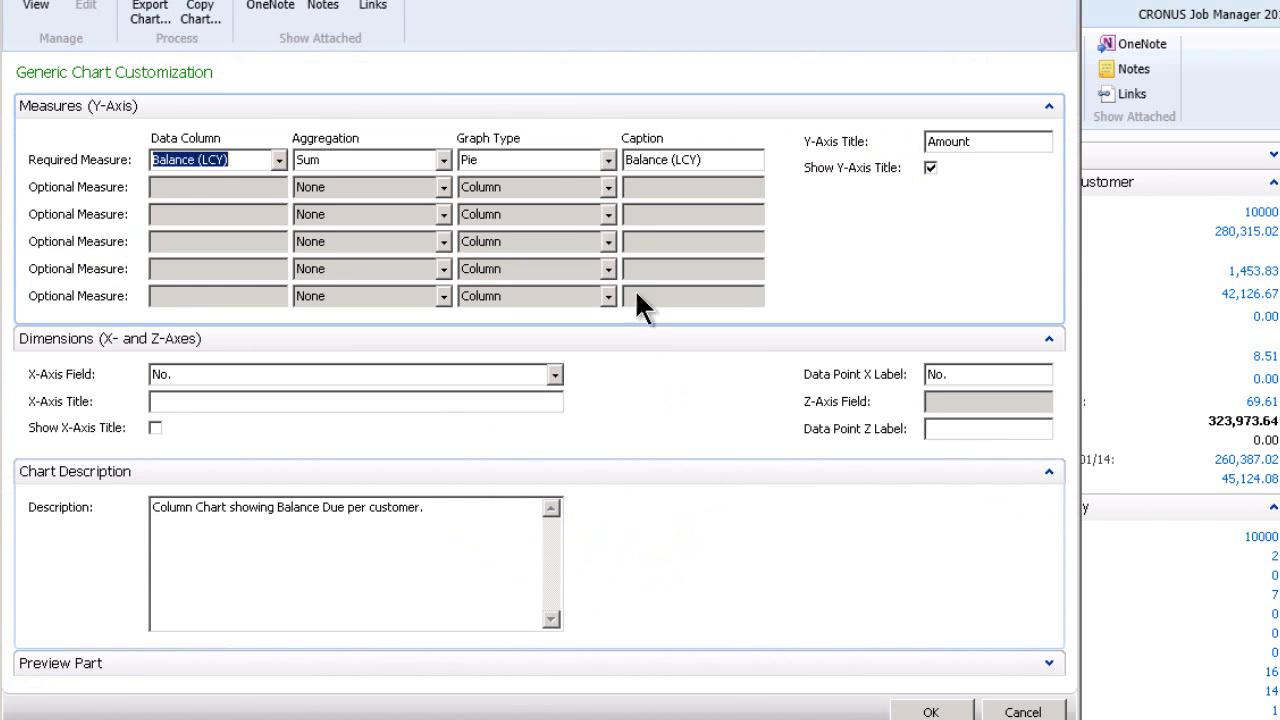
mouse_move(704, 450)
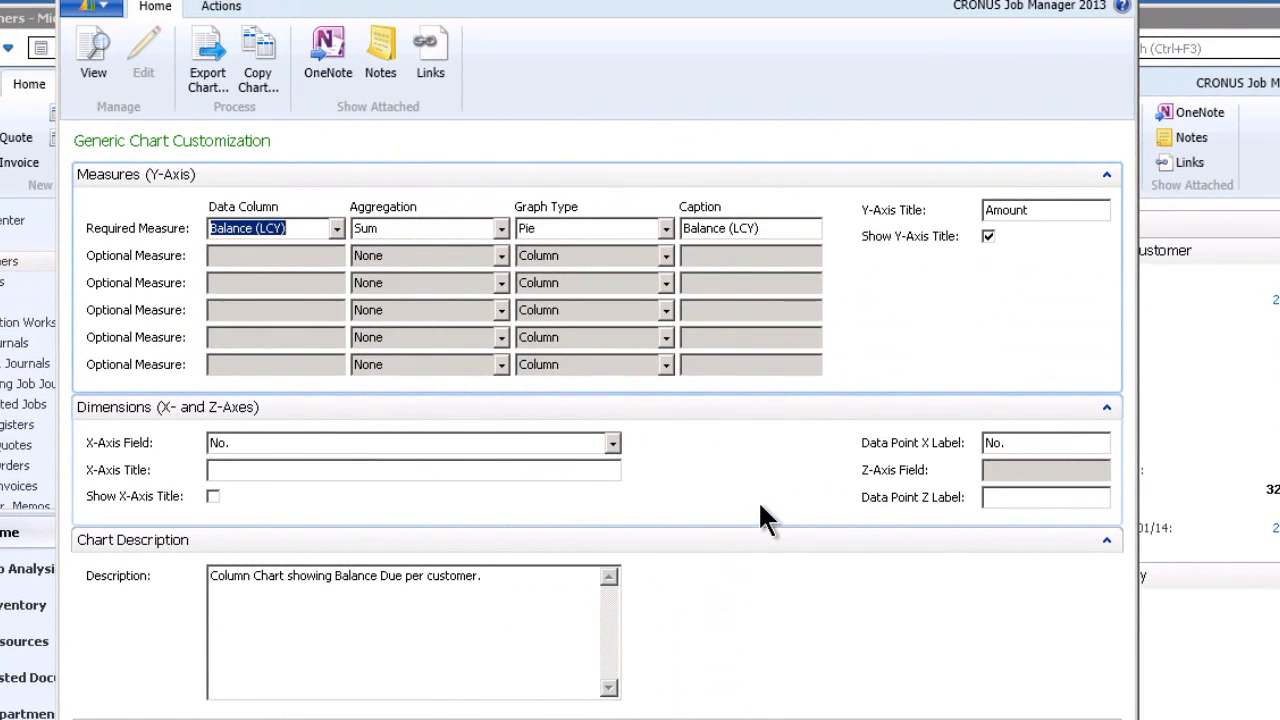
mouse_move(344, 460)
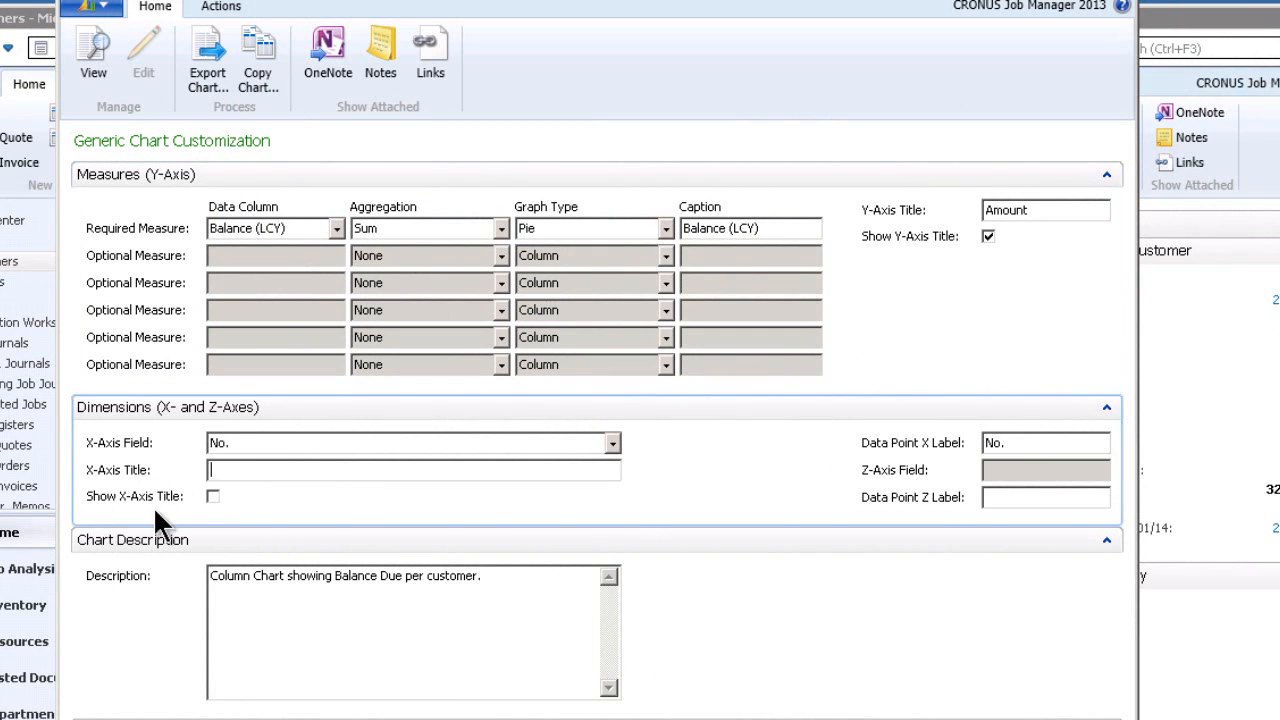
mouse_move(888, 530)
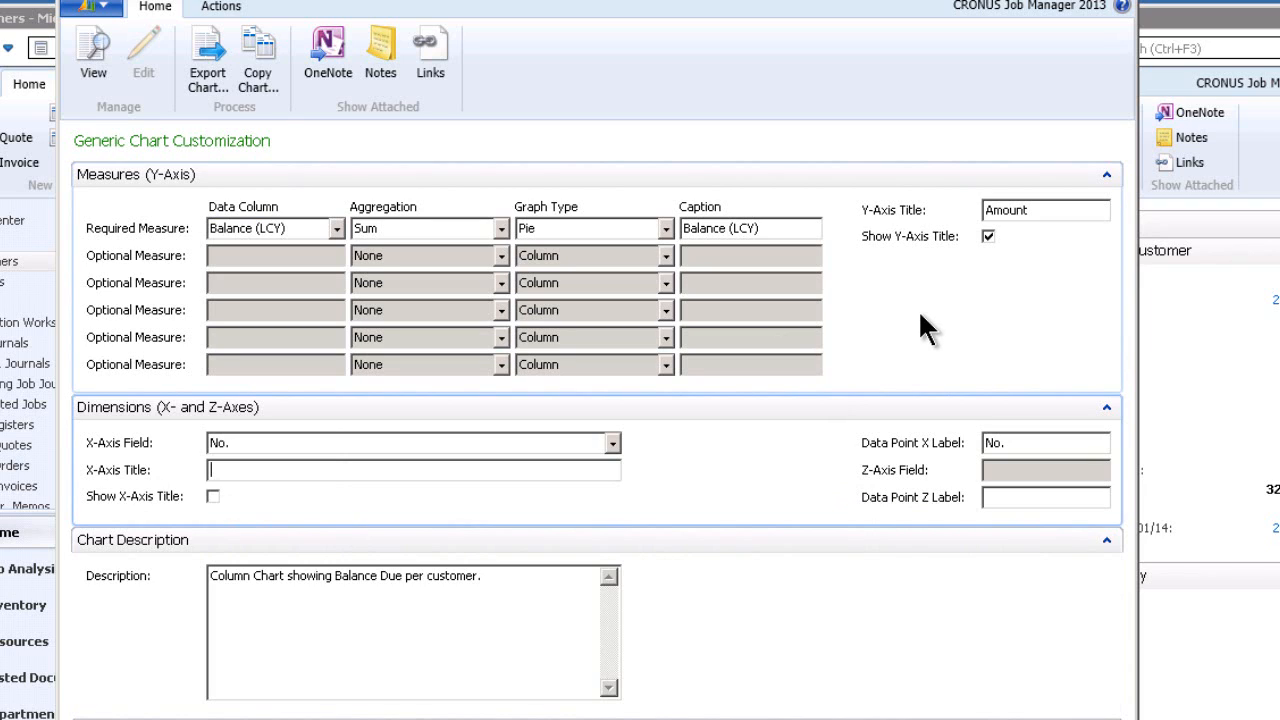
mouse_move(280, 120)
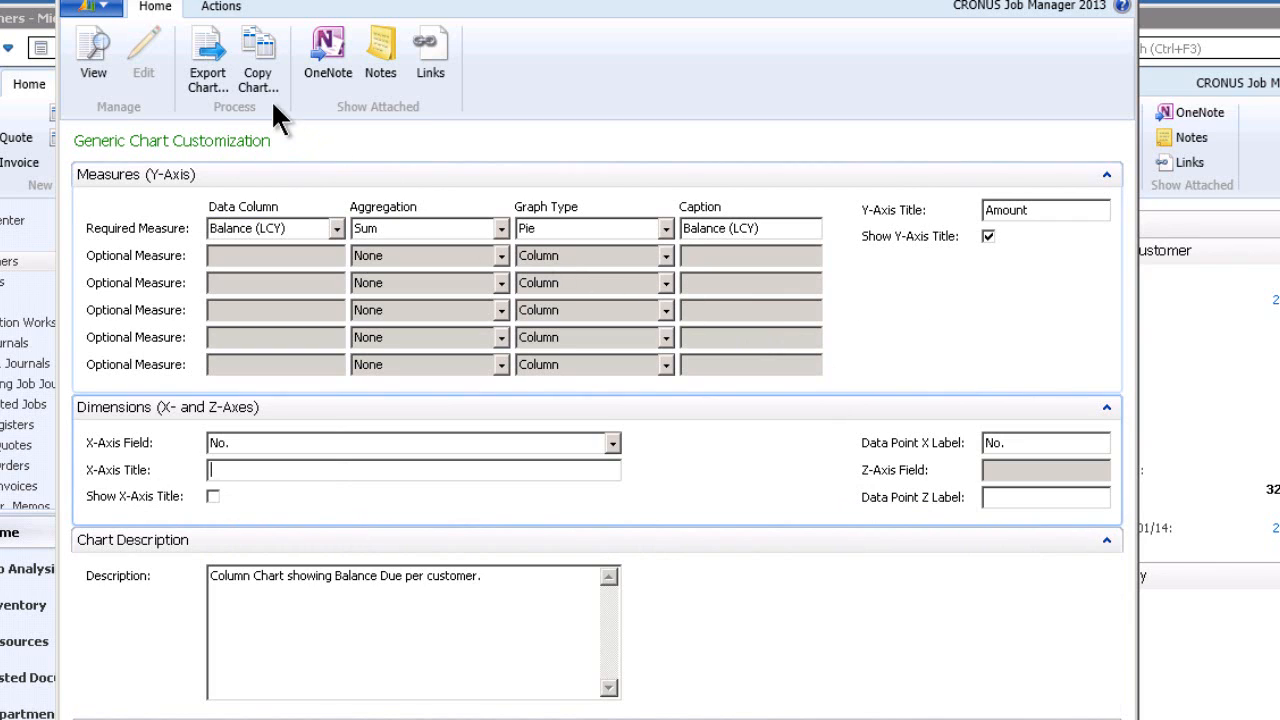
mouse_move(258, 56)
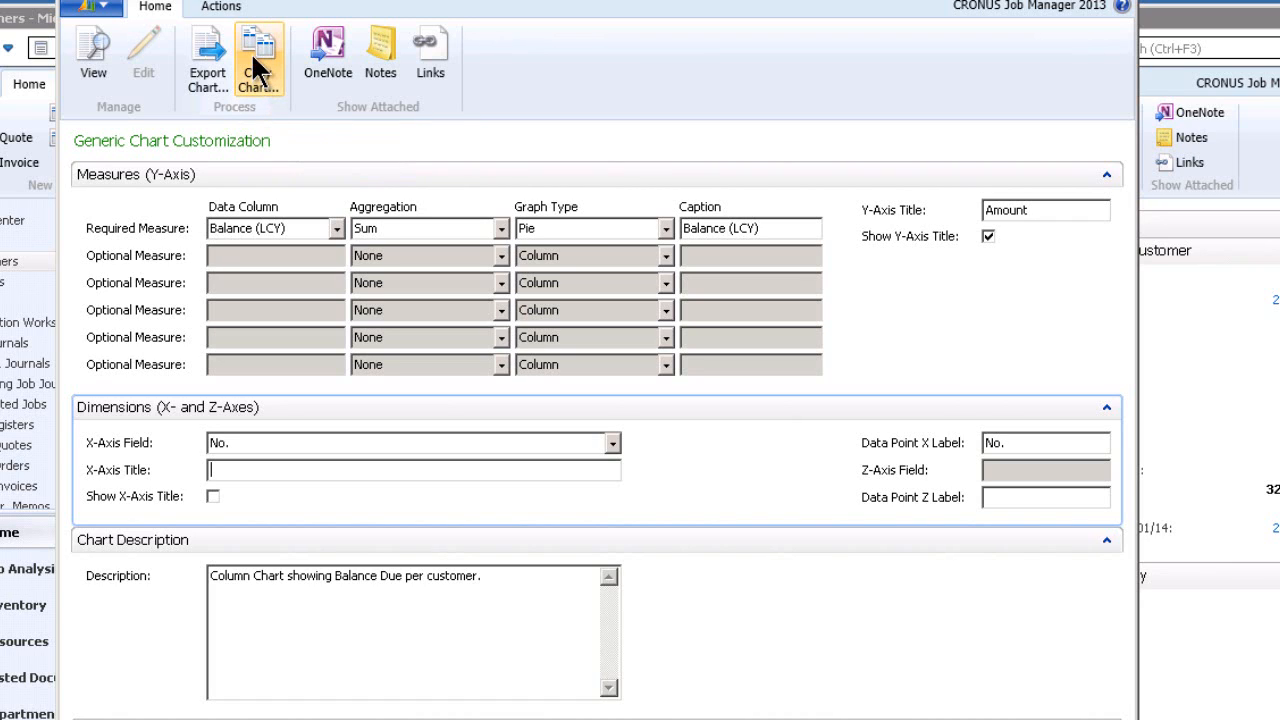
mouse_move(258, 56)
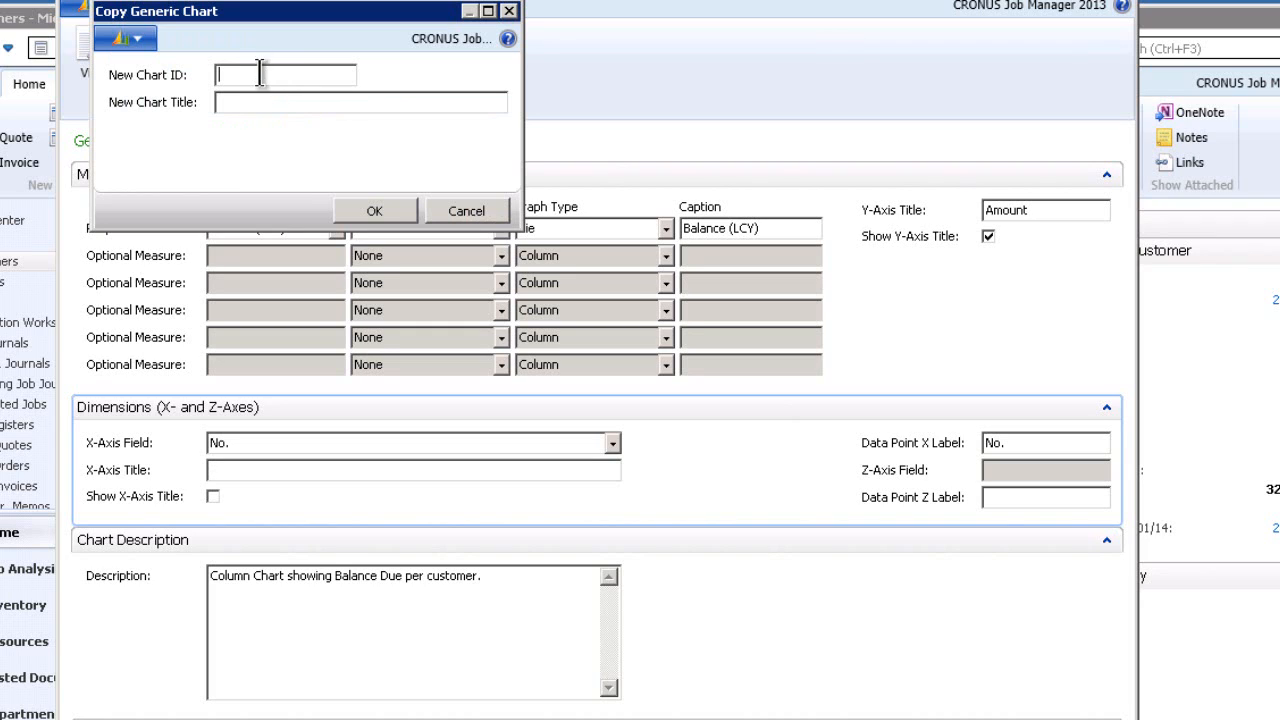
mouse_move(250, 130)
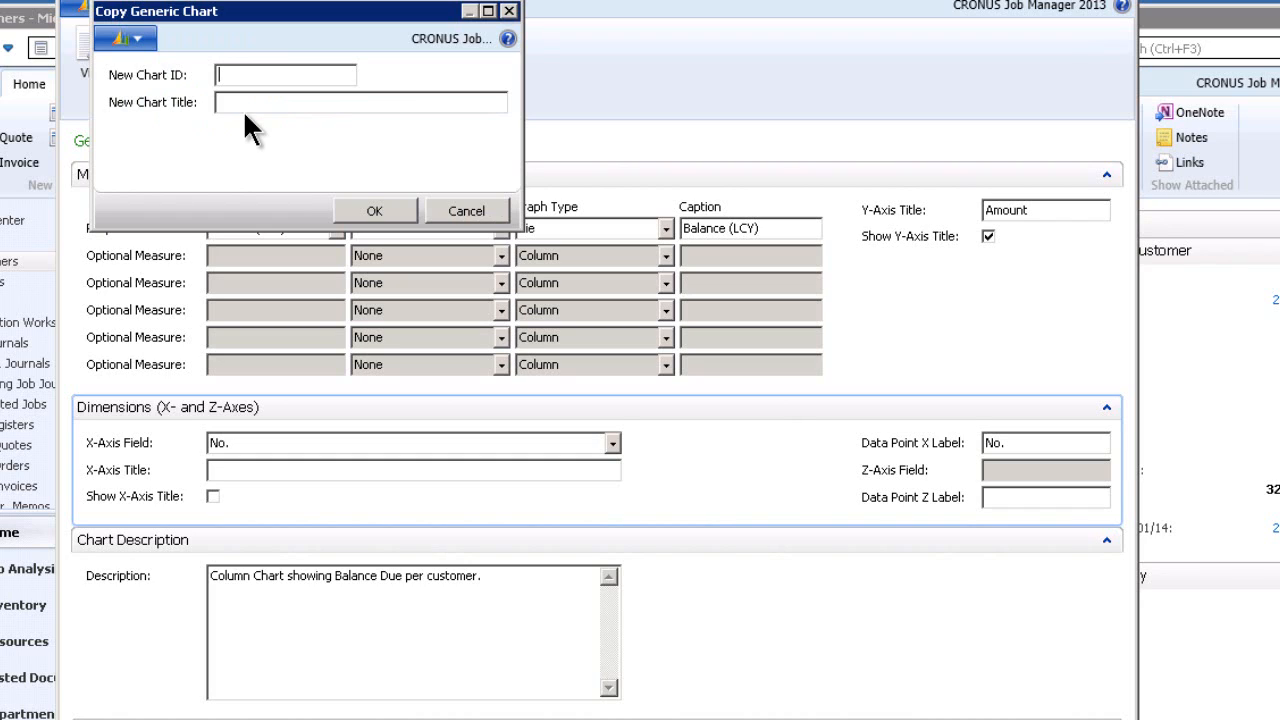
Copy the chart as ID BALANCEDUE titled 'Customer Balance Due' and acknowledge the success message.
text(Balanc)
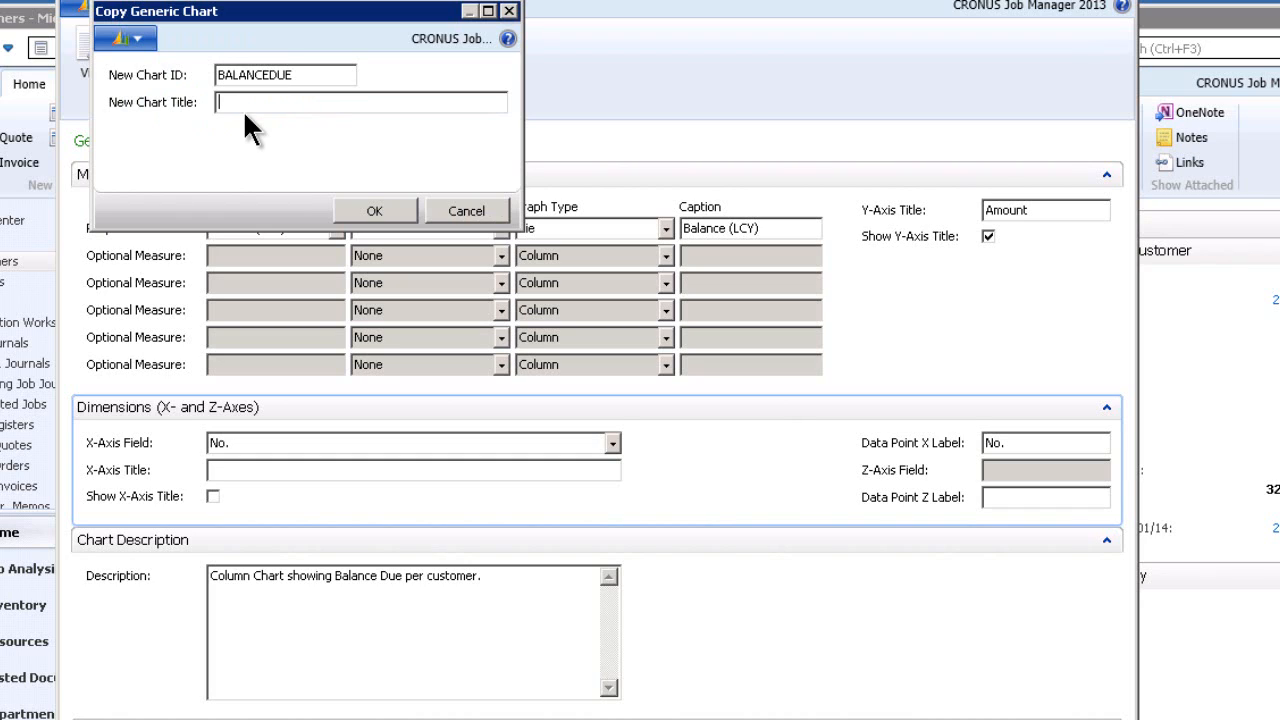
text(Custo)
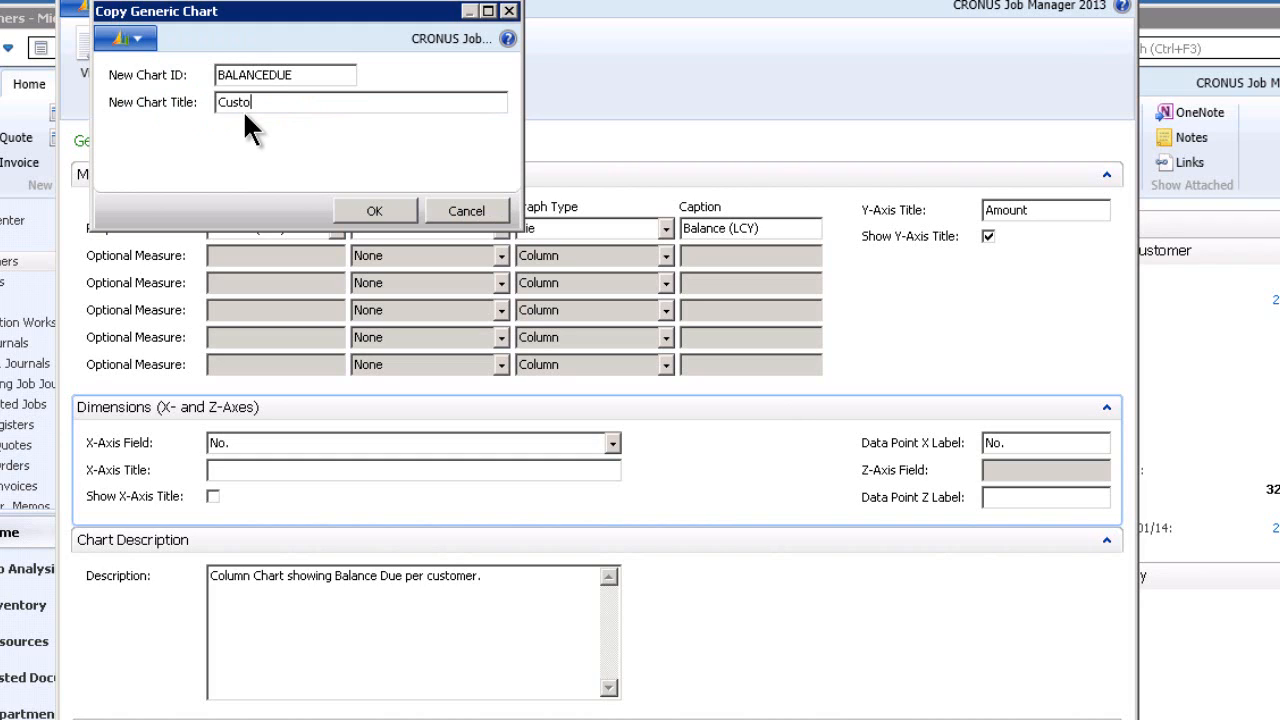
text(mer Balan)
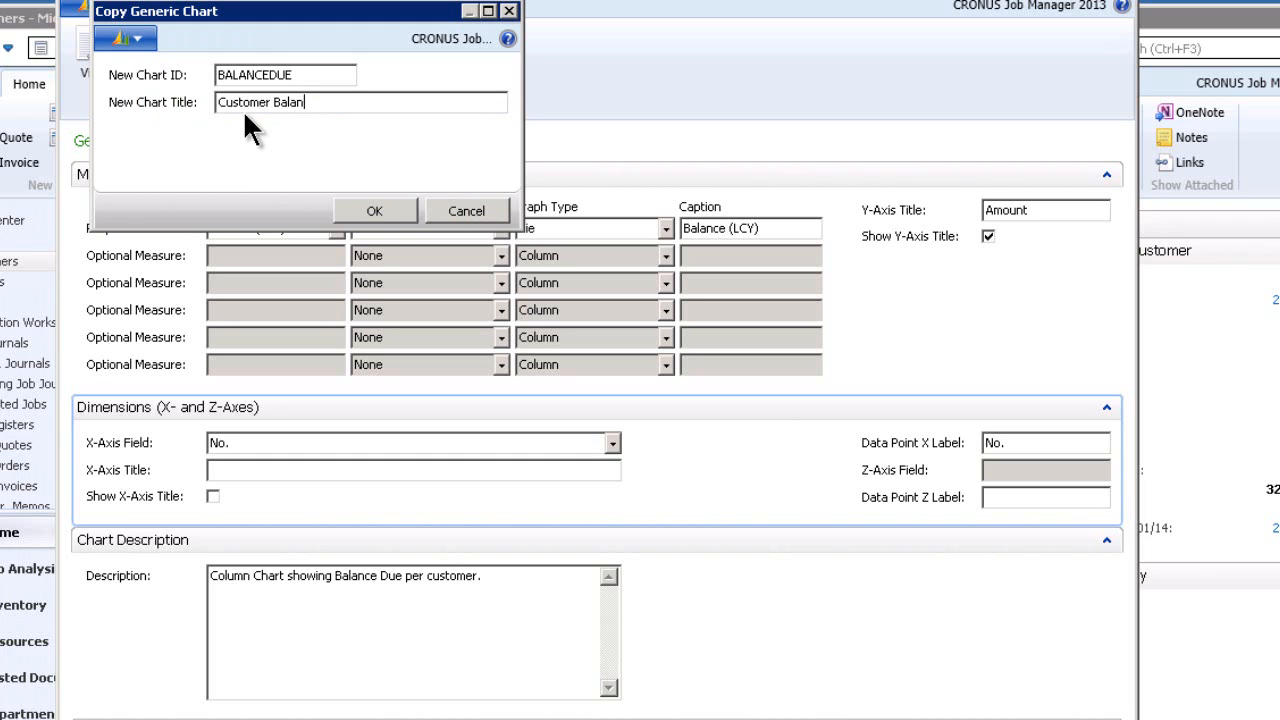
text(ce Due)
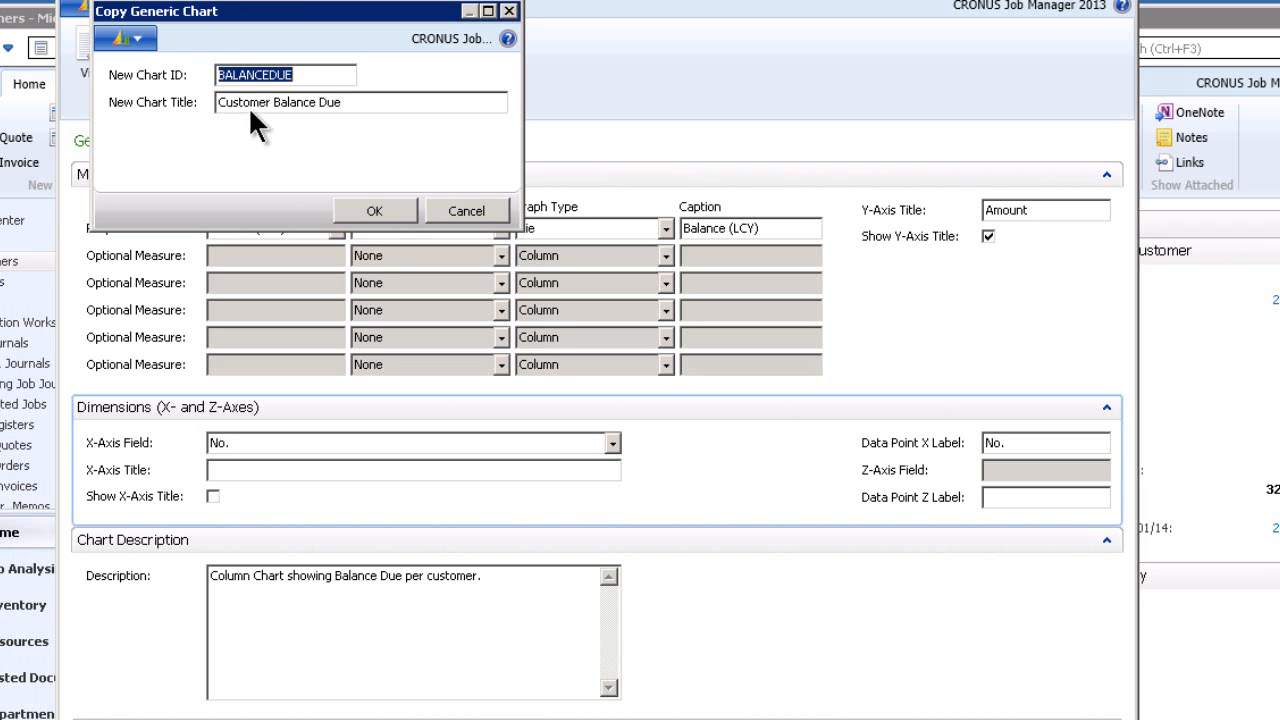
click(374, 212)
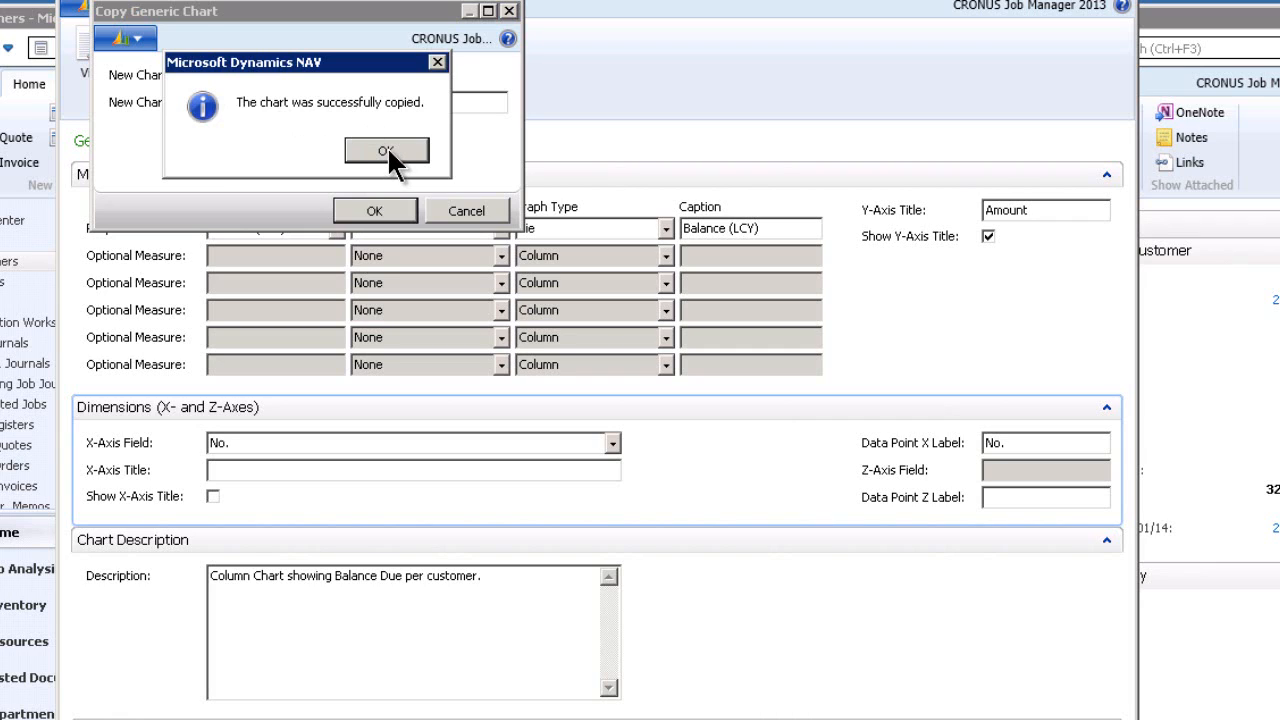
click(386, 150)
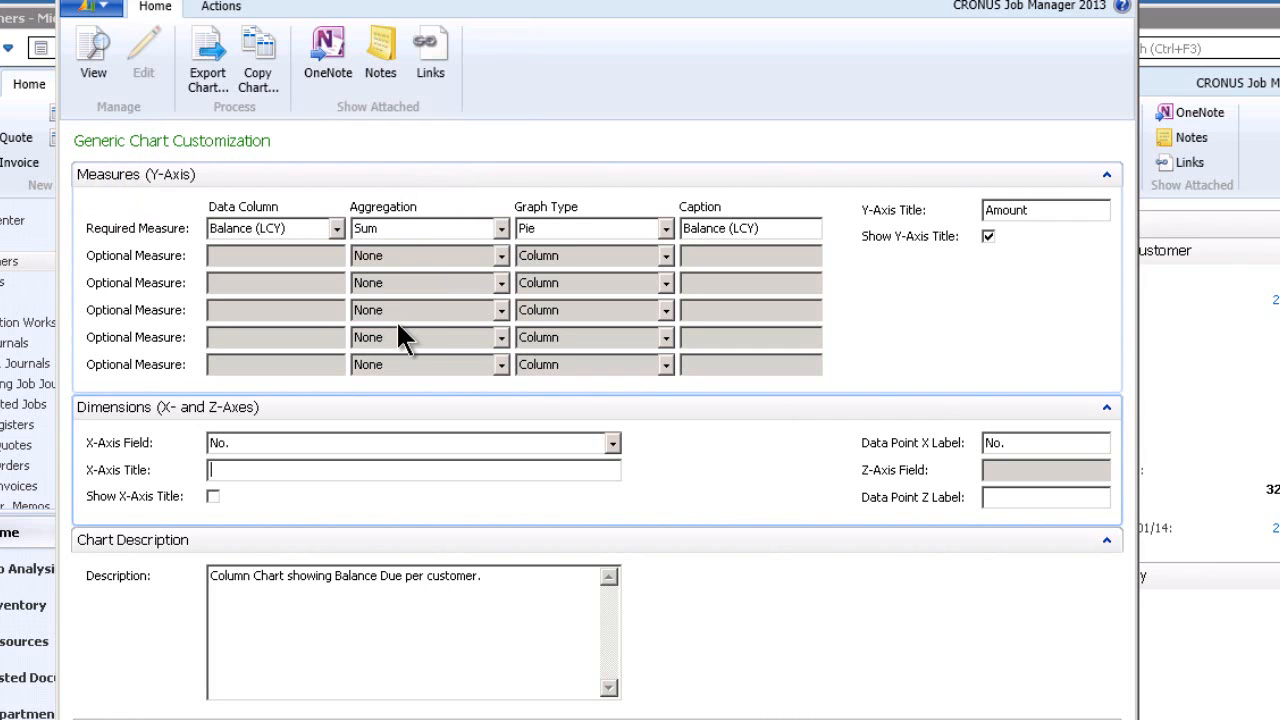
mouse_move(584, 456)
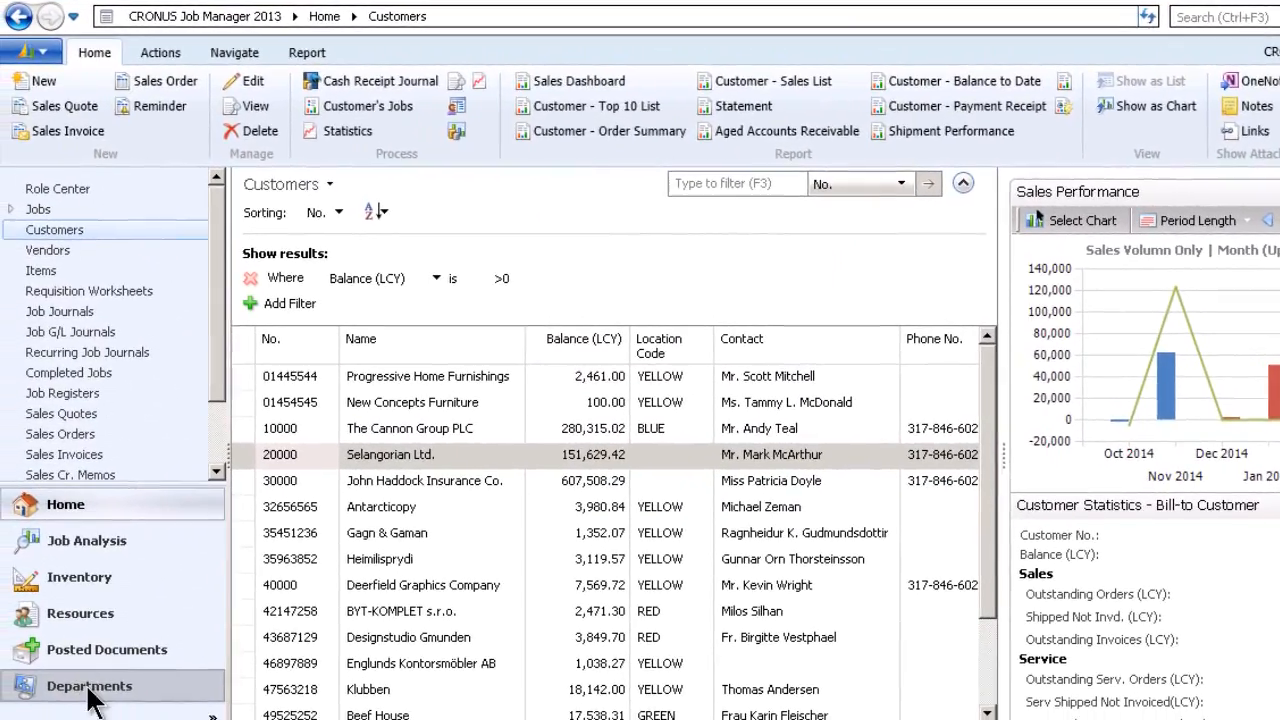
Navigate Departments > Administration > Application Setup > RoleTailored Client to Generic Charts and select Customer Balance Due.
click(88, 684)
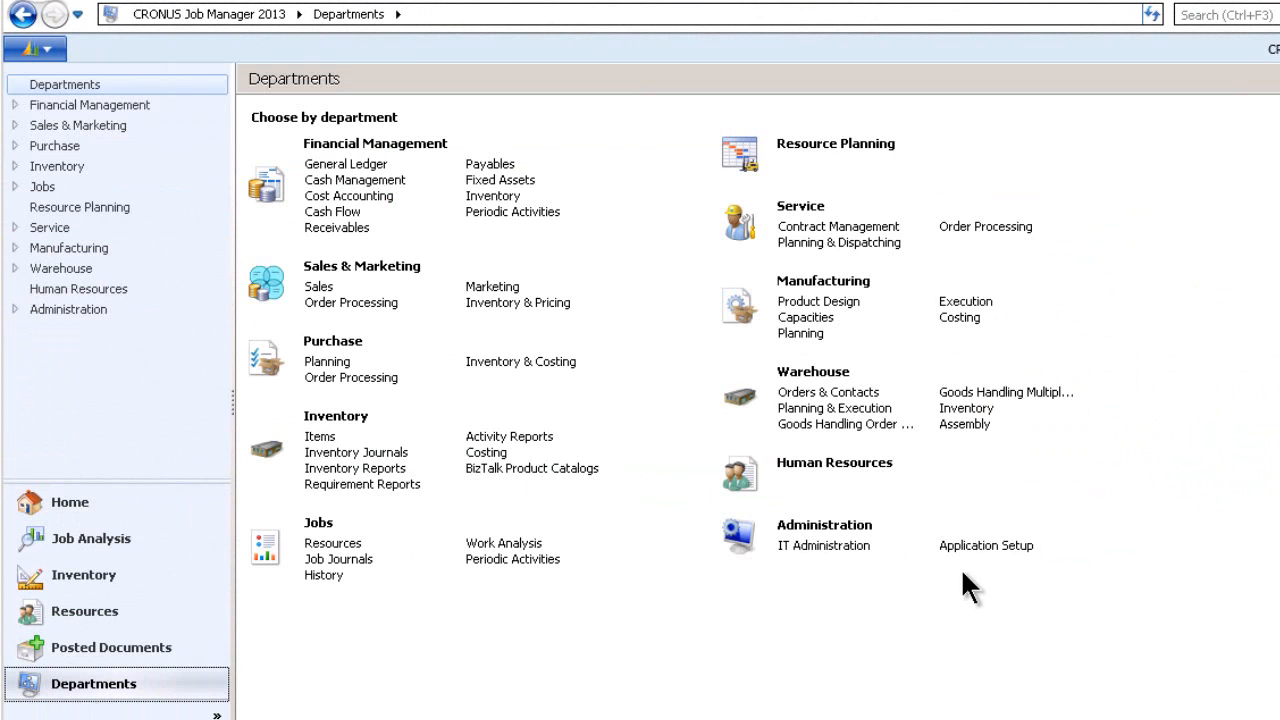
click(986, 544)
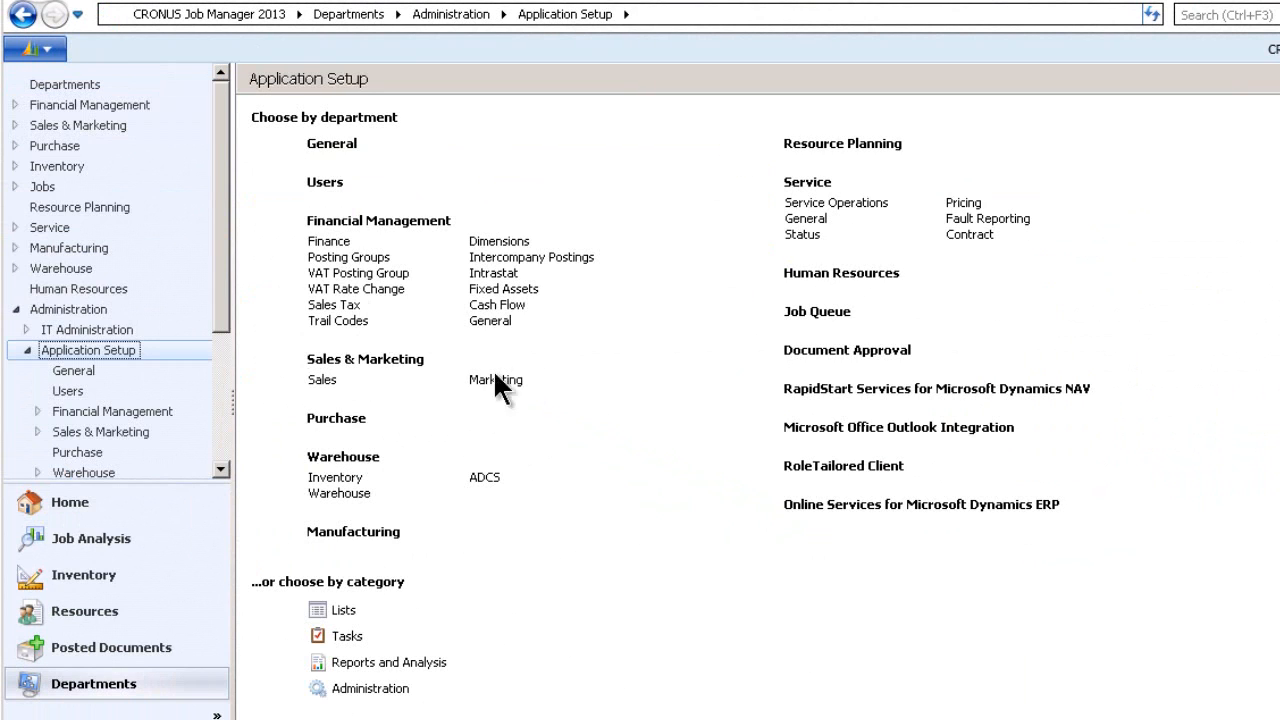
click(844, 466)
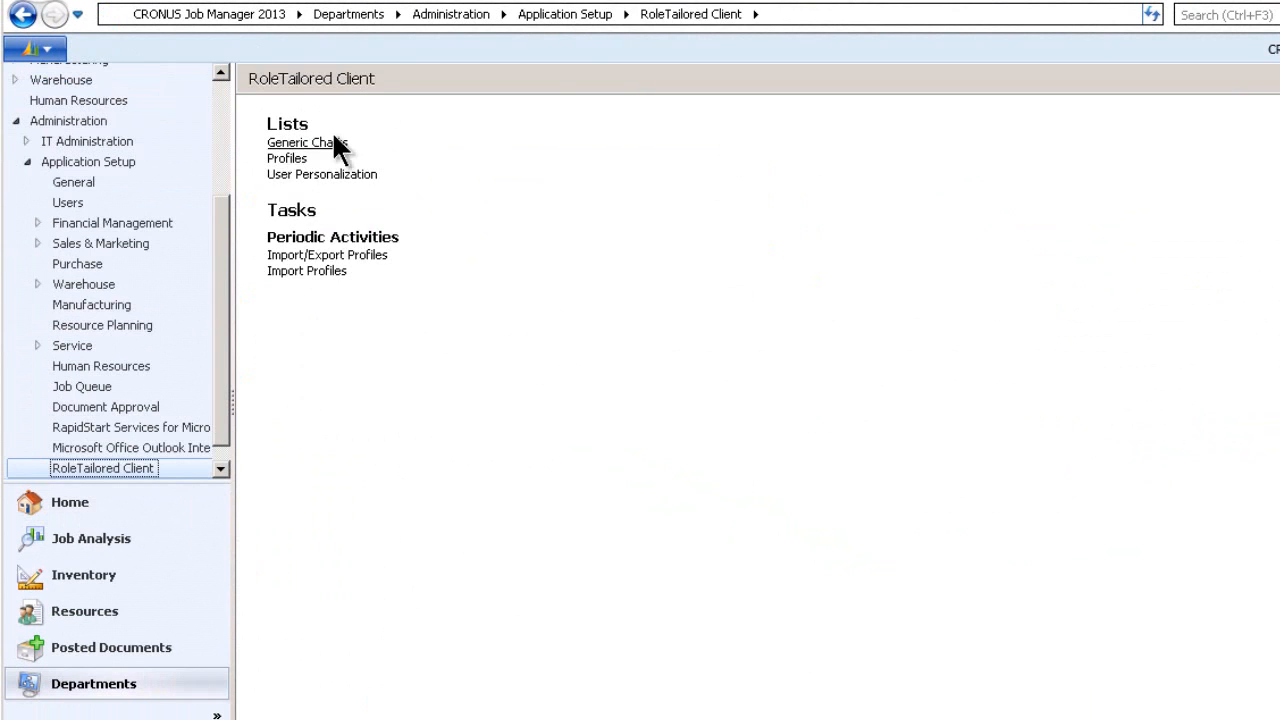
click(300, 142)
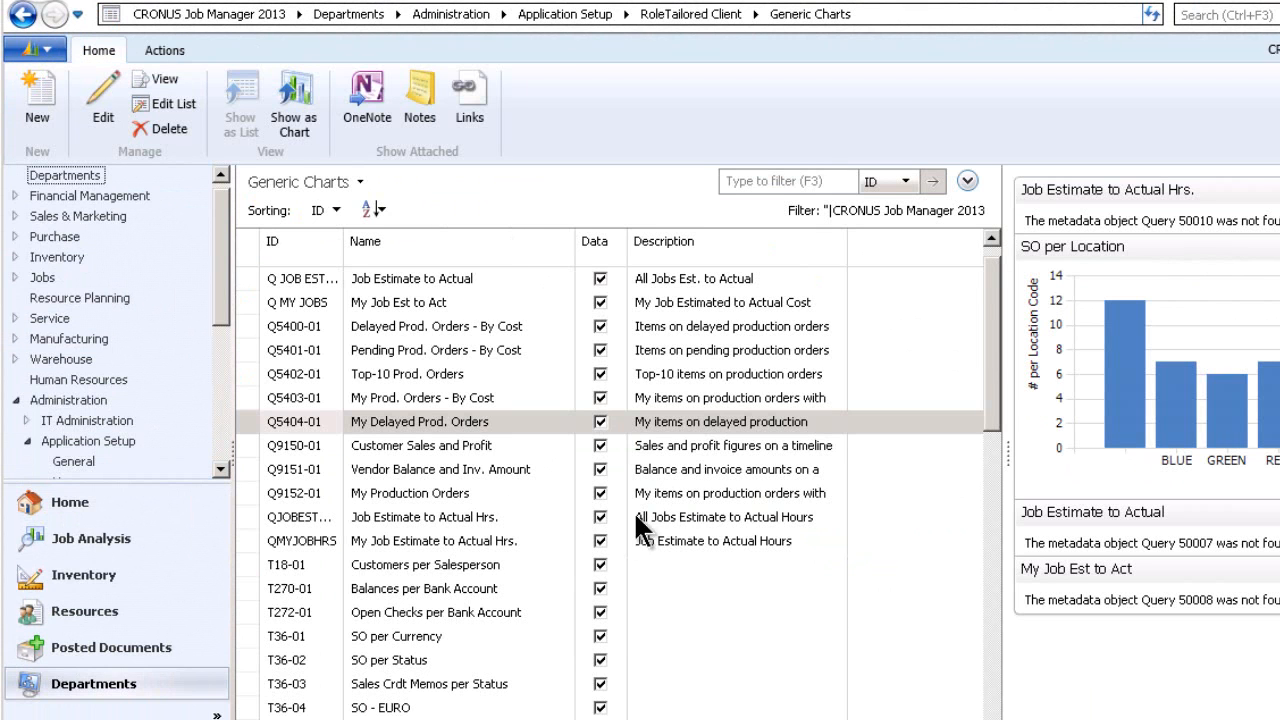
mouse_move(456, 376)
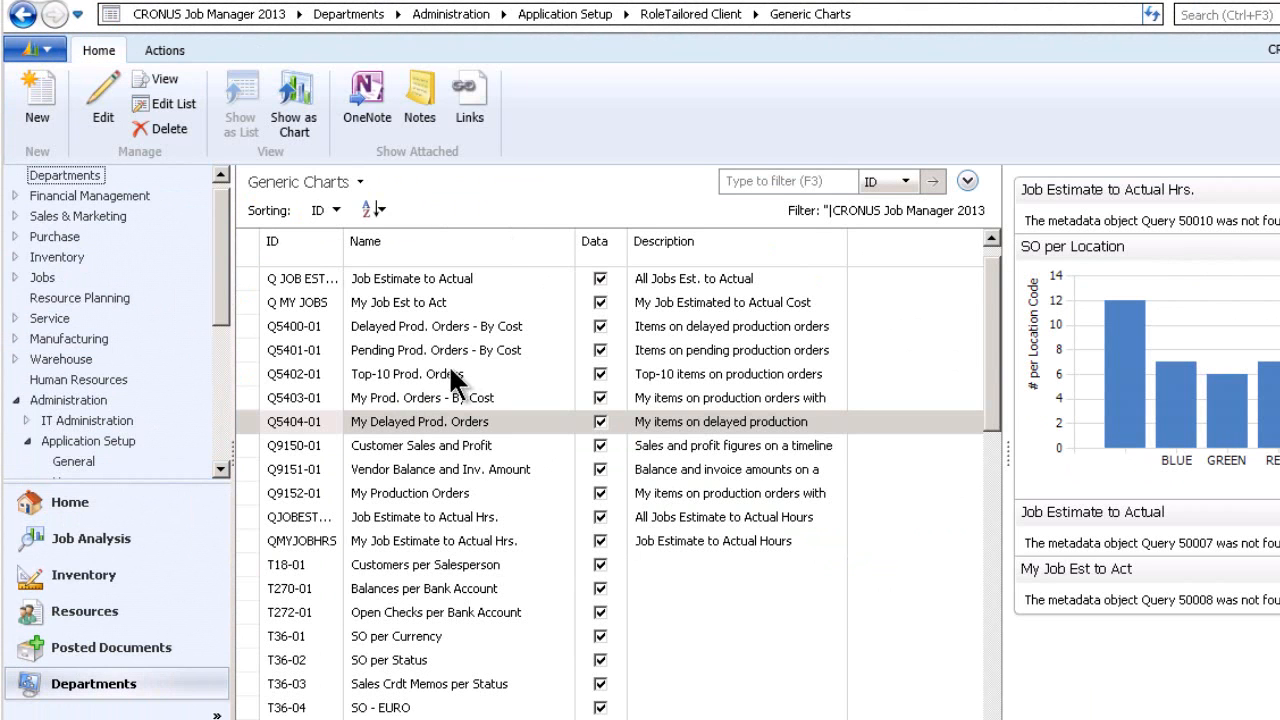
scroll(up, 3)
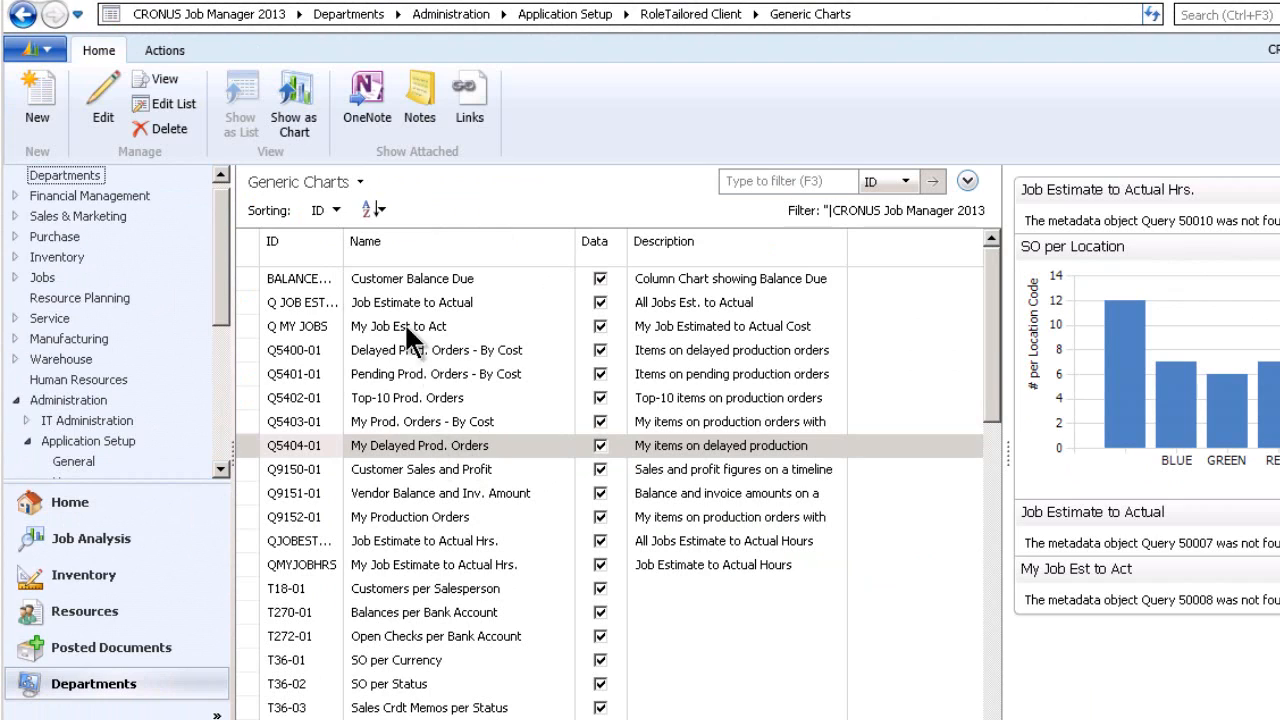
click(412, 278)
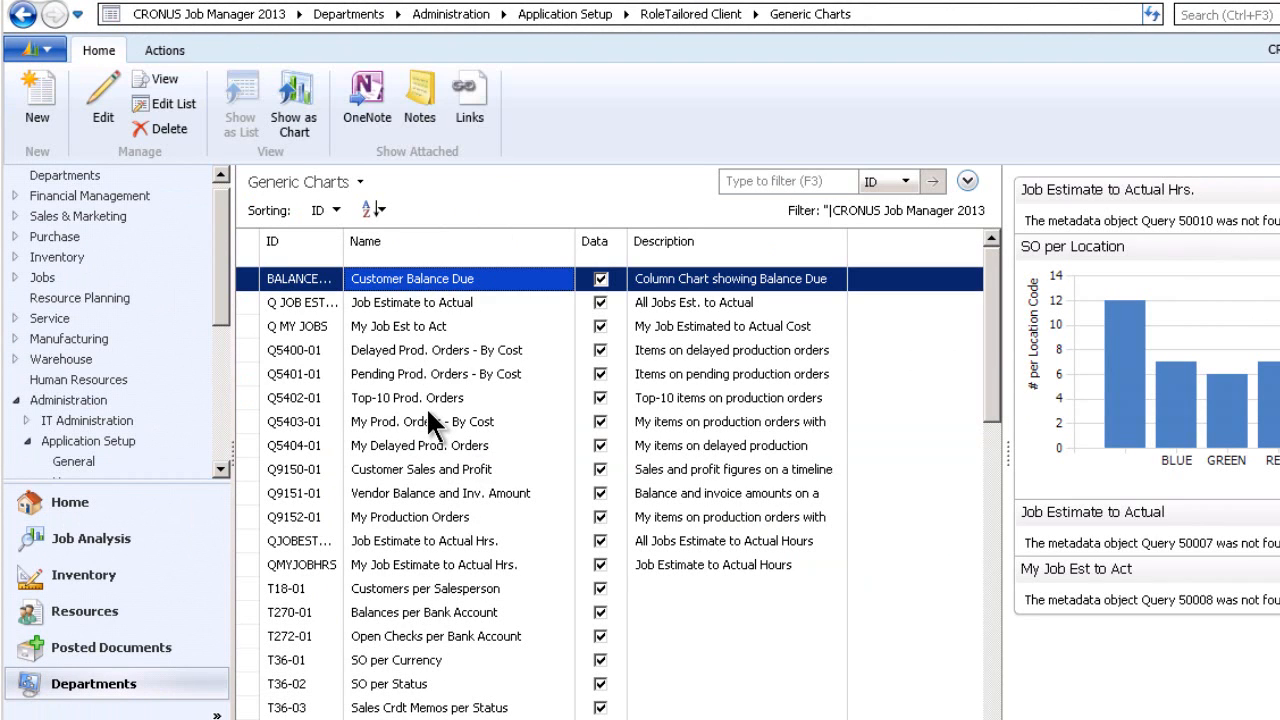
mouse_move(432, 440)
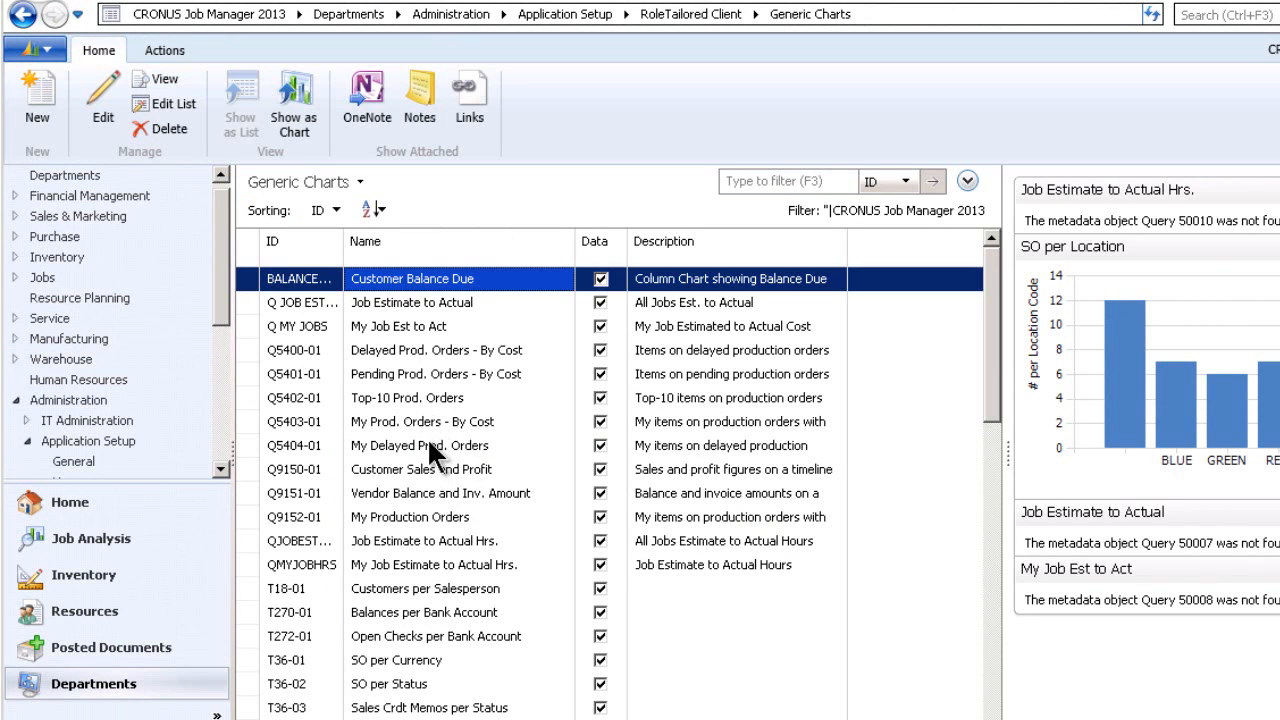
mouse_move(280, 224)
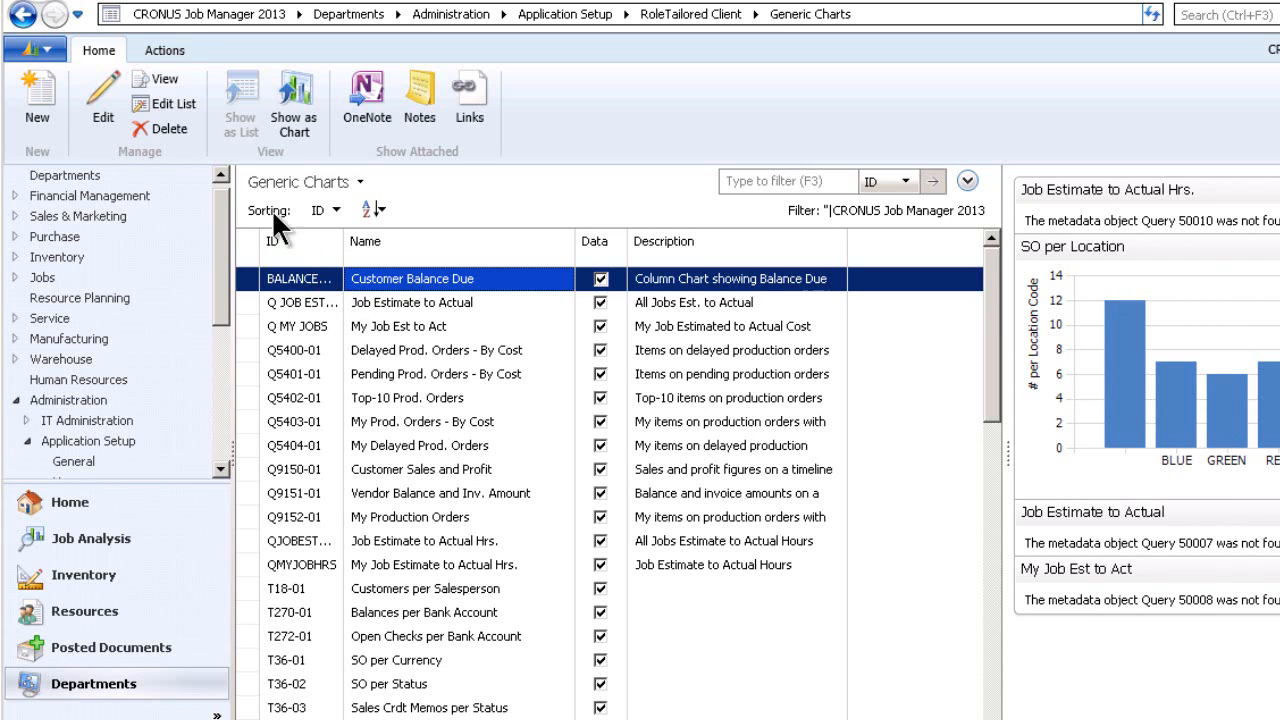
mouse_move(410, 316)
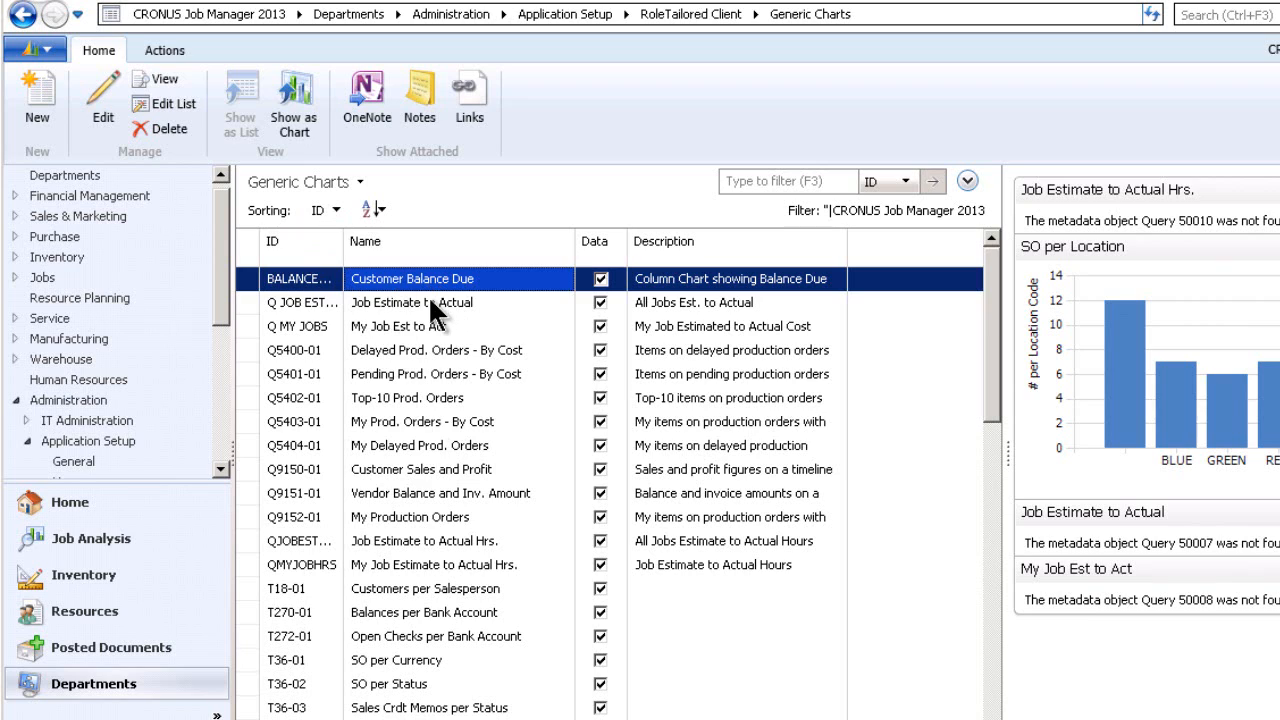
mouse_move(430, 292)
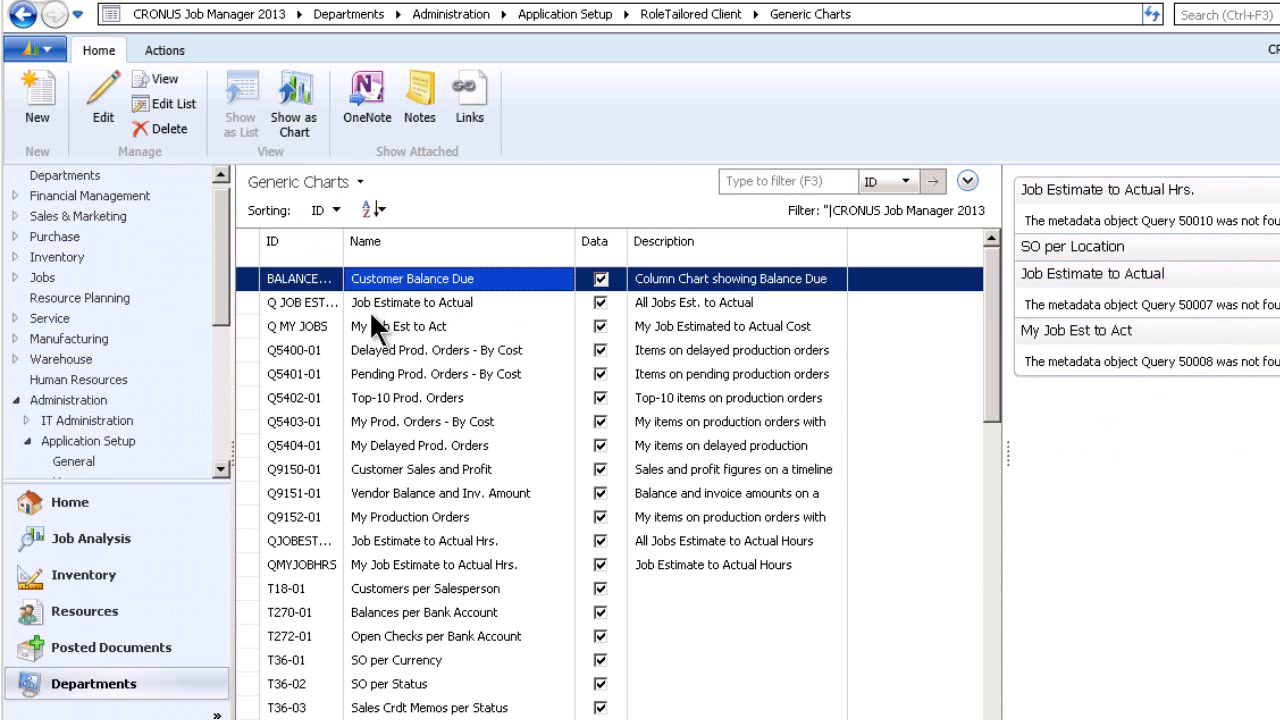
mouse_move(404, 430)
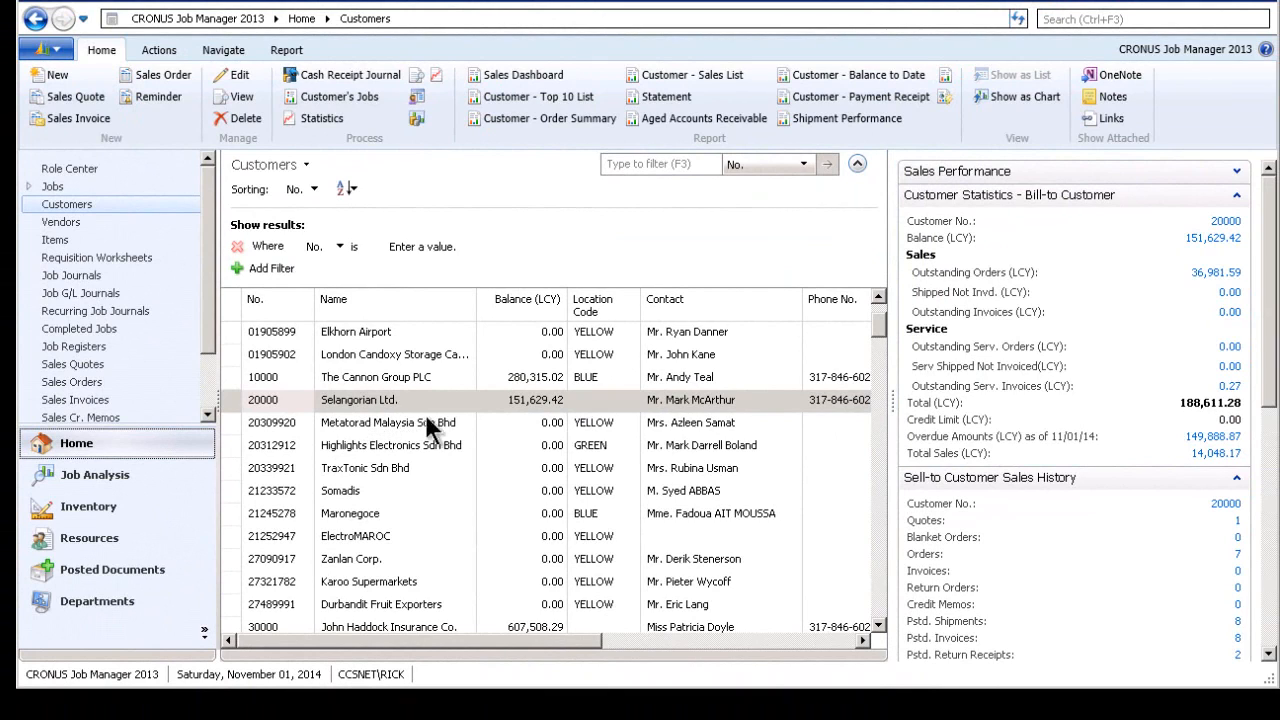
mouse_move(68, 96)
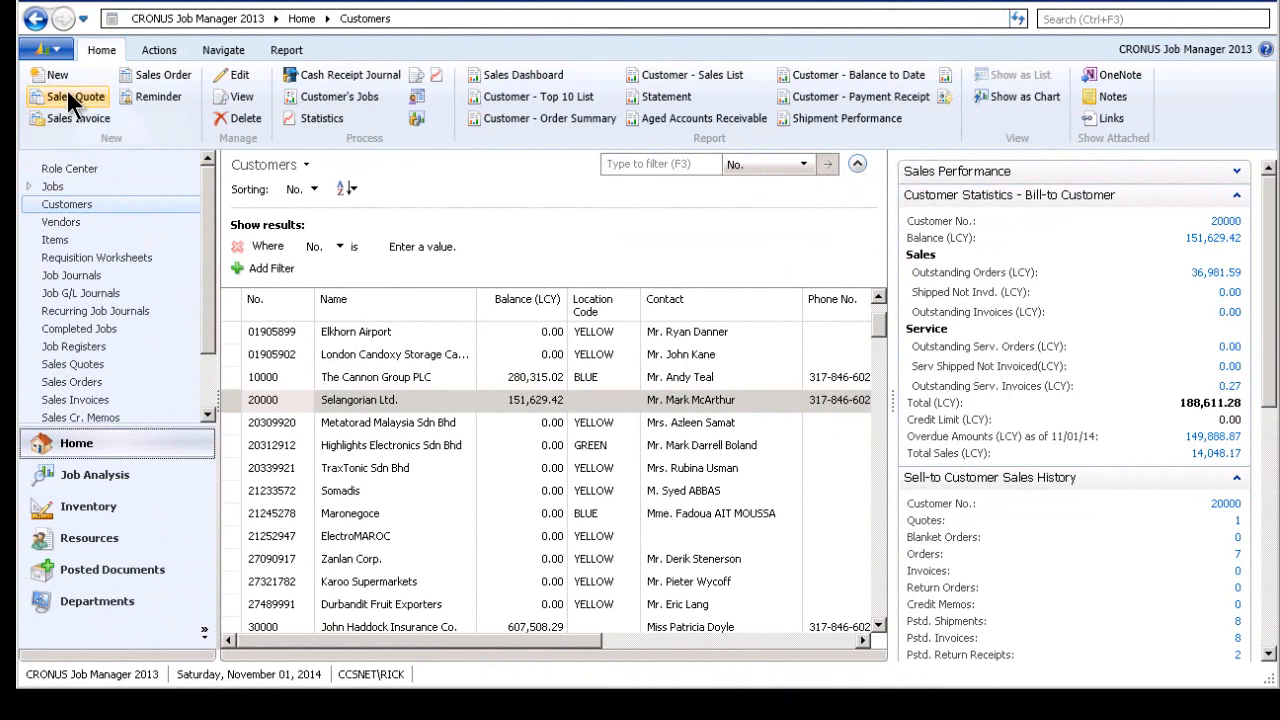
In Choose FactBoxes for the Customers page, add a chart part and move it to the top.
click(36, 48)
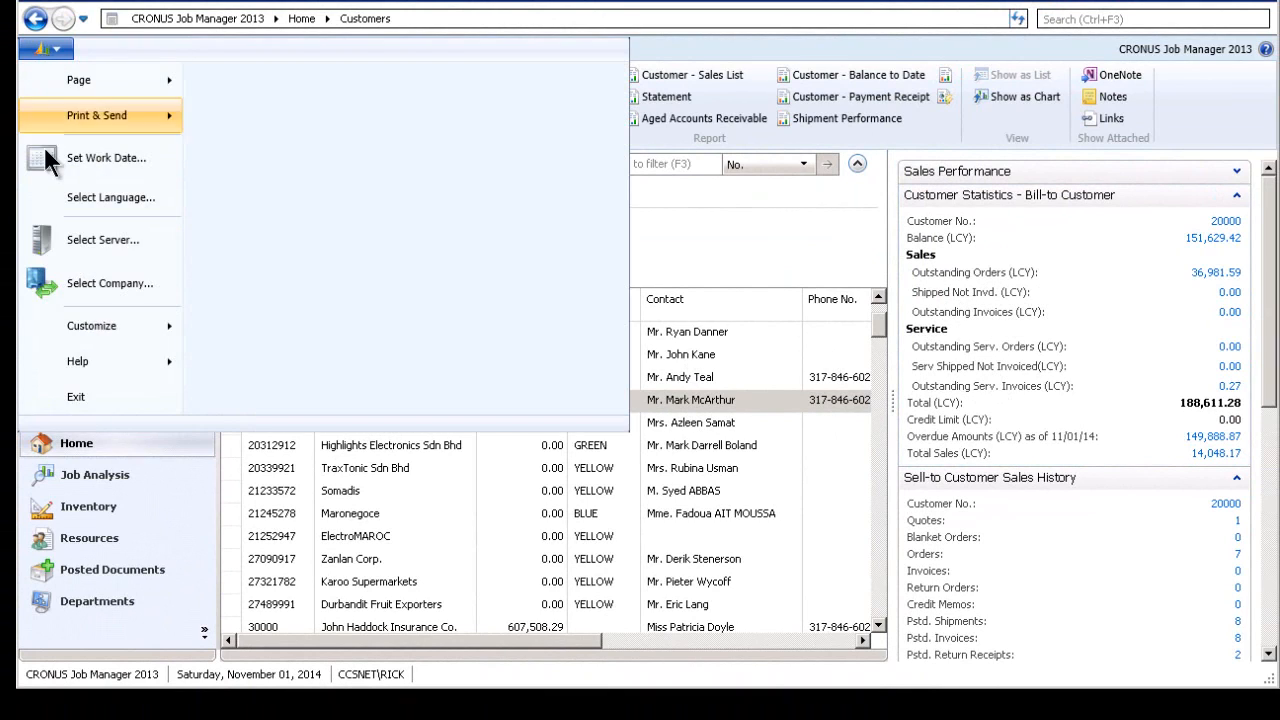
click(92, 324)
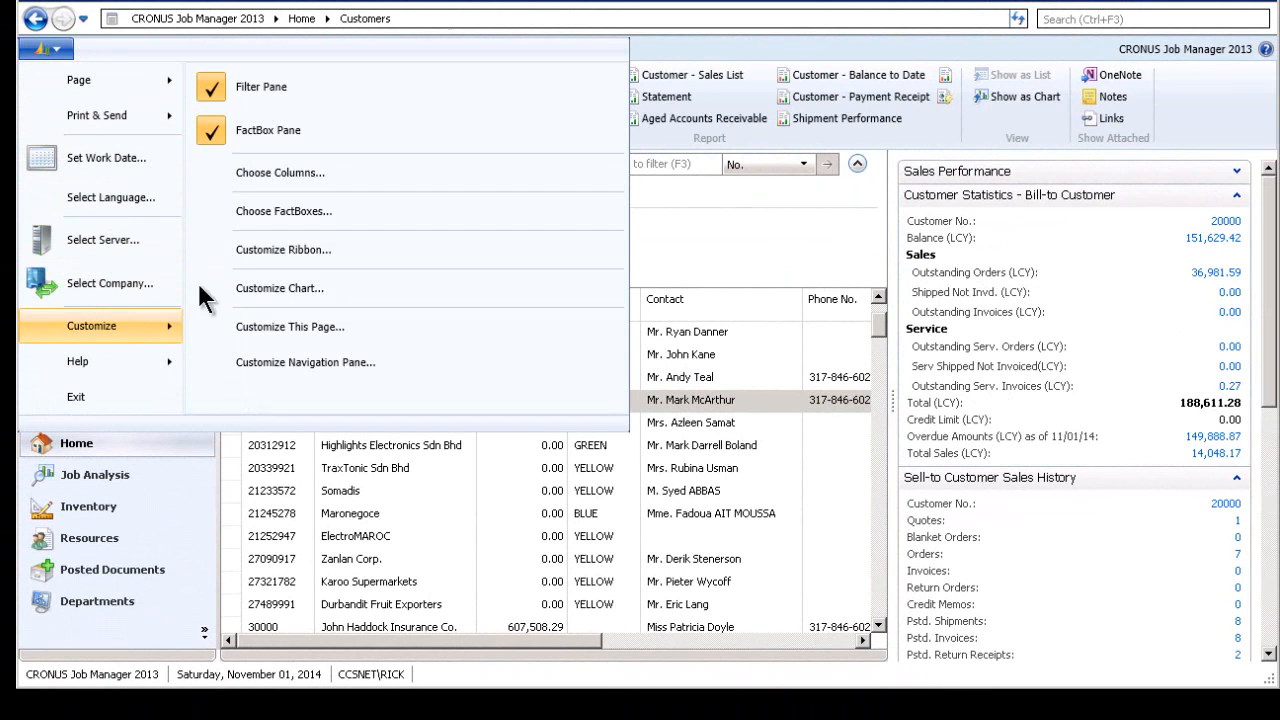
click(284, 212)
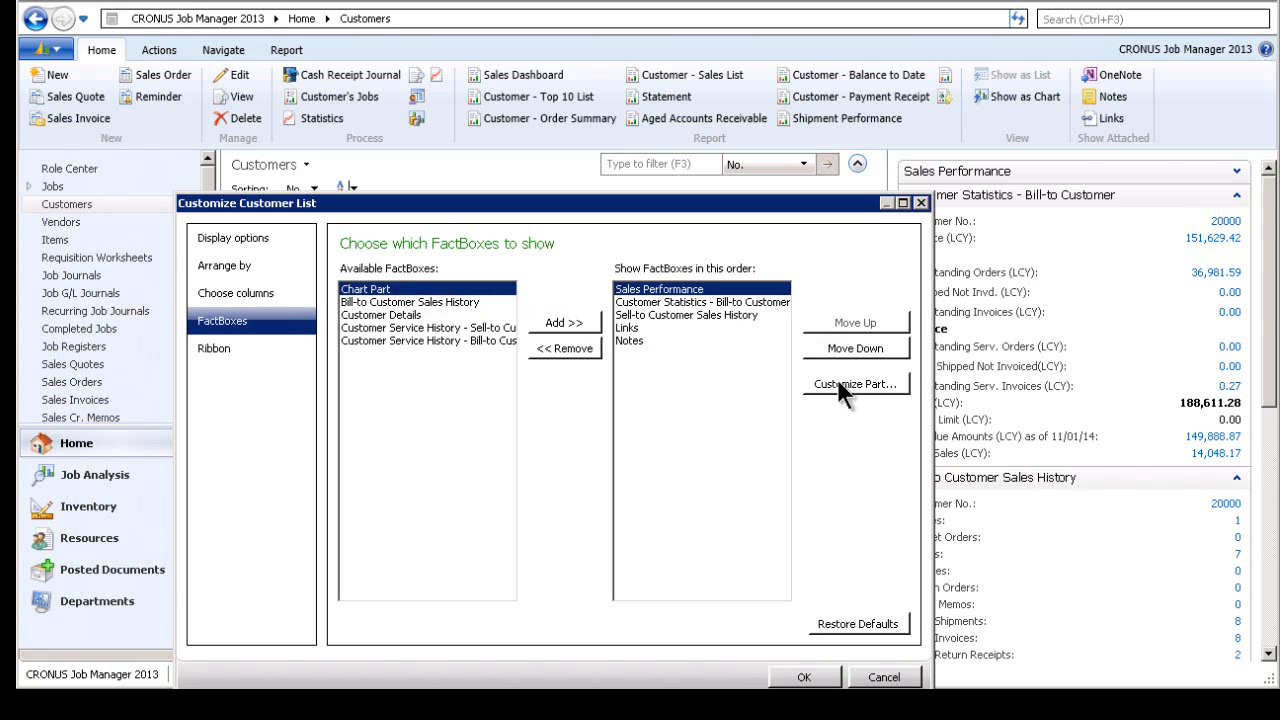
click(564, 322)
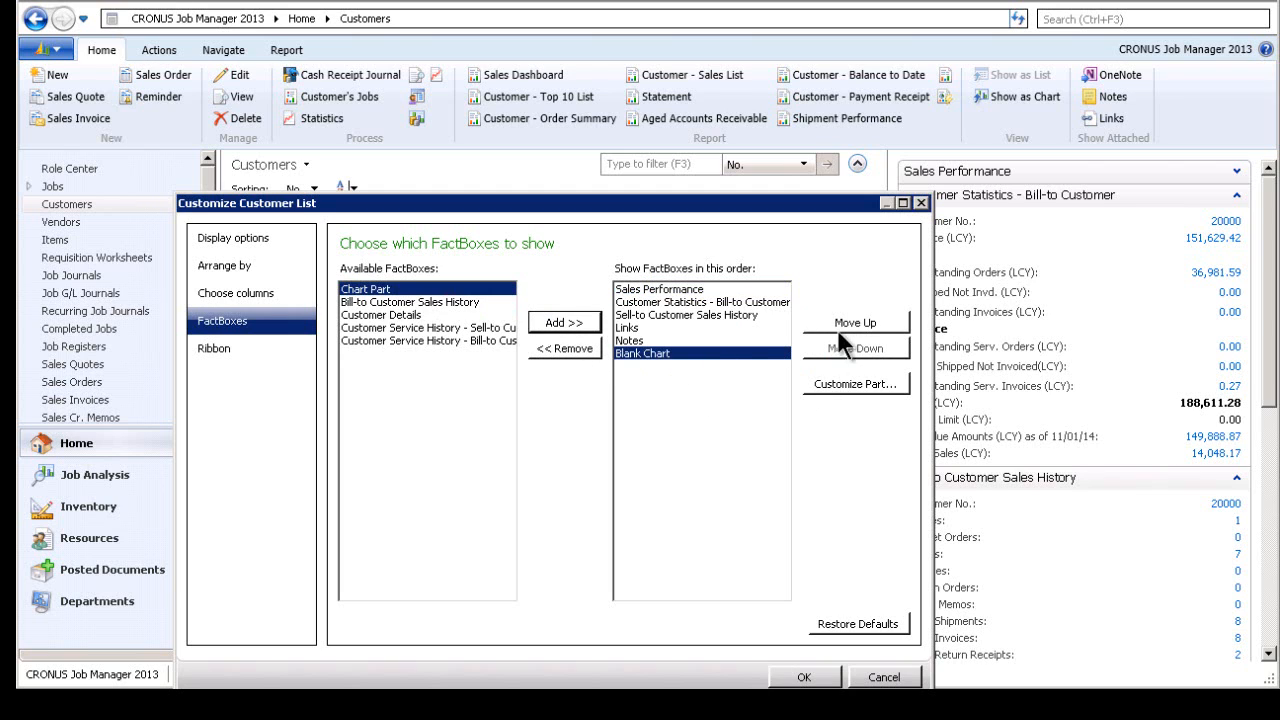
click(856, 322)
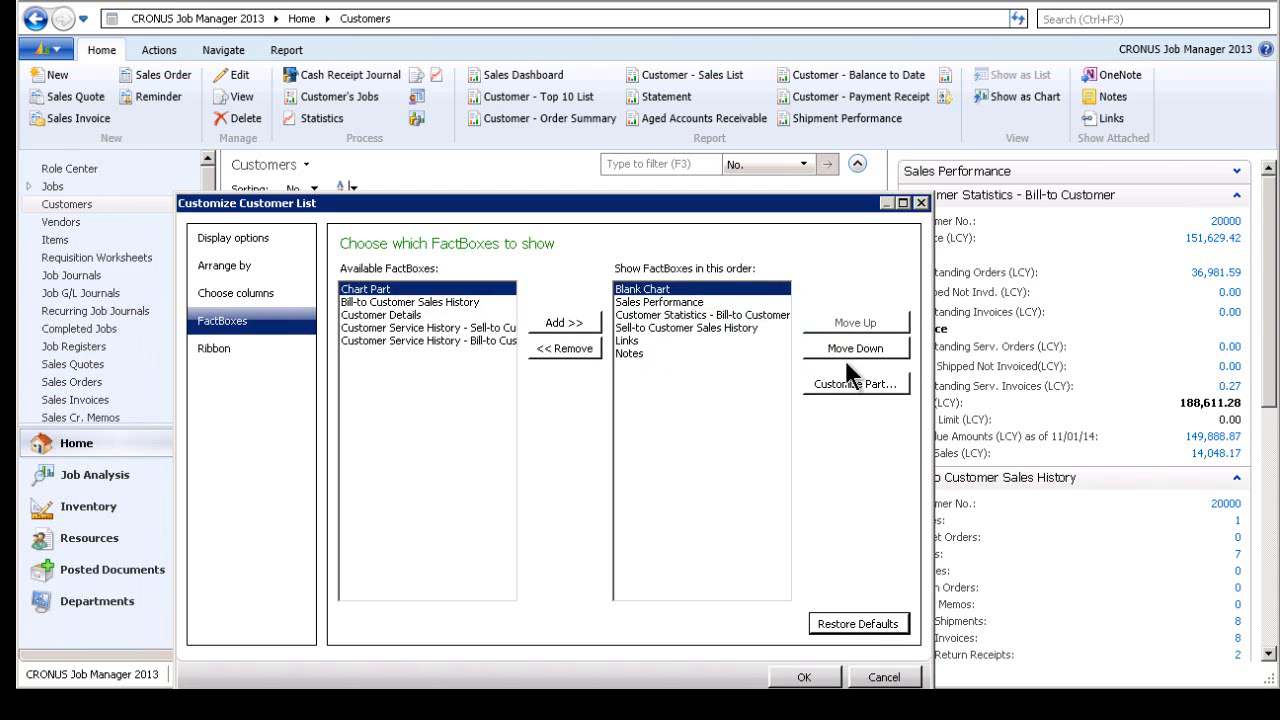
Set the new chart part to display Customer Balance Due and apply the FactBox changes.
click(856, 384)
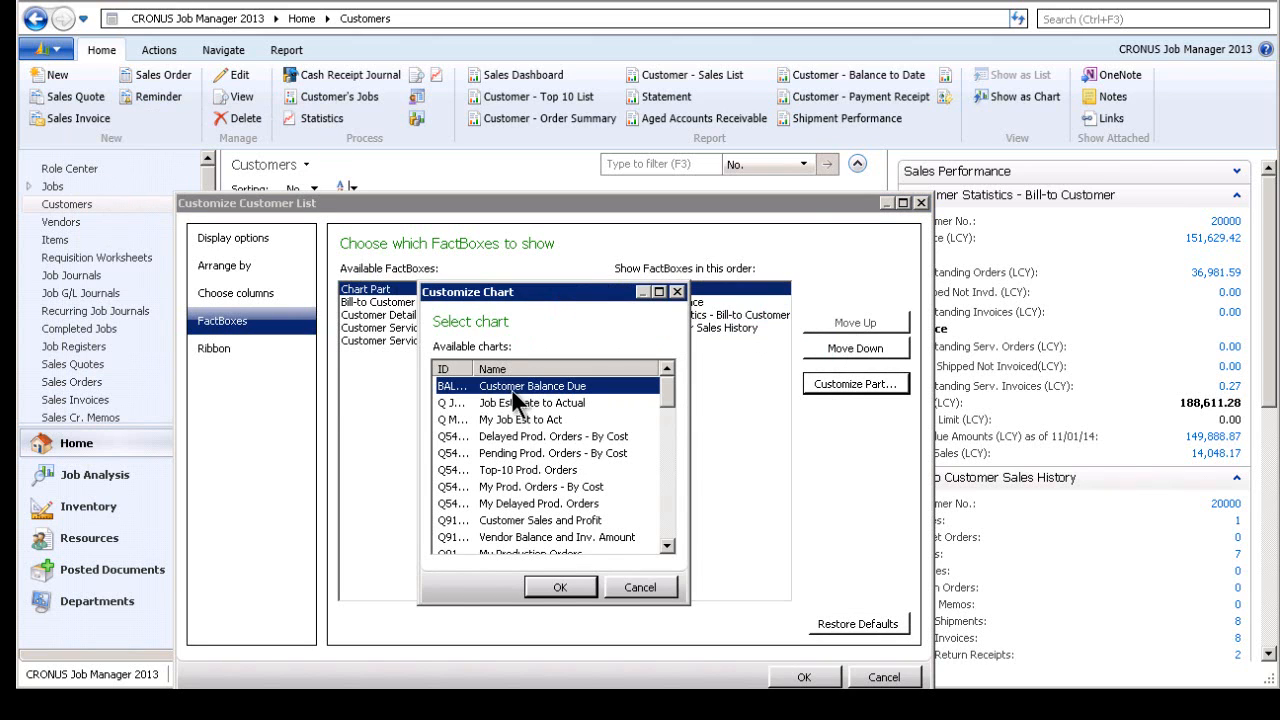
click(560, 588)
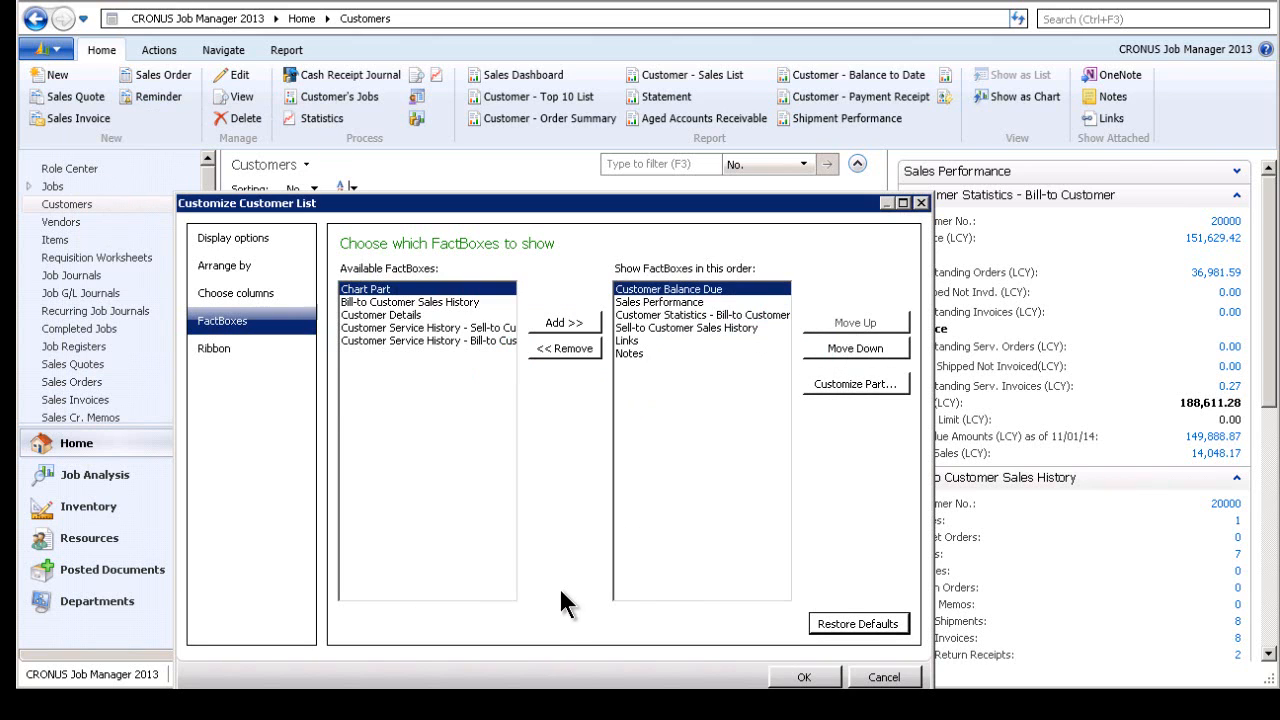
click(410, 288)
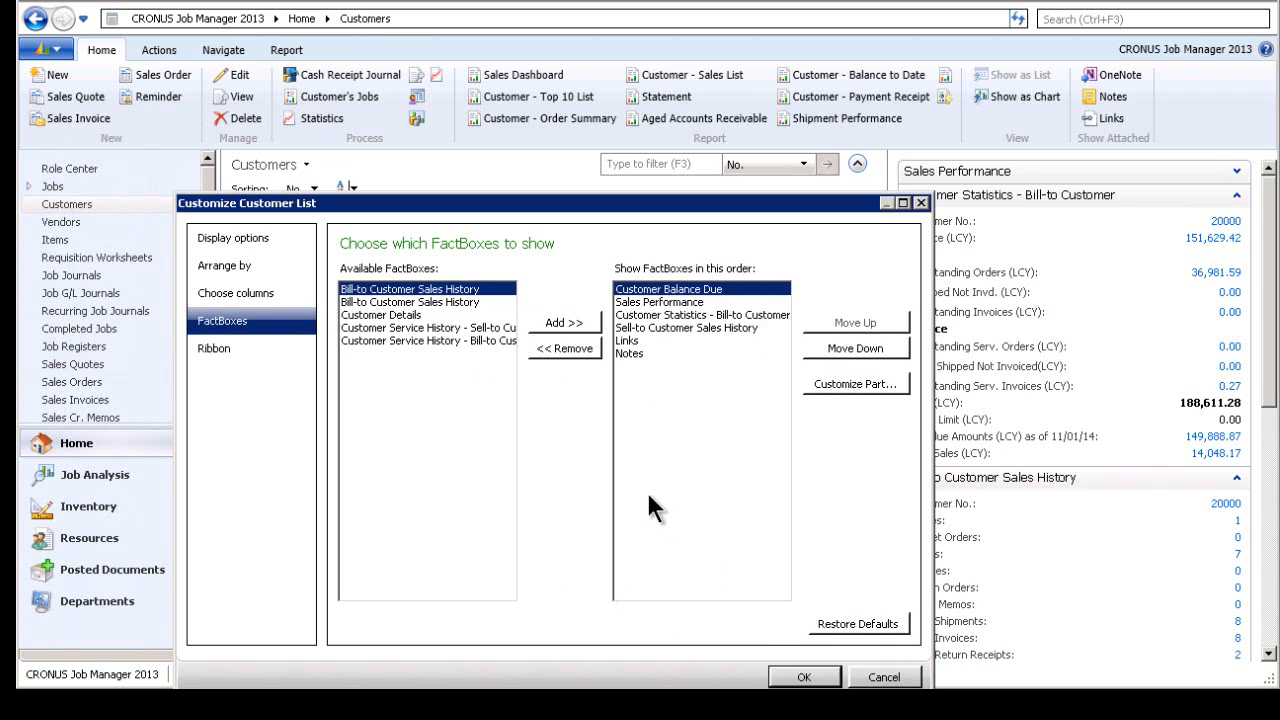
click(804, 676)
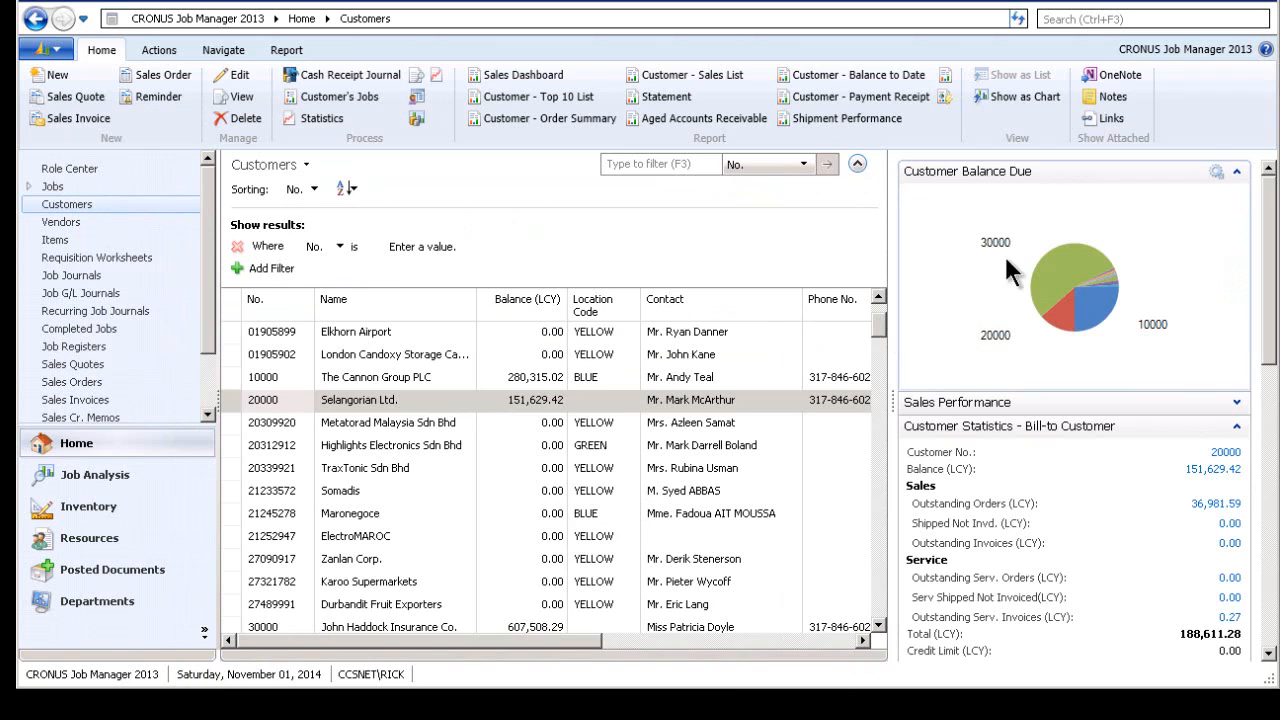
mouse_move(1064, 300)
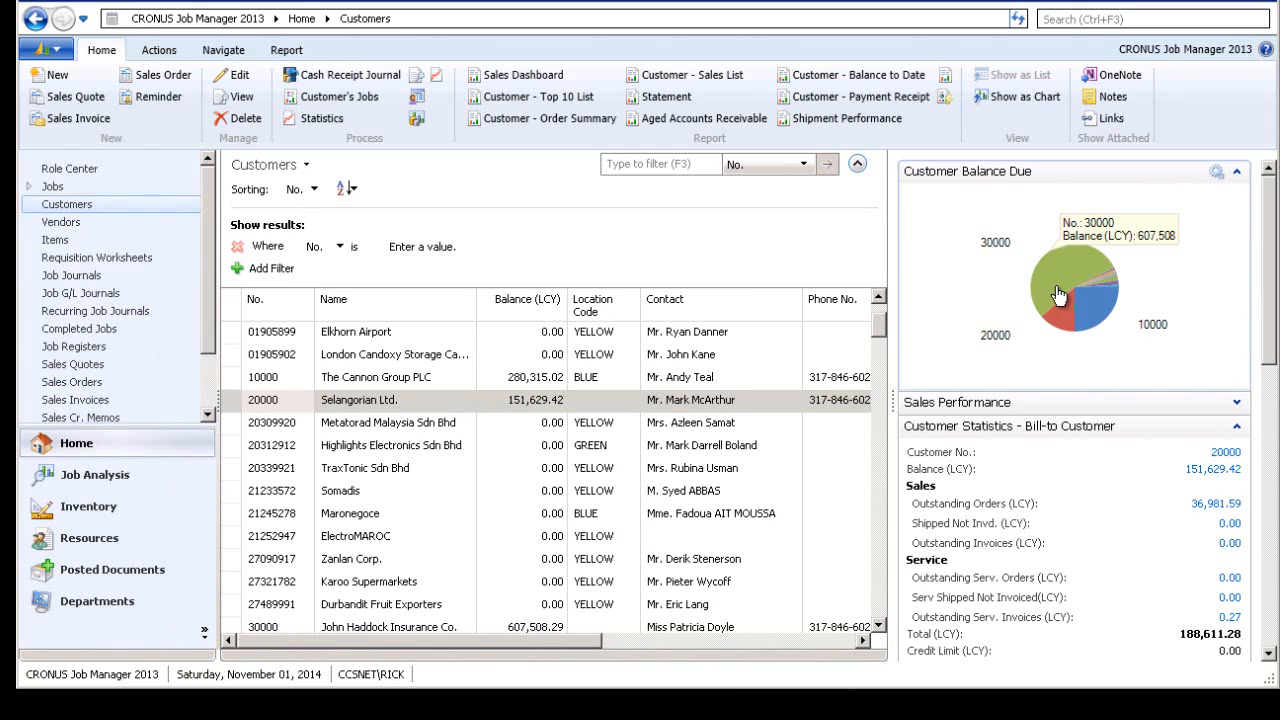
click(390, 424)
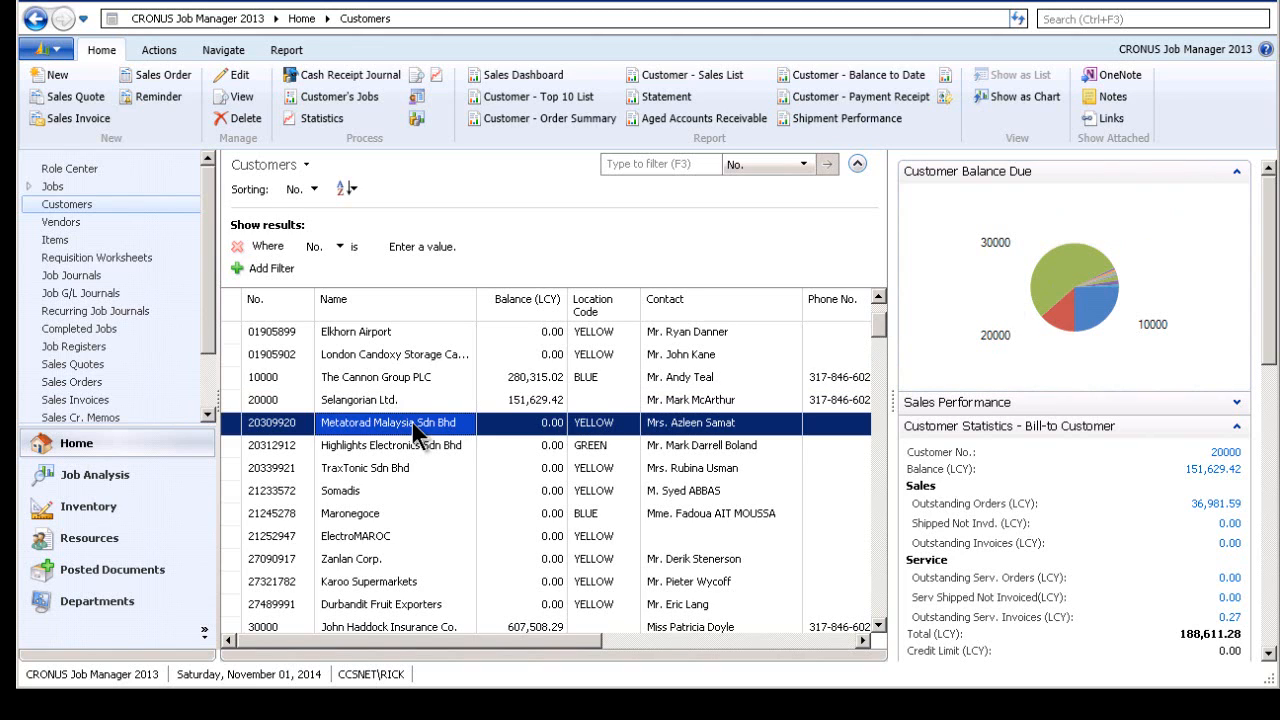
click(364, 468)
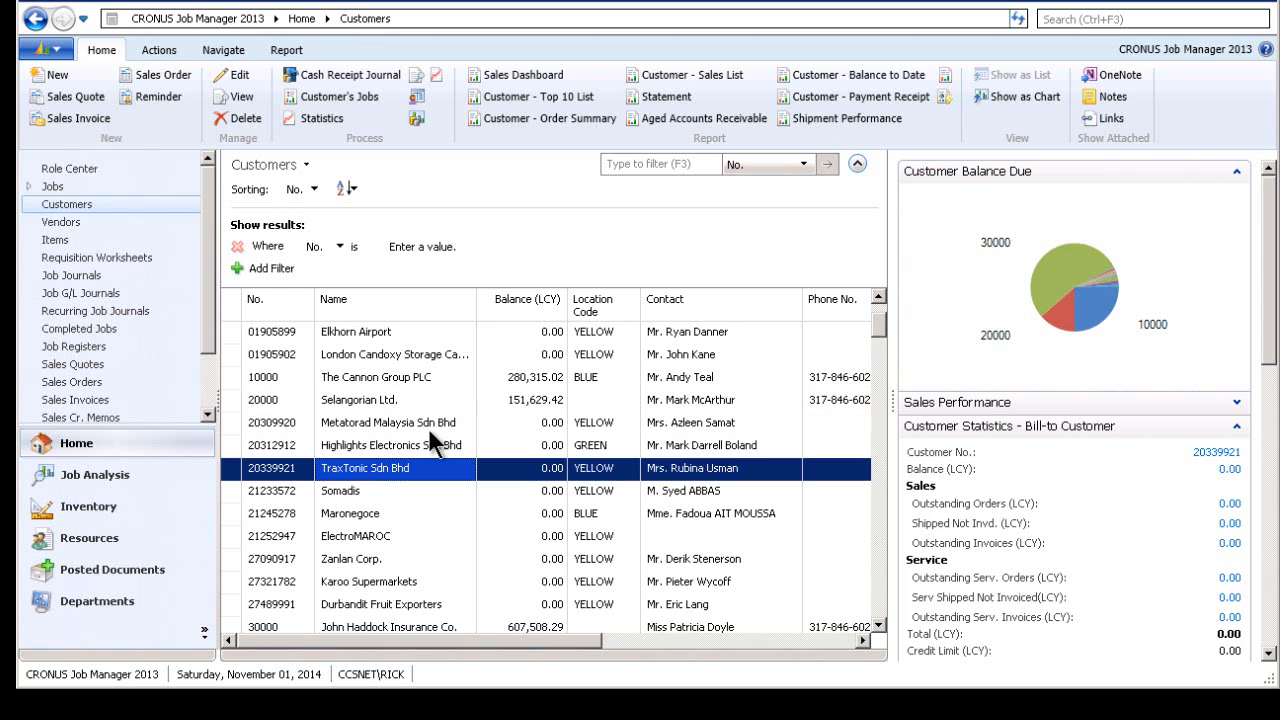
mouse_move(824, 370)
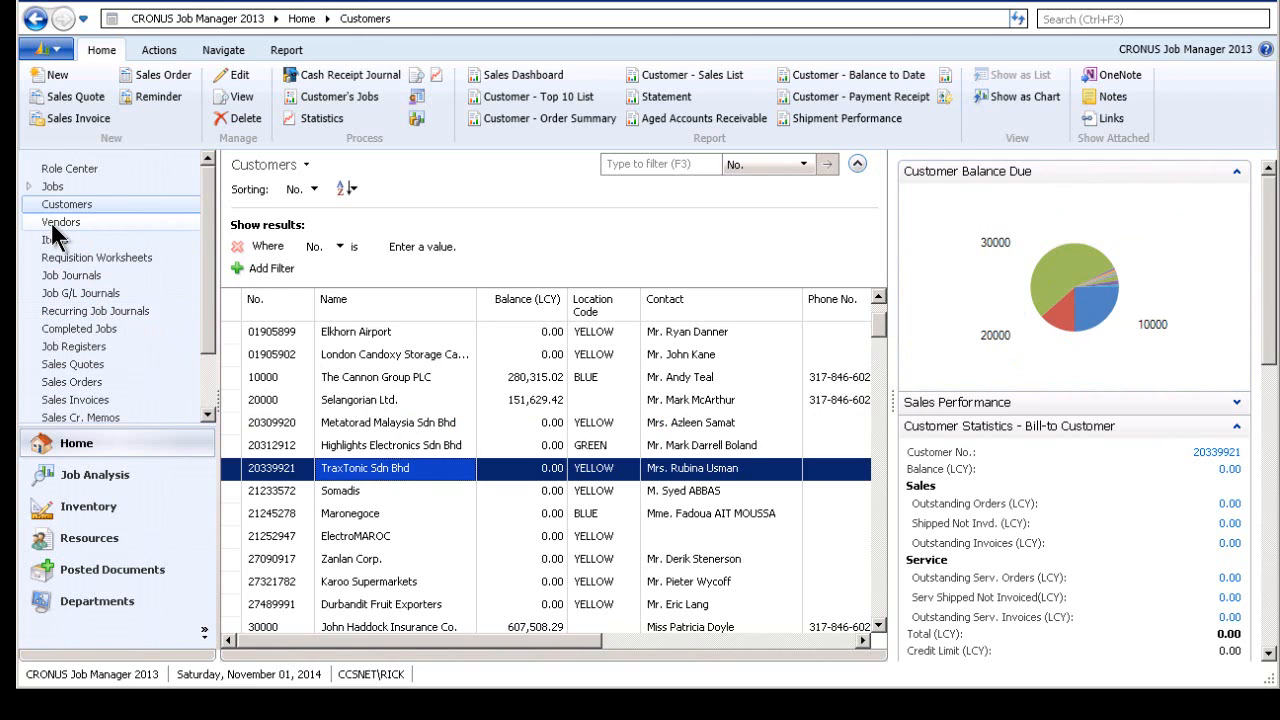
click(60, 222)
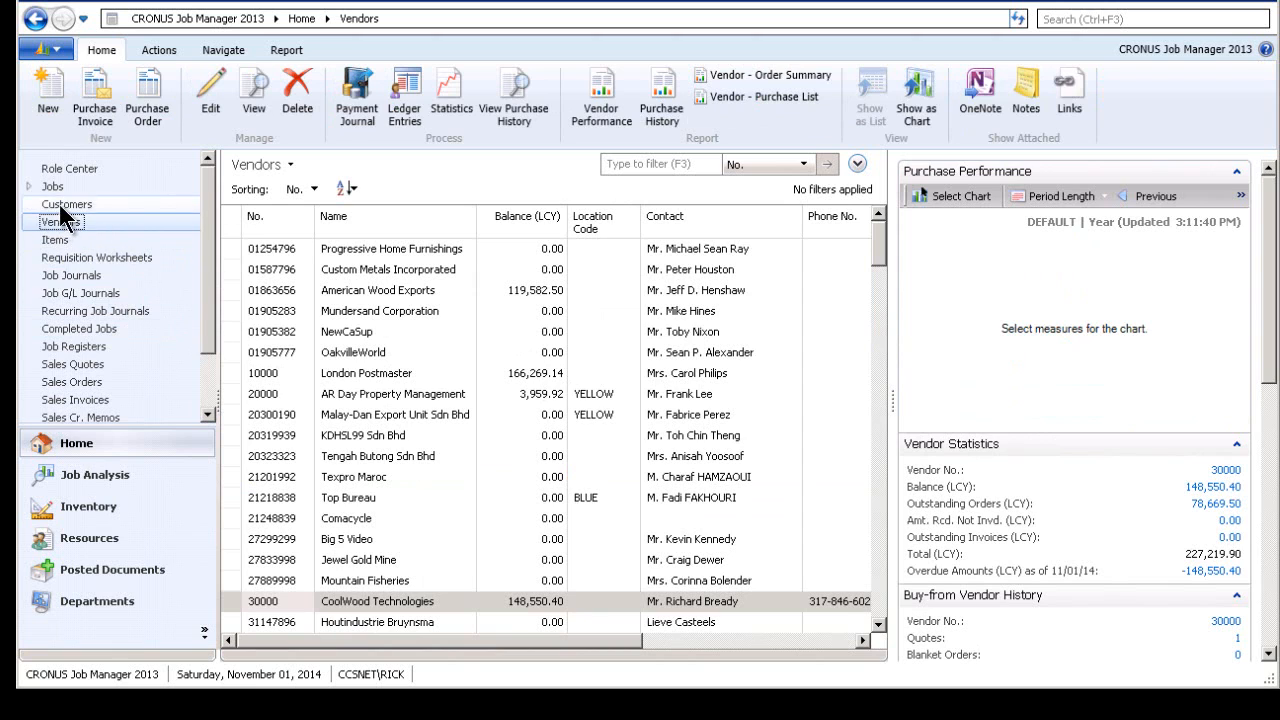
click(66, 204)
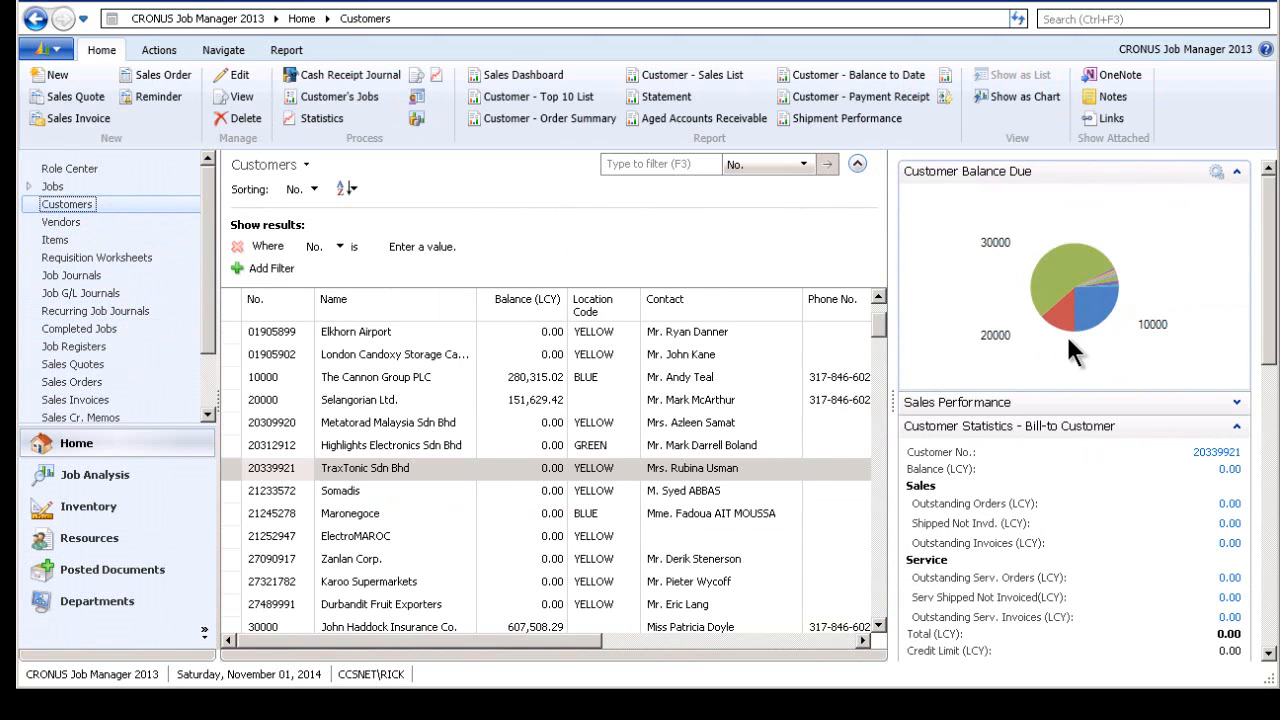
mouse_move(318, 492)
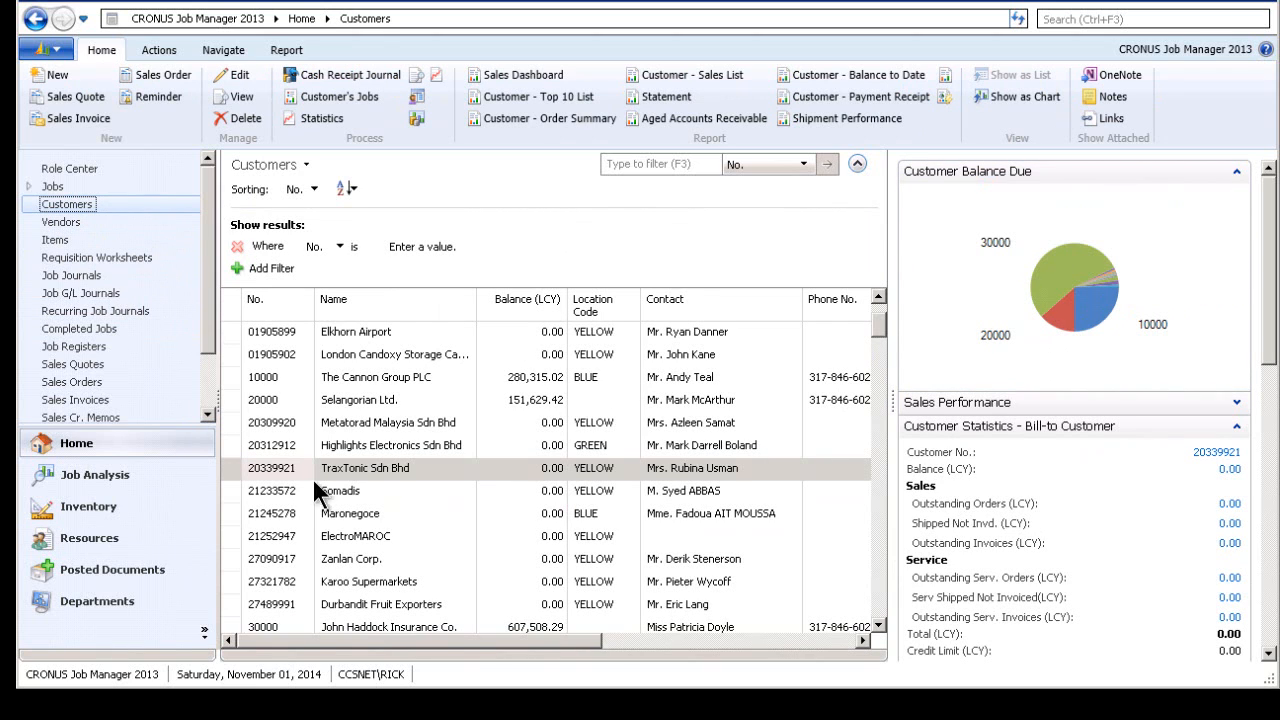
mouse_move(420, 530)
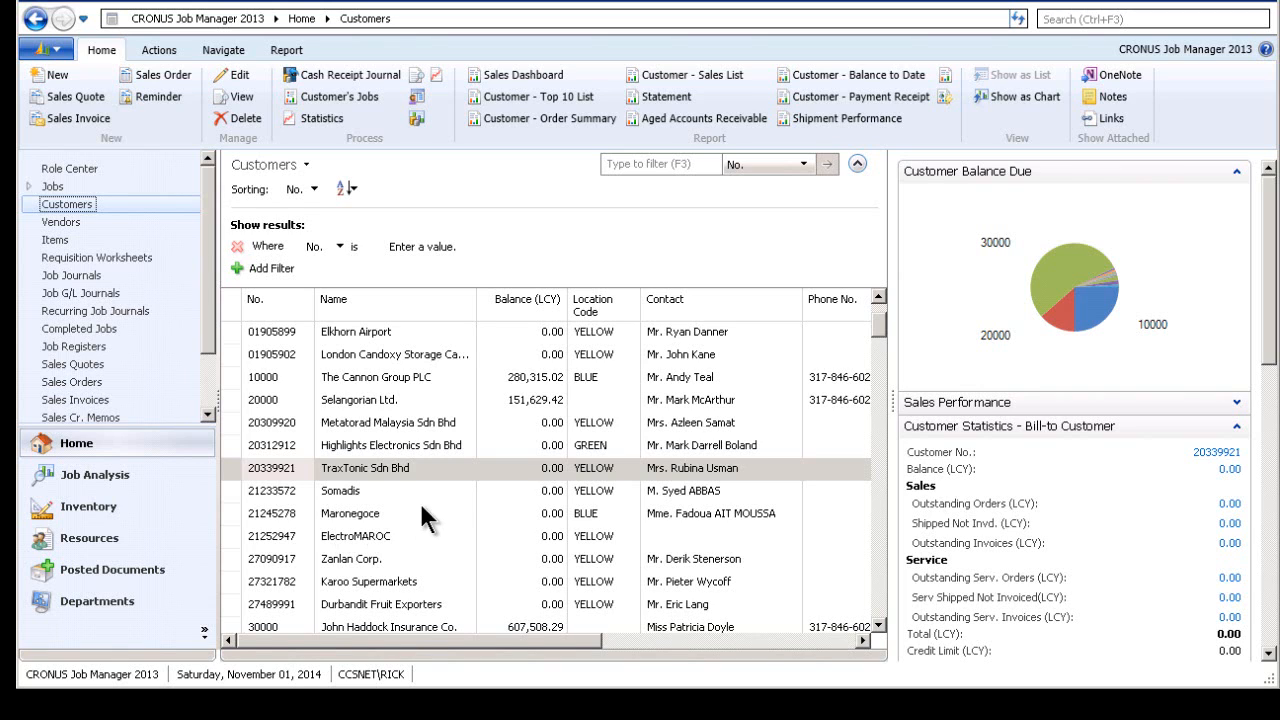
mouse_move(584, 512)
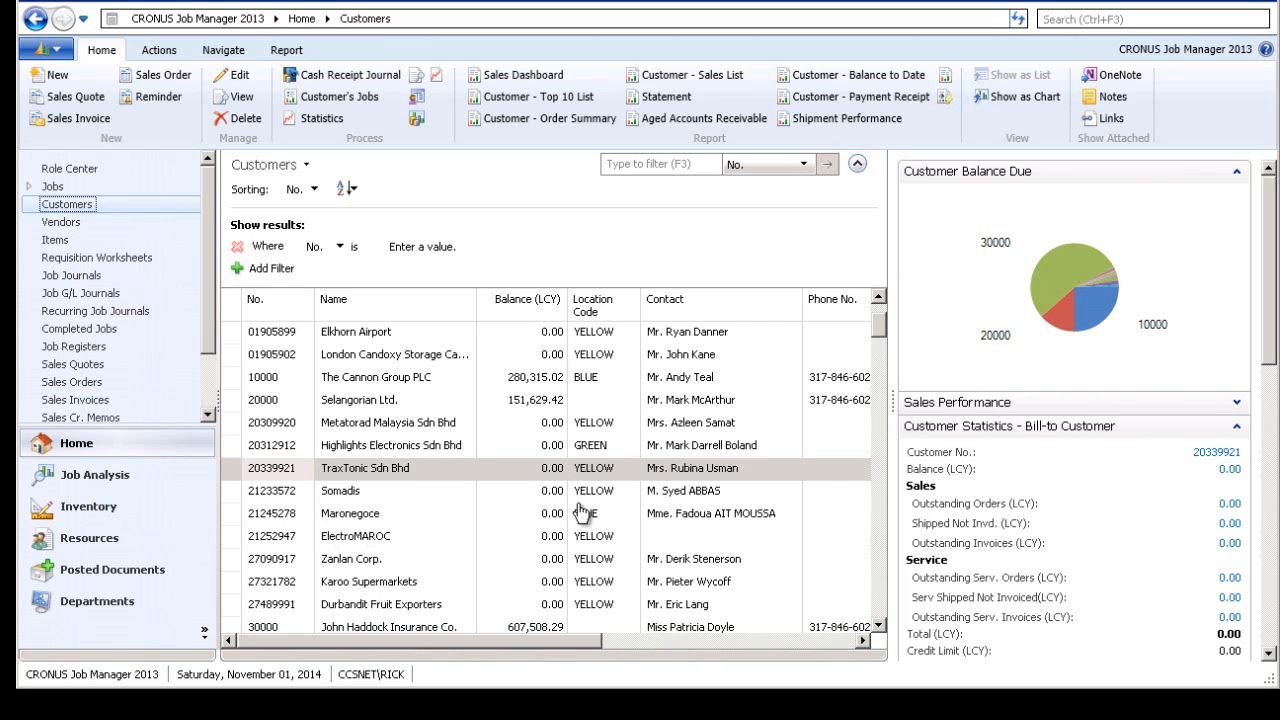